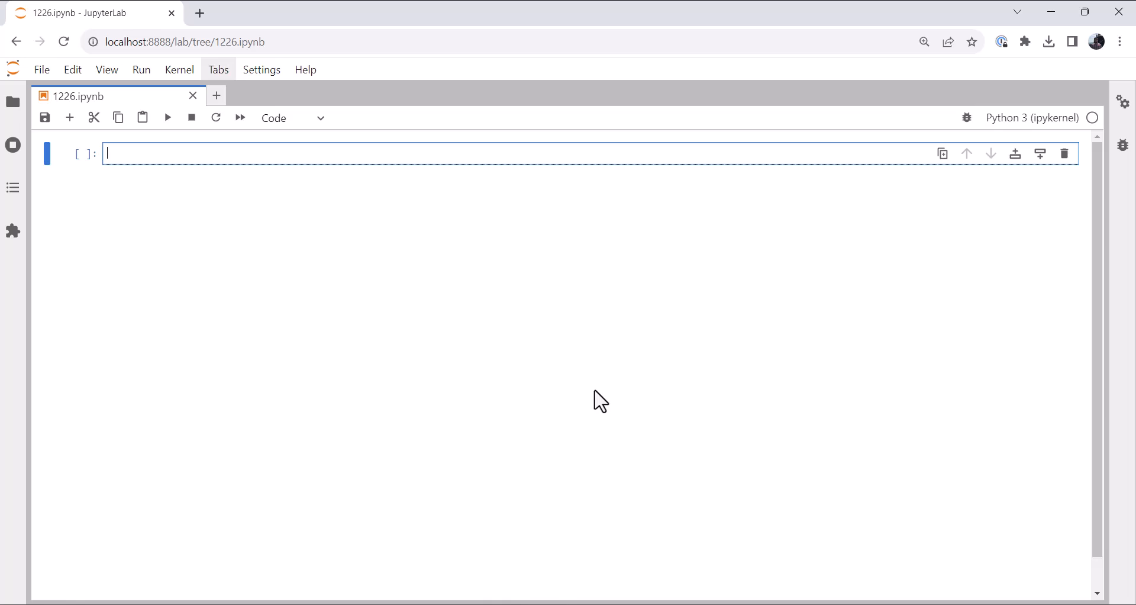
Write the 'from siphon.catalog import TDSCatalog' import line.
type("from sip")
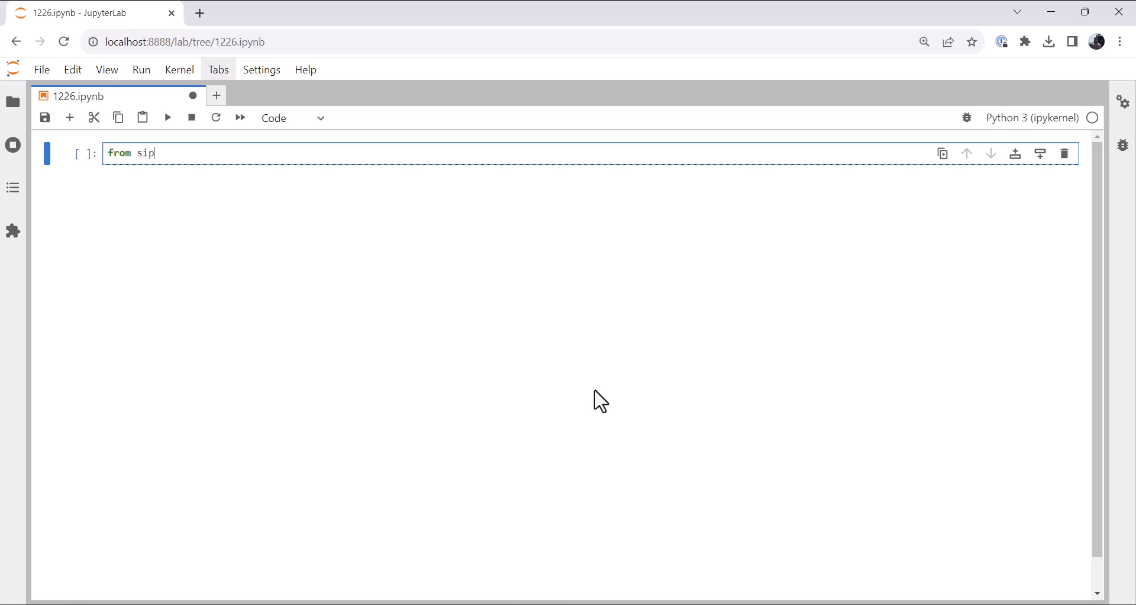
type("hon.catalog")
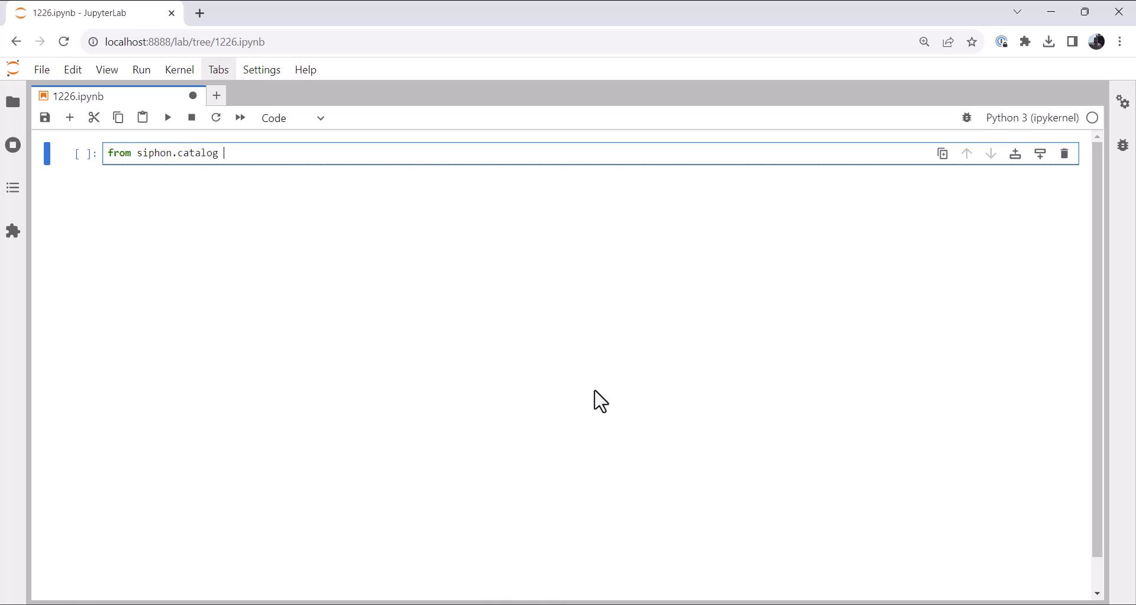
type("import TDSS")
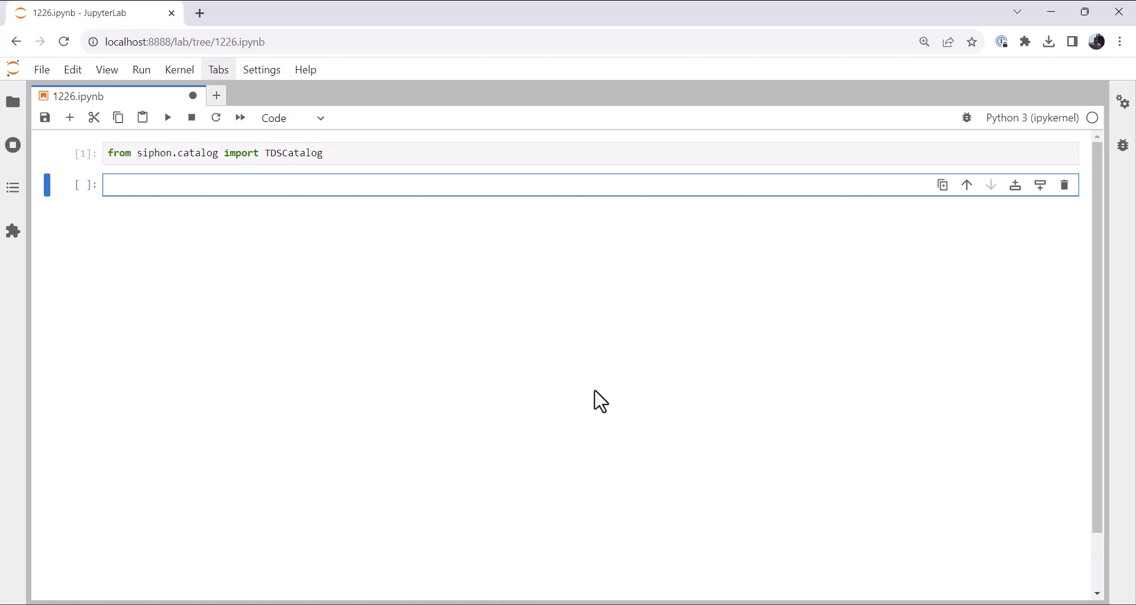
Create cat = TDSCatalog pointing at the thredds-test.unidata.ucar.edu noaaport/text/metar catalog.xml.
type("cat = Tds")
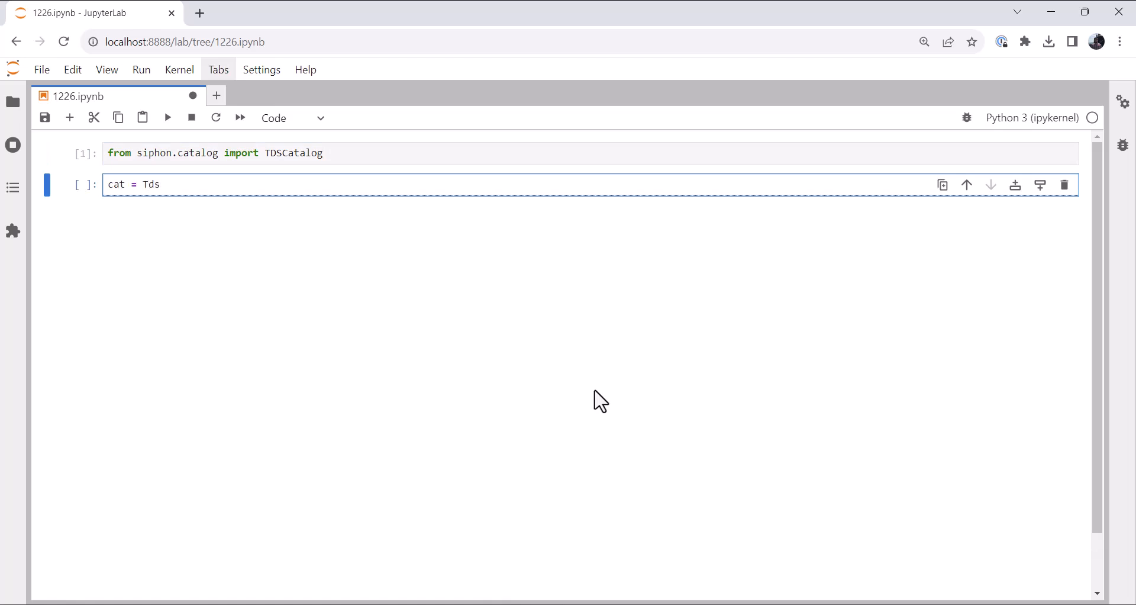
type("DSCatalog('http")
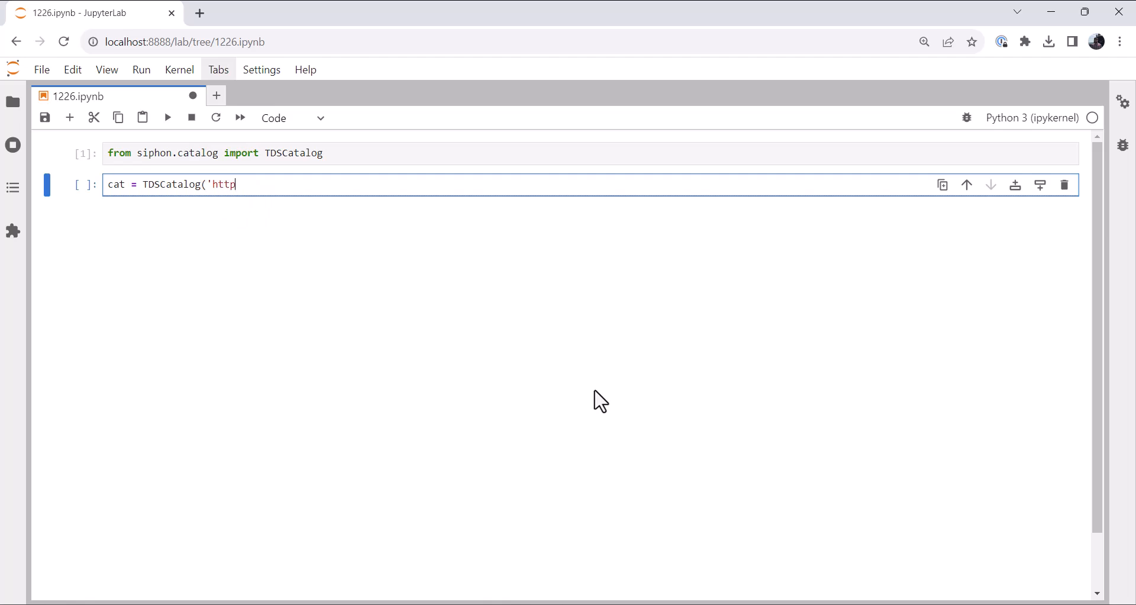
type("s://thr")
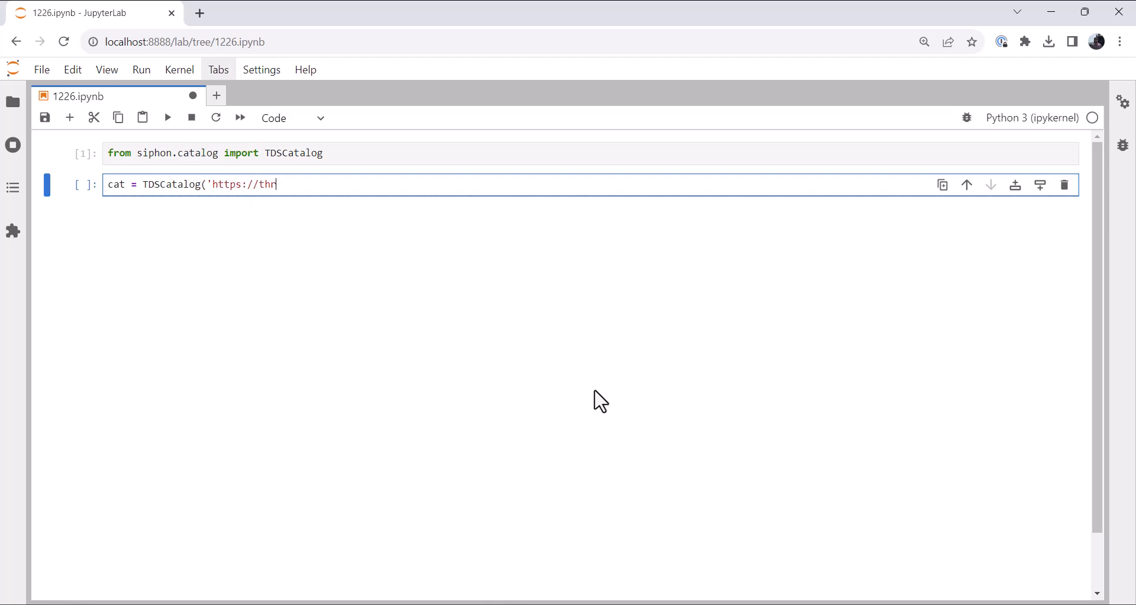
type("edds-te")
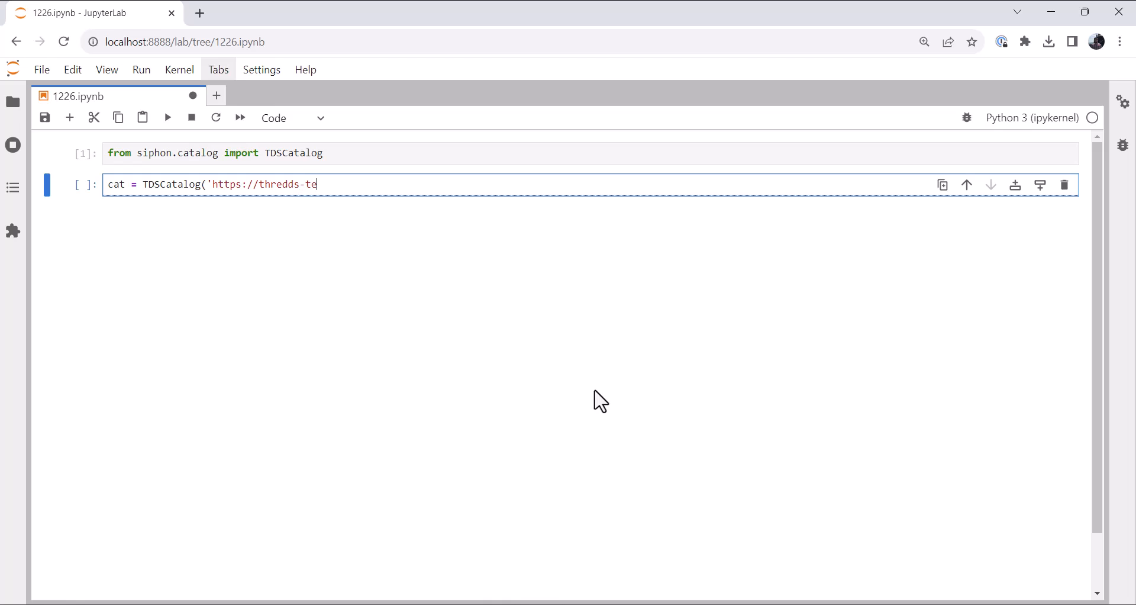
type("st.unidat")
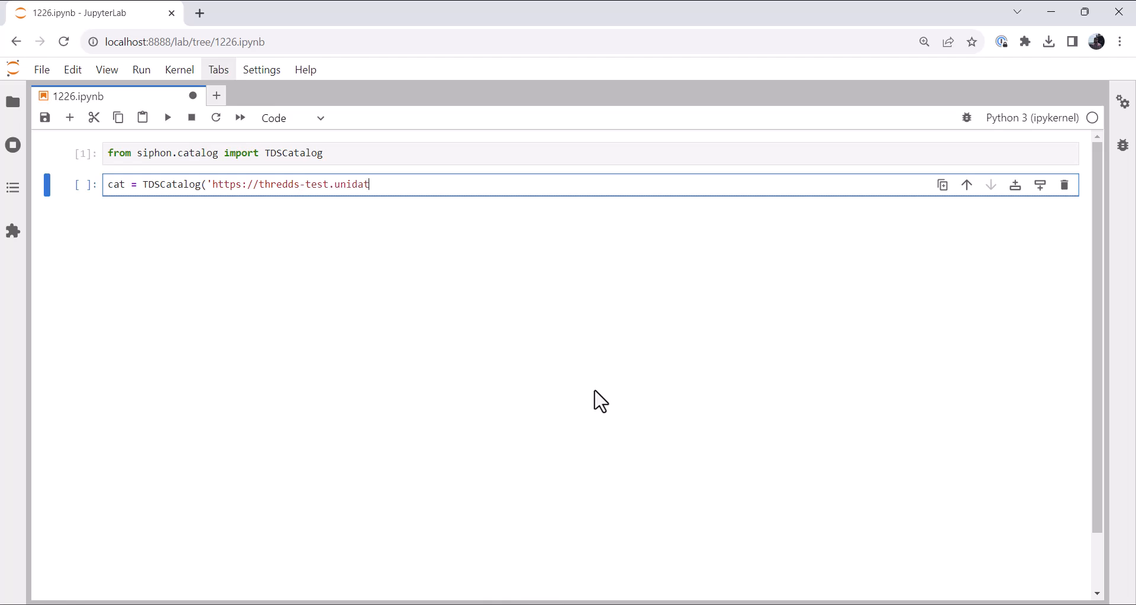
type("a.")
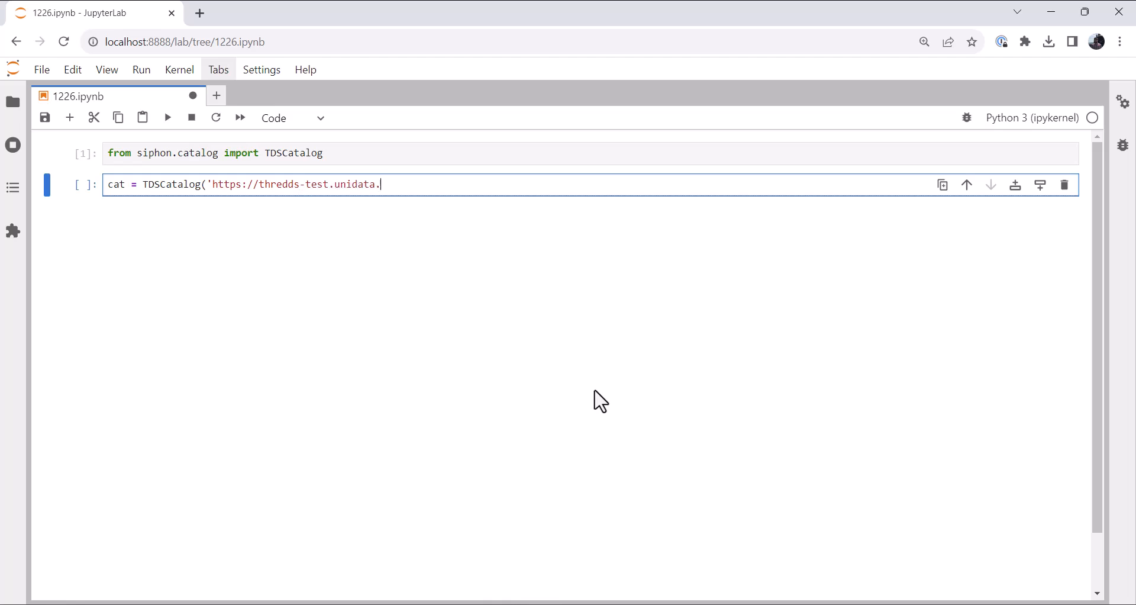
type("ucar.edu/t")
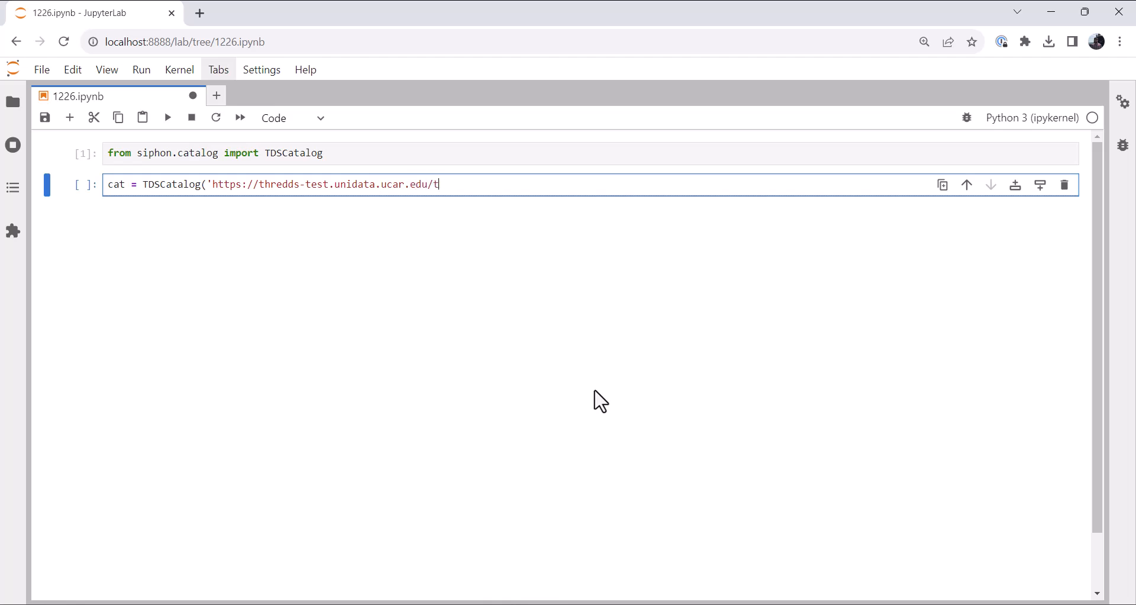
type("hredds/catalog")
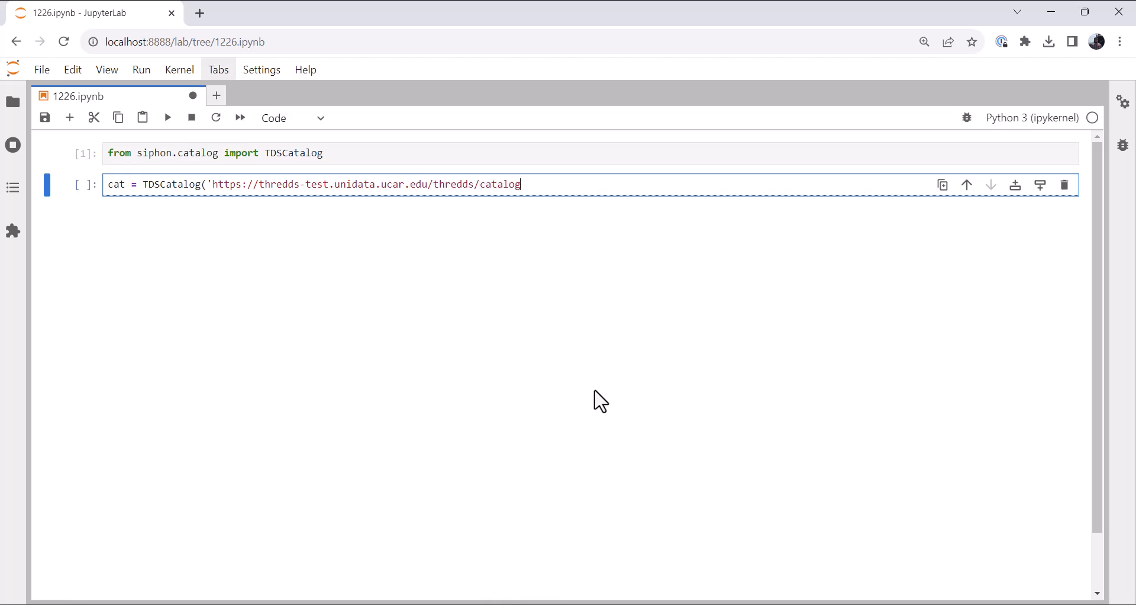
type("/noaapo")
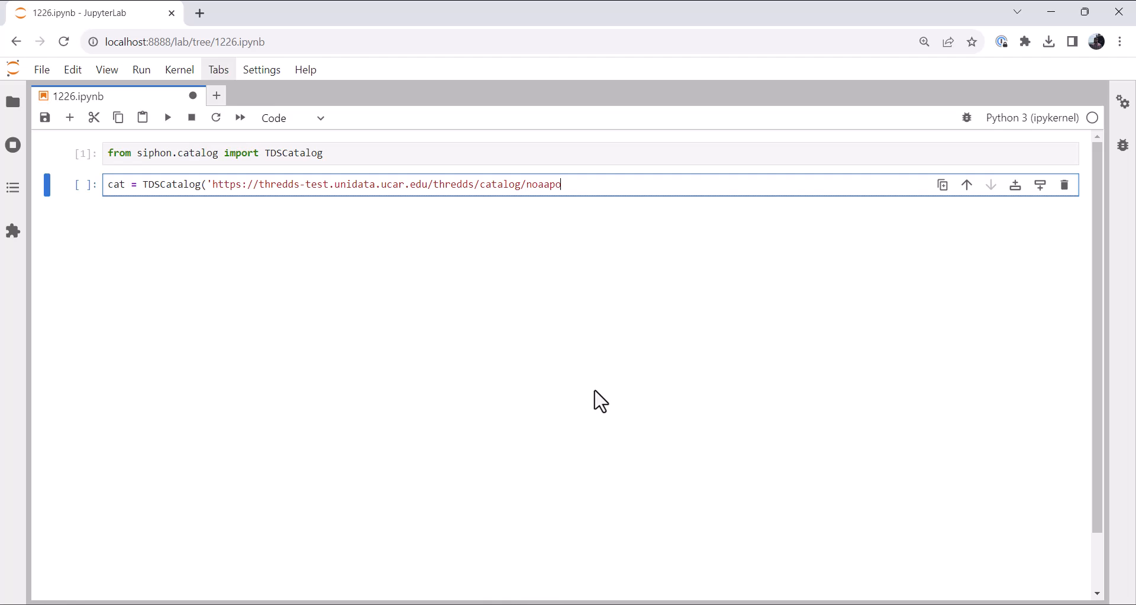
type("rt/text/")
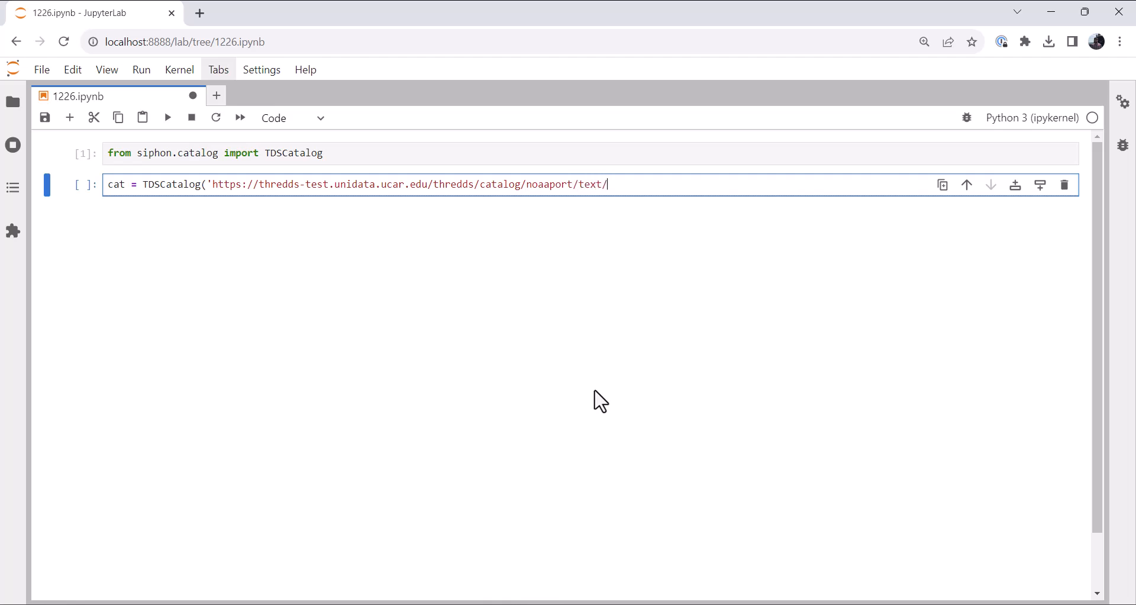
type("metar/")
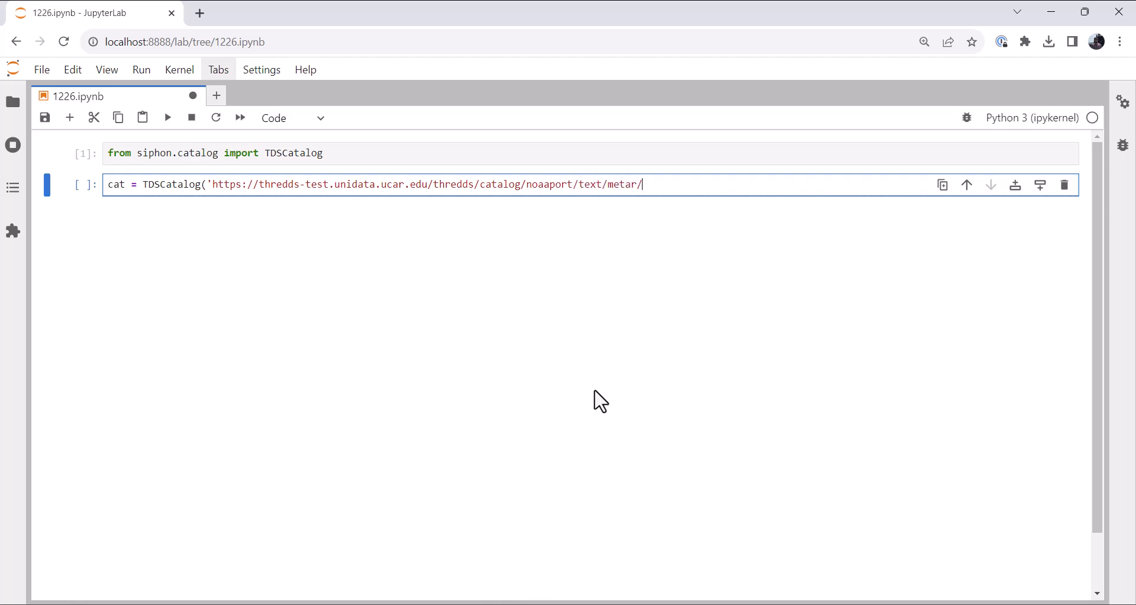
type("catalog.")
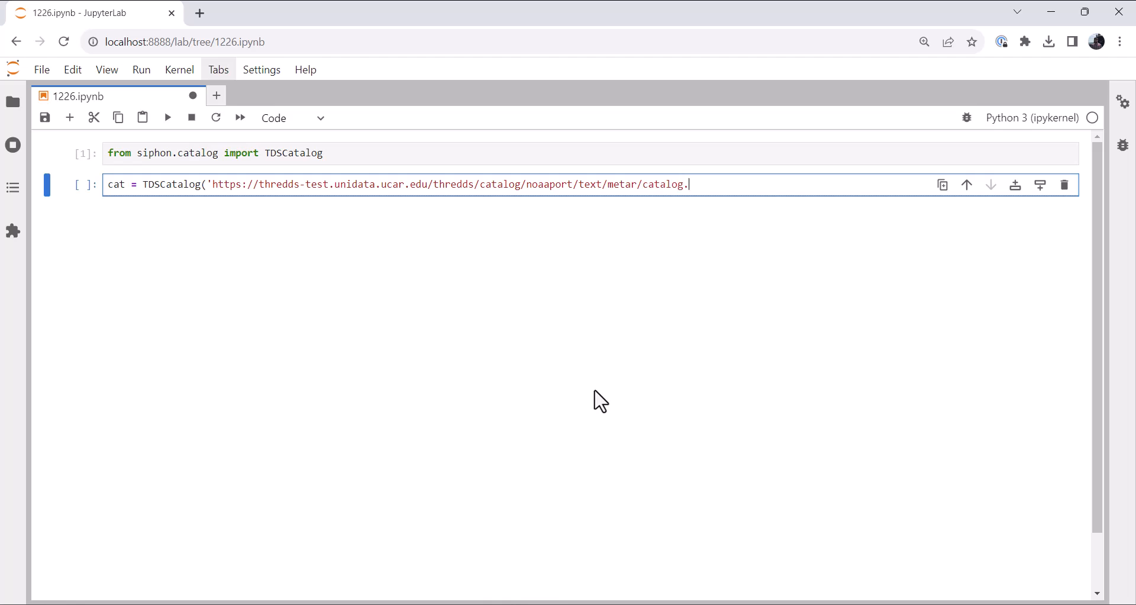
type("xml')")
type("ds =")
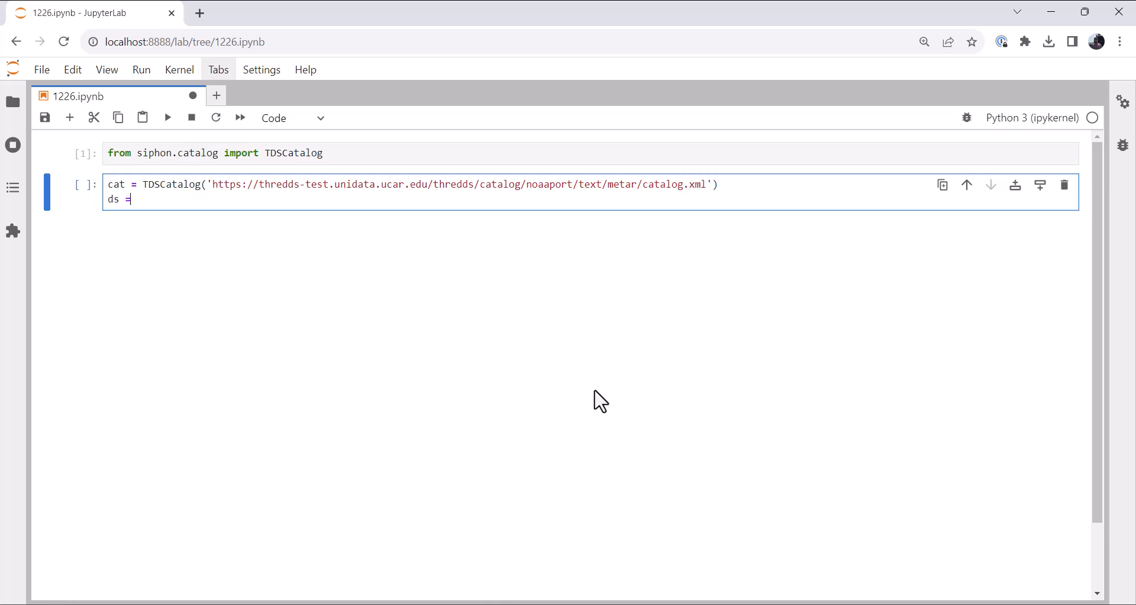
Take cat.datasets[0] as ds, call ds.download(), and begin a metpy import.
type("cata")
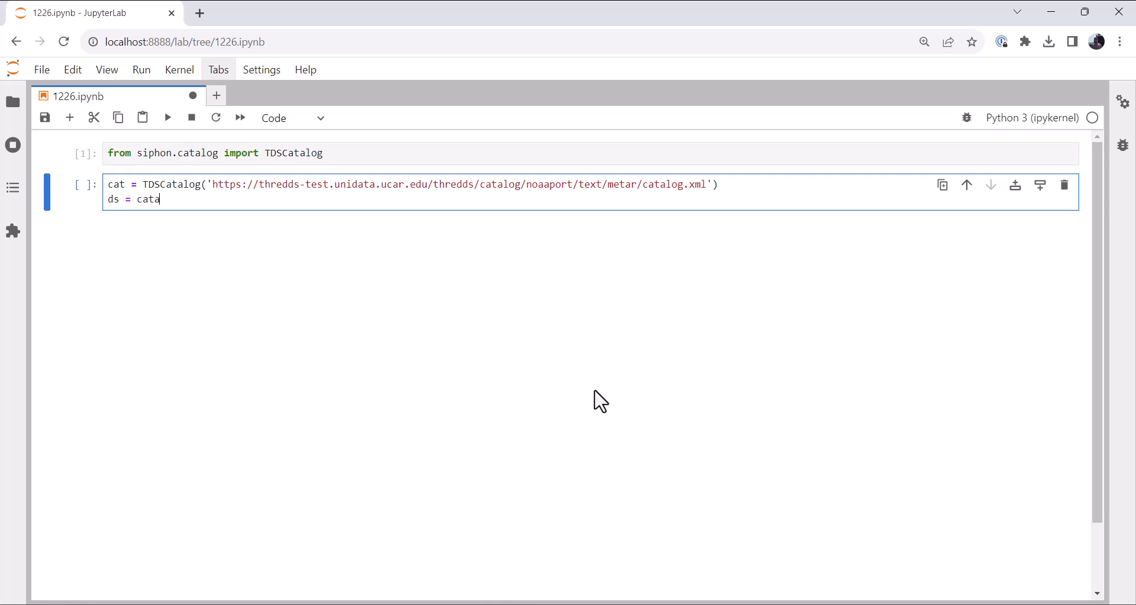
type(".dataset")
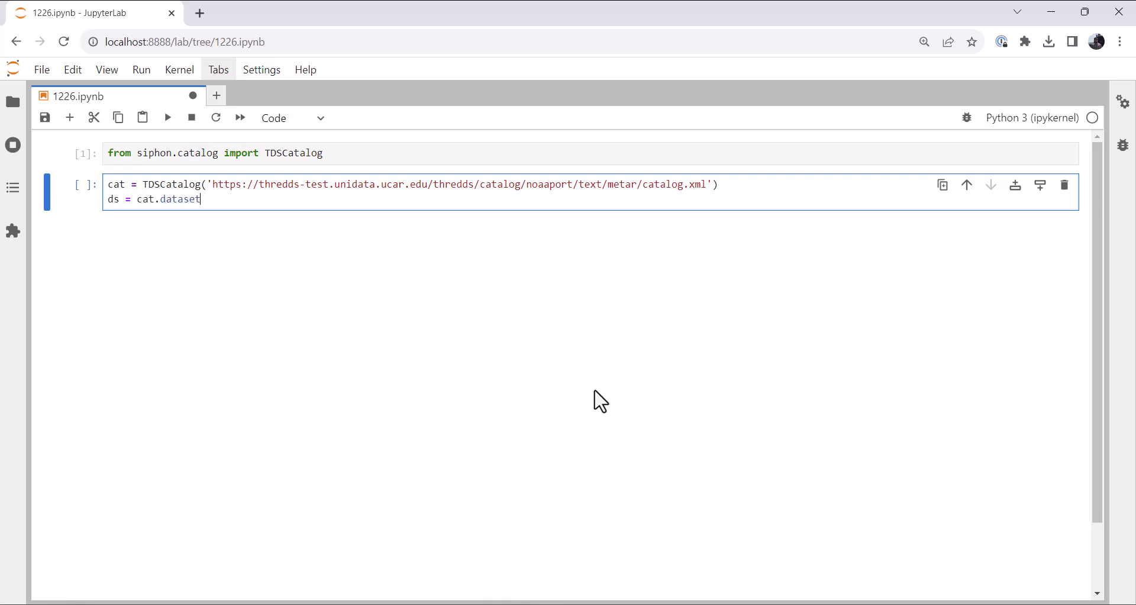
type("s[0]")
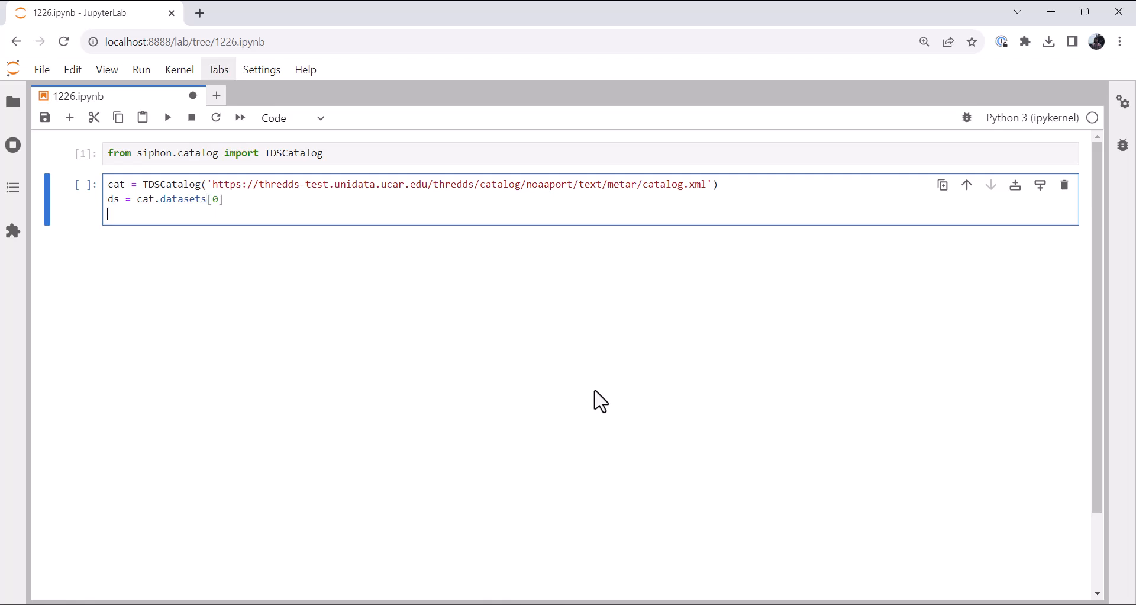
type("ds.download")
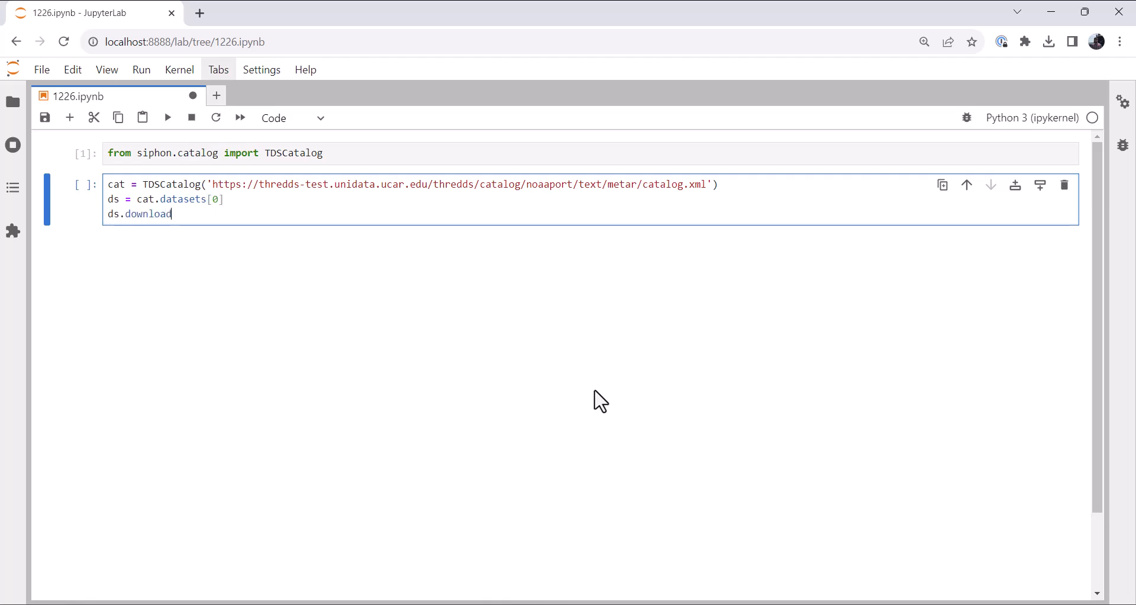
type("()")
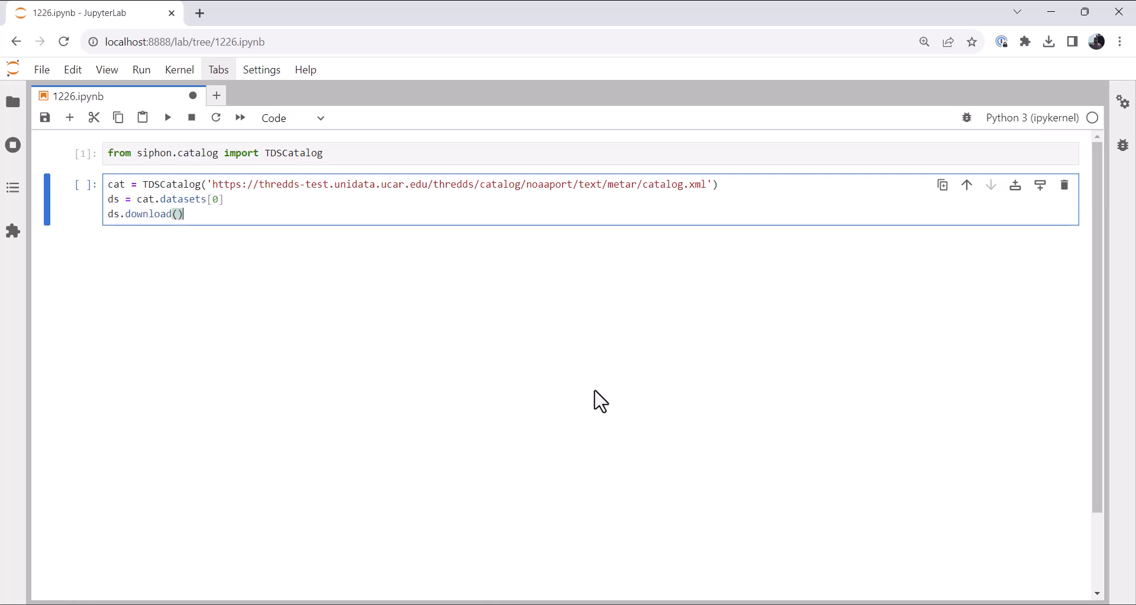
type("from metpy.")
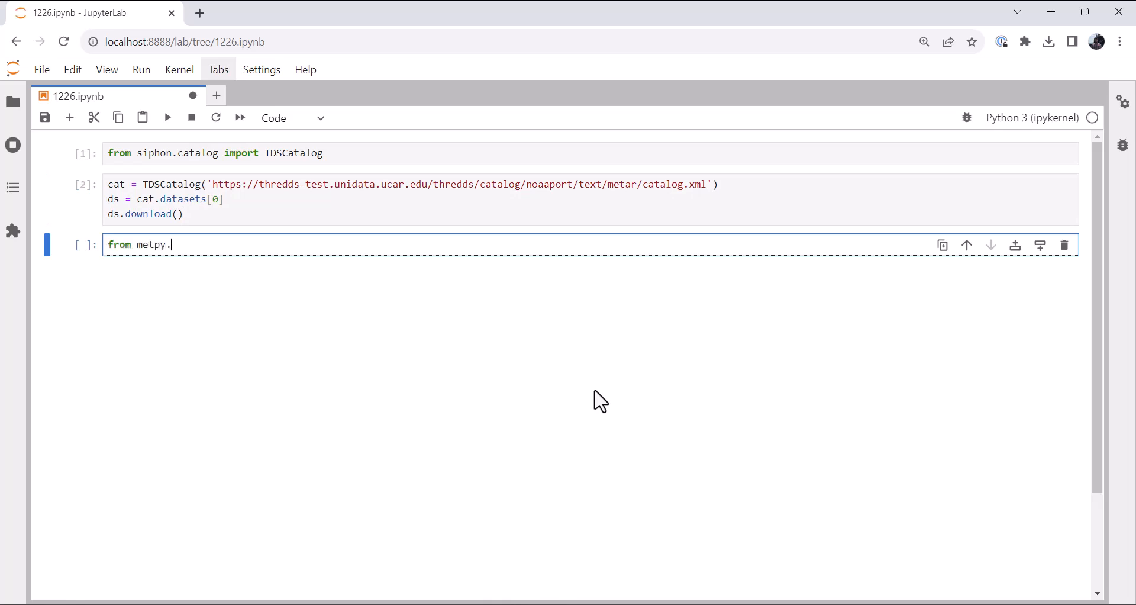
Import parse_metar_file from metpy.io and run the cell.
type("io import pa")
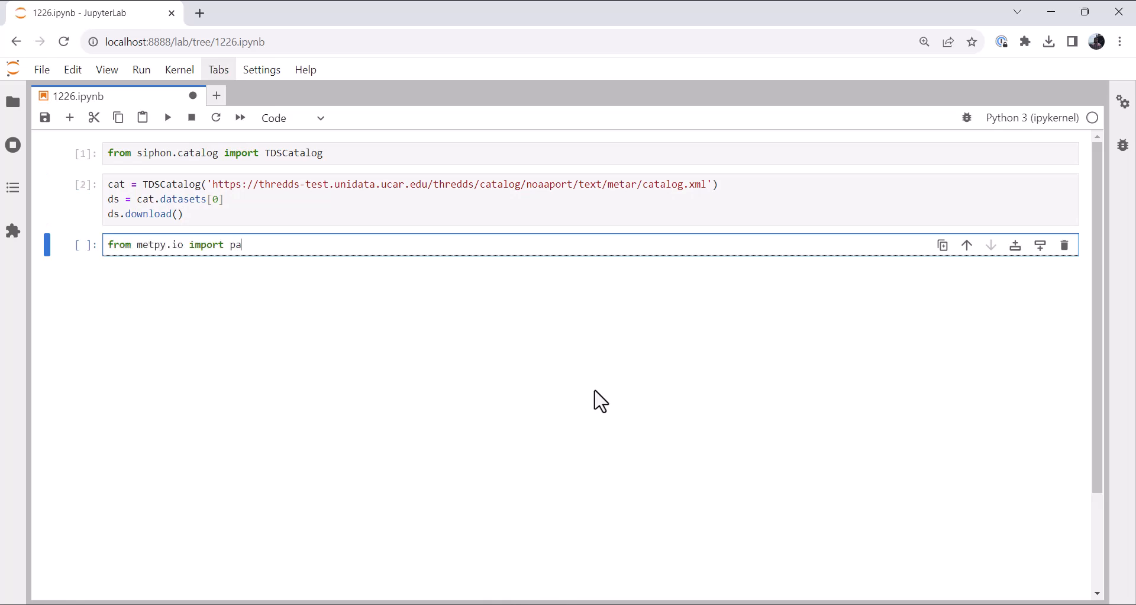
type("rse_metar")
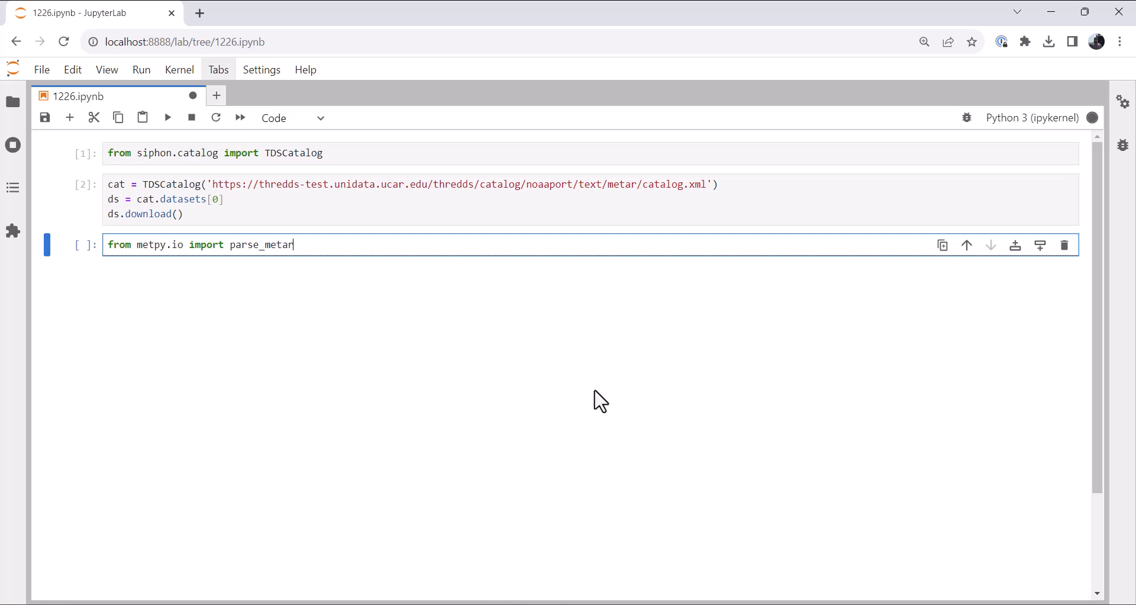
type("_file")
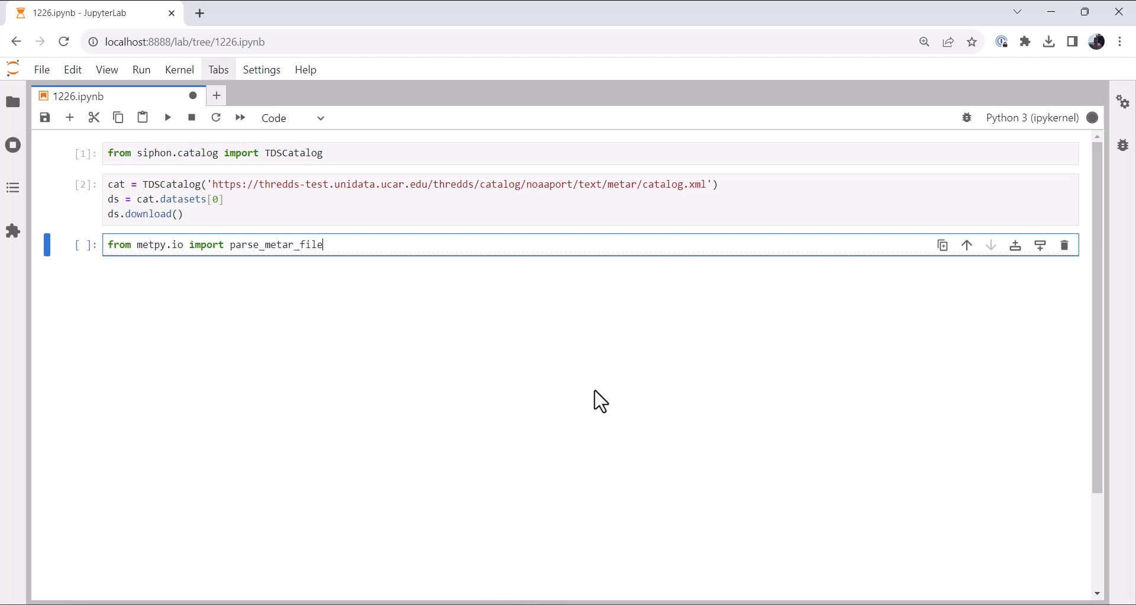
key("shift+enter")
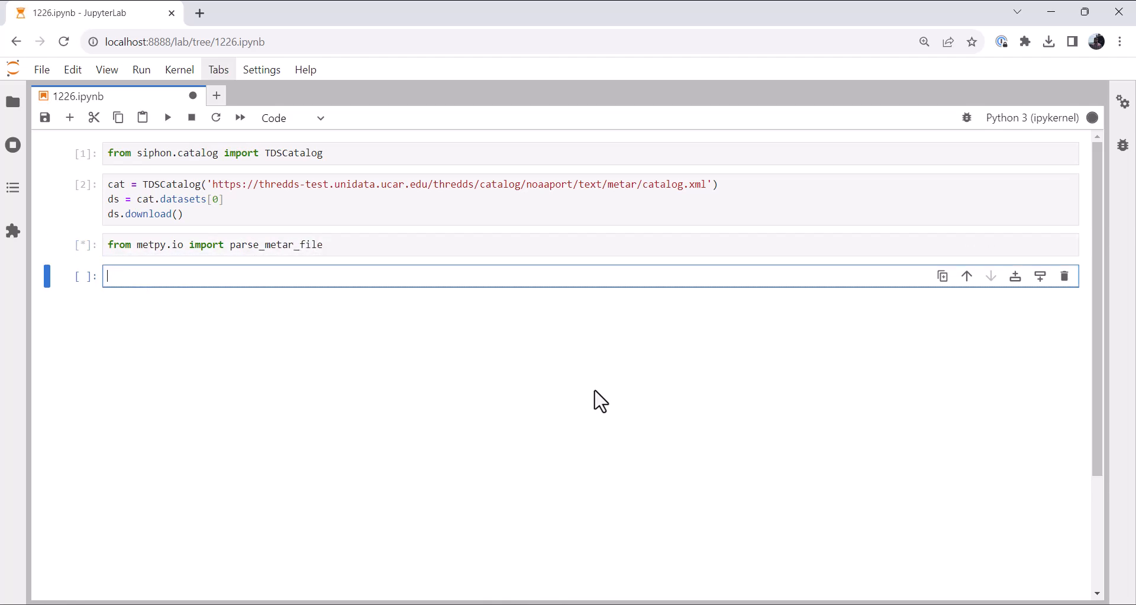
Parse the downloaded file into data and run it, then start a data.columns cell.
type("data = parse_metar_file(ds.n")
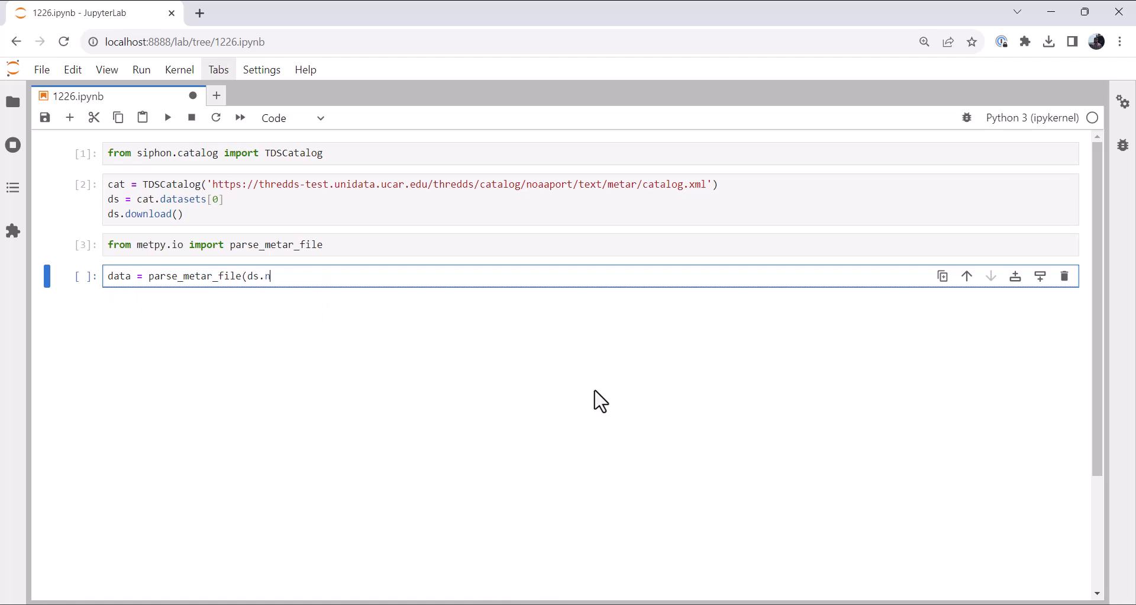
type("ame)")
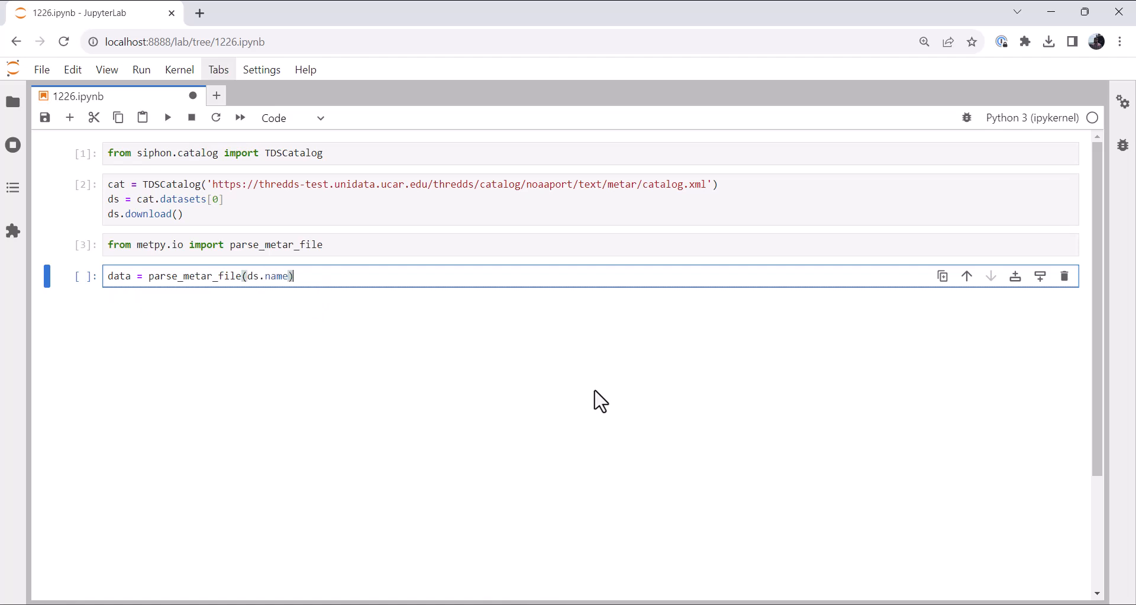
key("shift+enter")
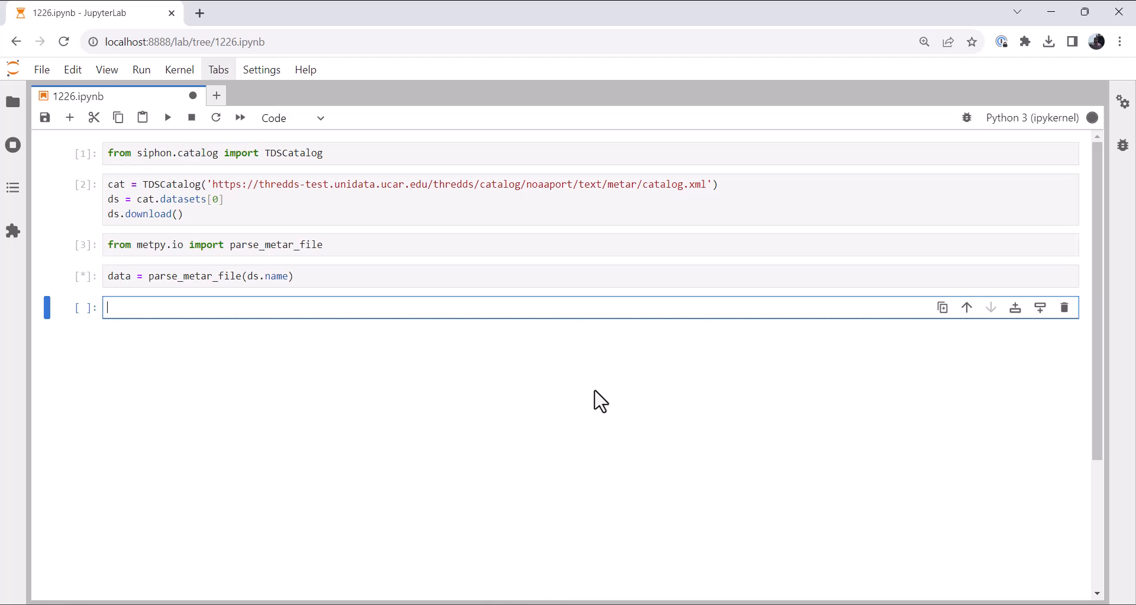
type("data.columns")
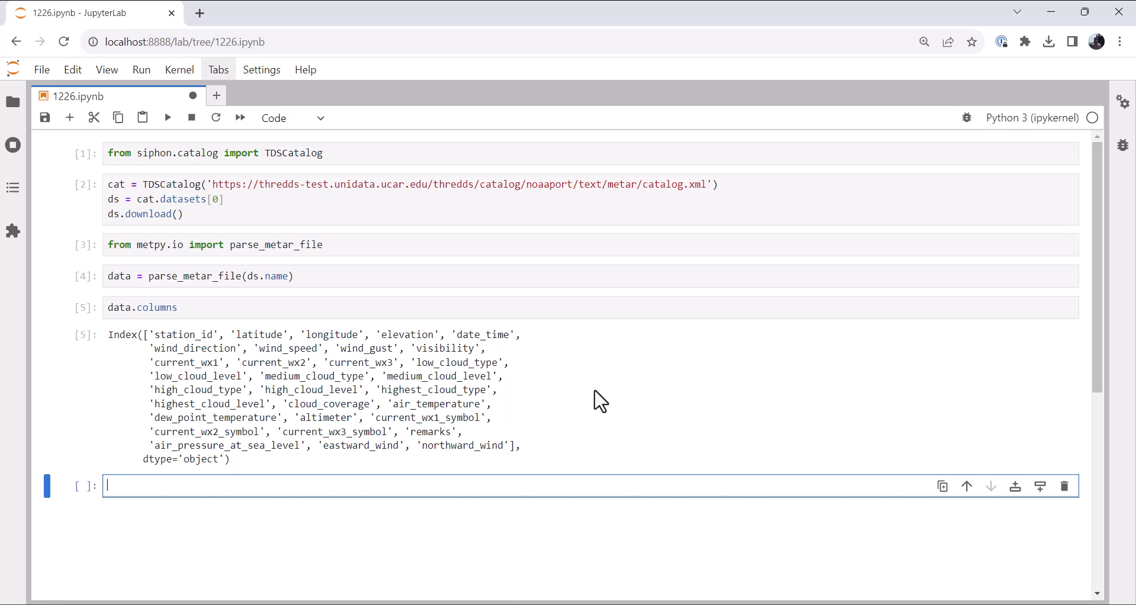
Import parse_wpc_surface_bulletin, urllib.request and BytesIO in a new cell.
scroll("down", 3)
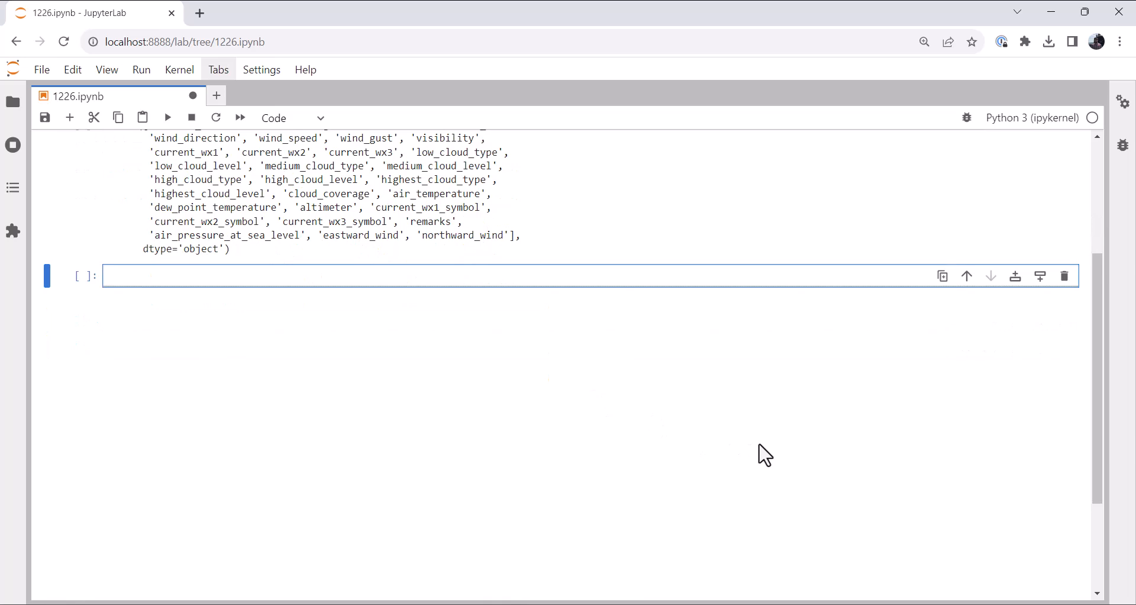
type("from metp")
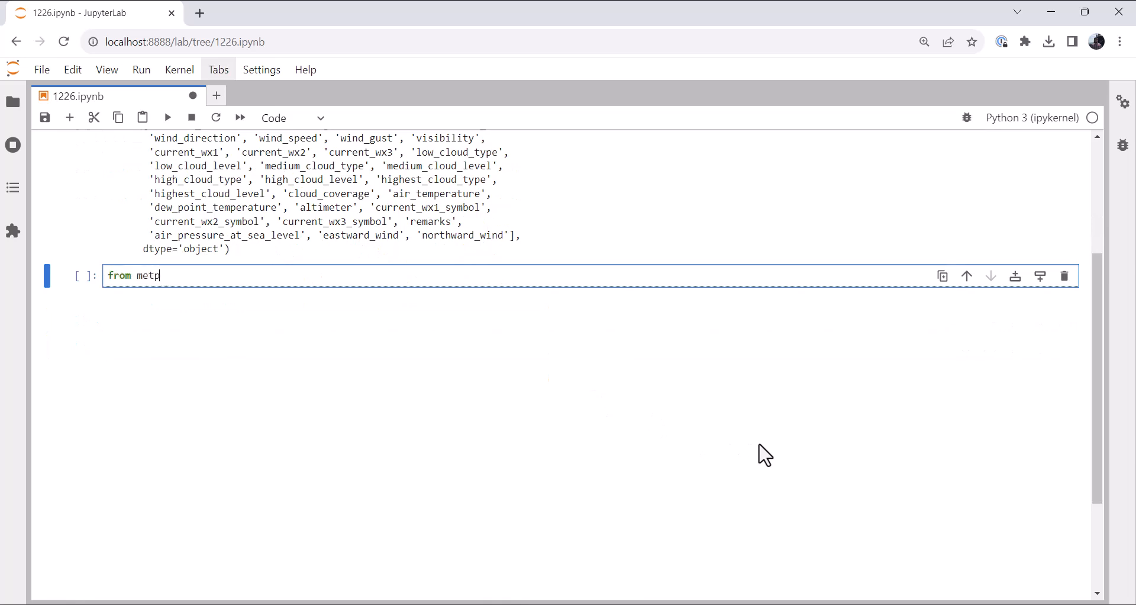
type("y.io import")
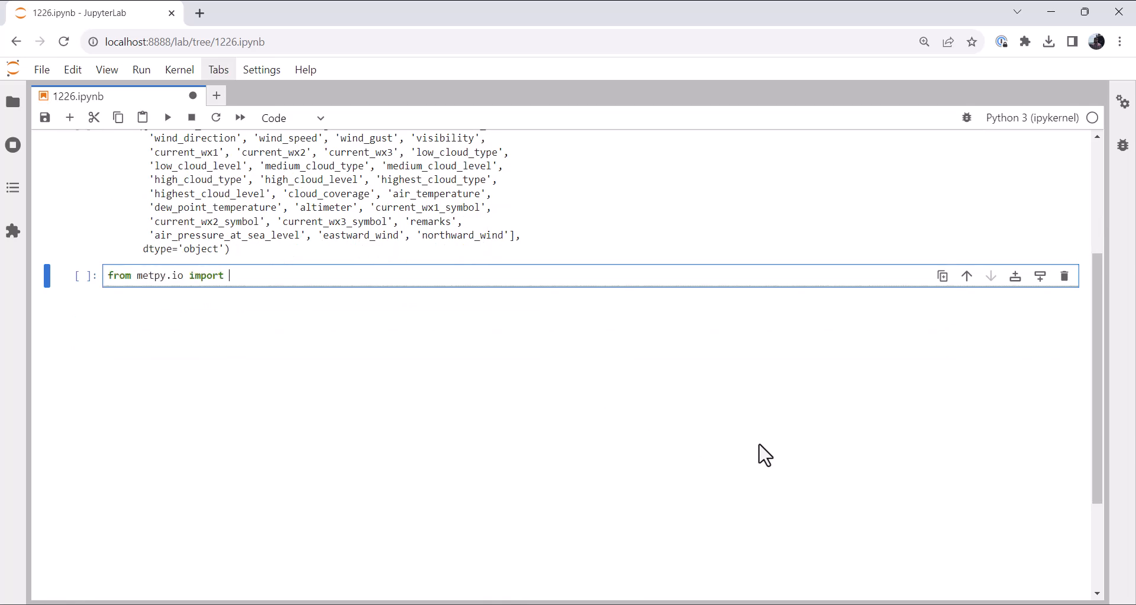
type("parse_wp")
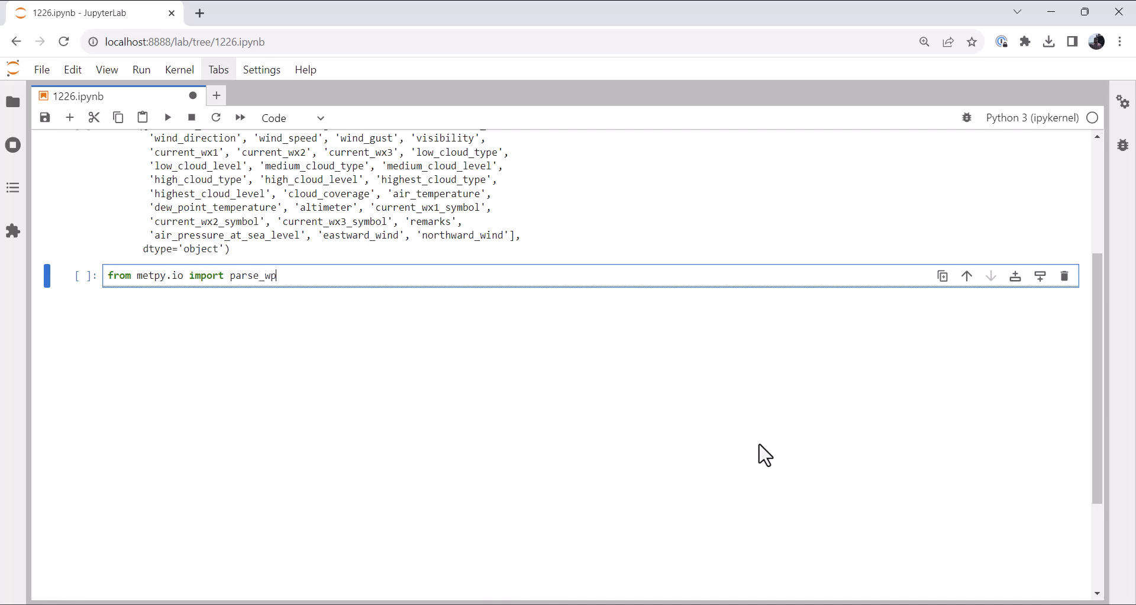
type("c_surfac")
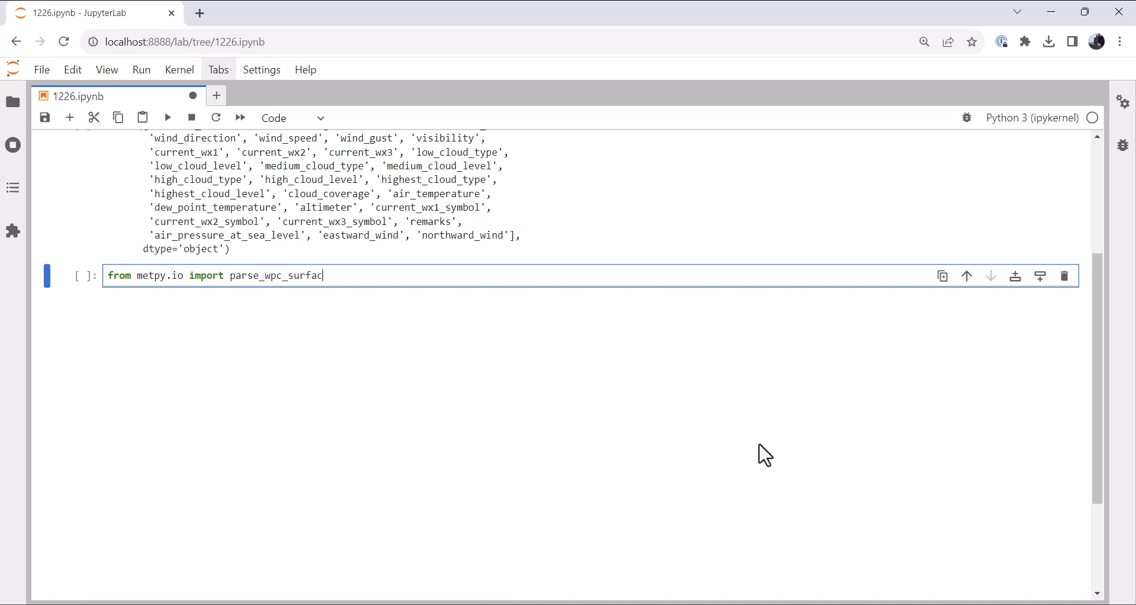
type("e_bulletin")
type("import ur")
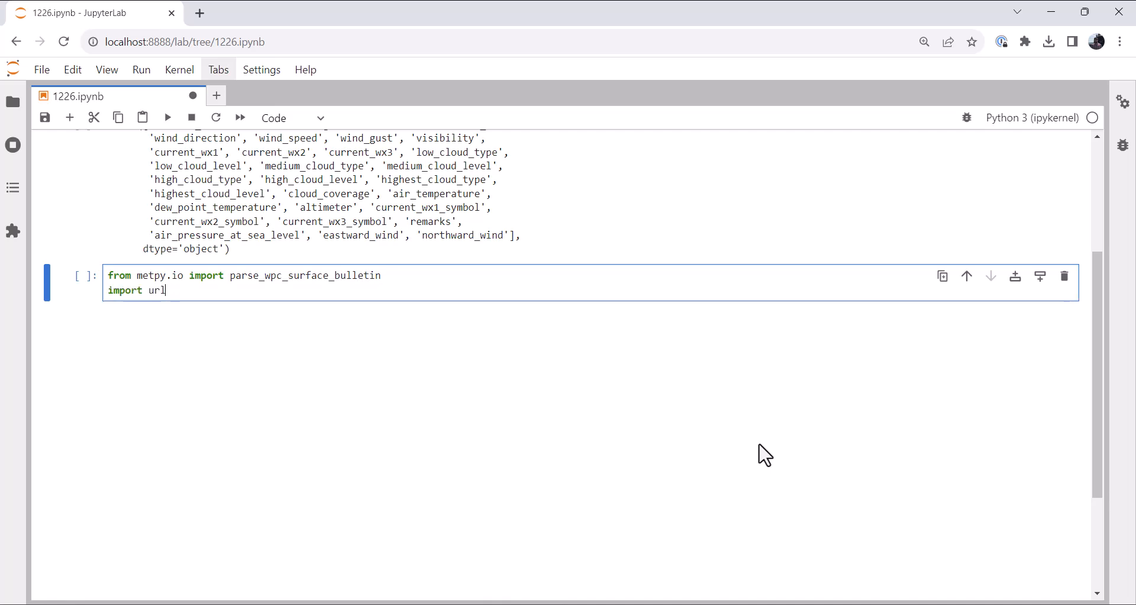
type("lib.re")
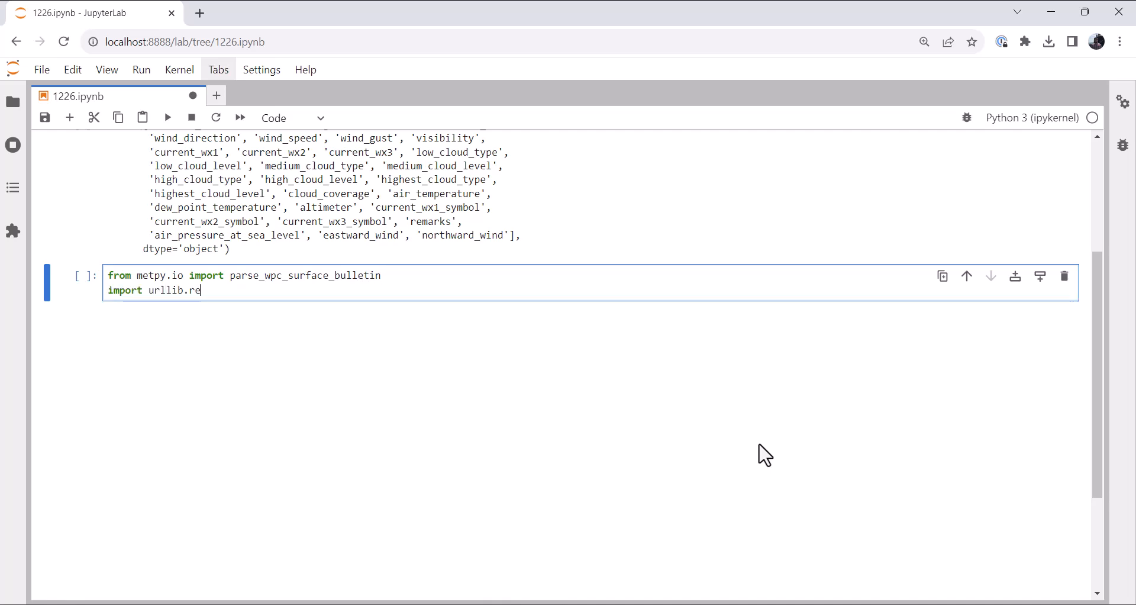
type("quest")
type("from io")
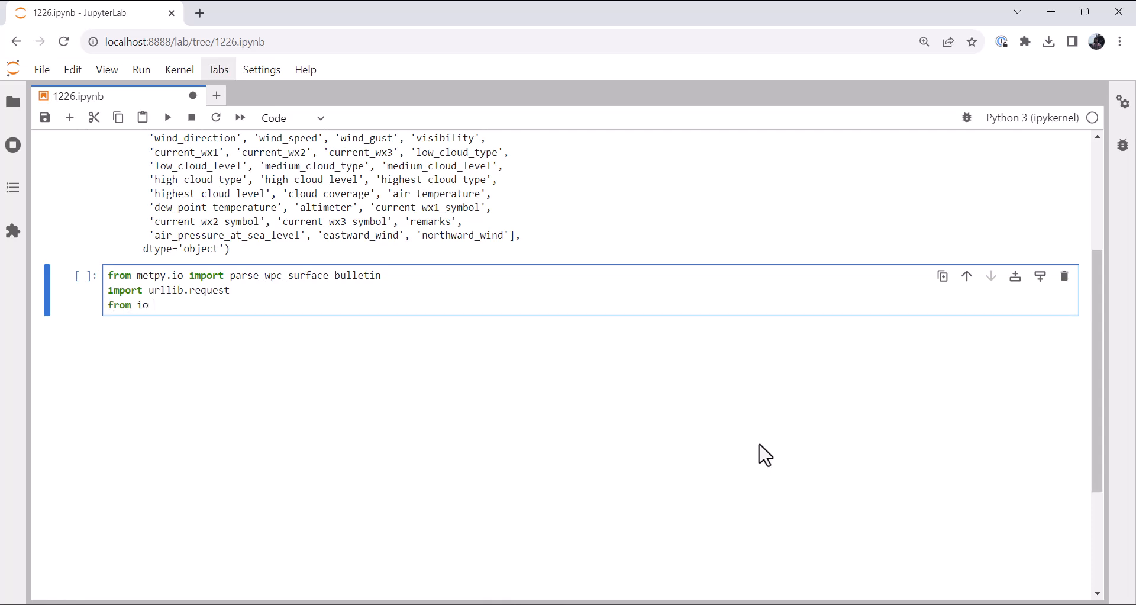
type("import Bu")
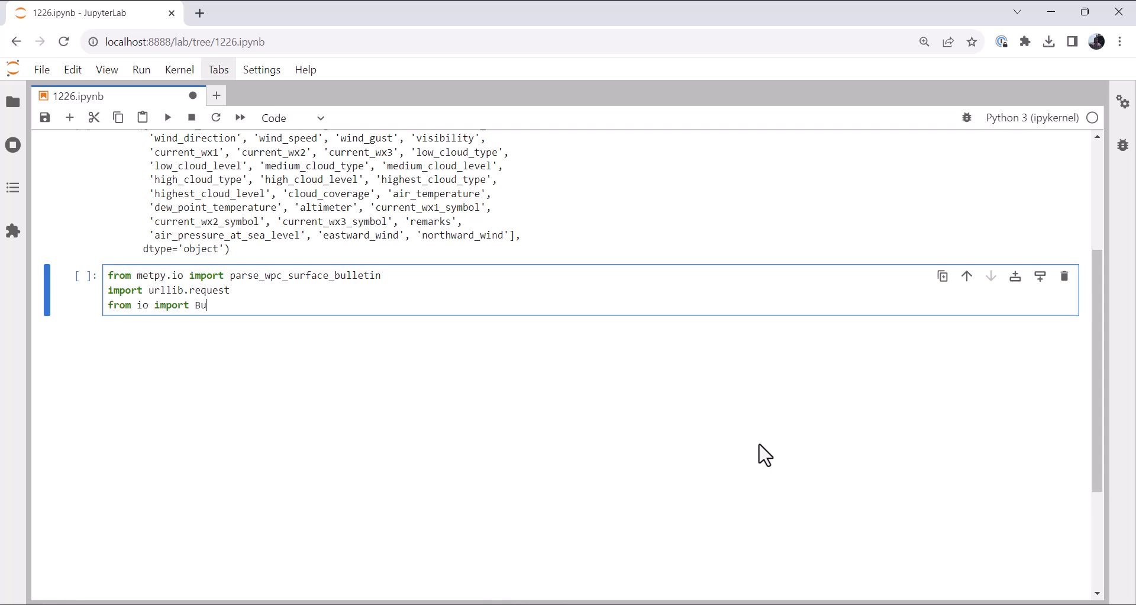
type("tes")
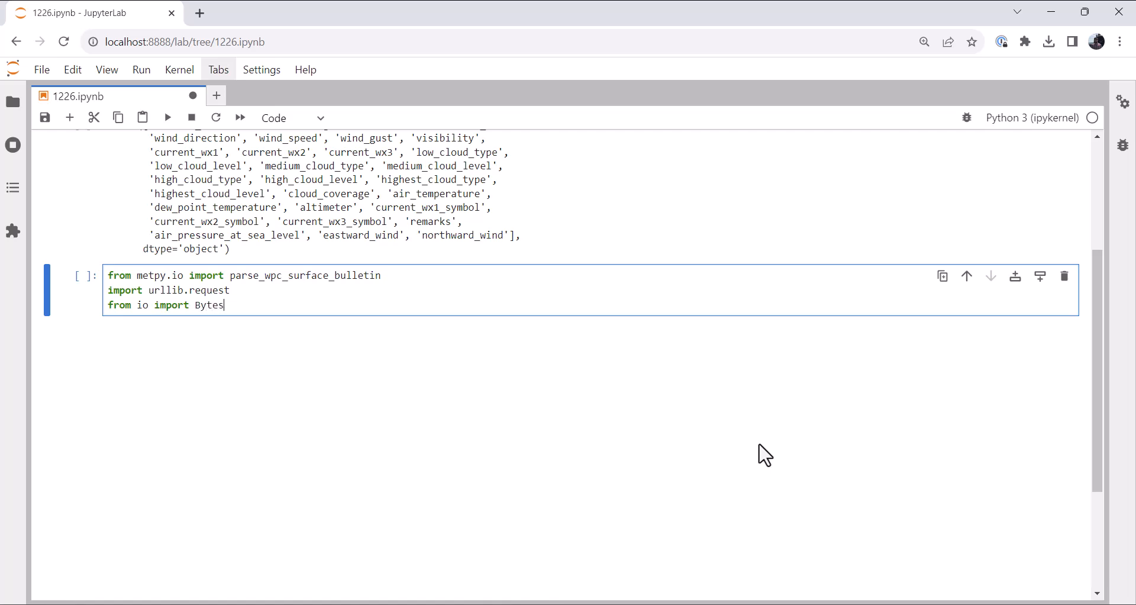
type("IO")
type("url")
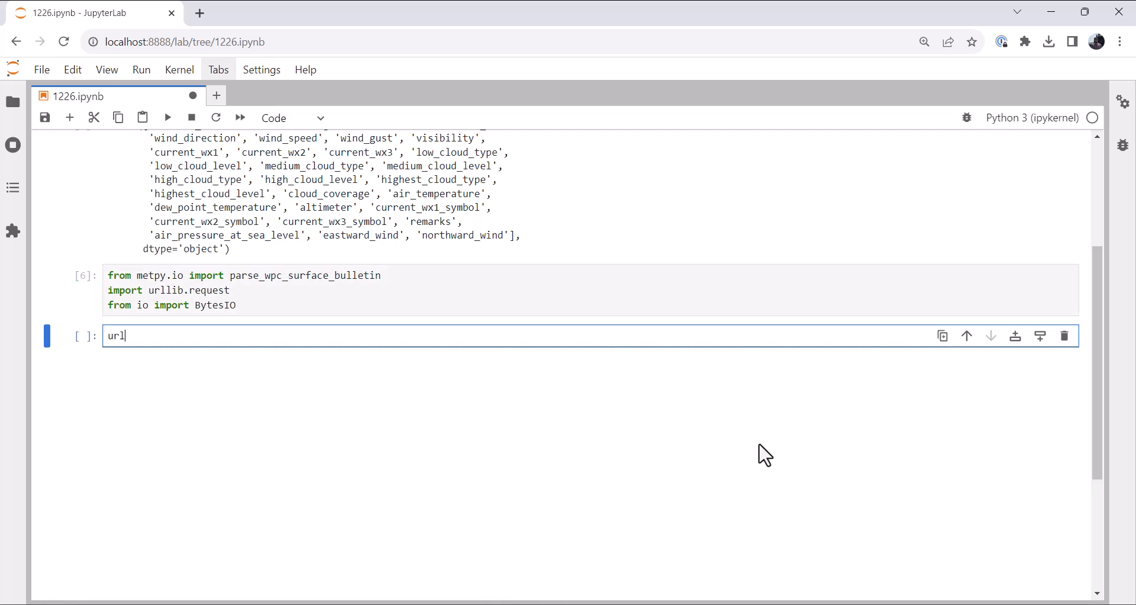
type("= '")
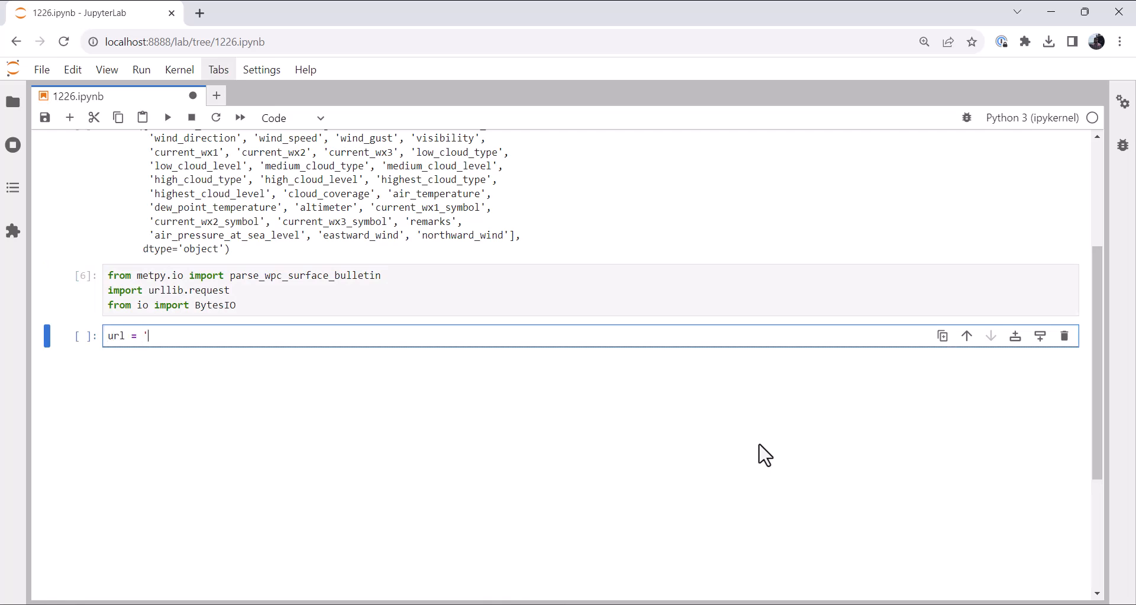
type("https://")
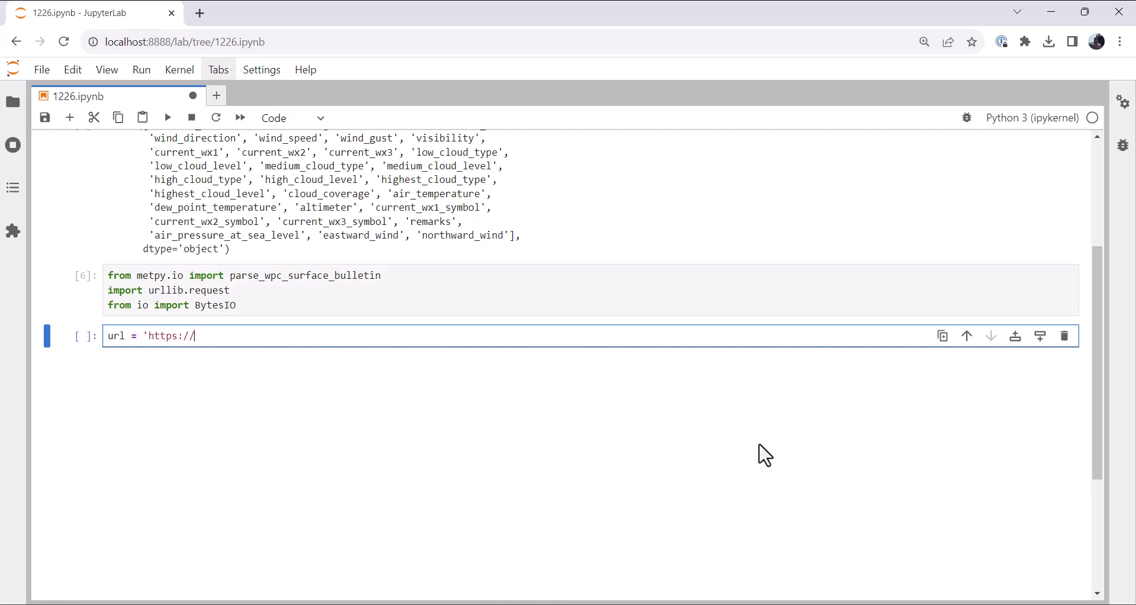
type("www./")
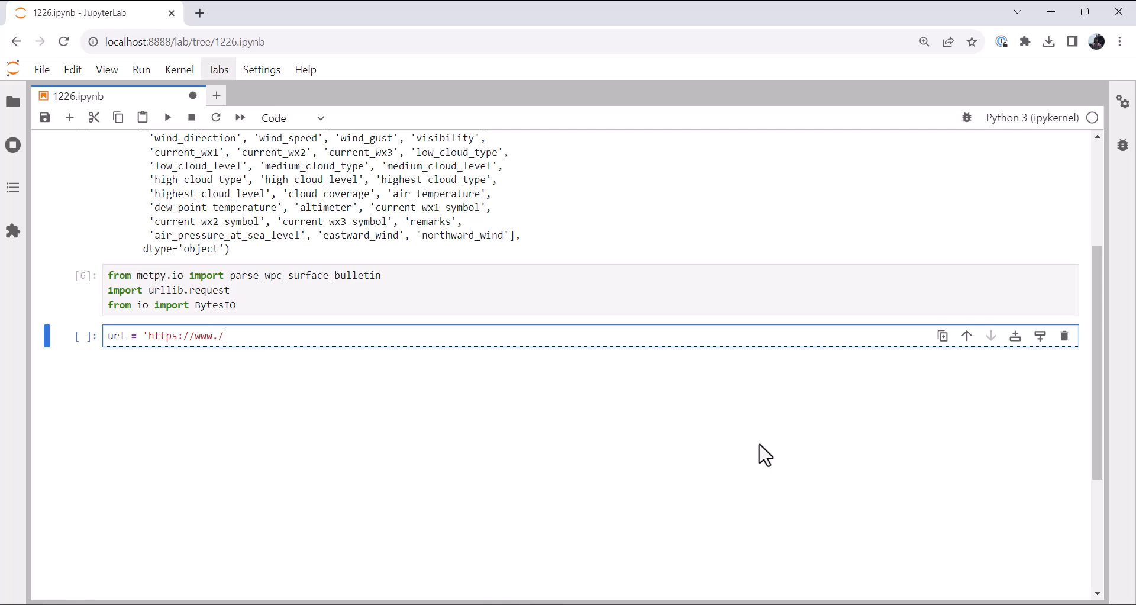
type("w")
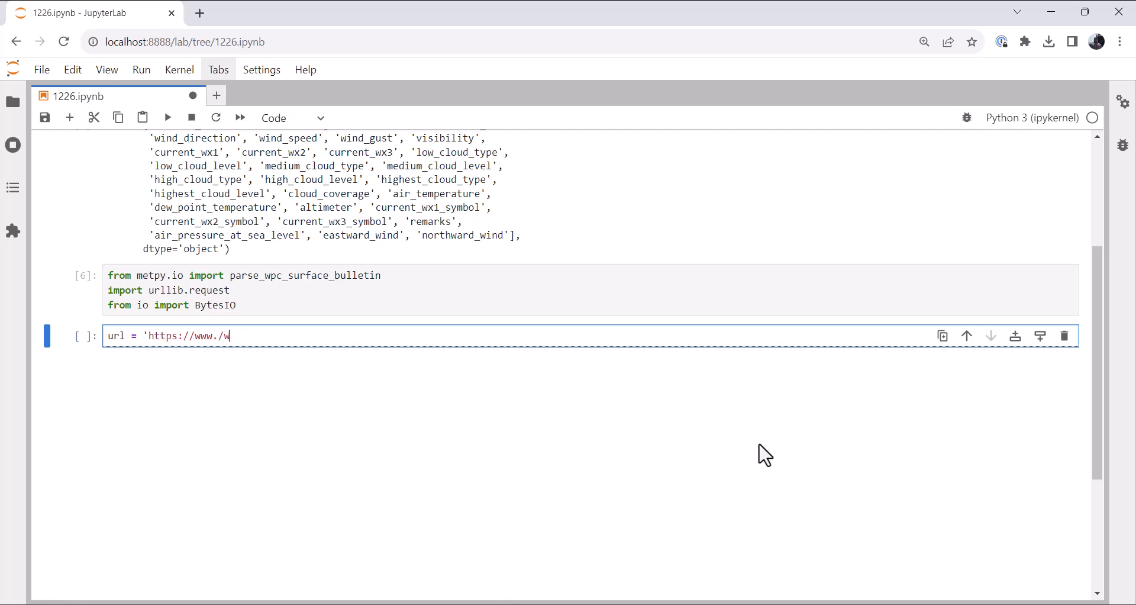
type("pc.ncep")
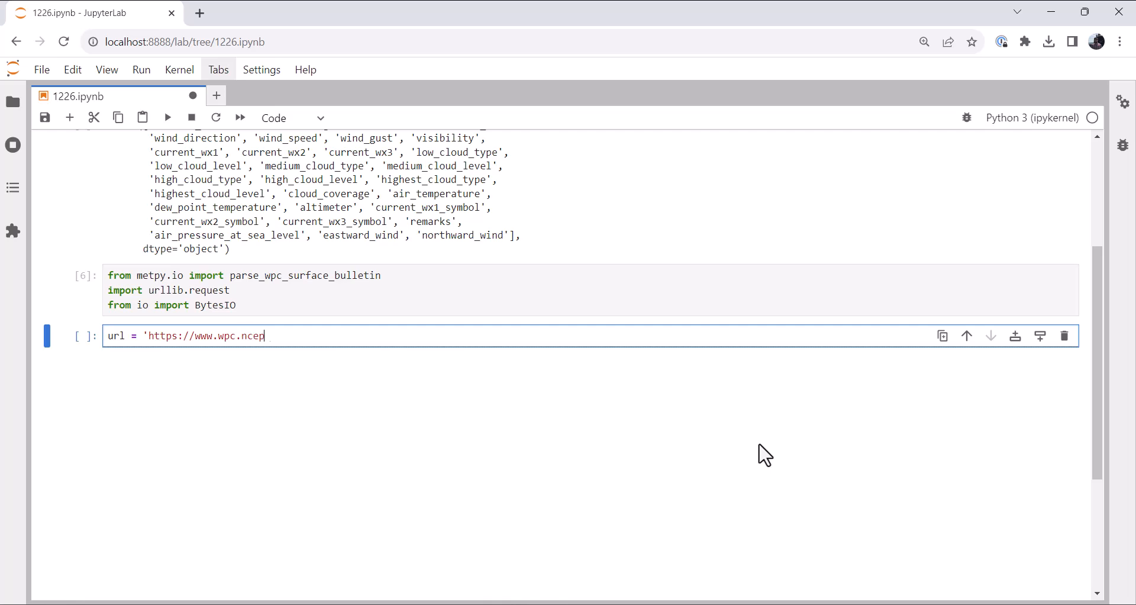
type(".noa")
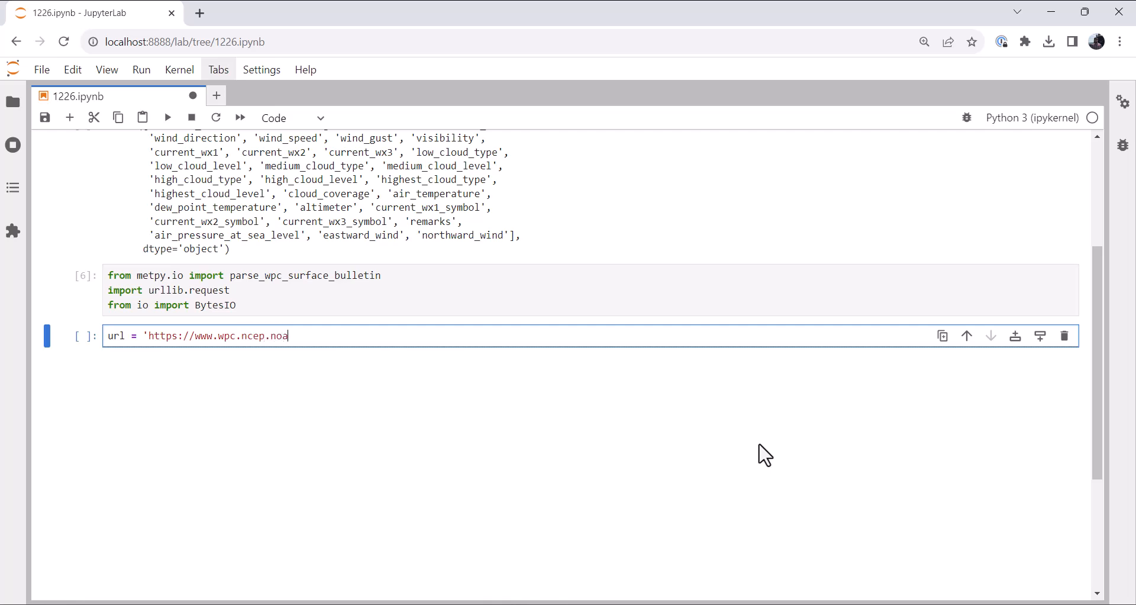
type("a.gov/dis")
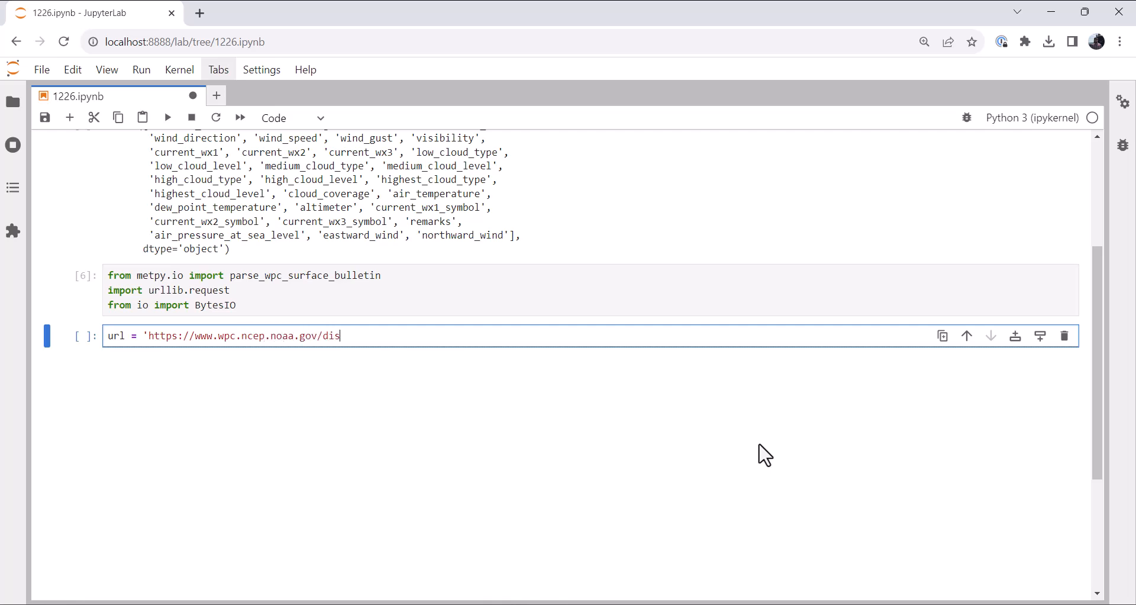
type("cussion/co")
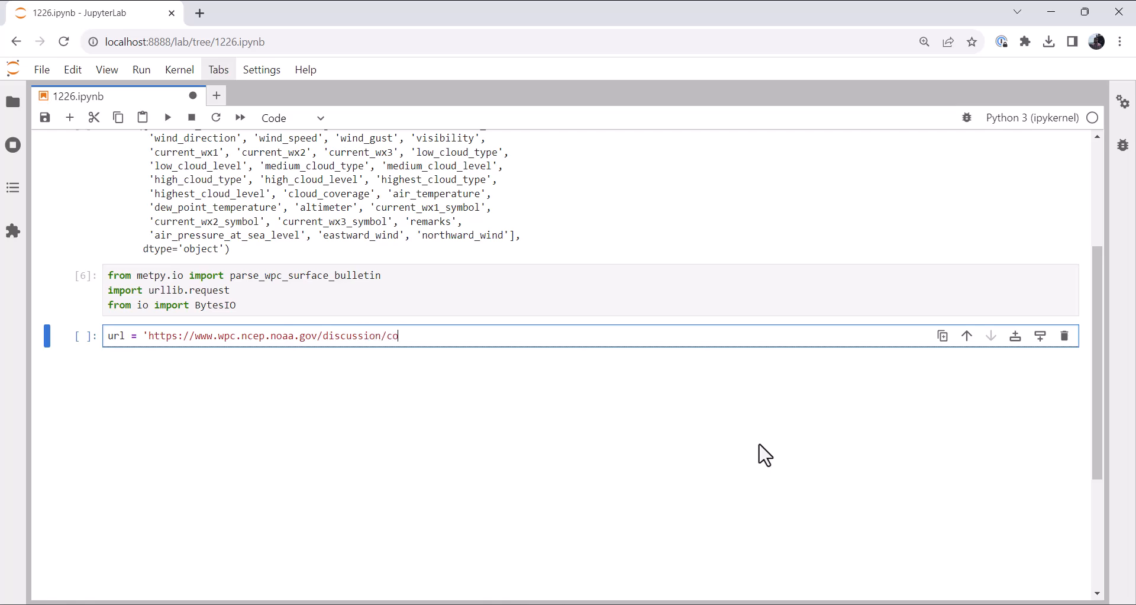
type("dsus")
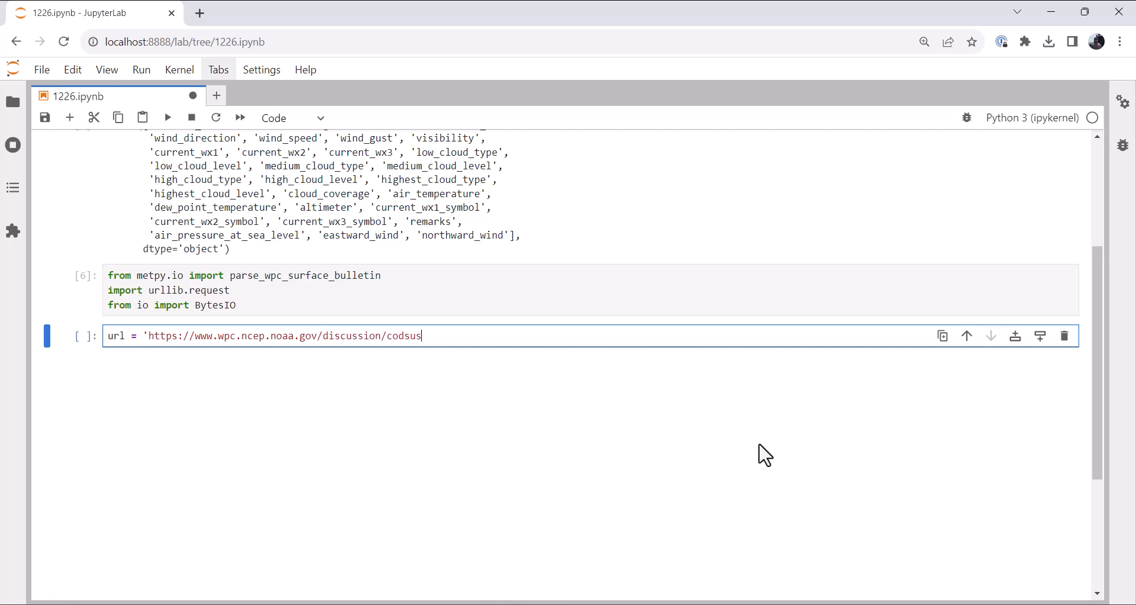
type("'")
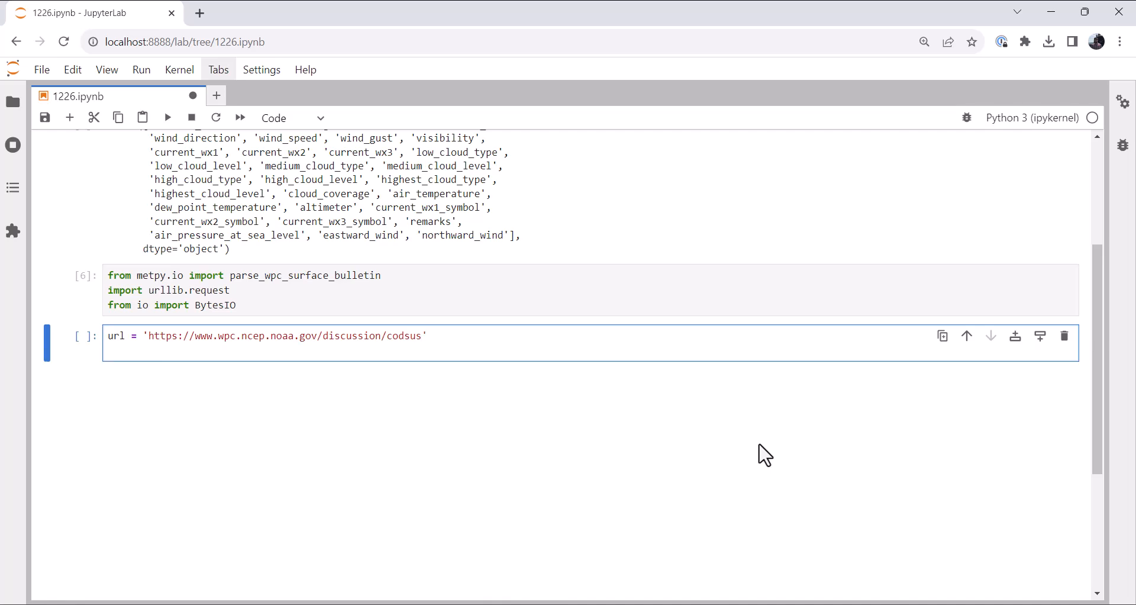
Open the url with urllib.request.urlopen and read the response into content.
type("with")
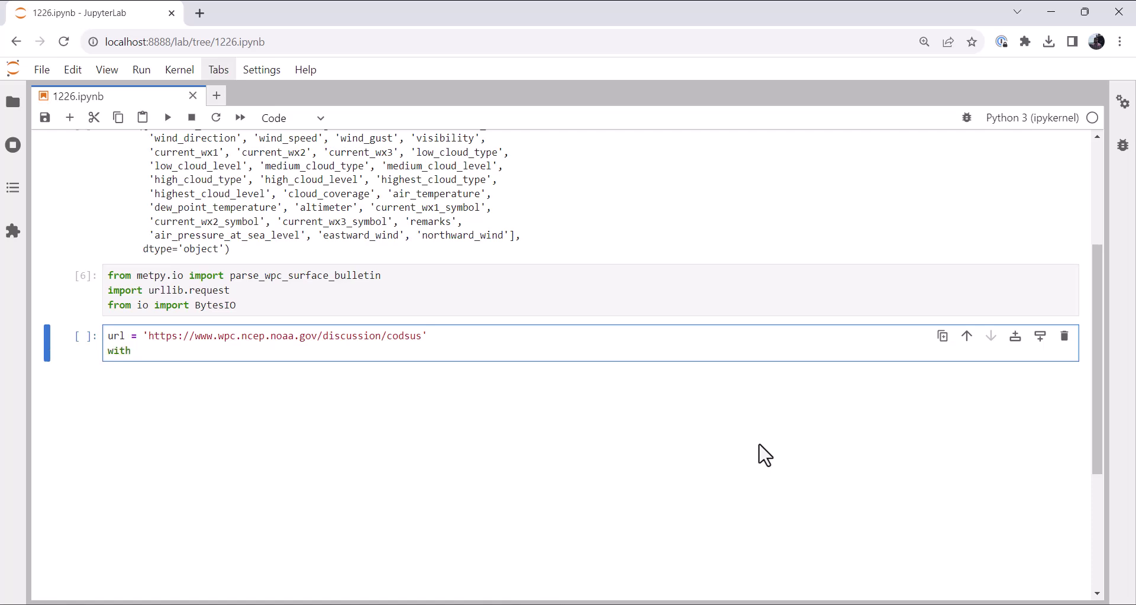
type("urllib.re")
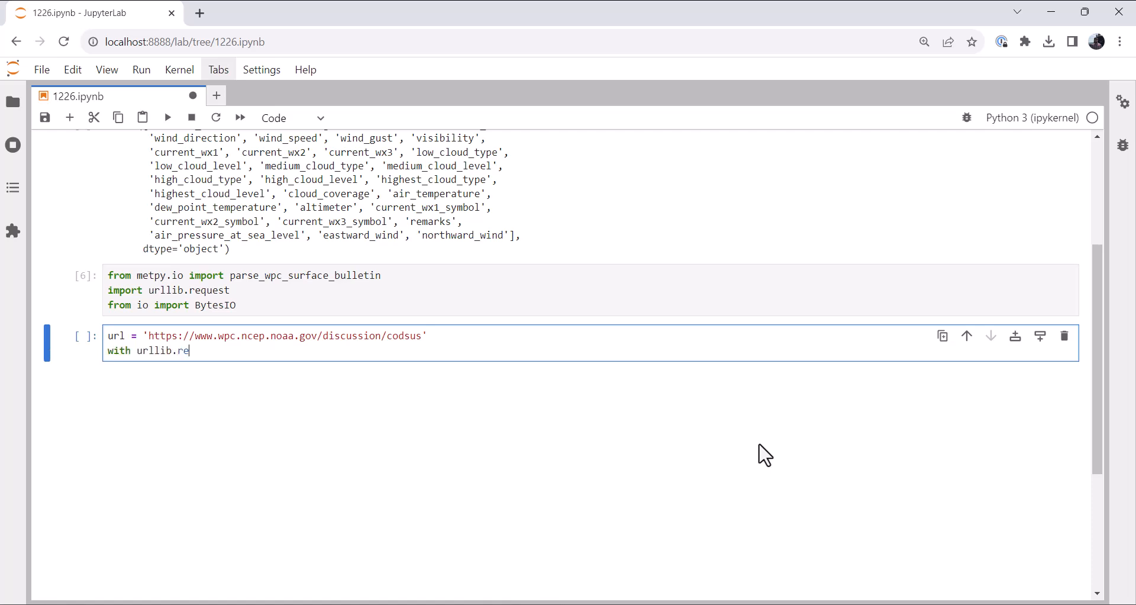
type("quest.urlopen(url) as response:")
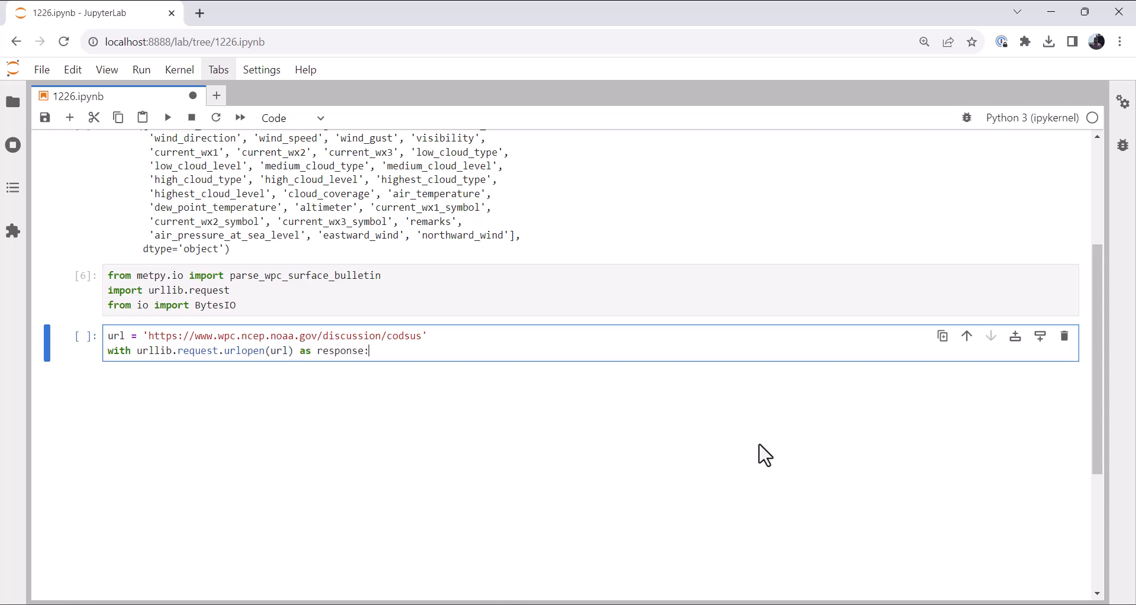
type("conte")
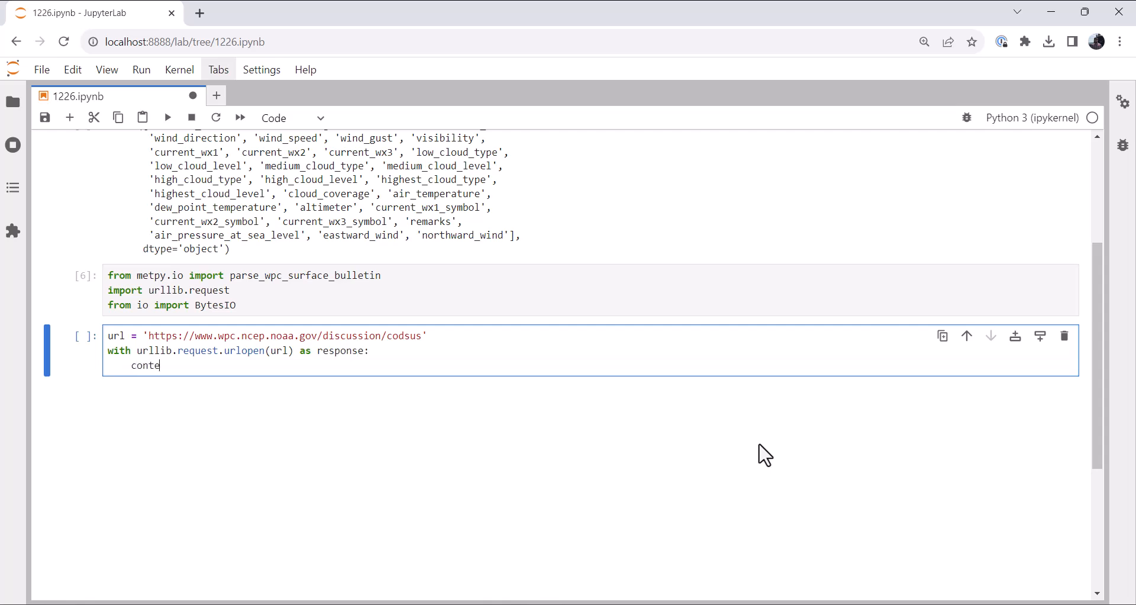
type("nt = re")
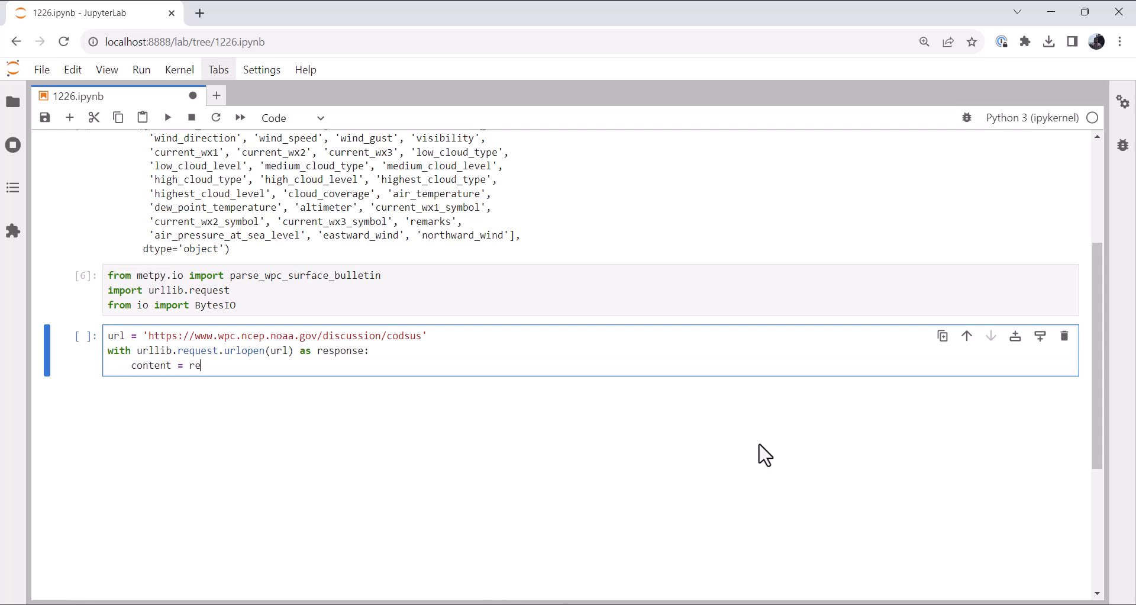
type("sponse.read")
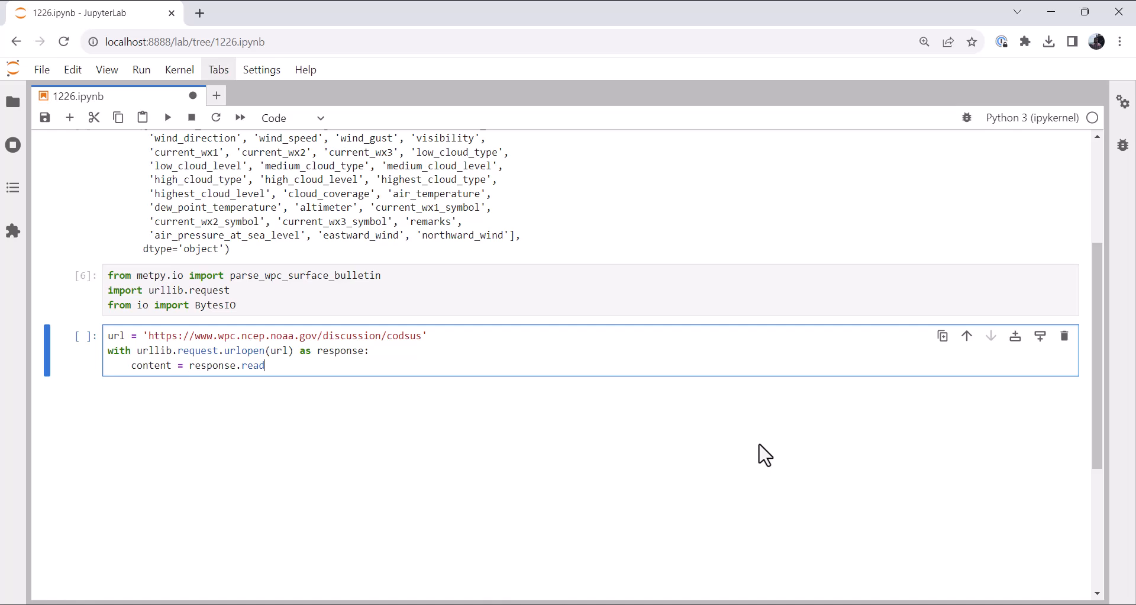
type("()")
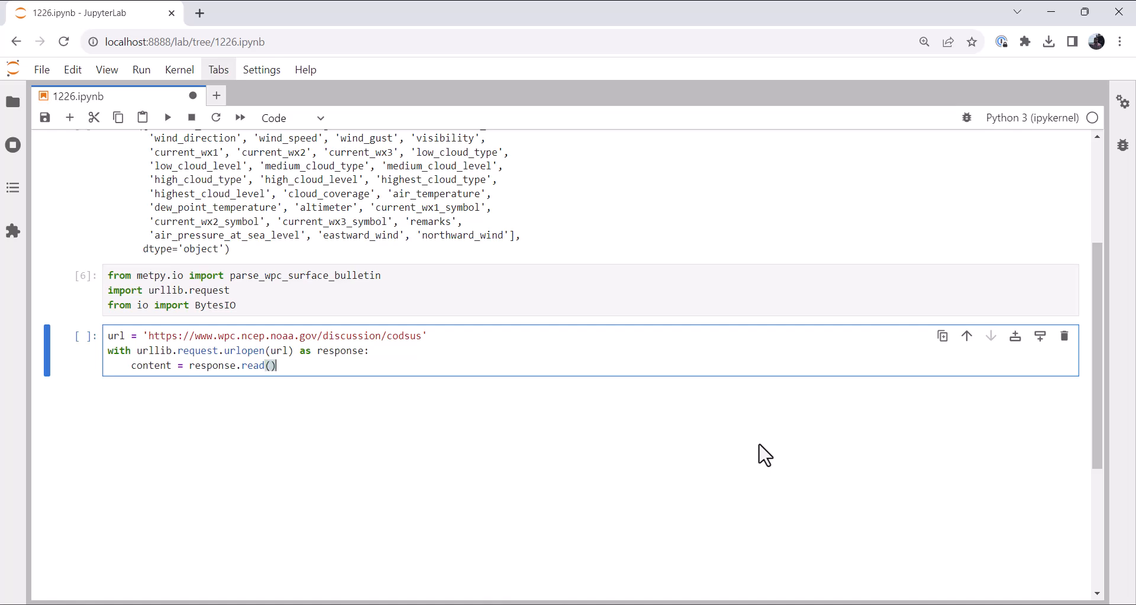
key("Return")
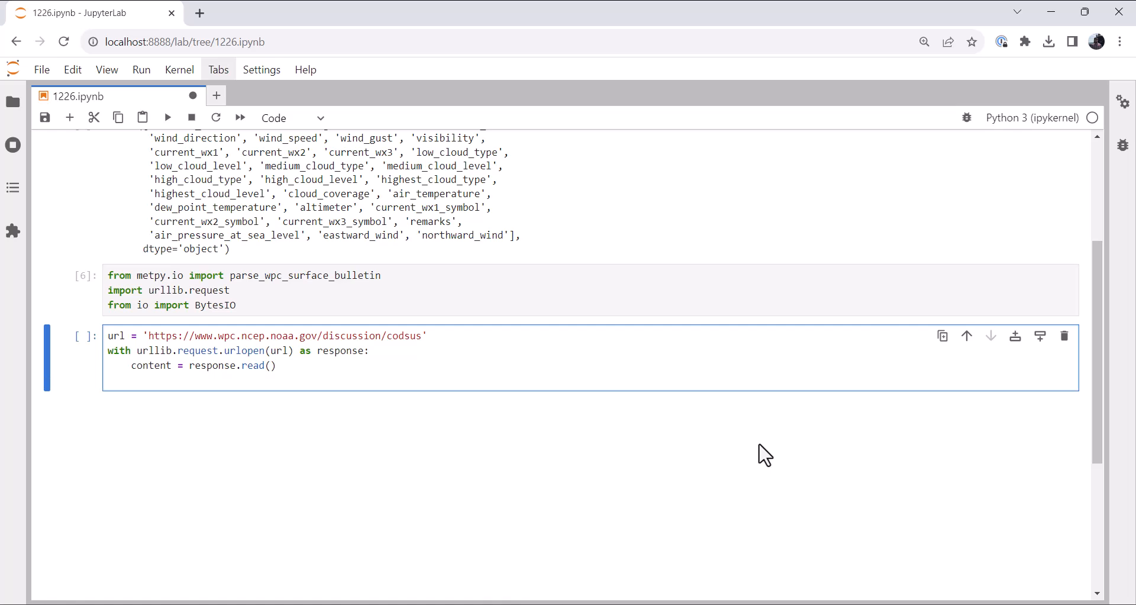
Add fronts = parse_wpc_surface_bulletin(BytesIO(content on a new line.
key("Return")
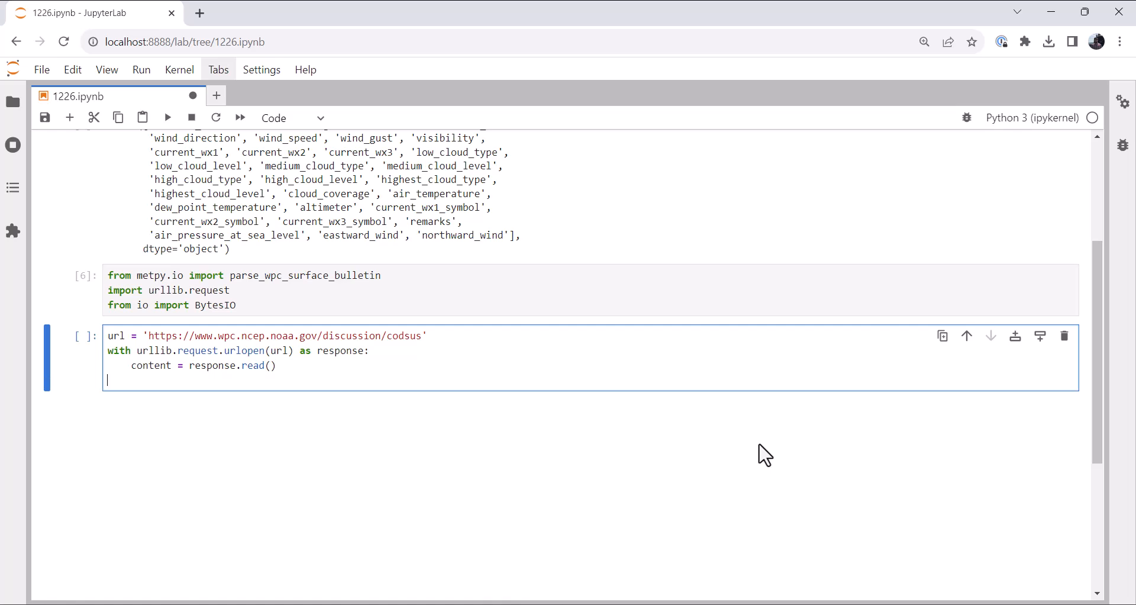
type("fronts =")
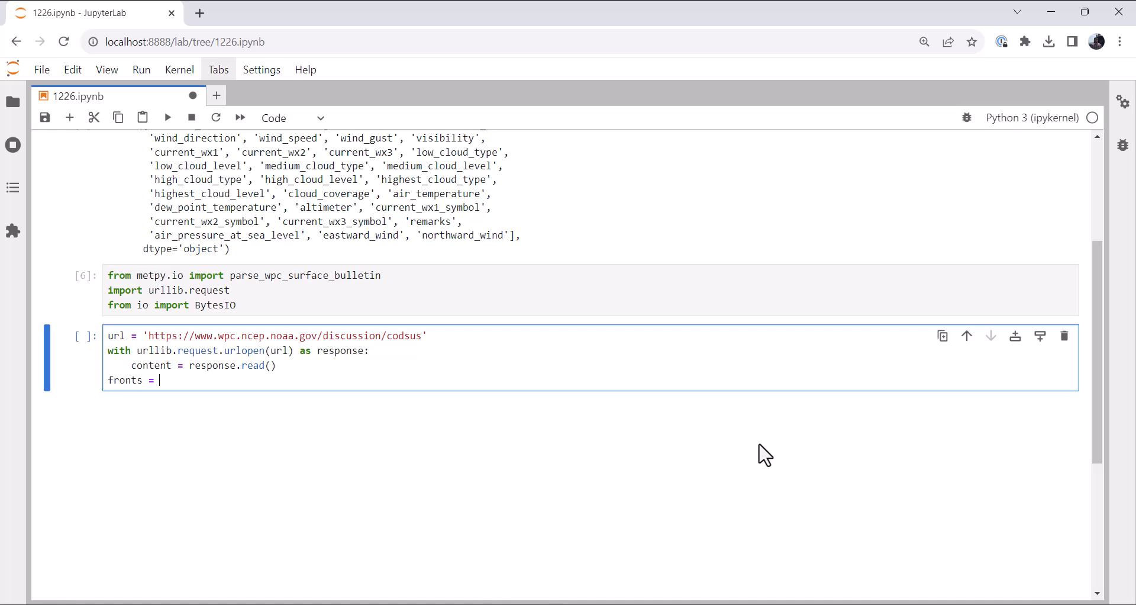
type("parse_wpc_surface_bulletin")
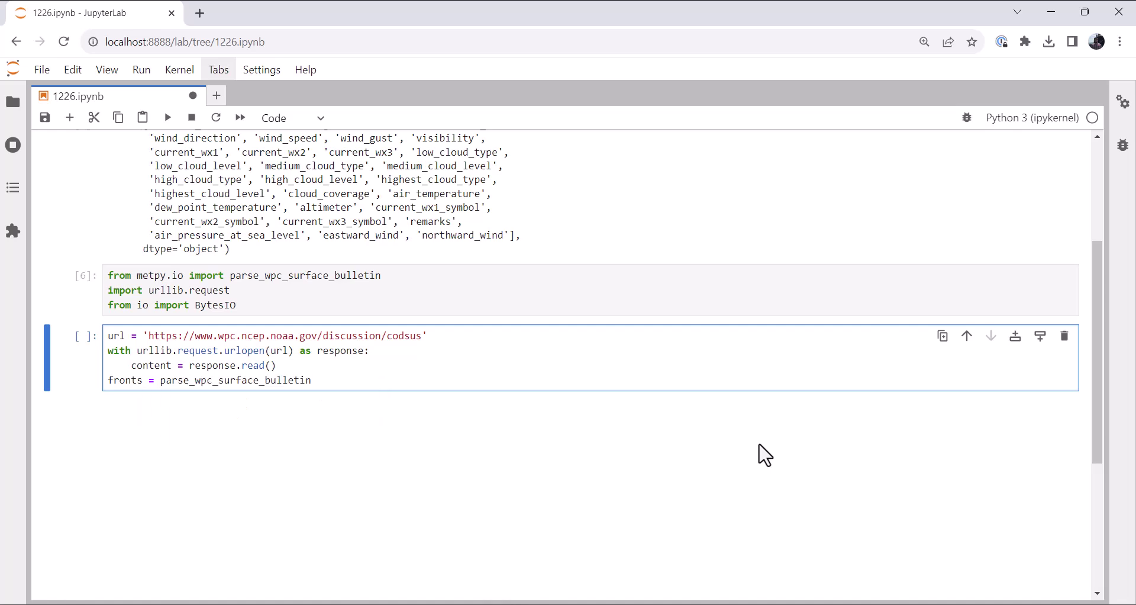
type("(By")
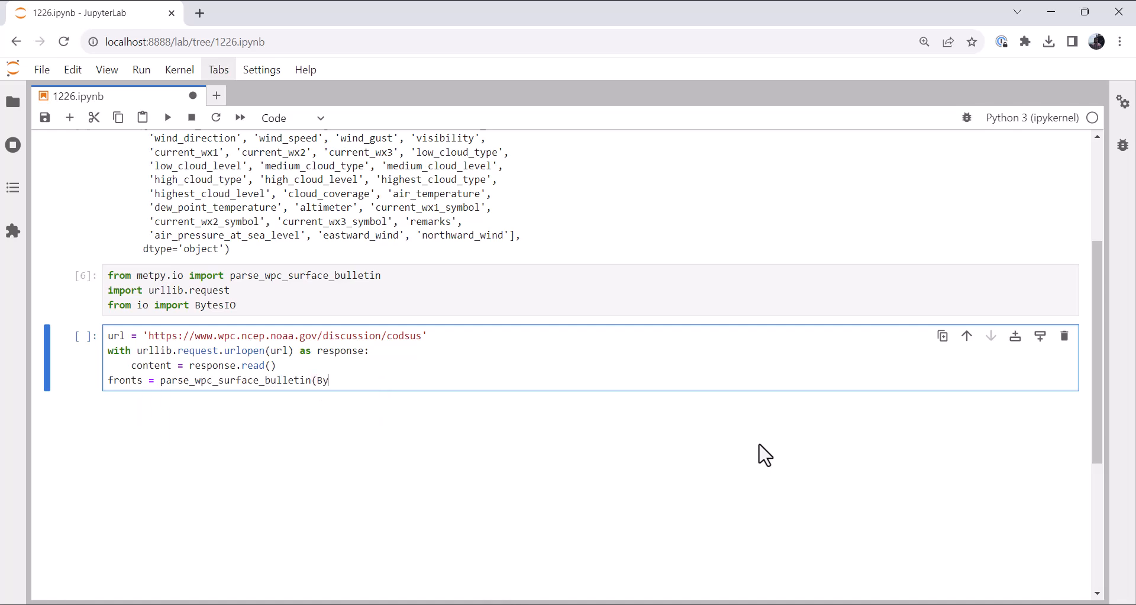
type("tesIO")
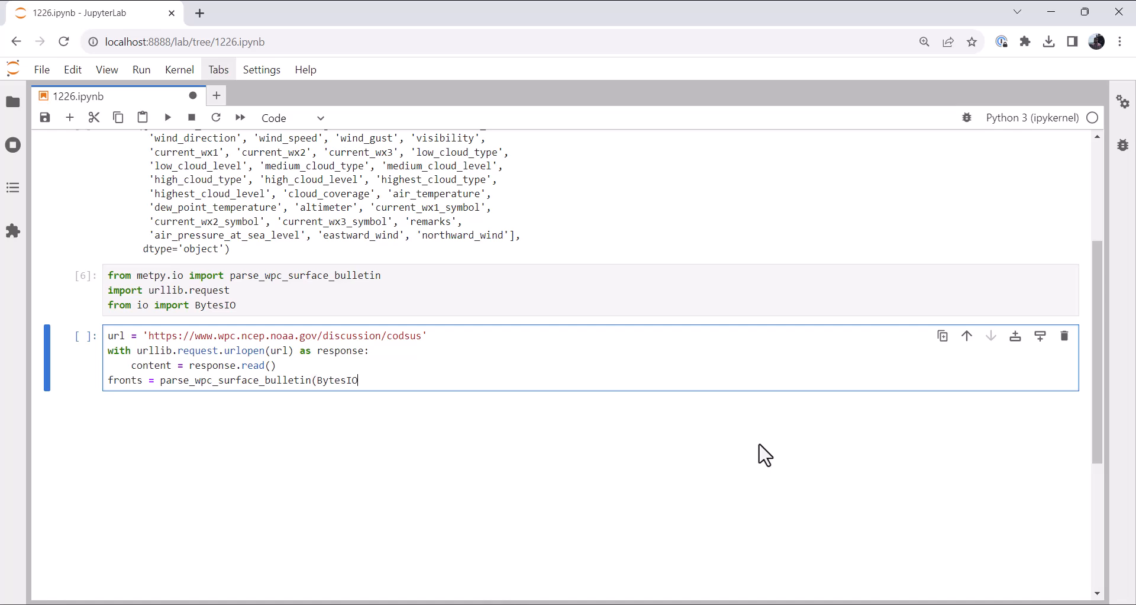
type("(con")
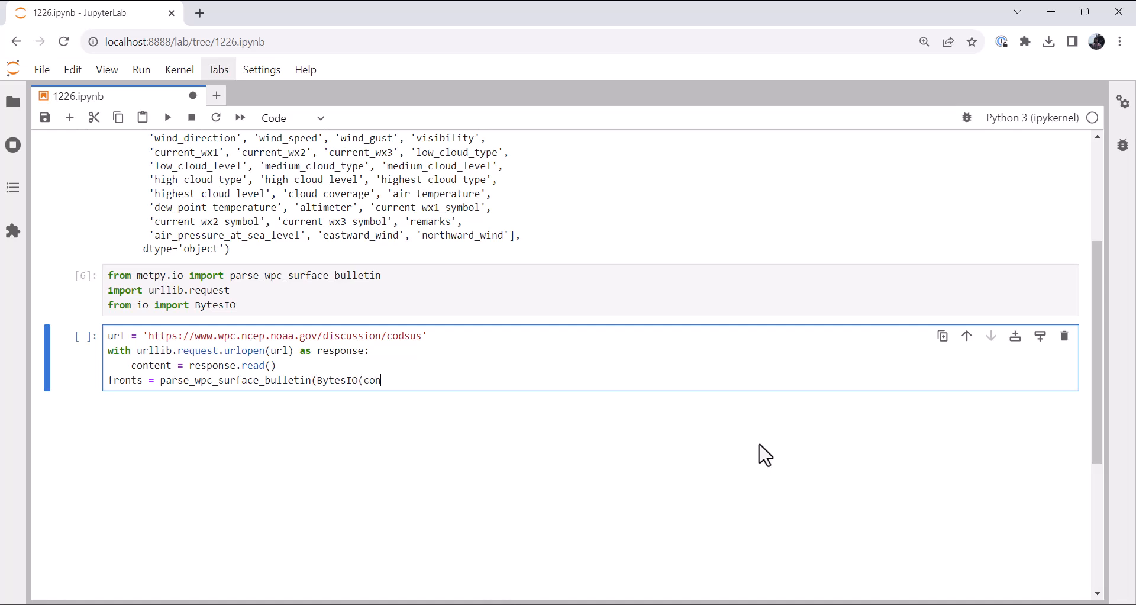
type("t")
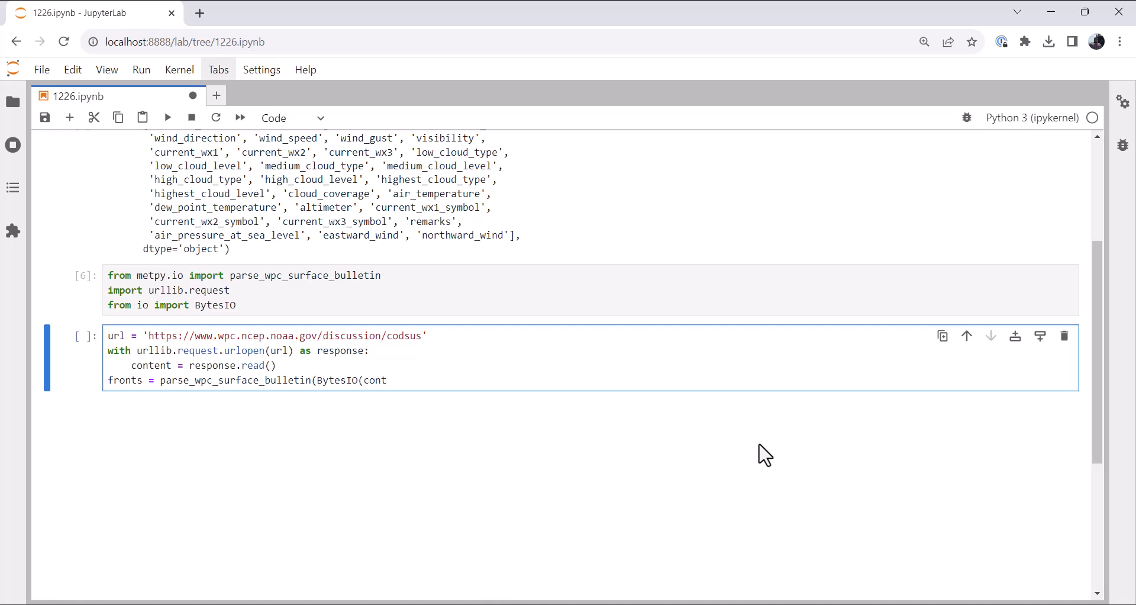
type("ent")
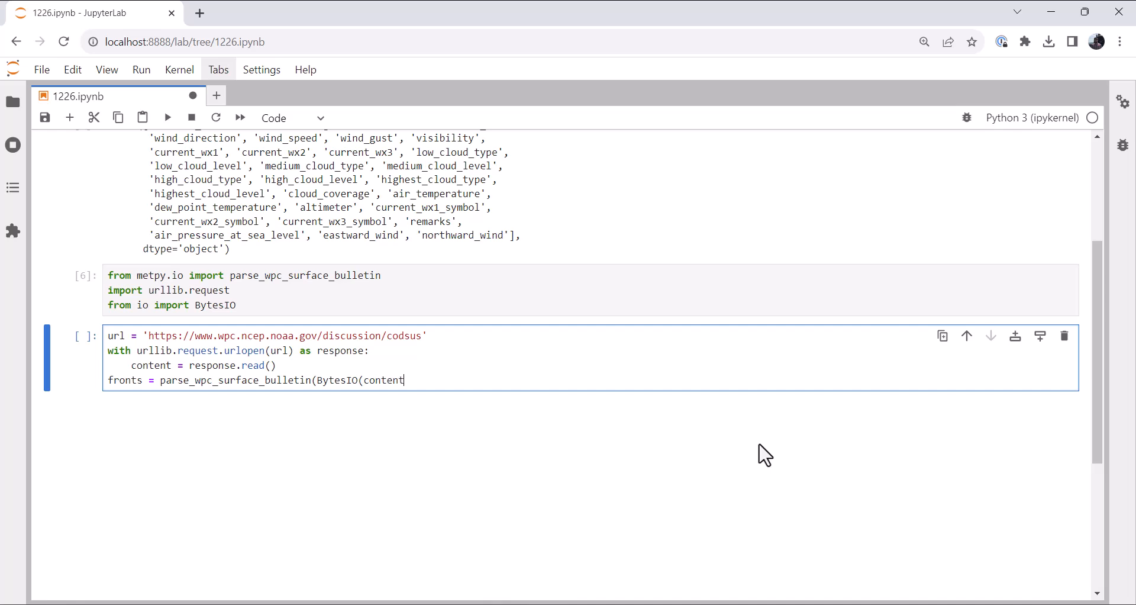
Run the download cell, fix the 404 URL to discussions/codsus, and view the 116×4 fronts table.
key("shift+enter")
type("fronts")
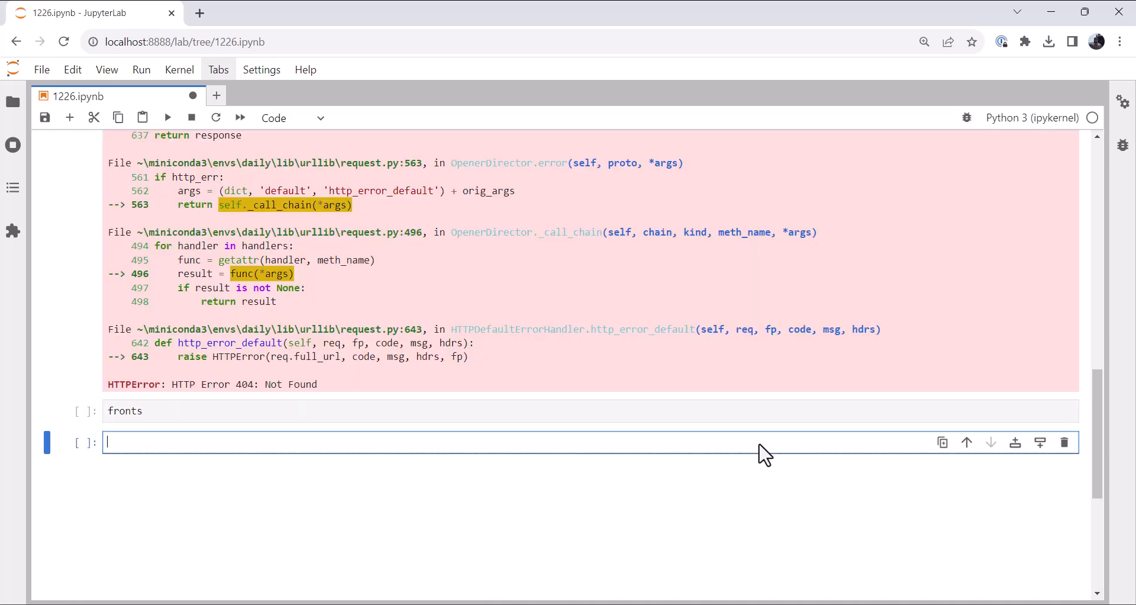
scroll("up", 3)
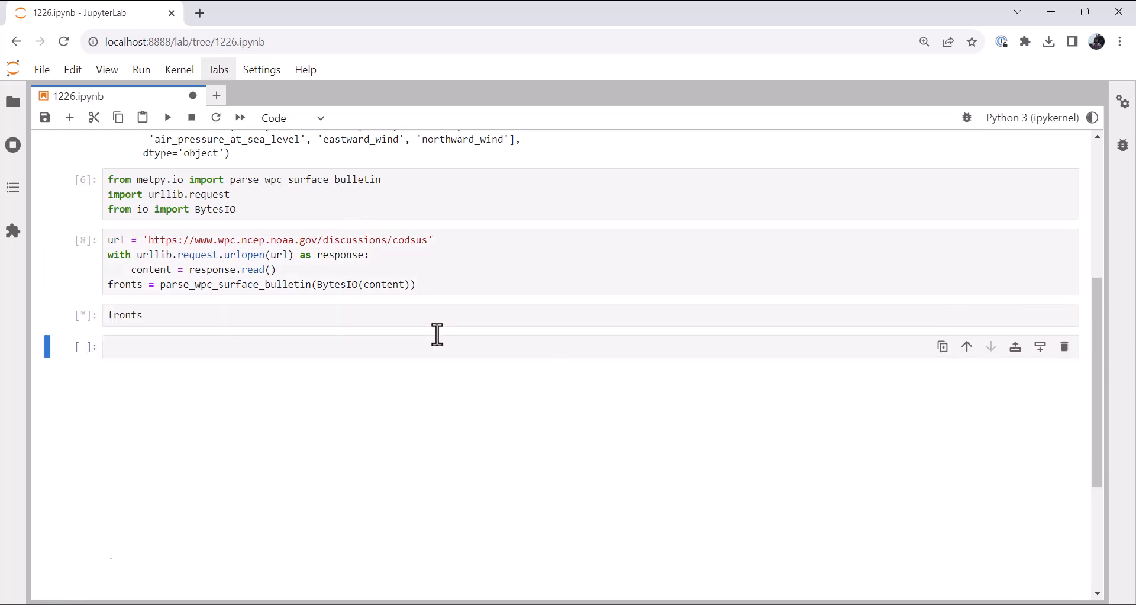
left_click(167, 117)
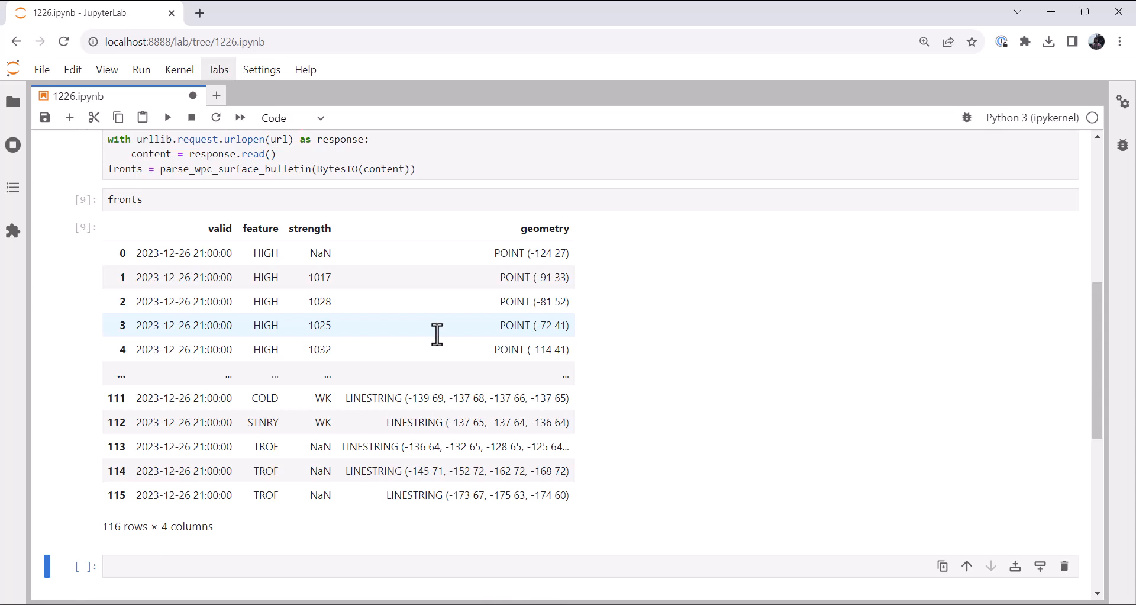
scroll("up", 3)
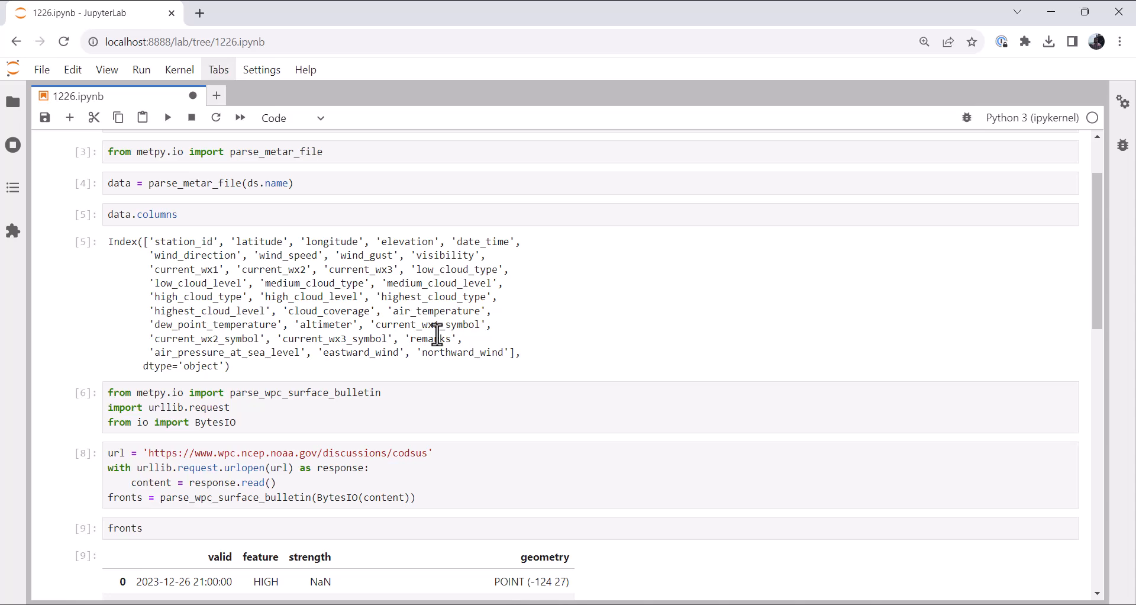
Import timedelta, datetime, metpy.plots as mpplots, matplotlib.pyplot and cartopy.crs as ccrs.
scroll("down", 3)
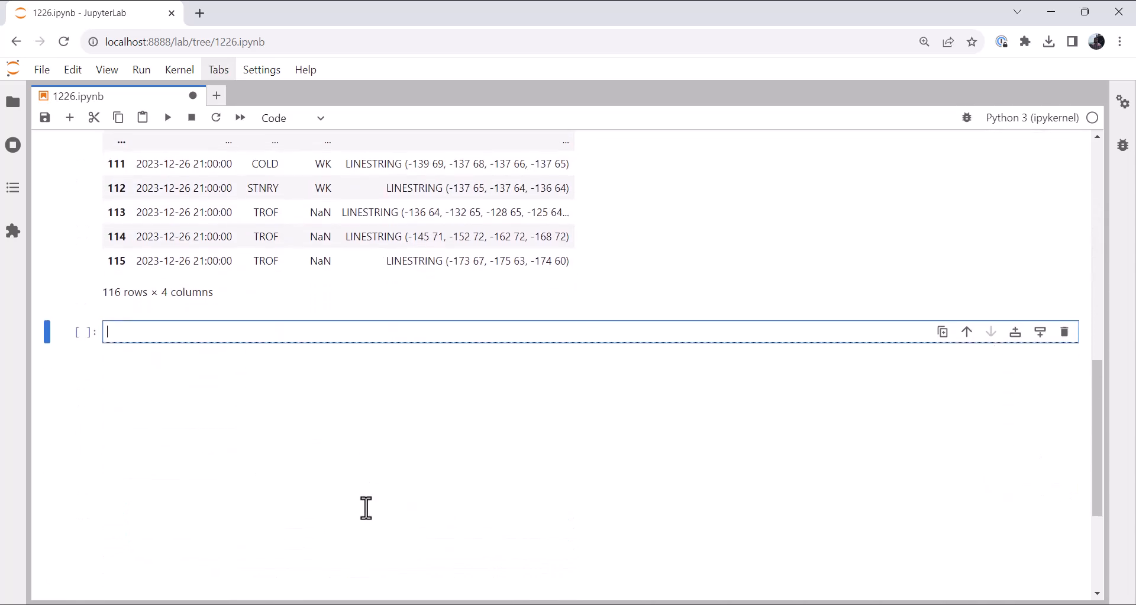
type("from dateimt")
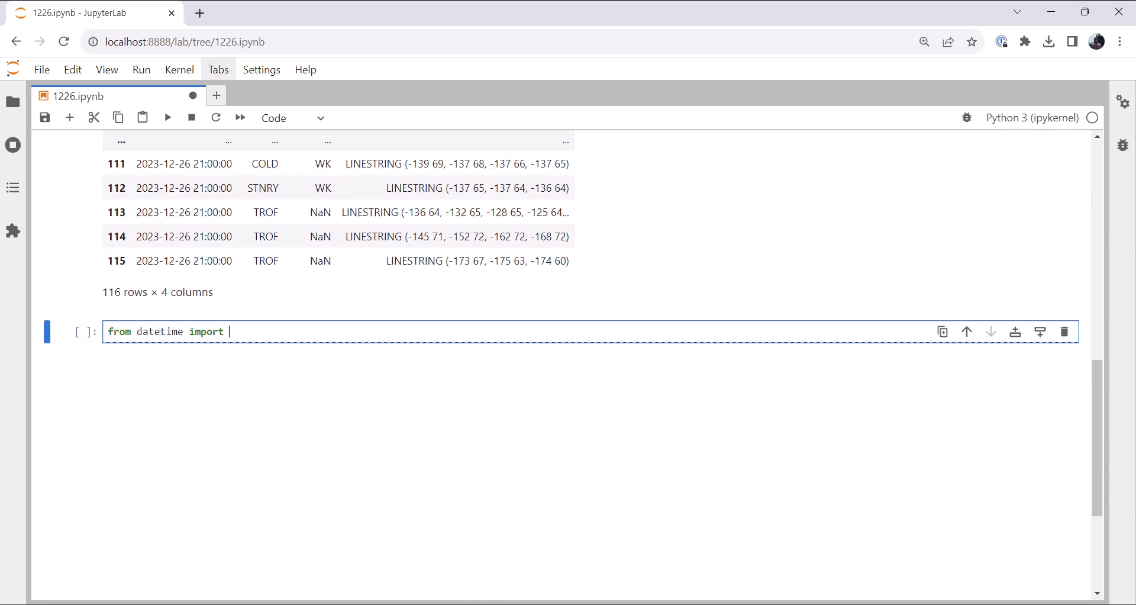
type("ti")
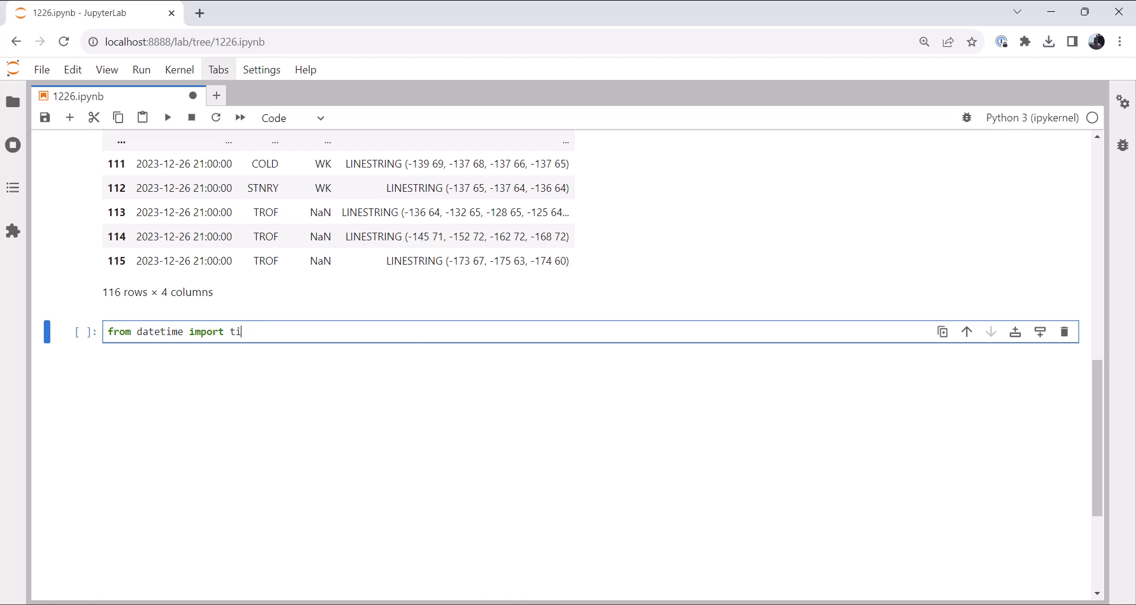
type("medelta, date")
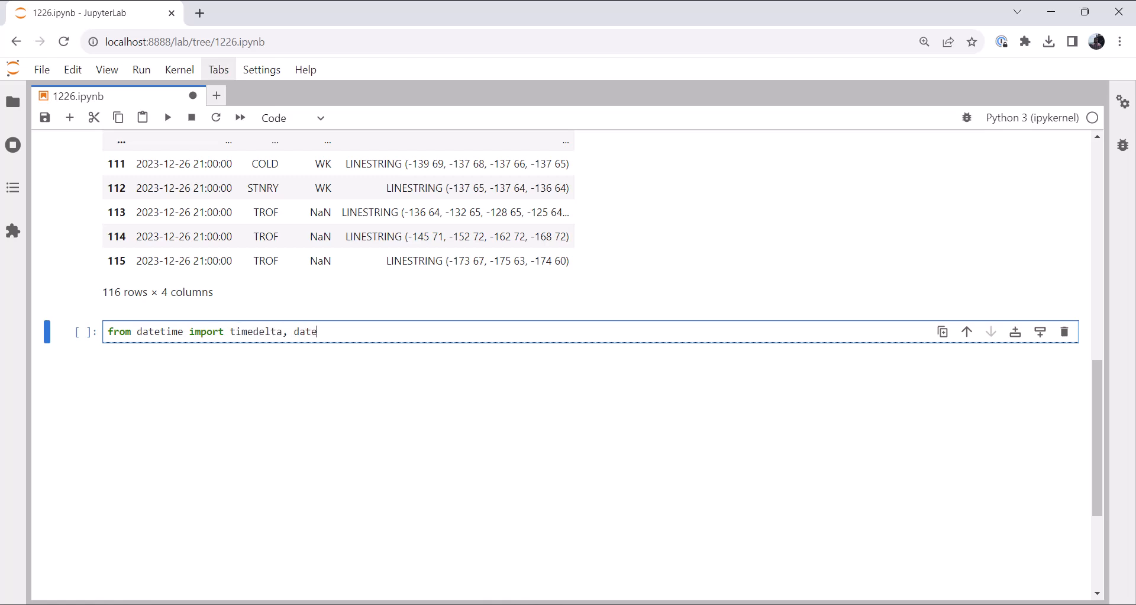
type("time")
type("import")
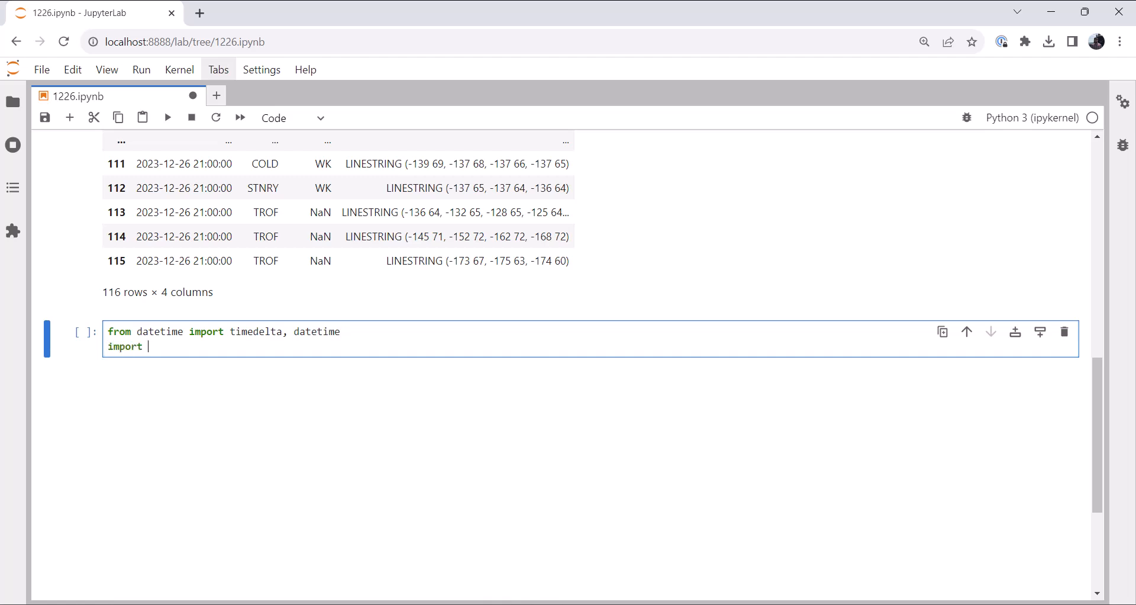
type("metpy.pots")
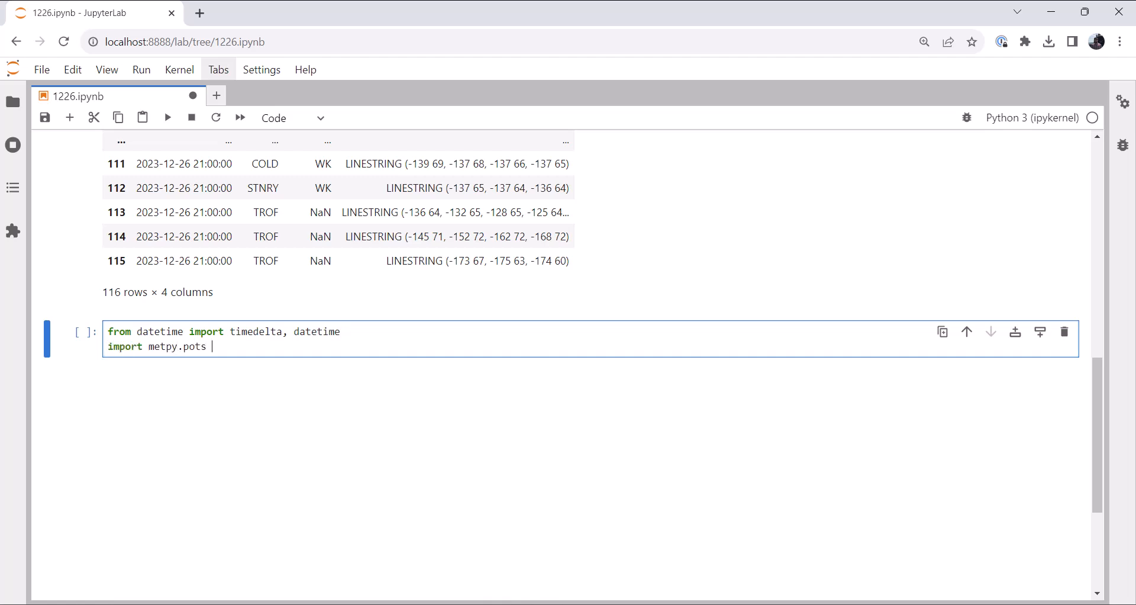
type("lots as mplots")
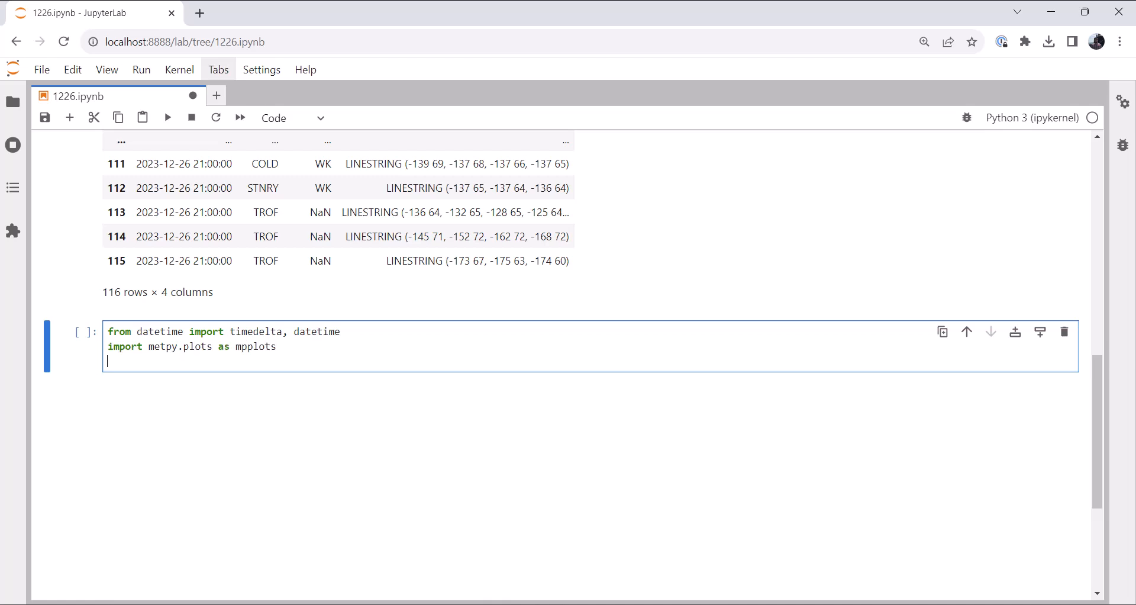
type("import matplotli")
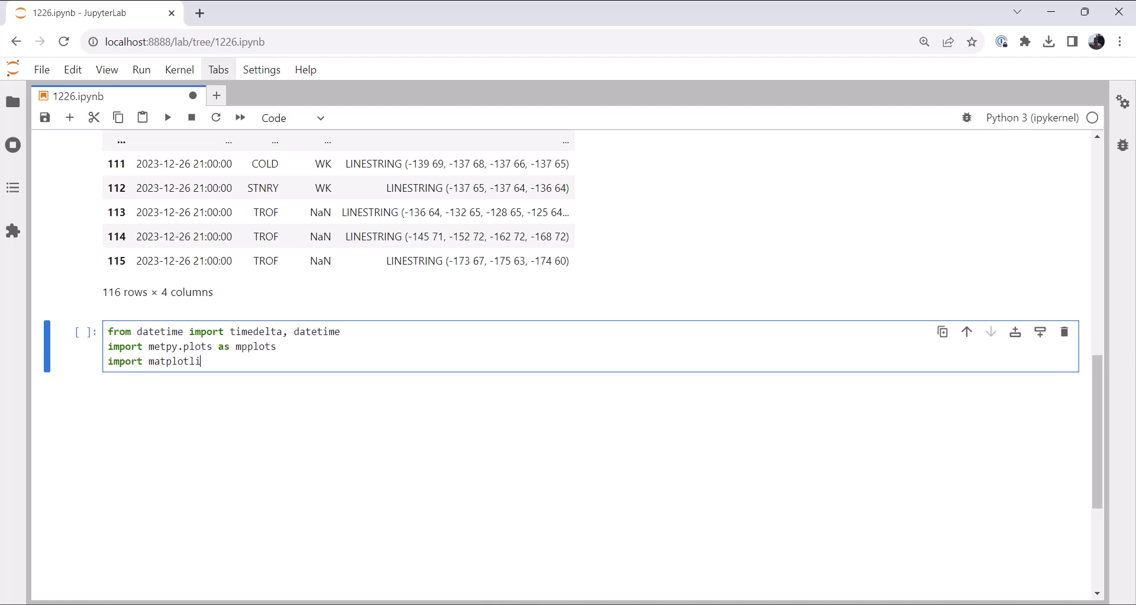
type("b.pyplot as plt")
type("import")
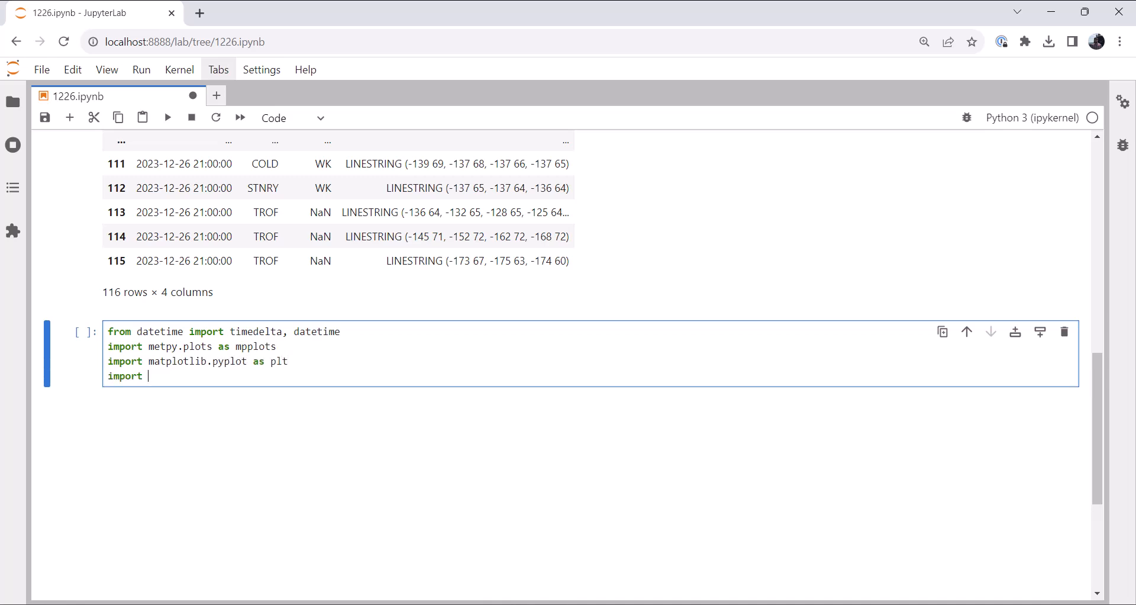
type("cartopy.")
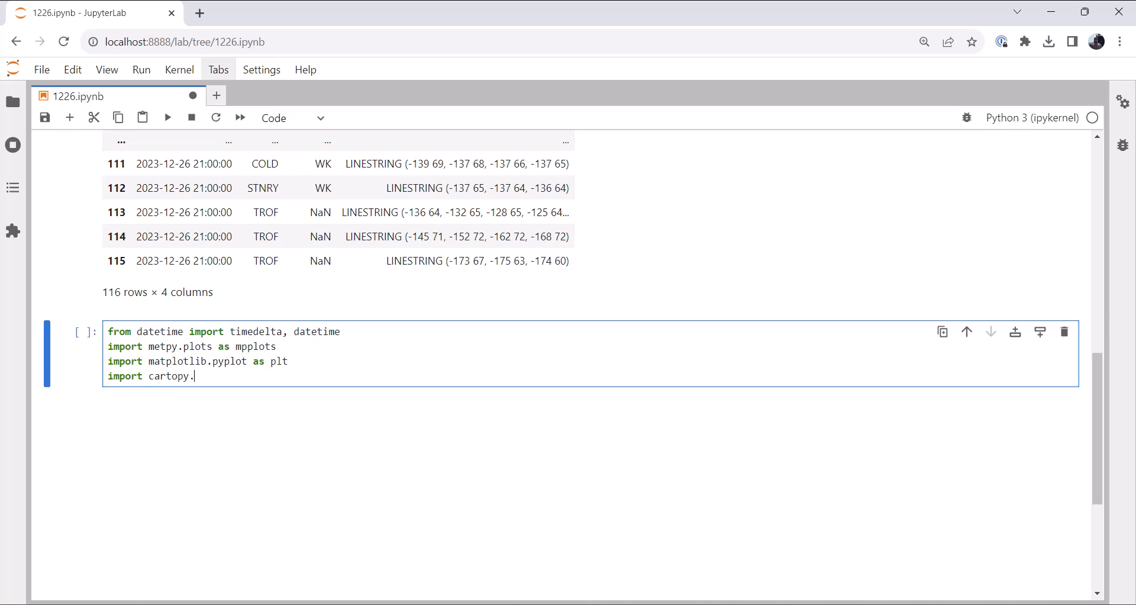
type("crs as ccrs")
type("from ")
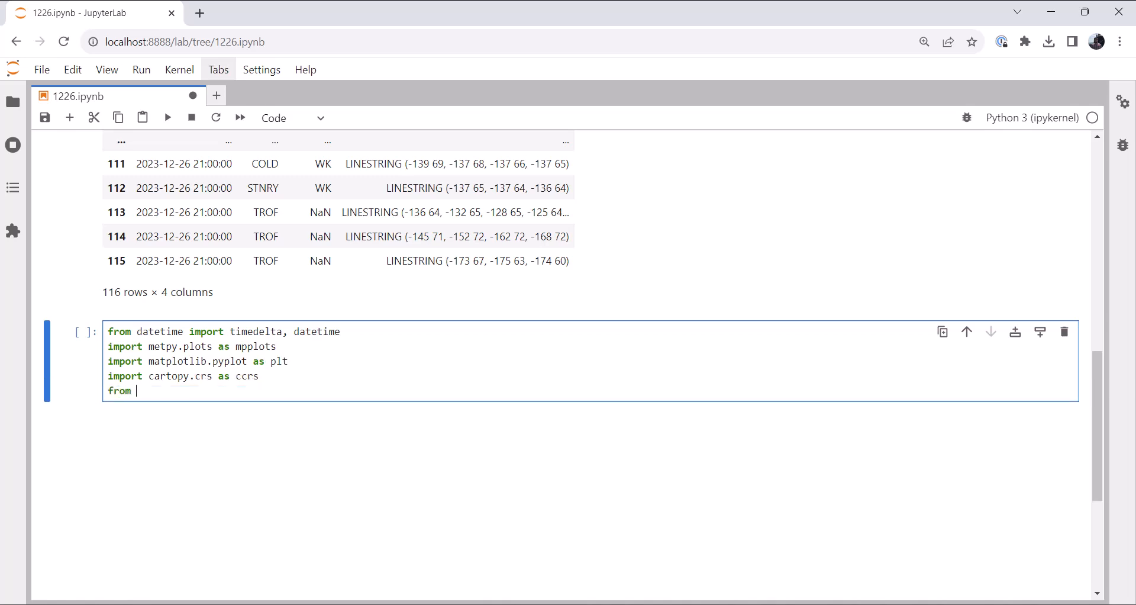
Import ColdFront, OccludedFront, StationaryFront, StationPlot and WarmFront from metpy.plots.
type("metpy.p")
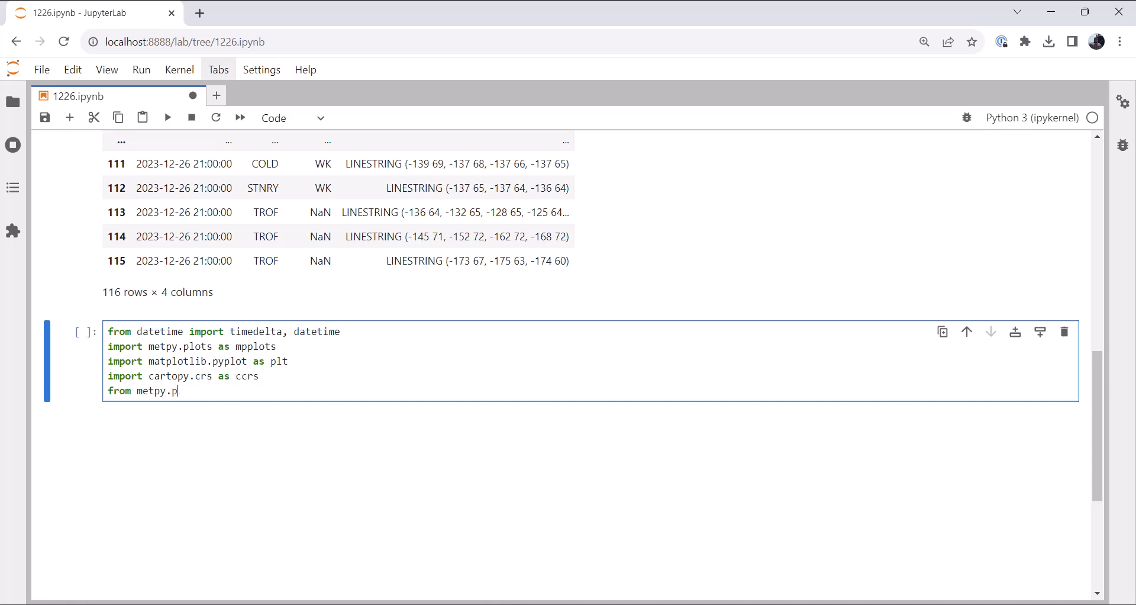
type("lots import (")
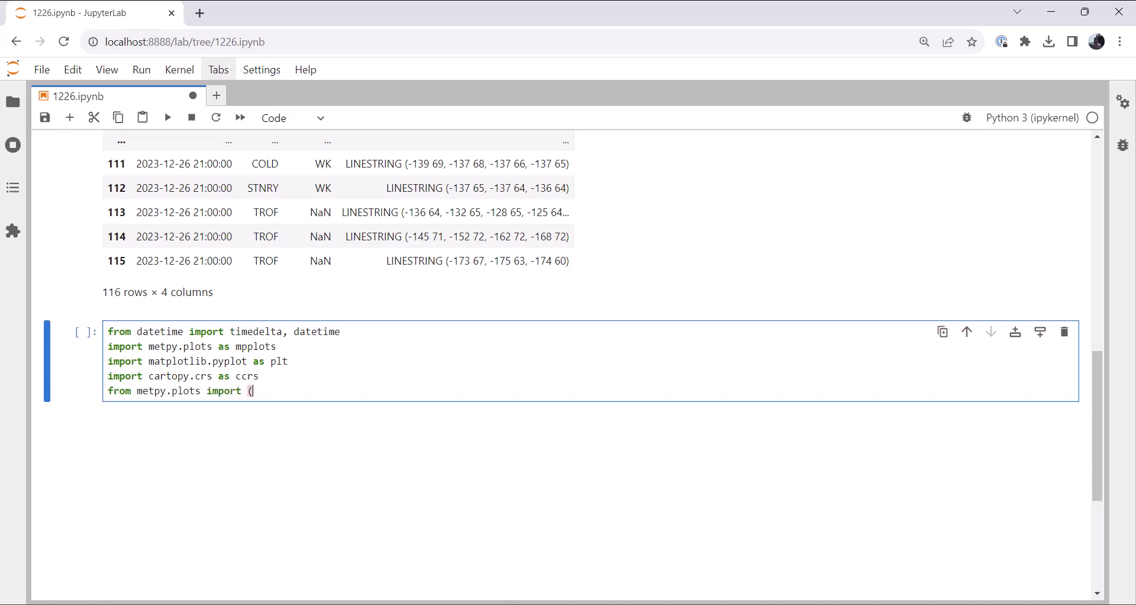
type("ClodF")
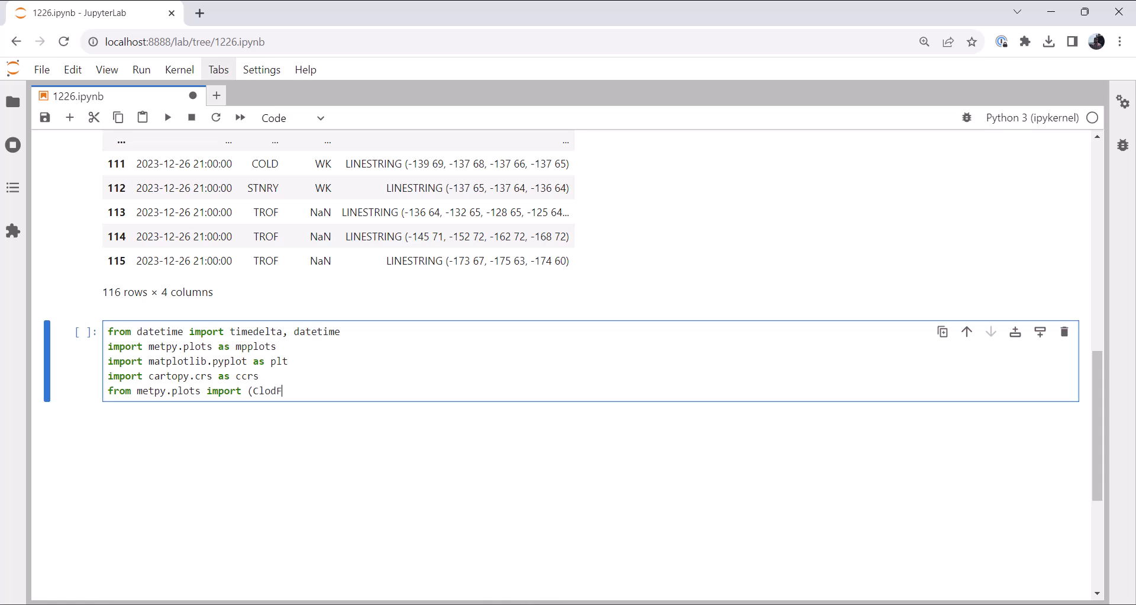
type("ColdF")
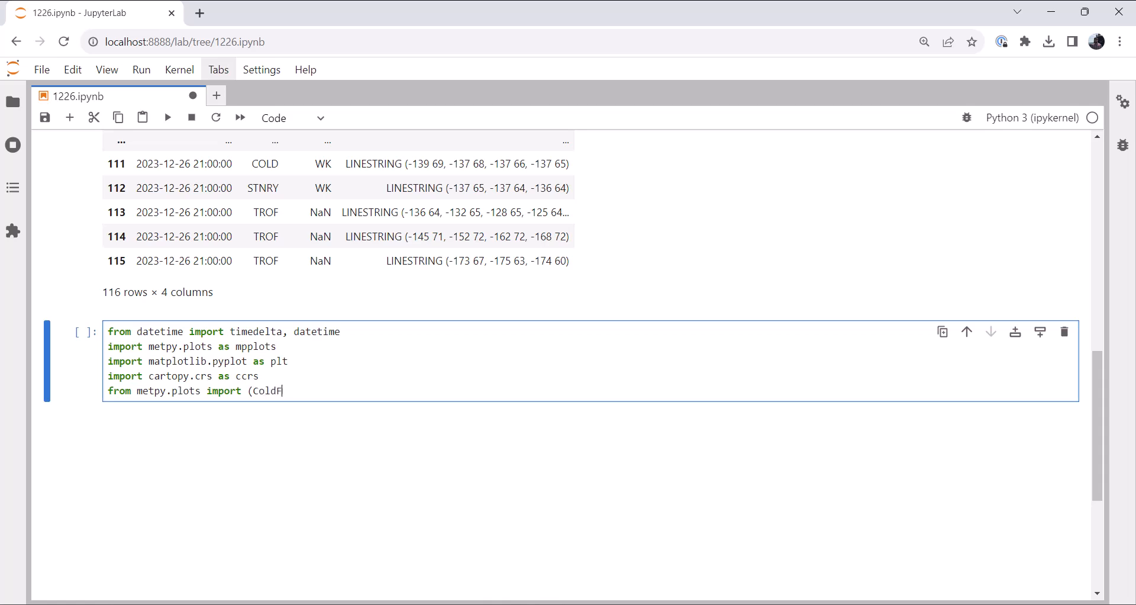
type("ront, Occ")
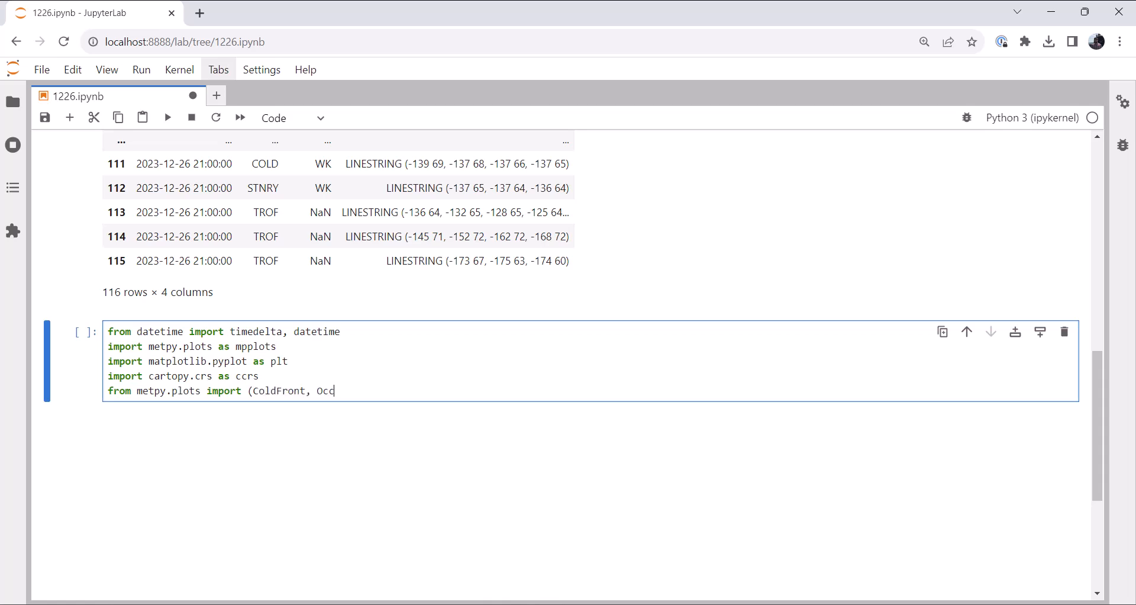
type("cludedFront,")
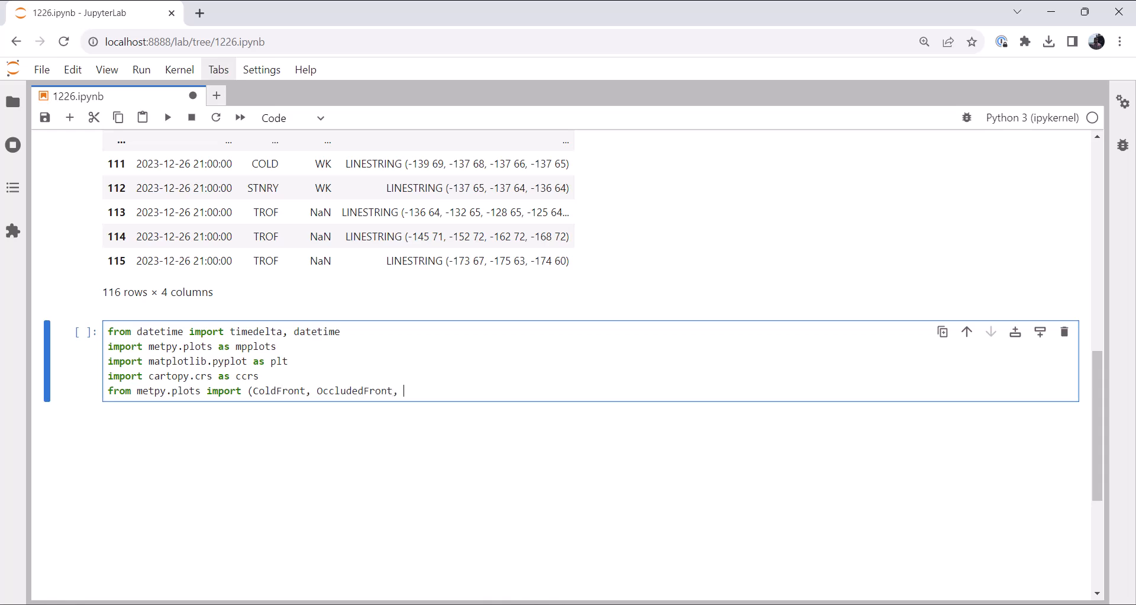
type("StationaryF")
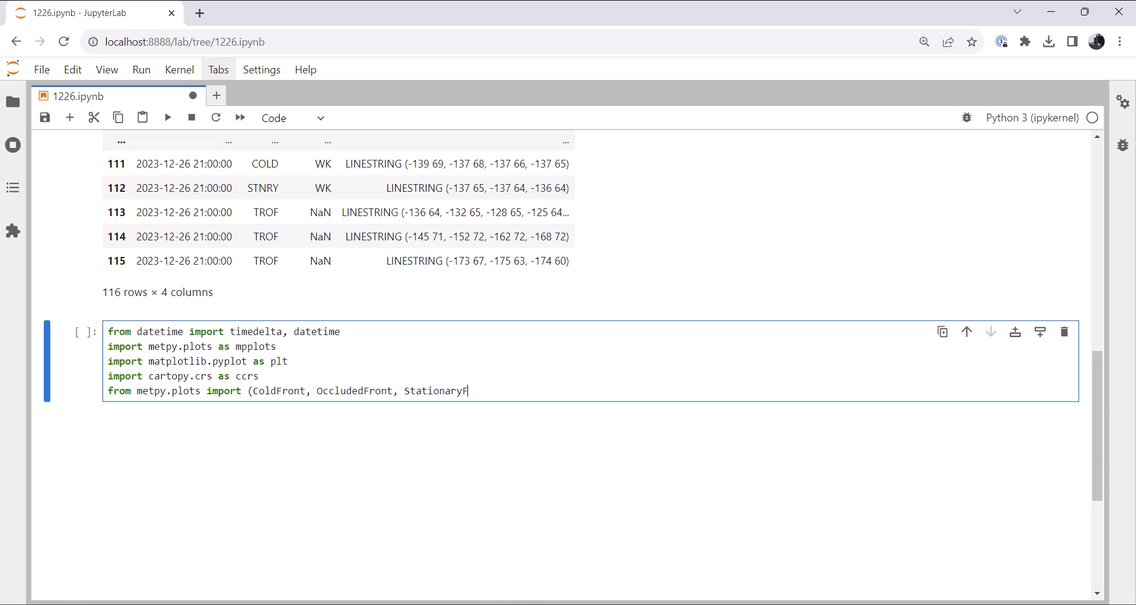
type("ront,")
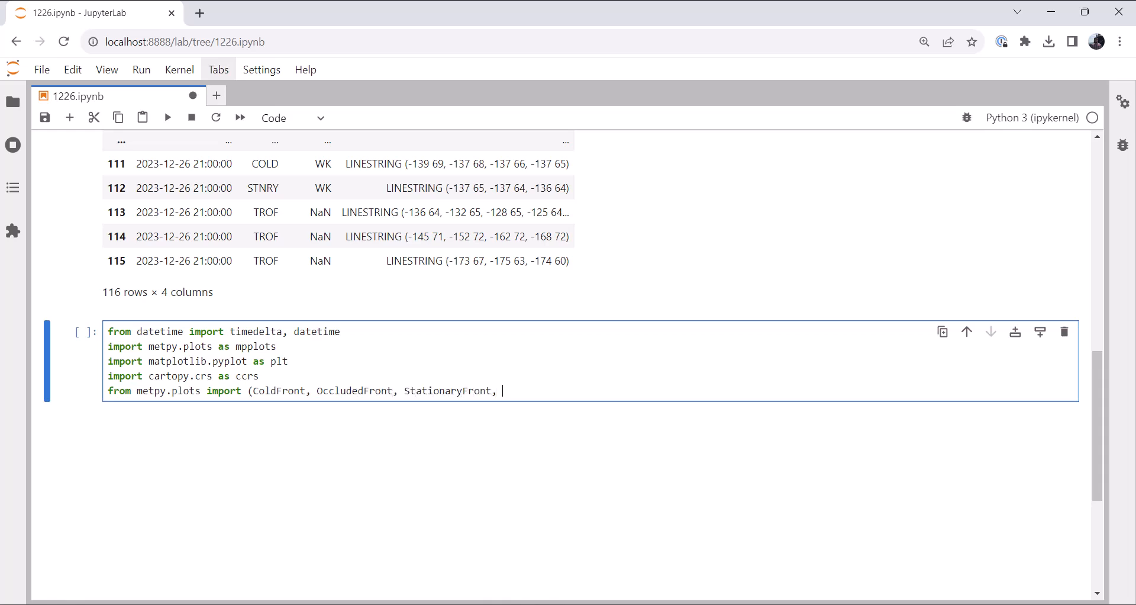
type("StationPlot")
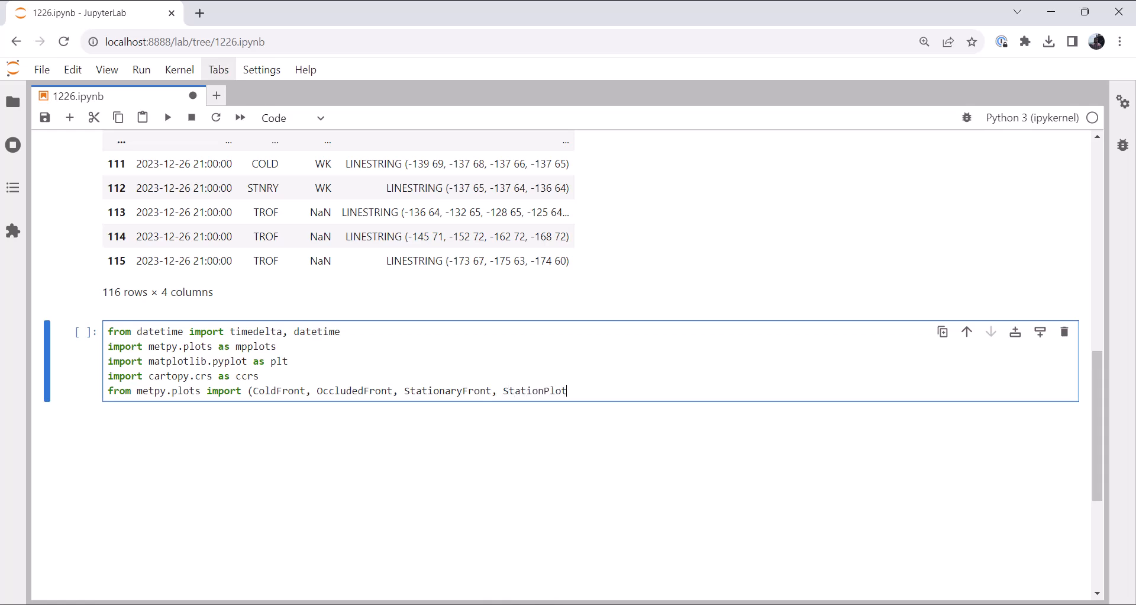
type(", WarmFront")
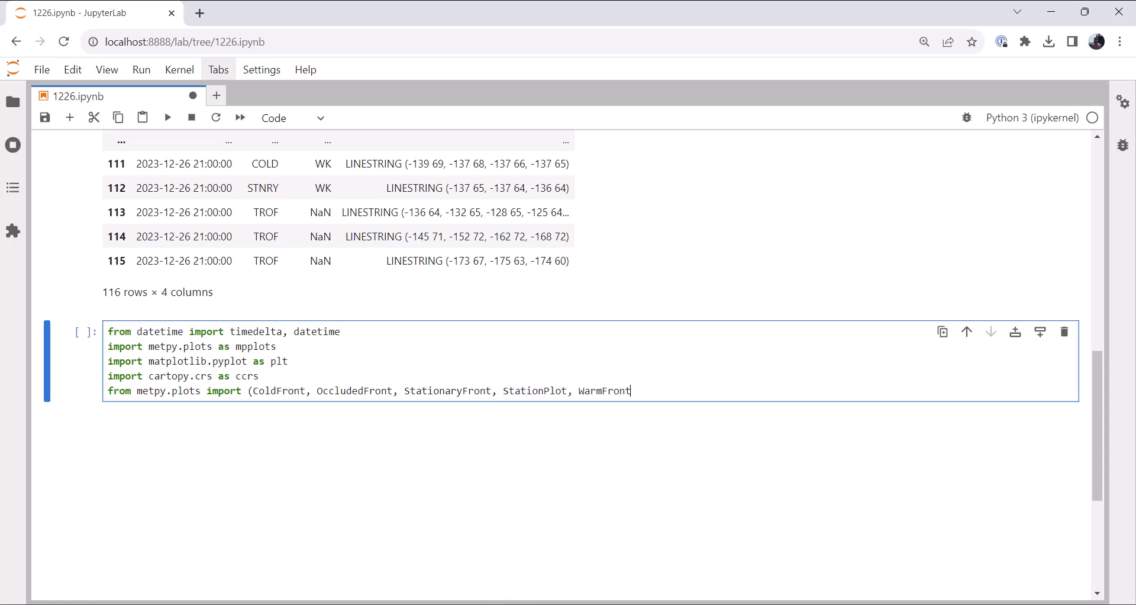
type(")")
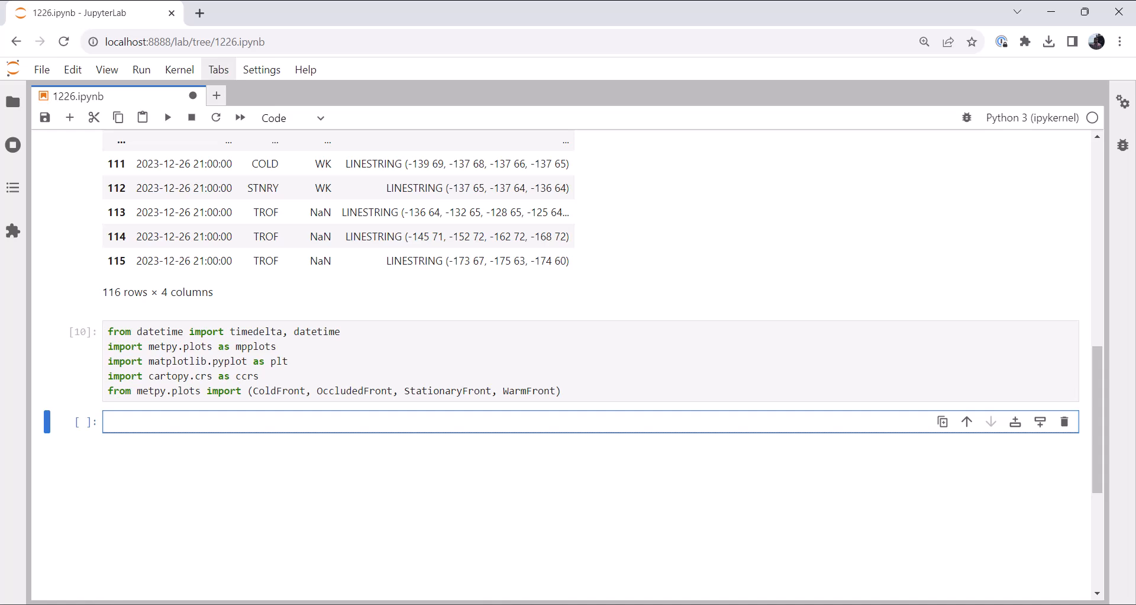
Start the new cell below the imports with 'panel'.
type("panel")
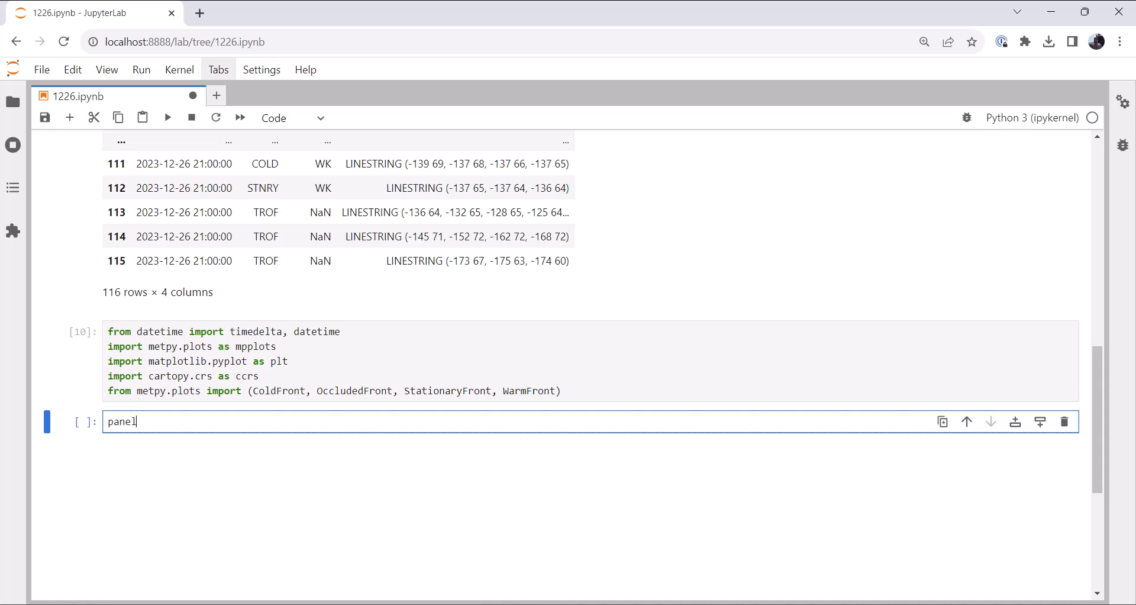
Define panel = mpplots.MapPanel() with layout (1, 1, 1), area 'us' and projection 'lcc'.
type("= mpplot")
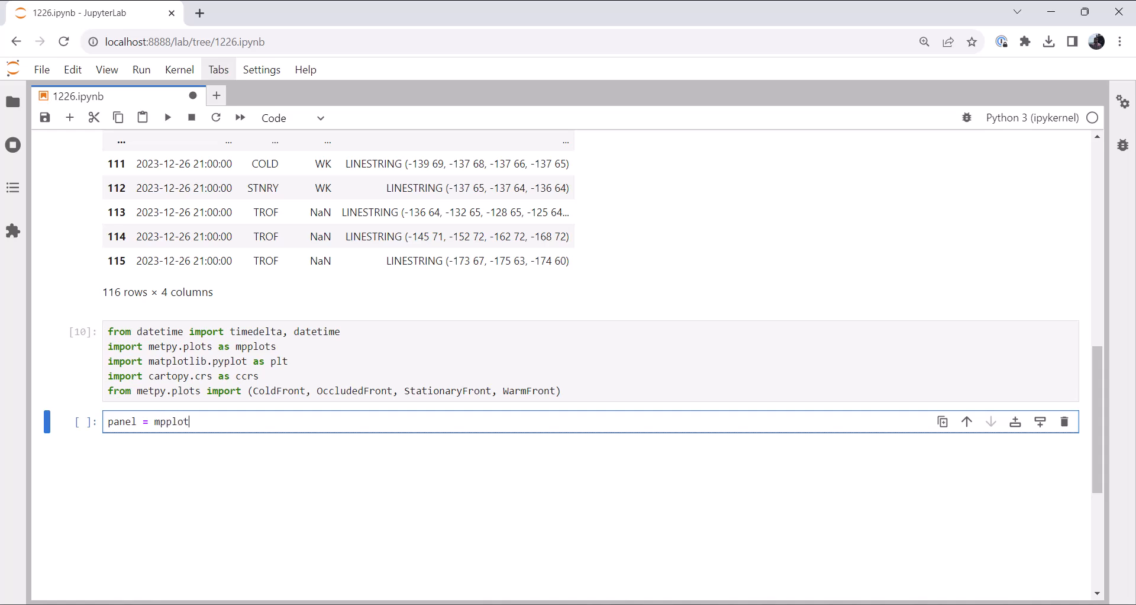
type(".MaP")
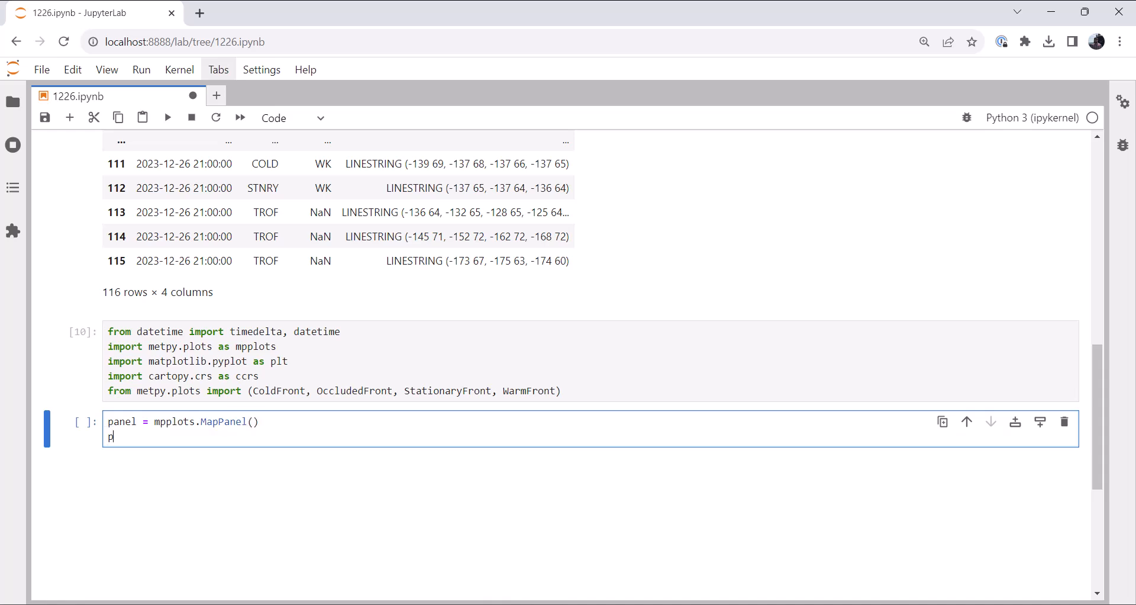
type("panel.layout =")
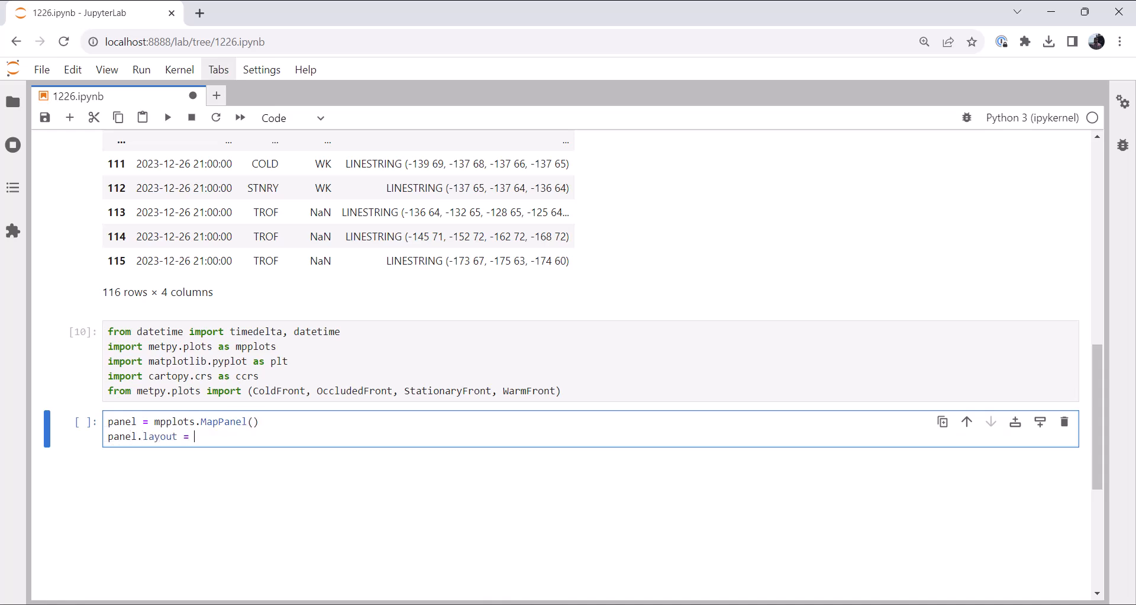
type("(1, 1, 1")
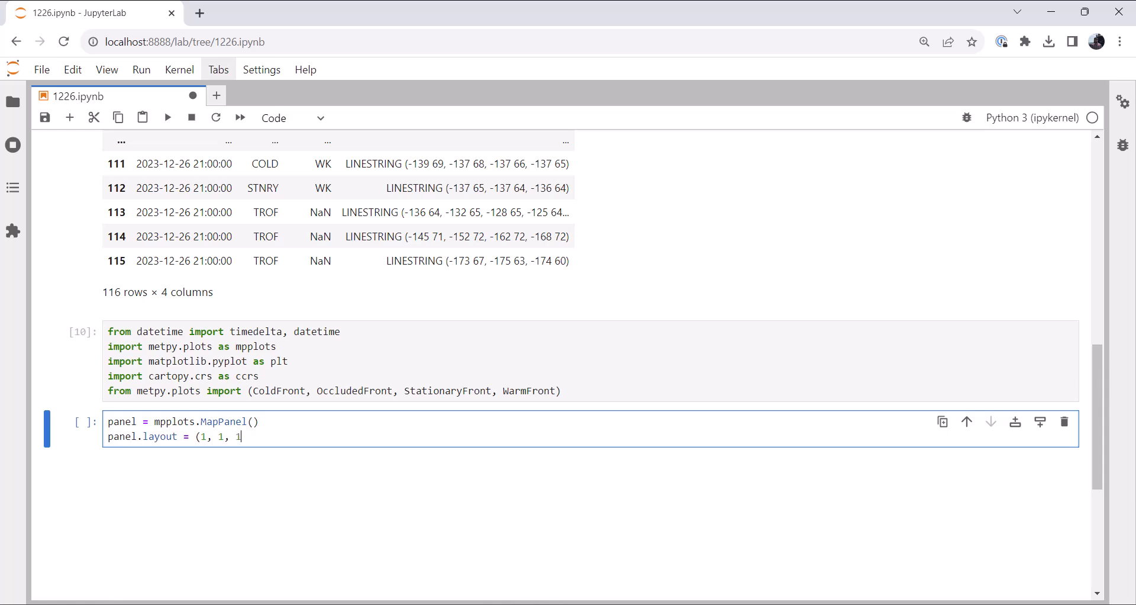
type(")")
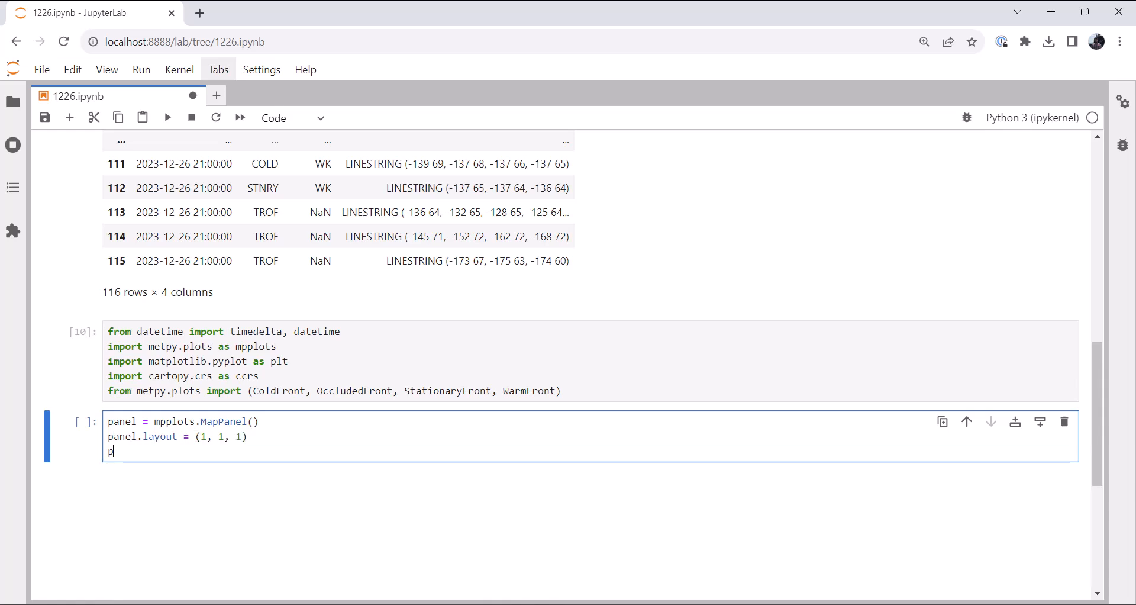
type("anel.area = 'us")
type("panel.projection")
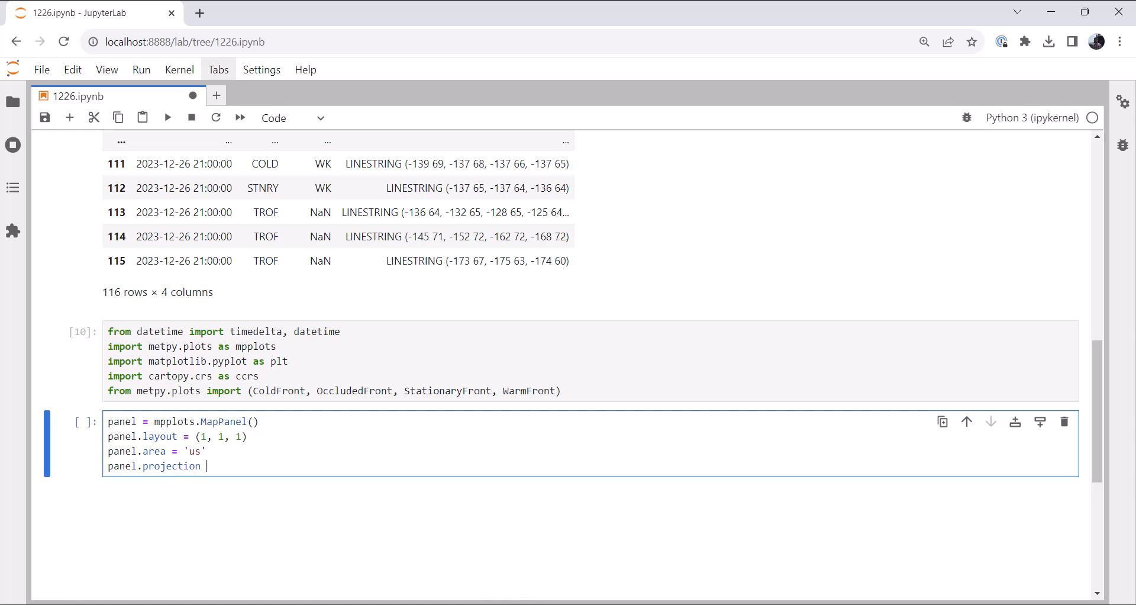
type("= 'lc")
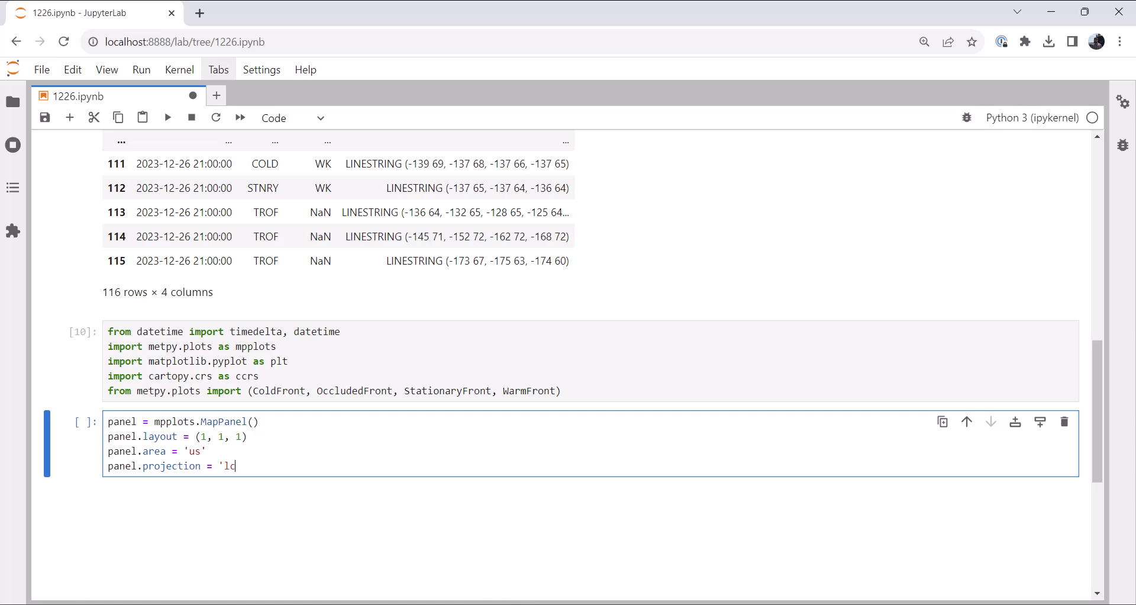
type("c'")
type("panel.layers = ['cloa")
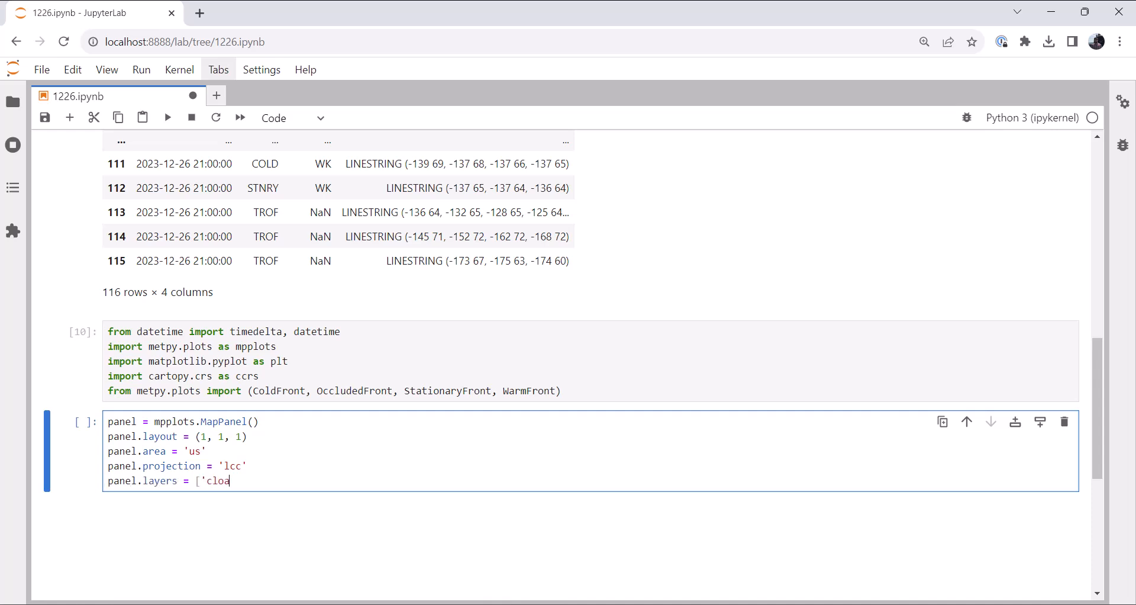
Set layers to coastline, borders and states and title 'METARs and Surface Analysis', then start pc.
type("coastline', 'bord")
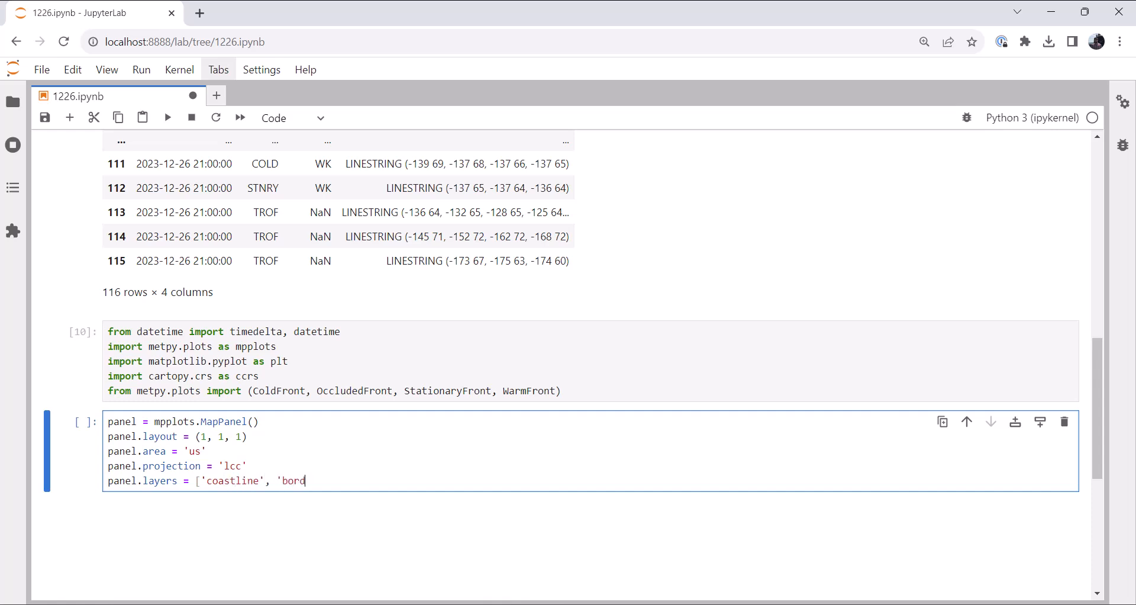
type("ers', 'str")
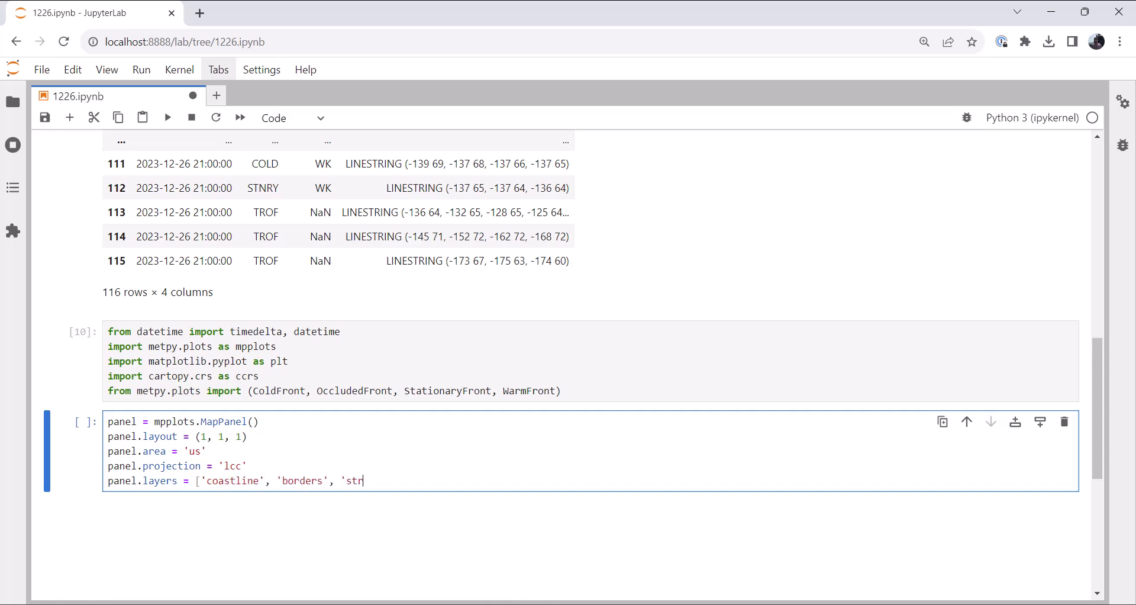
type("ates']")
type("pan")
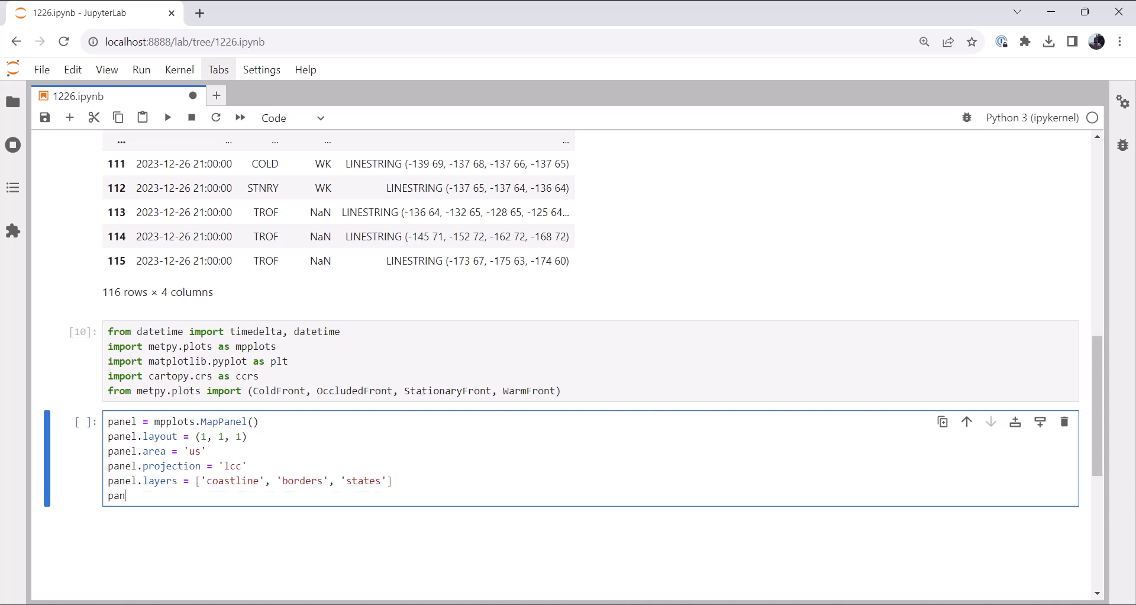
key("Backspace")
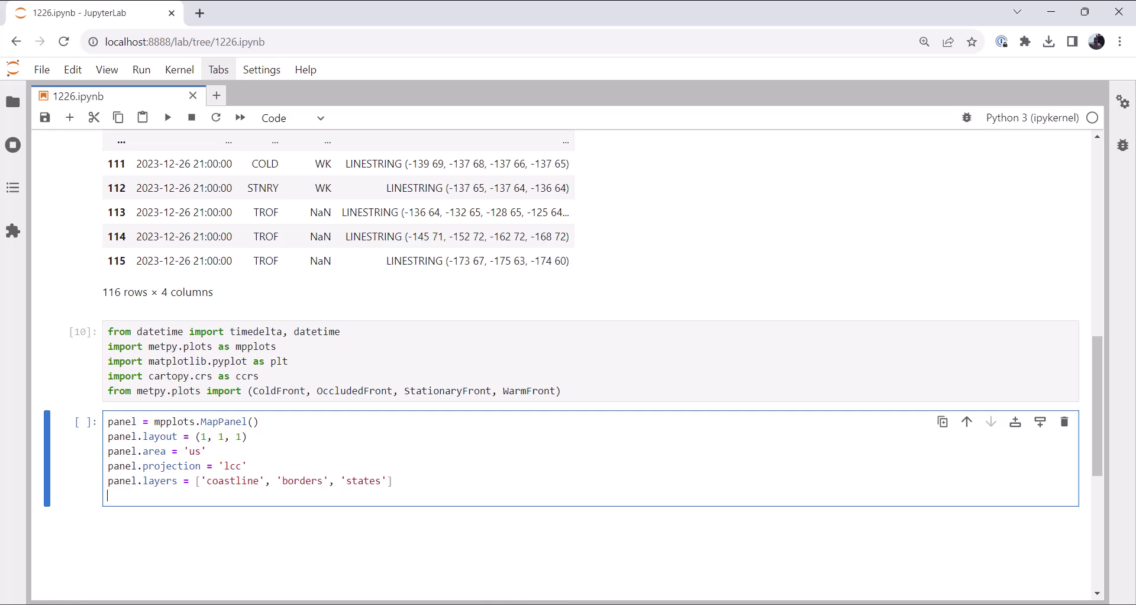
type("panel")
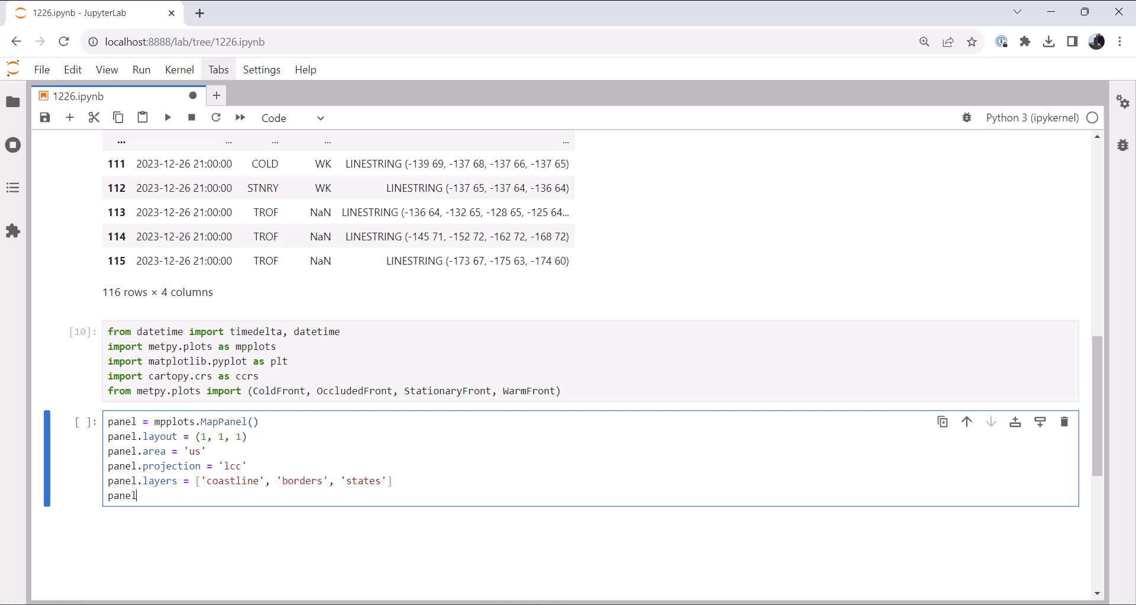
type(".title =")
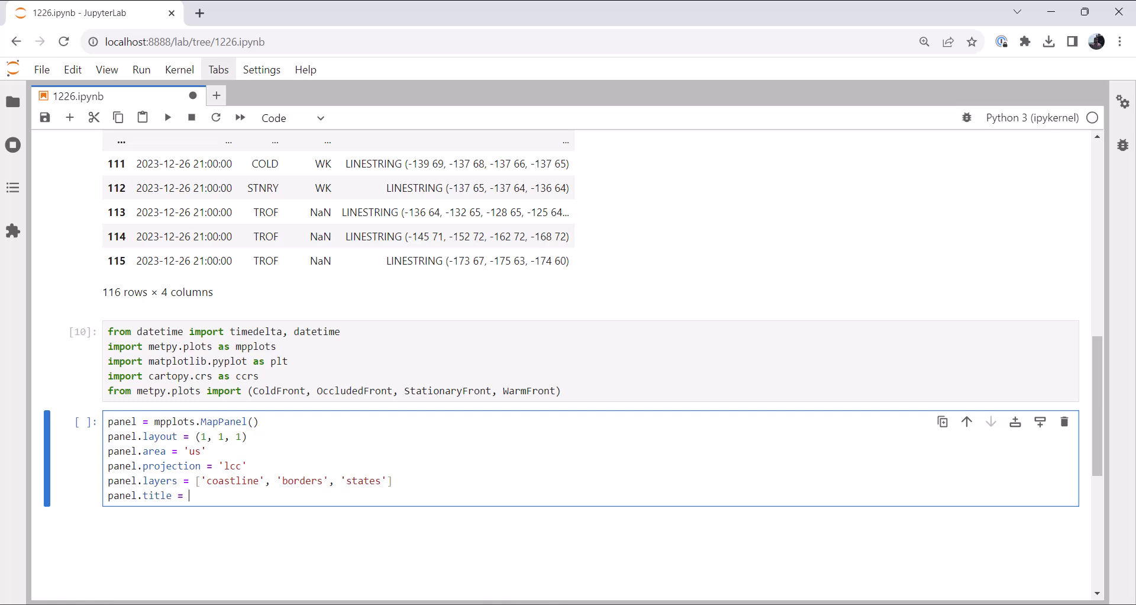
type("'METARs and Surface")
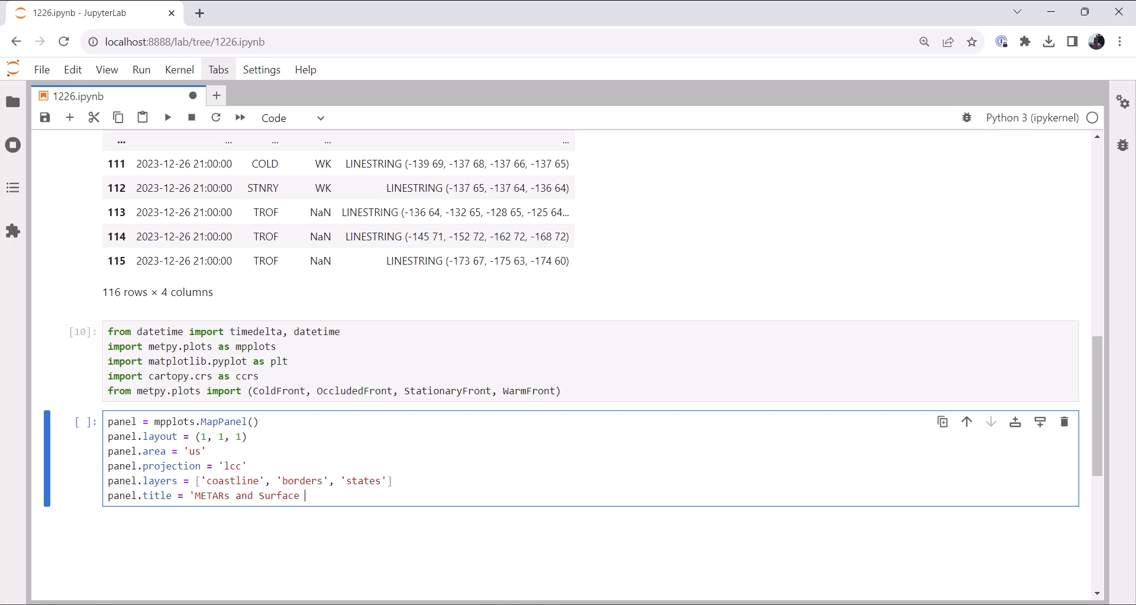
type("Analysis'")
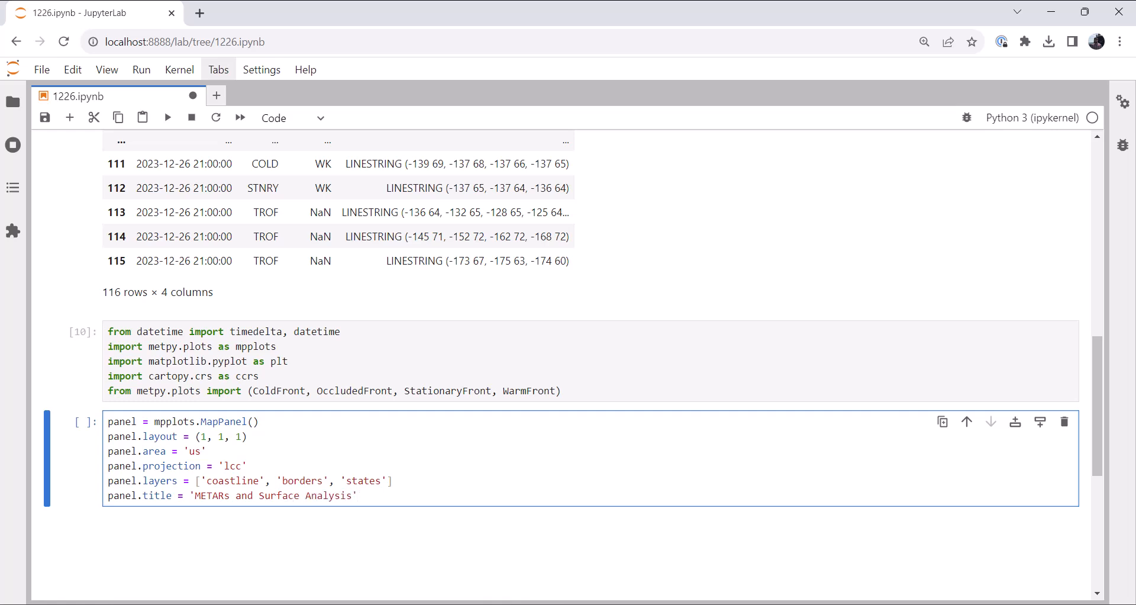
type("pc =")
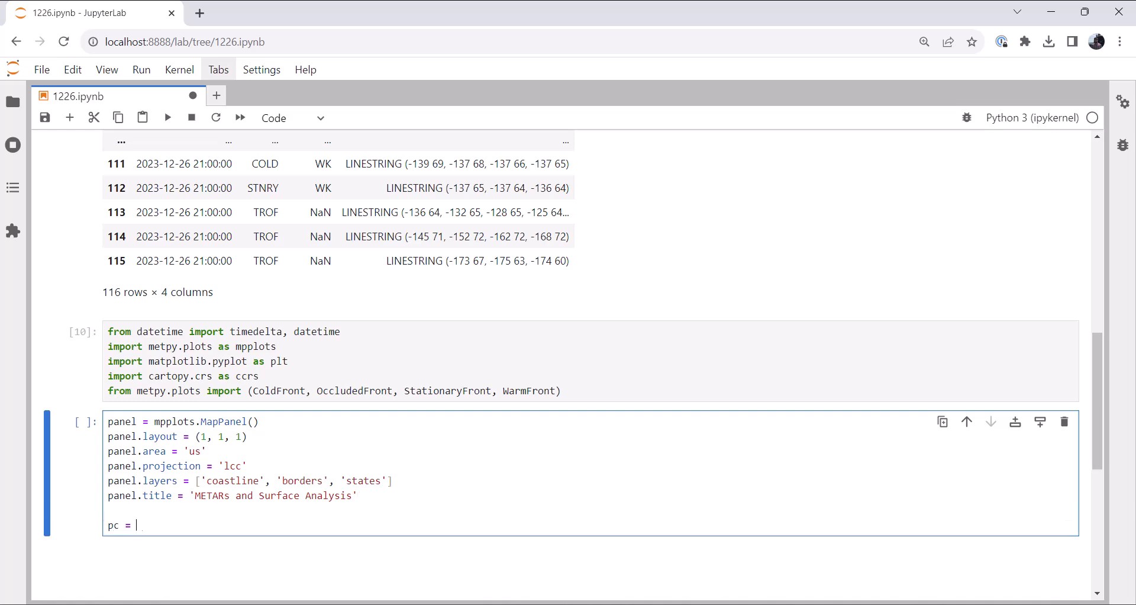
Create pc = mpplots.PanelContainer() with size (10, 10) and panels = [panel].
type("mpplots.")
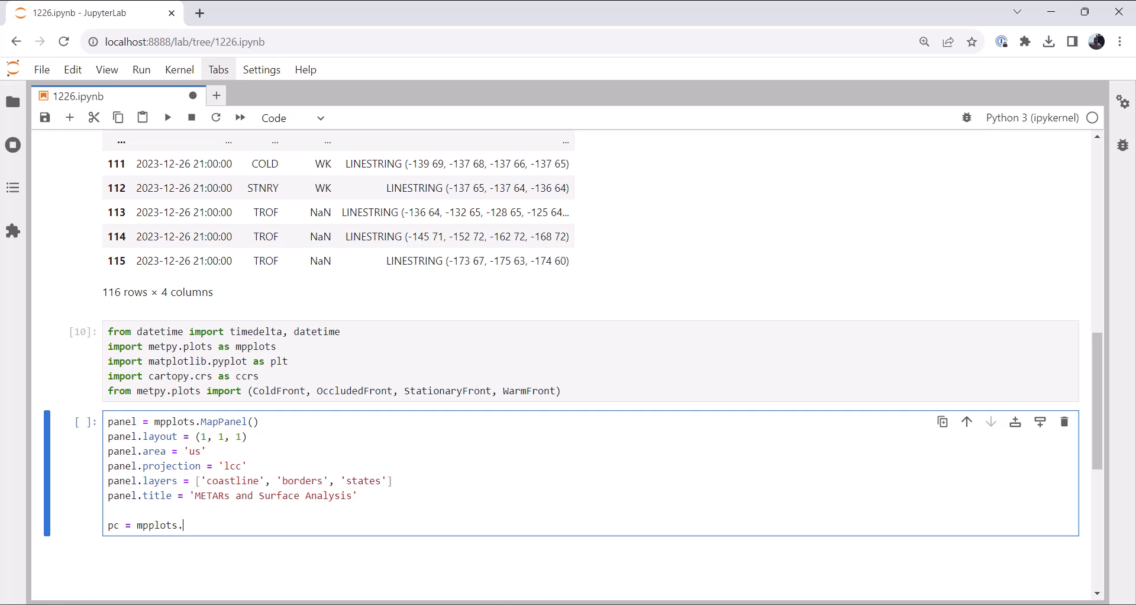
type("PanelContainer")
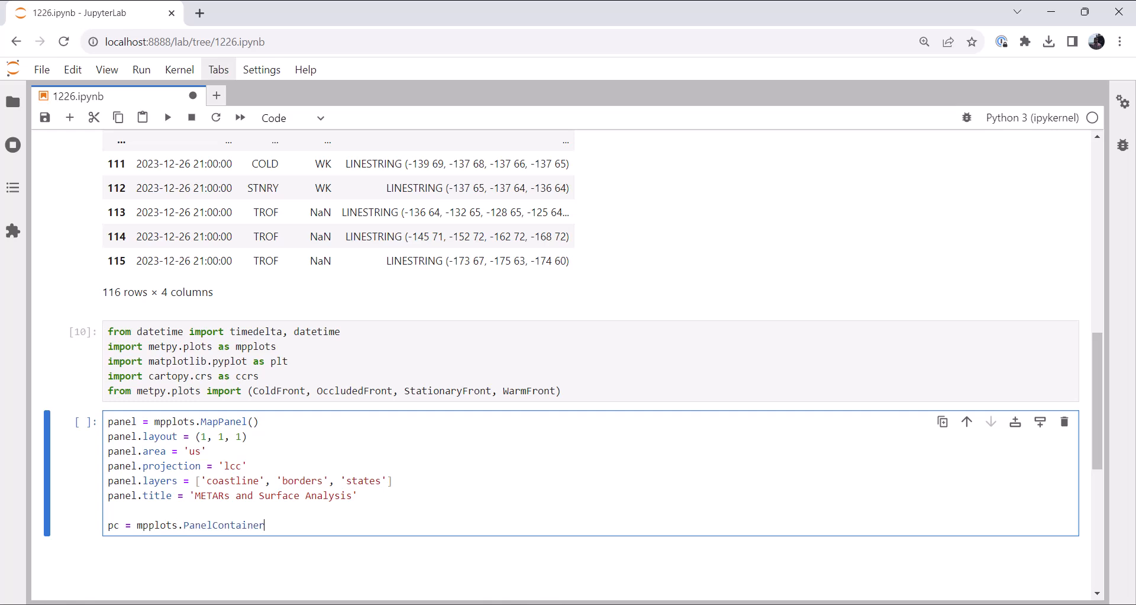
type("()")
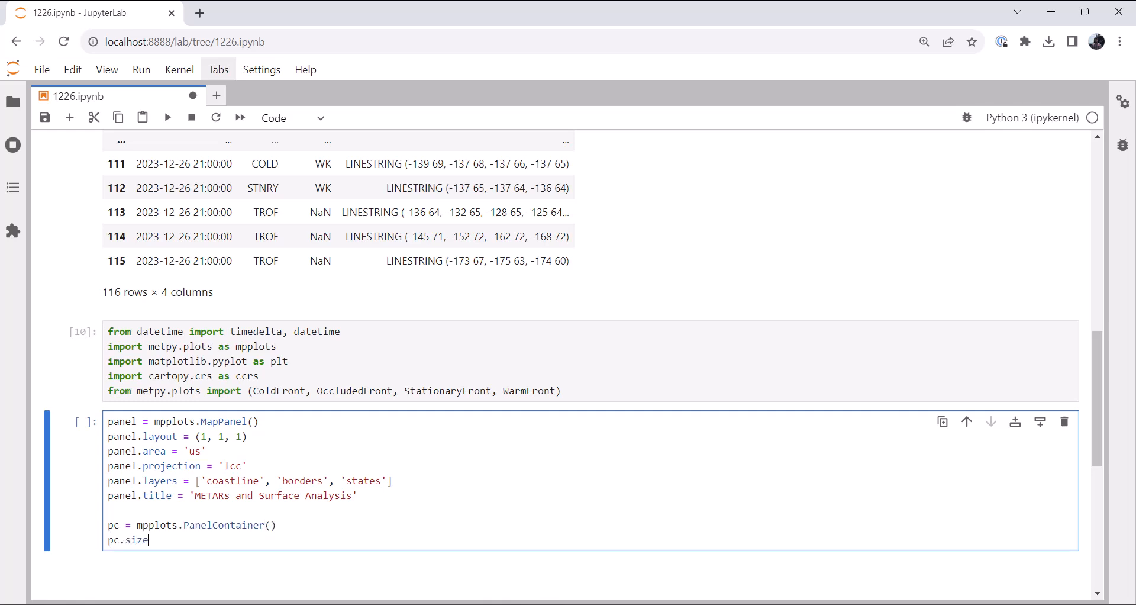
type("= (10m 10")
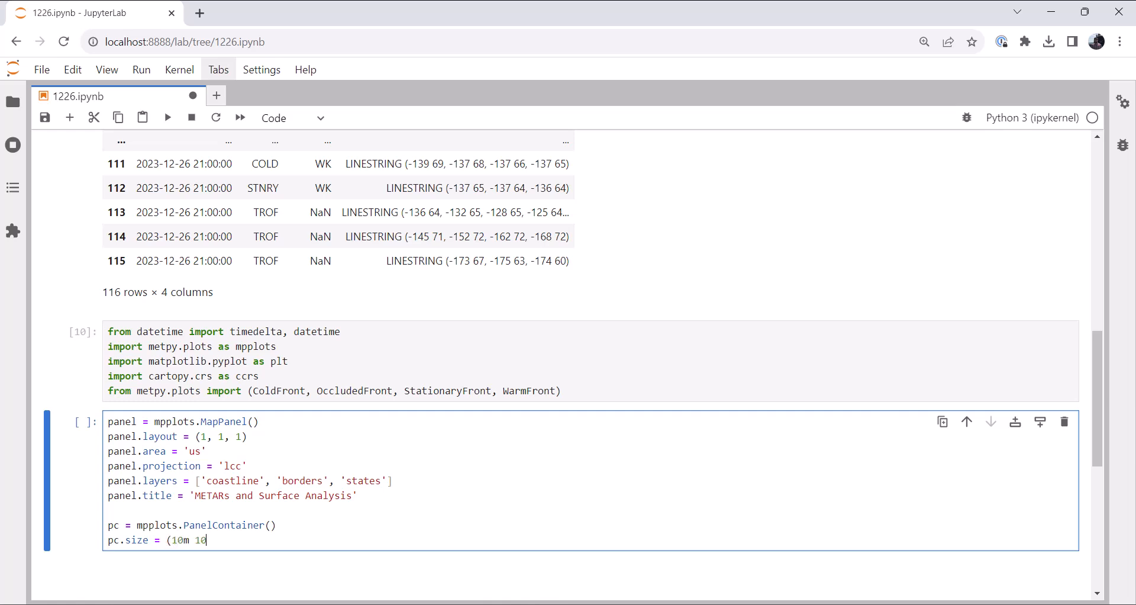
type(",")
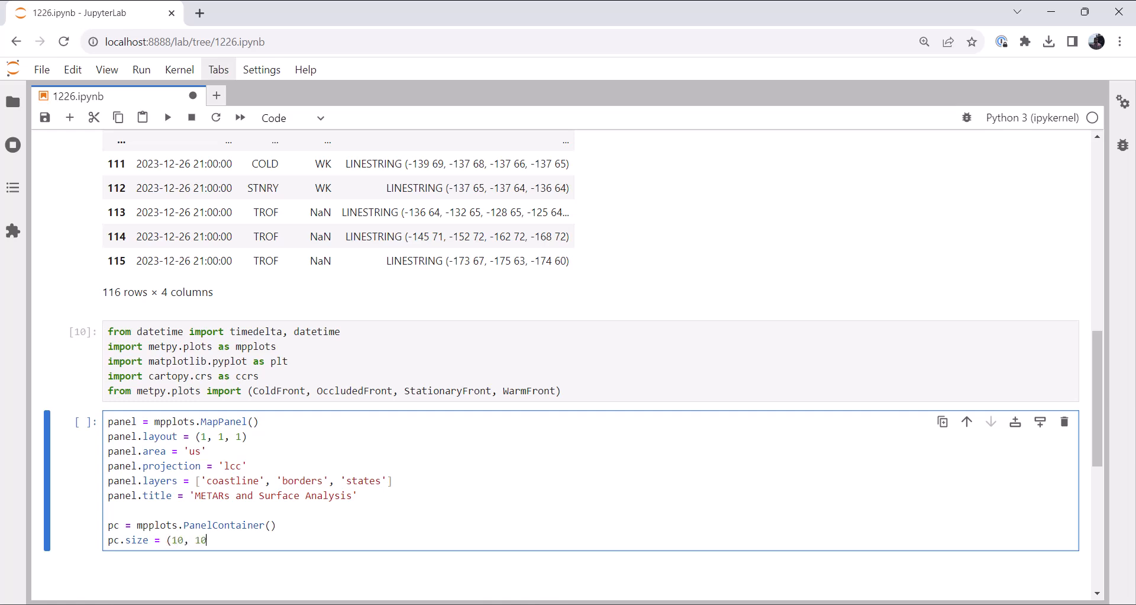
type(")")
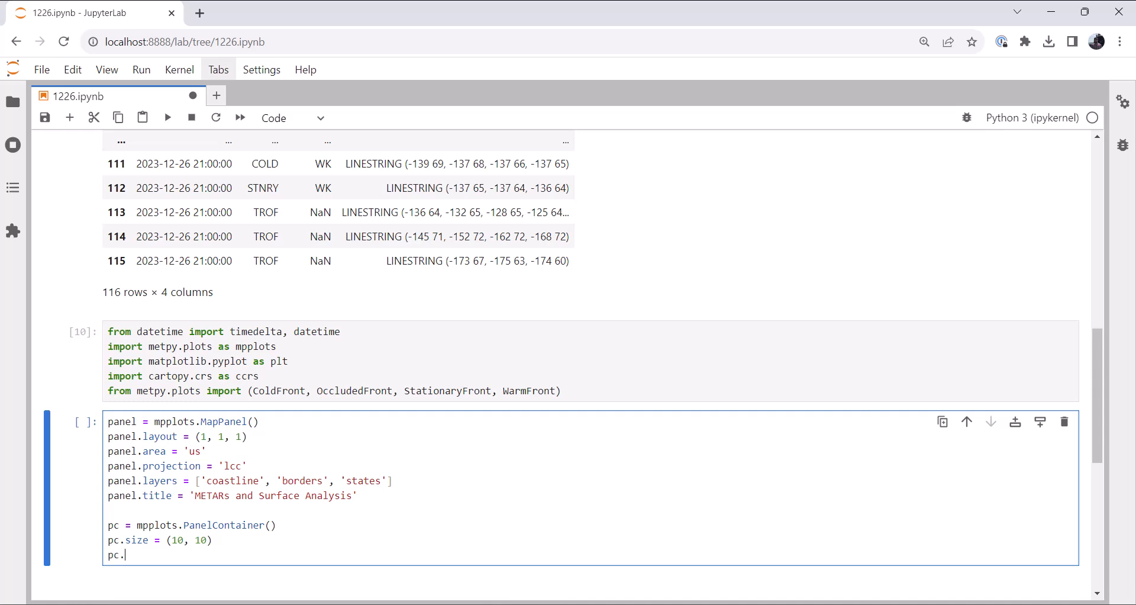
type("panels = []")
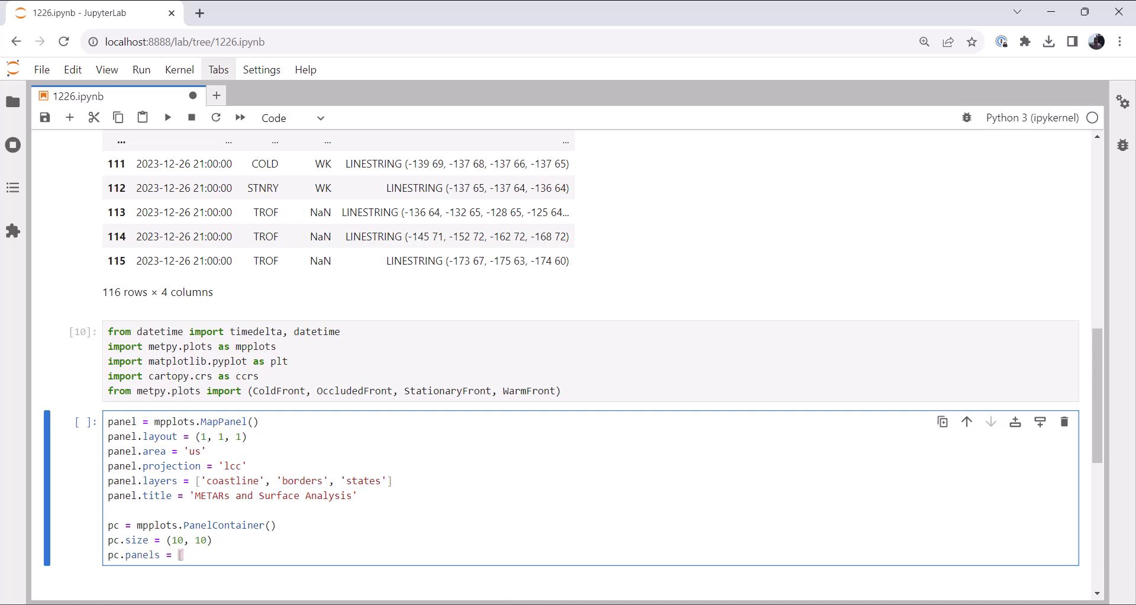
type("panel]")
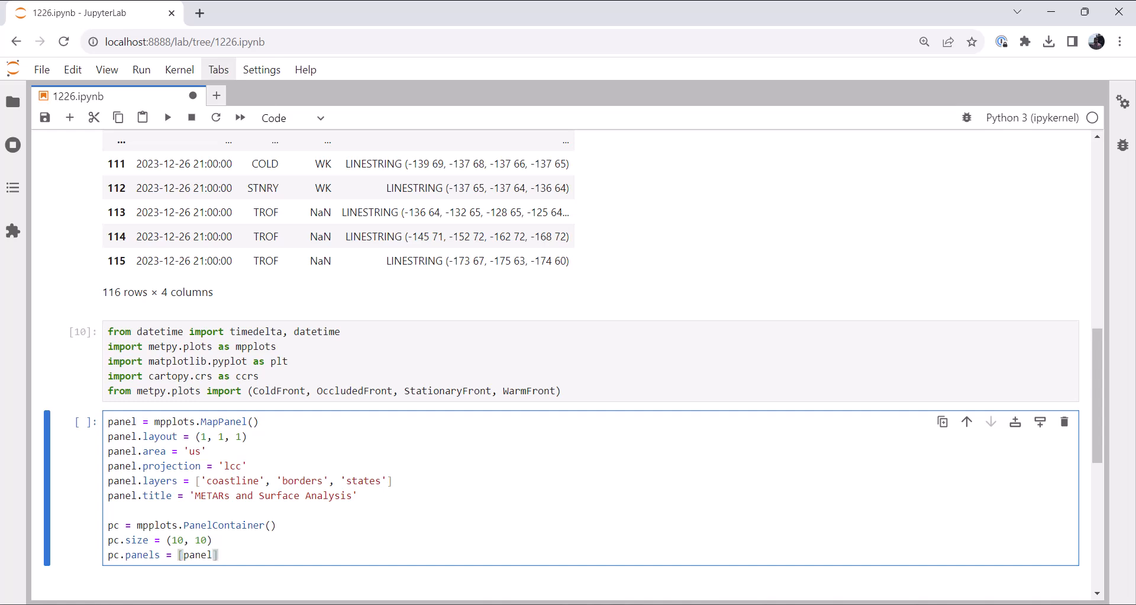
Add pc.show() and run the cell to draw the blank US map.
key("enter")
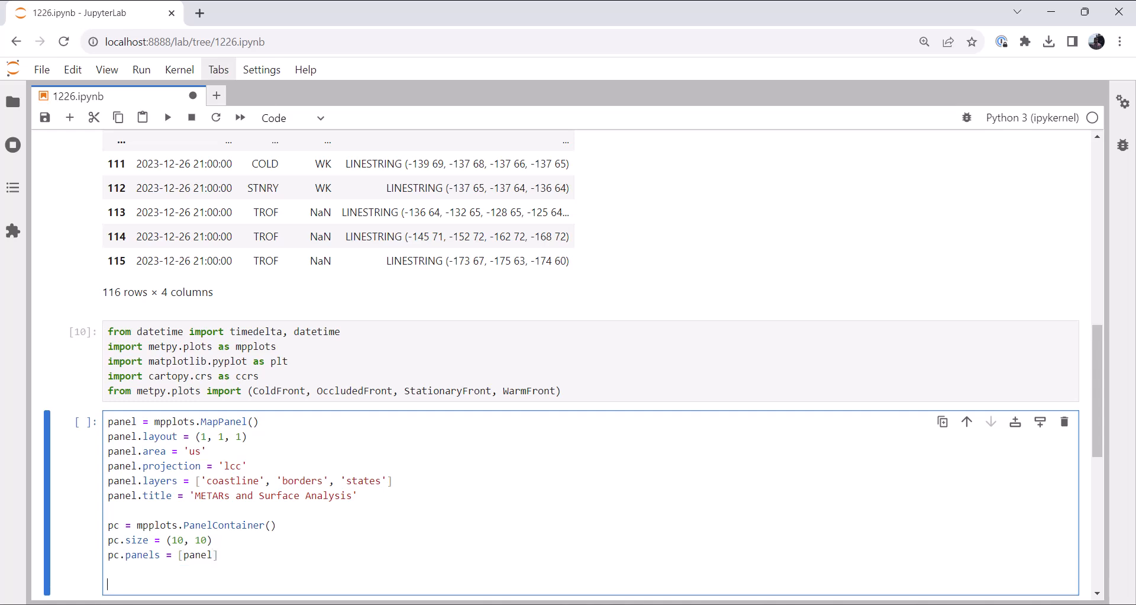
type("pc.show")
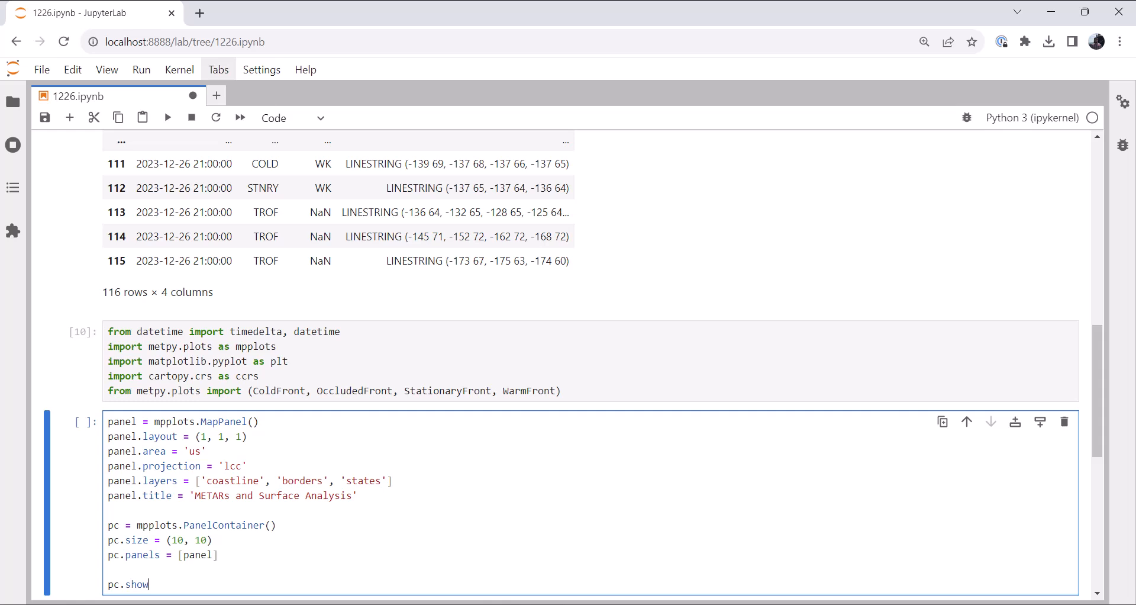
key("shift+enter")
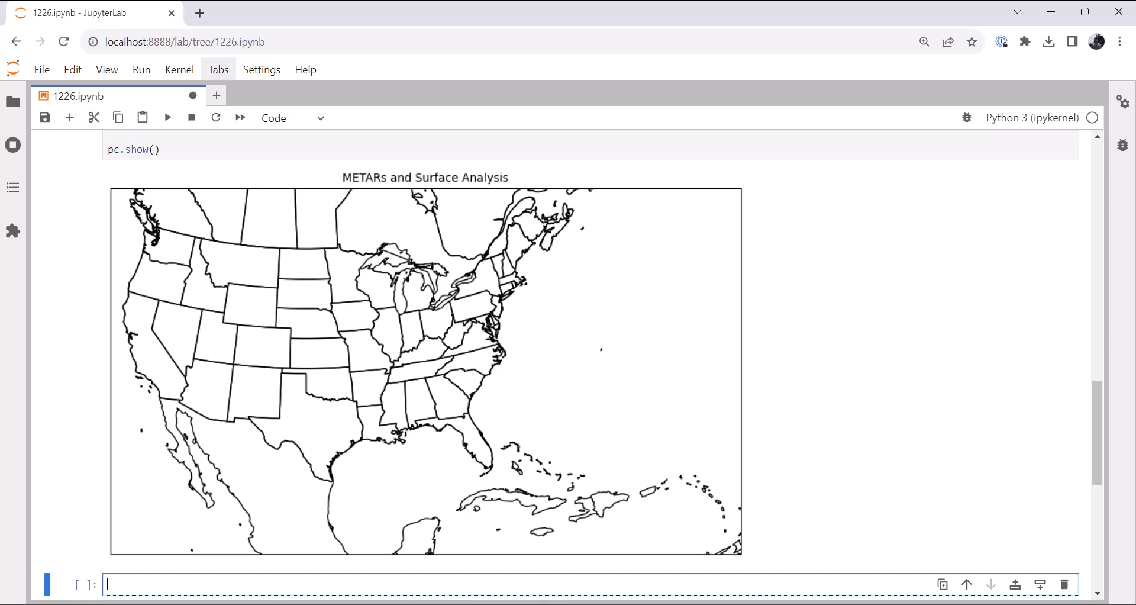
Scroll back up to the map cell above the rendered map.
scroll("up", 3)
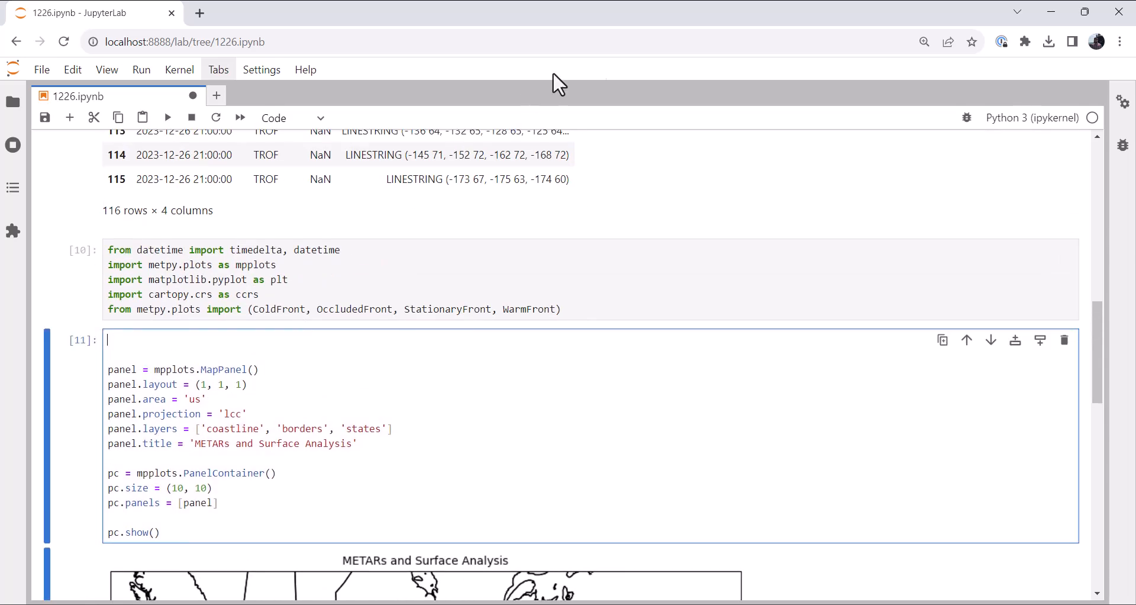
mouse_move(775, 250)
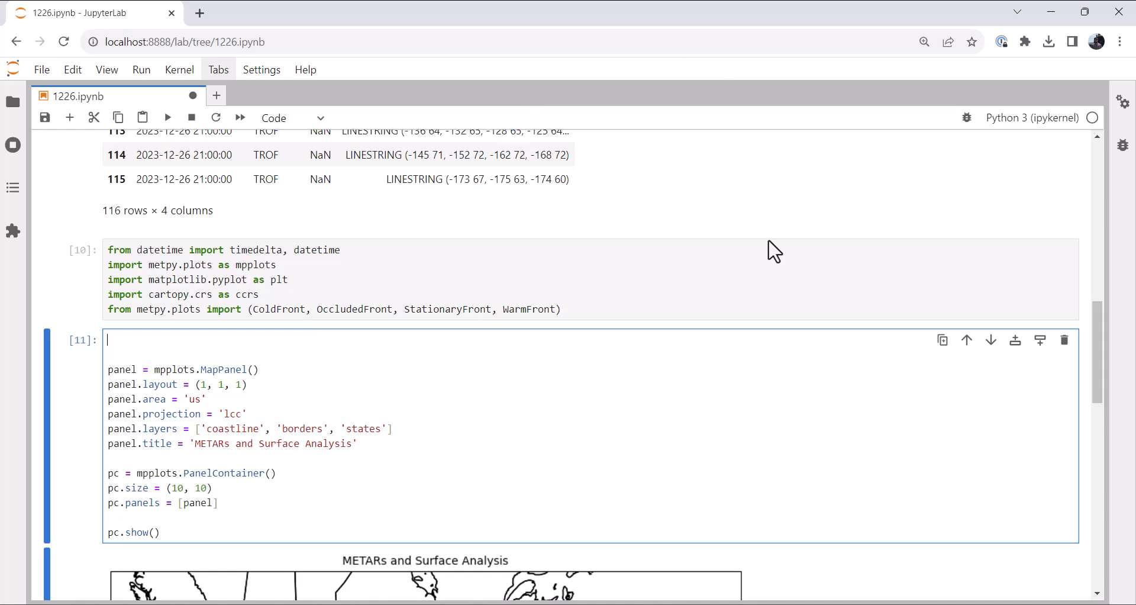
Create obs = mpplots.PlotObs() with obs.data = data and obs.time = datetime(2023, 12, 27...).
type("obs = m")
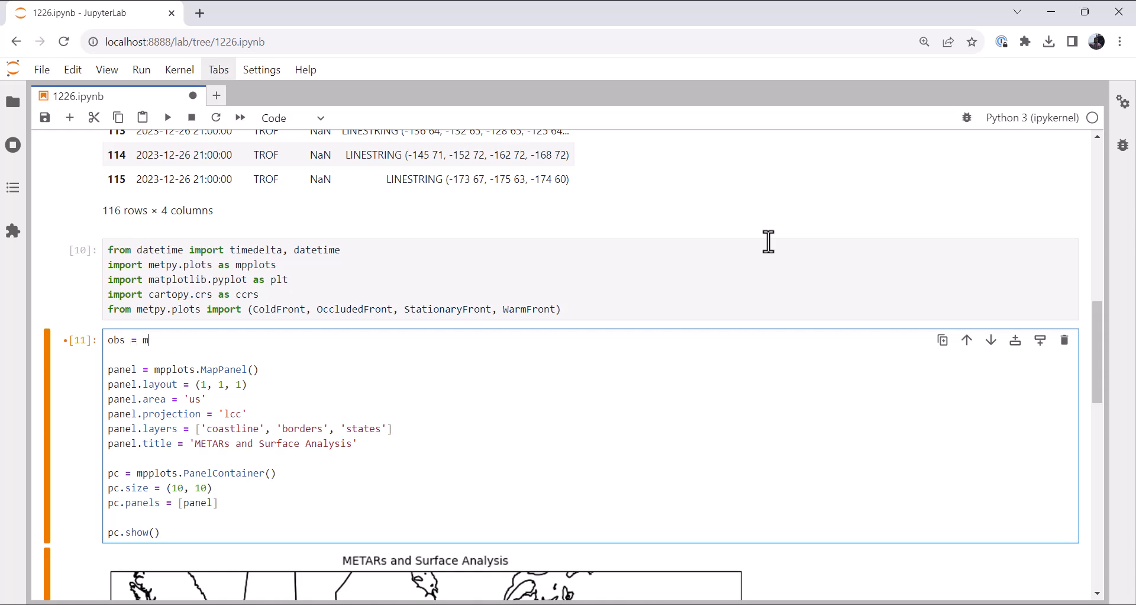
type("pplot")
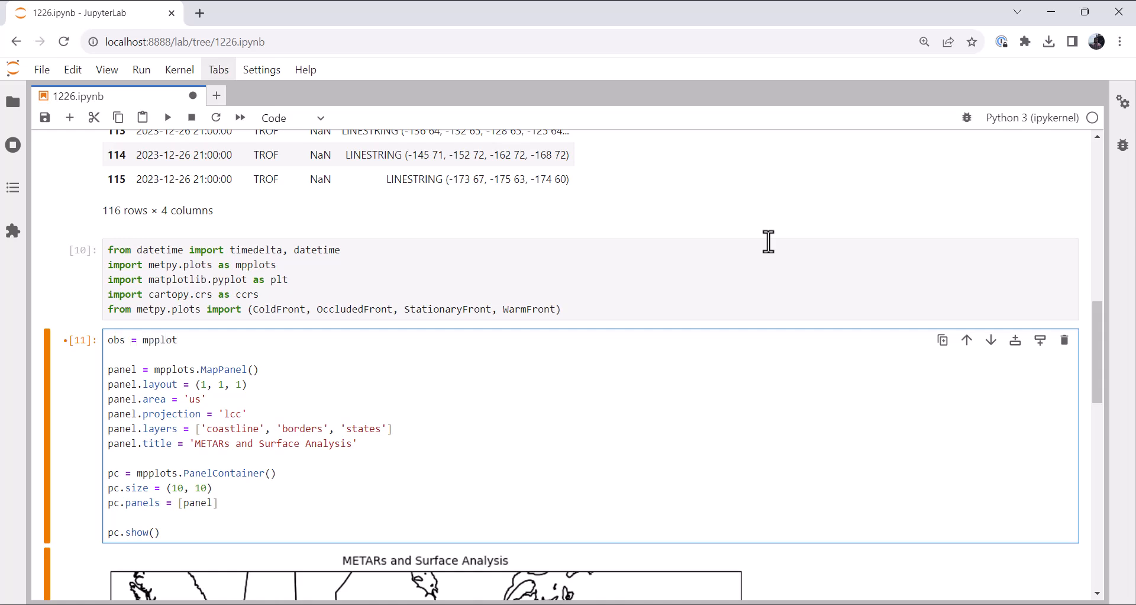
type(".Plot")
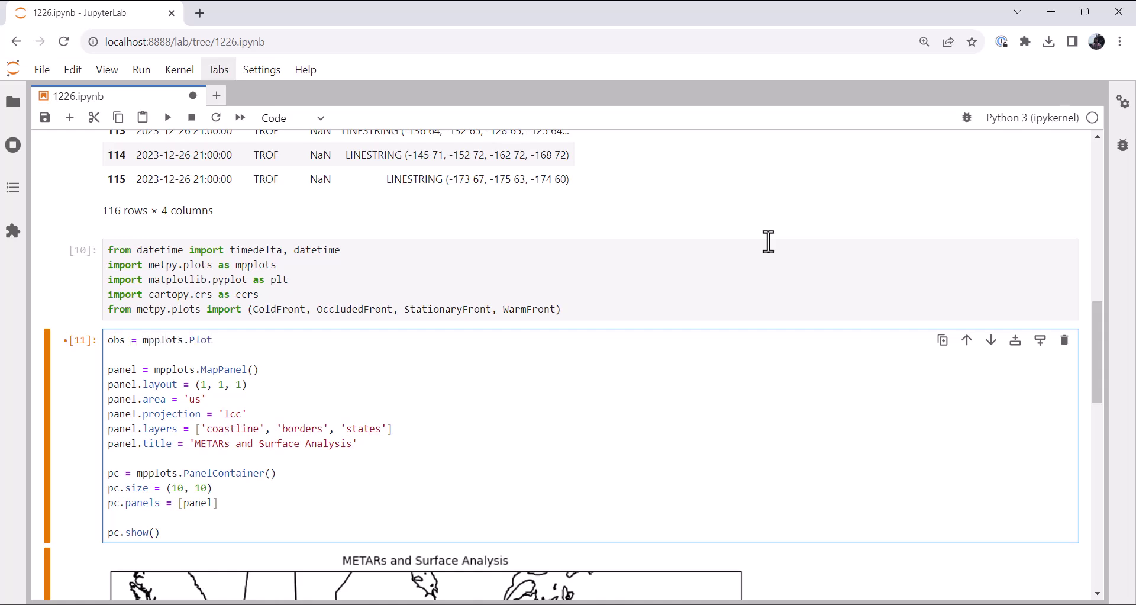
type("Obs()")
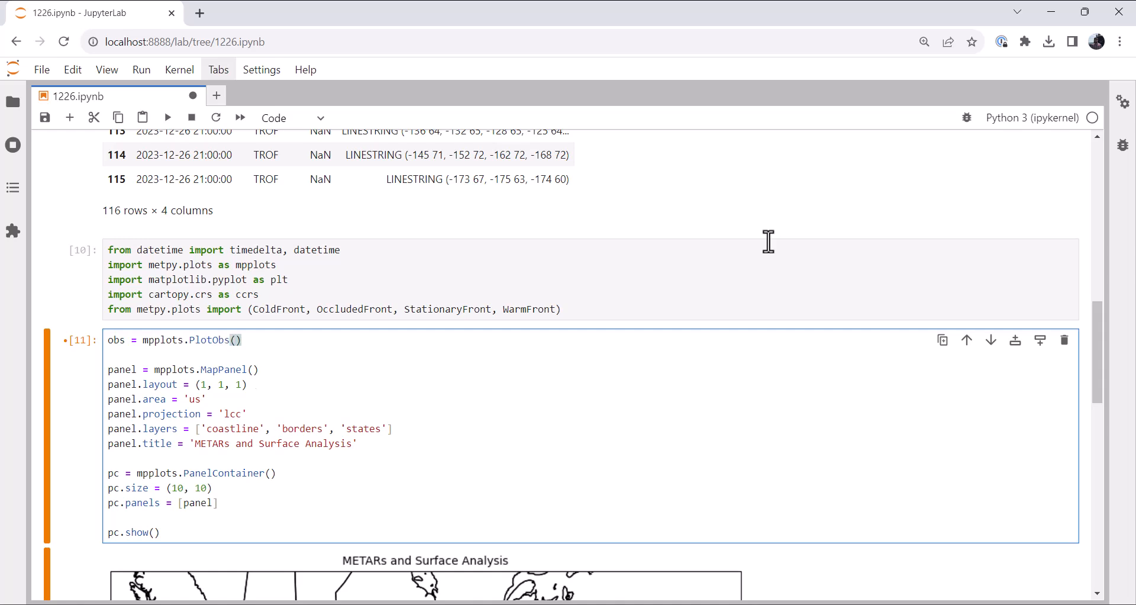
type("obs.data = d")
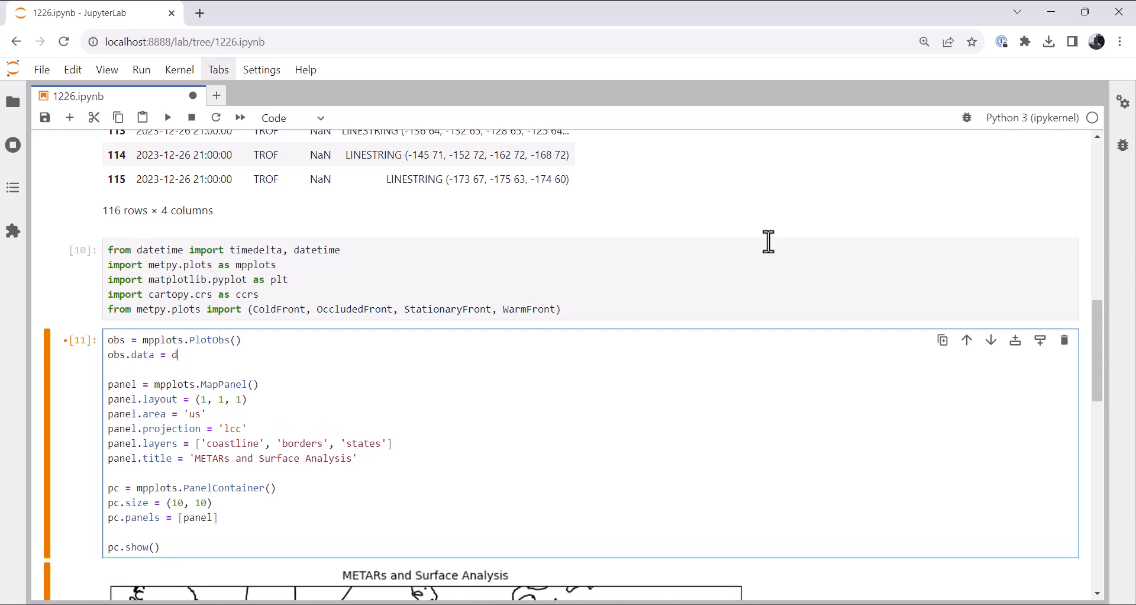
type("ata")
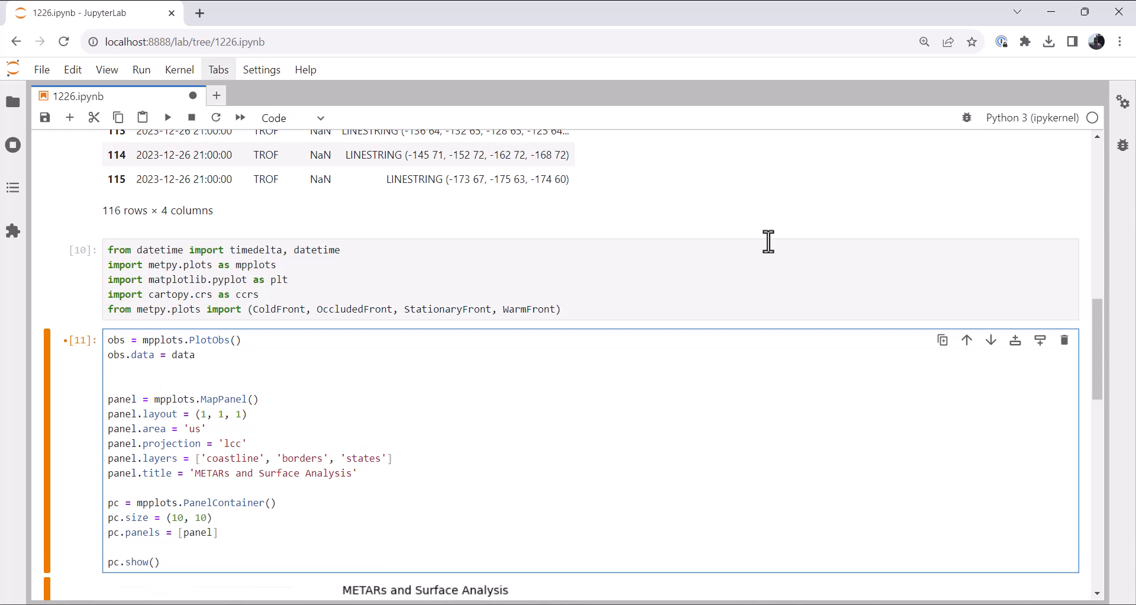
left_click(109, 370)
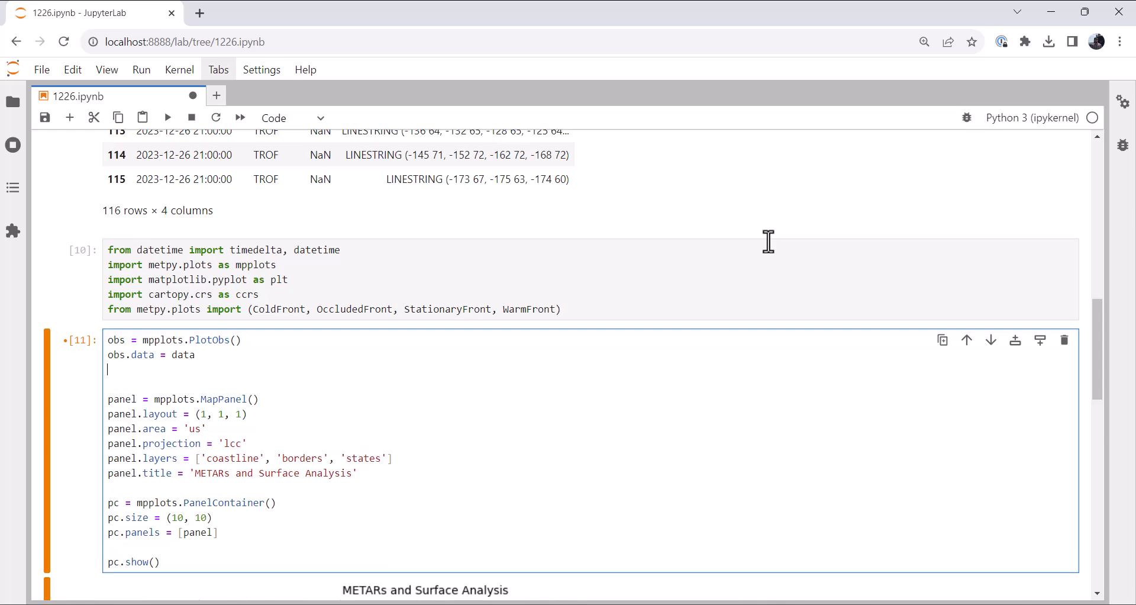
type("obs.time")
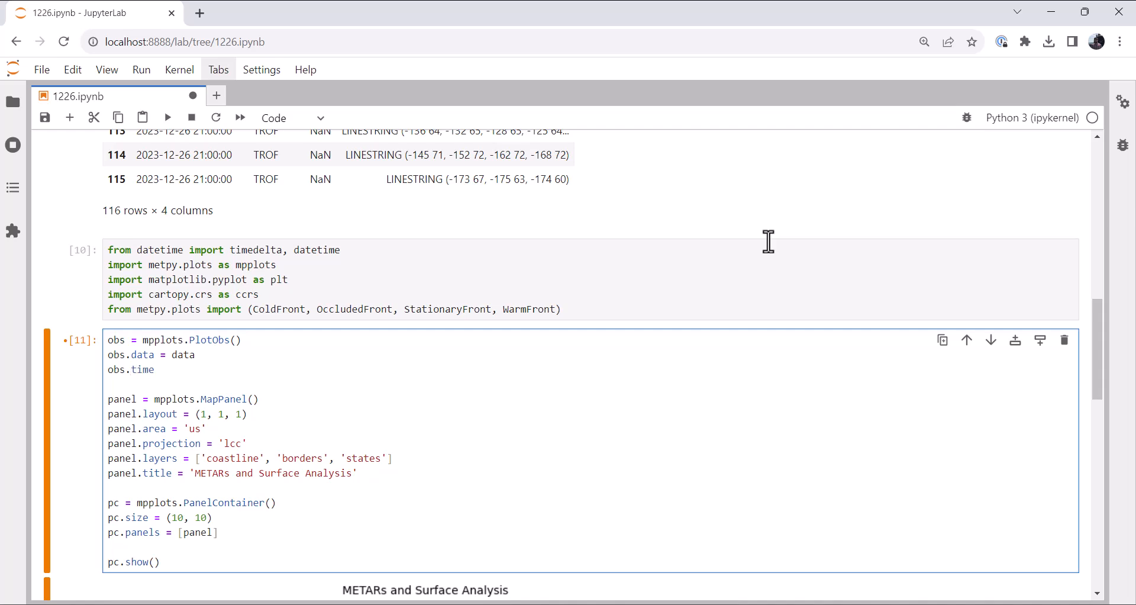
type("= datetime(")
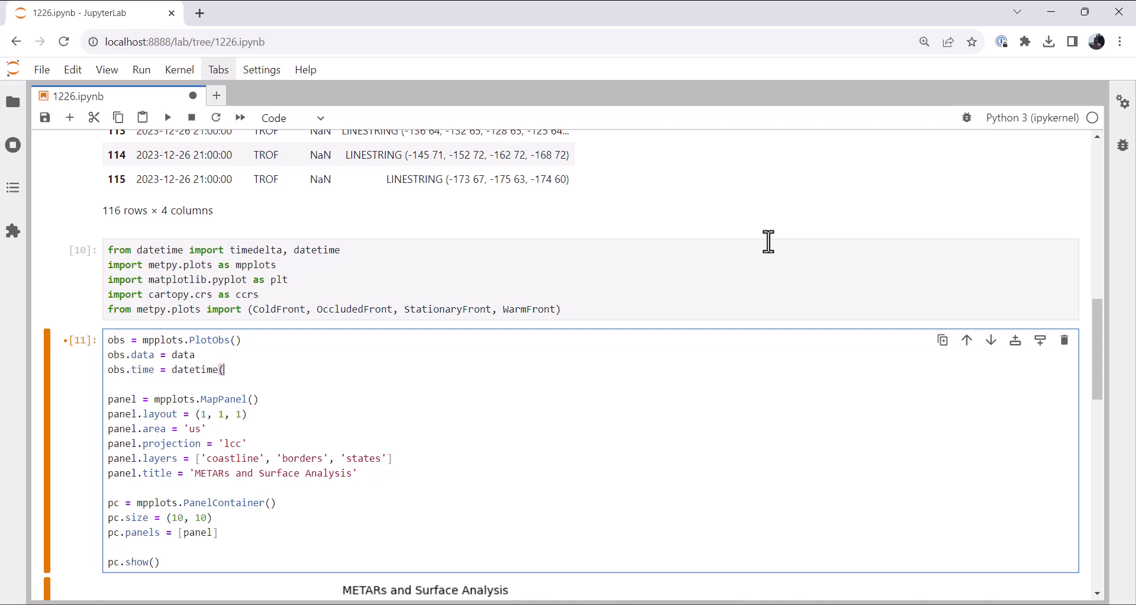
type("2023, 12, 27")
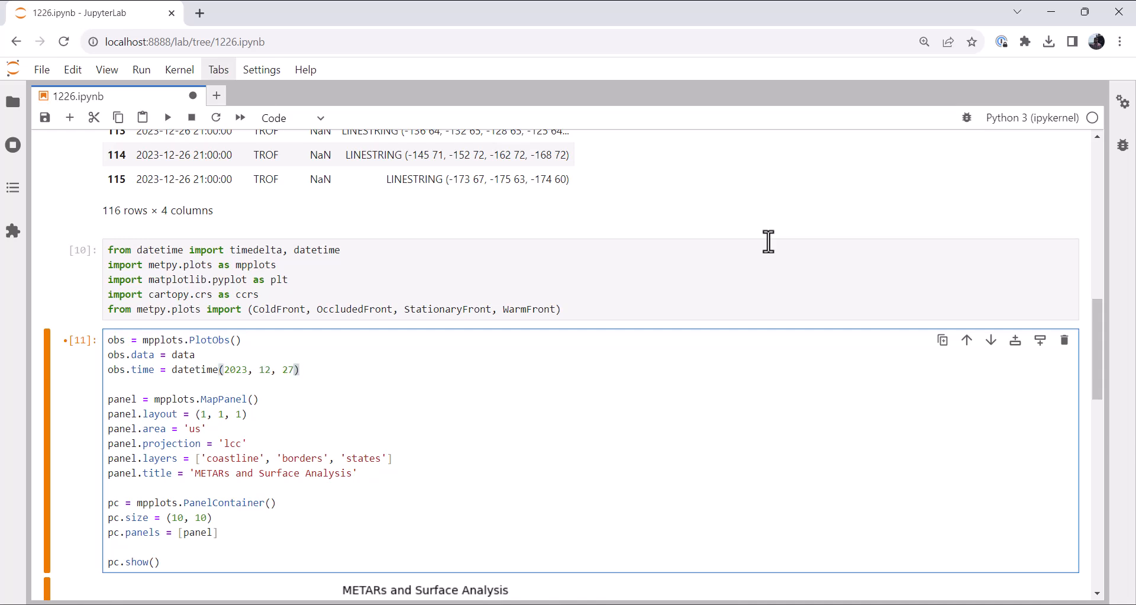
Set obs.time_window to 15 minutes, obs.level = None, and begin obs.fields = ['.
type("obs.ti")
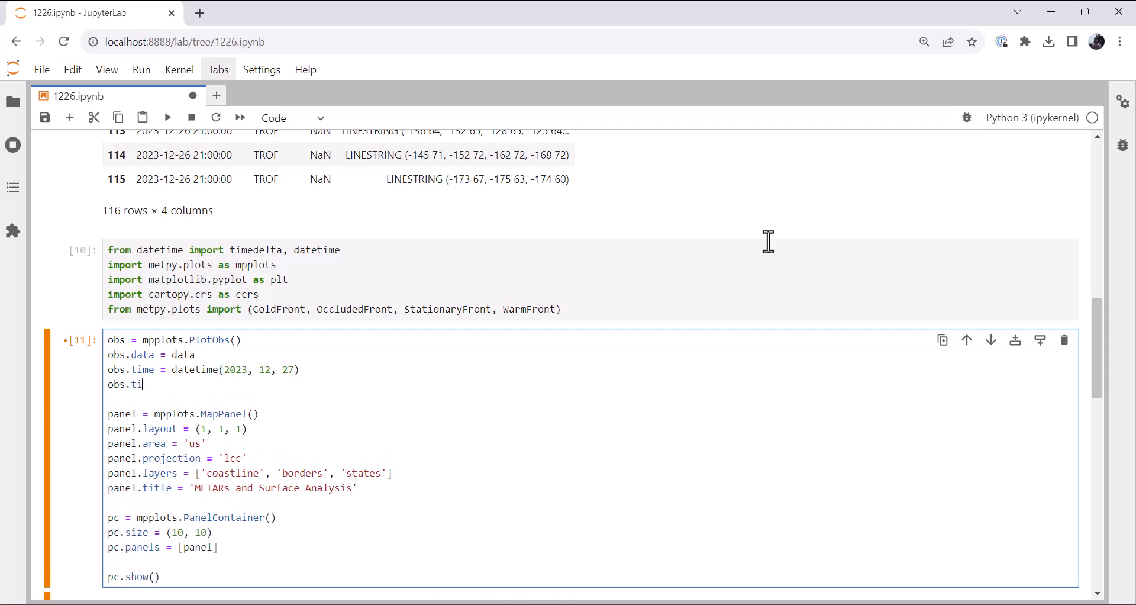
type("me_window = timedelta(minutes=1")
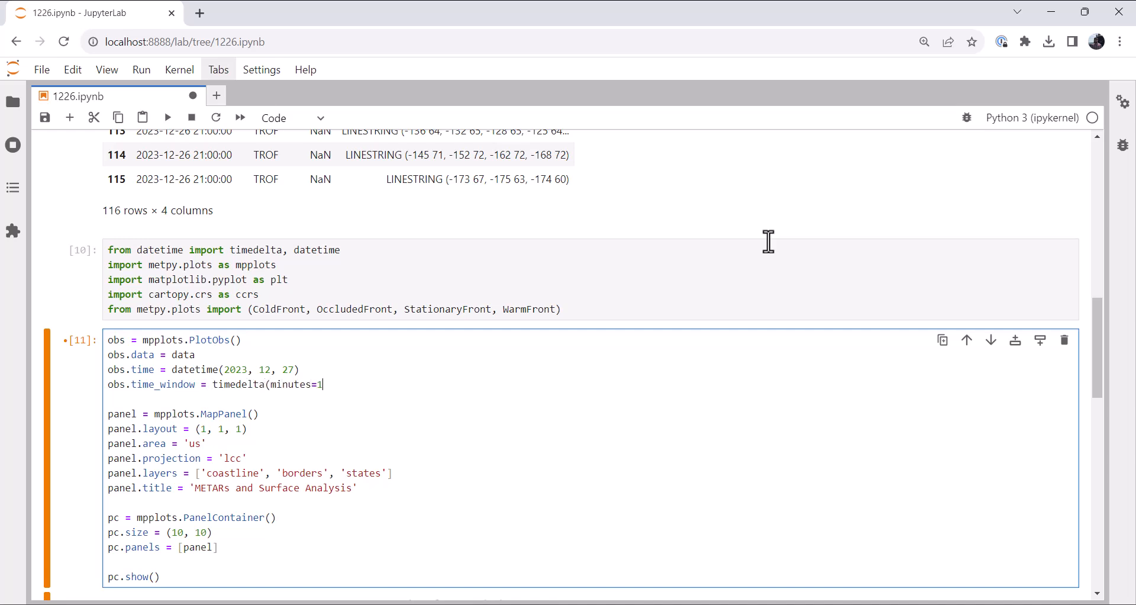
type("5")
type("obs.")
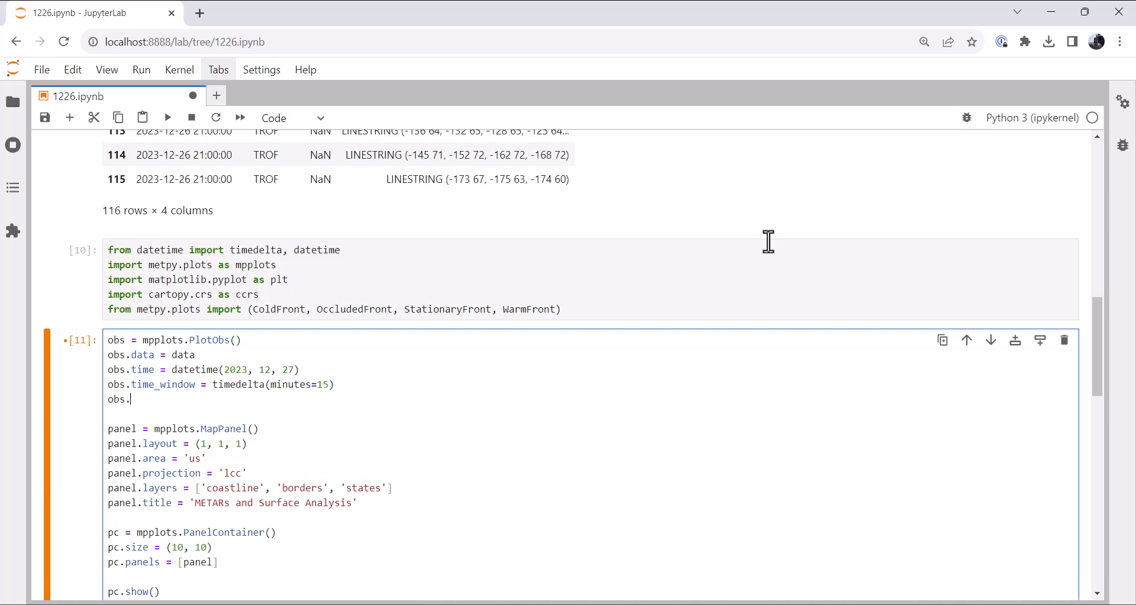
type("level = no")
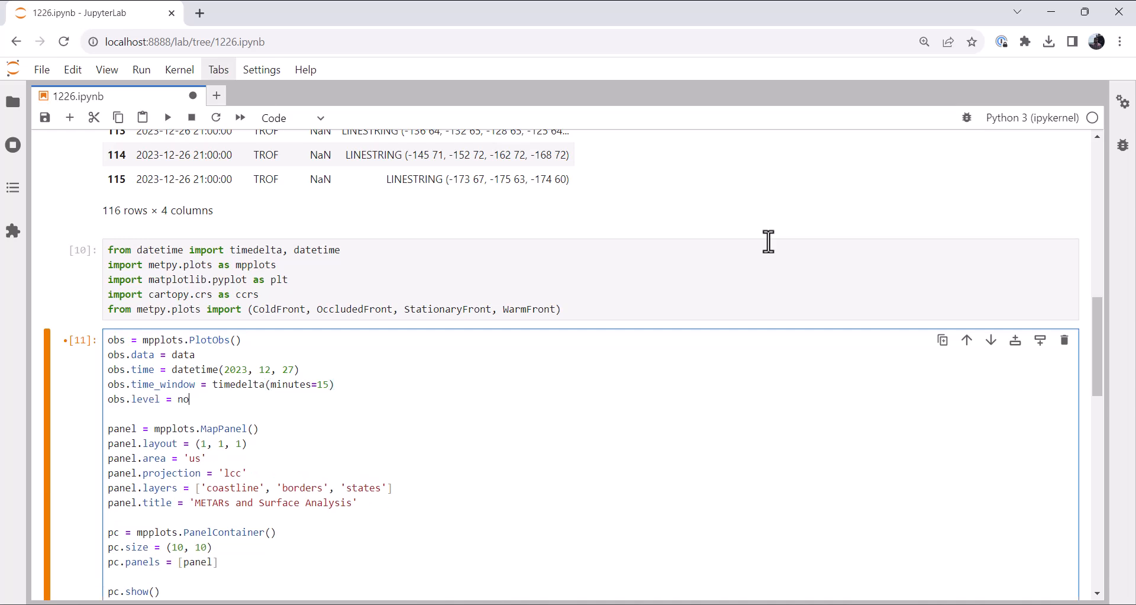
key("Backspace")
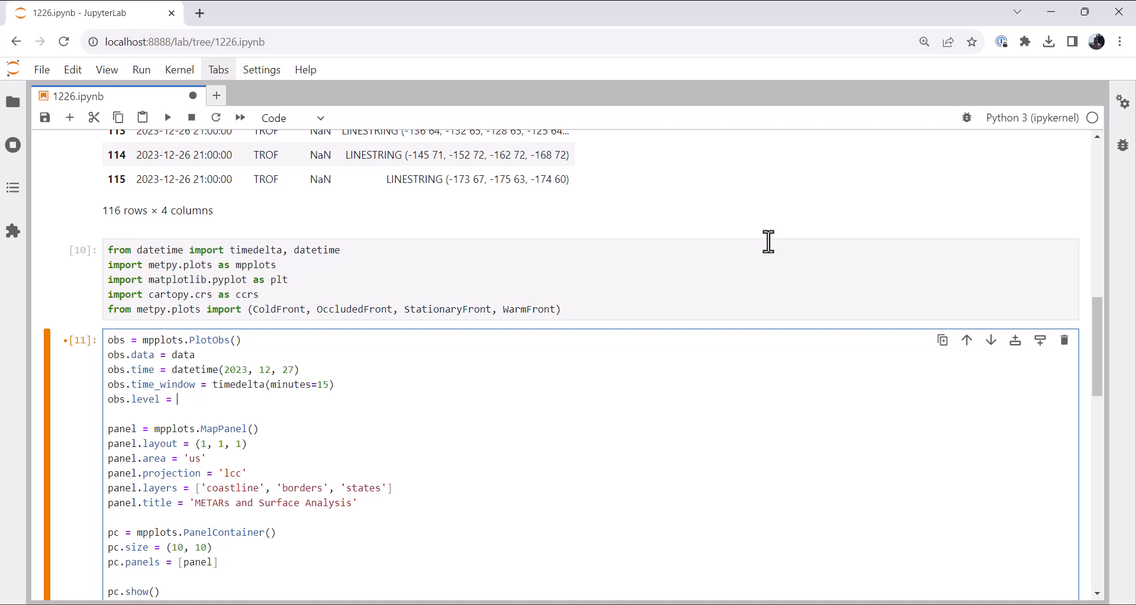
type("None")
type("obs.fields")
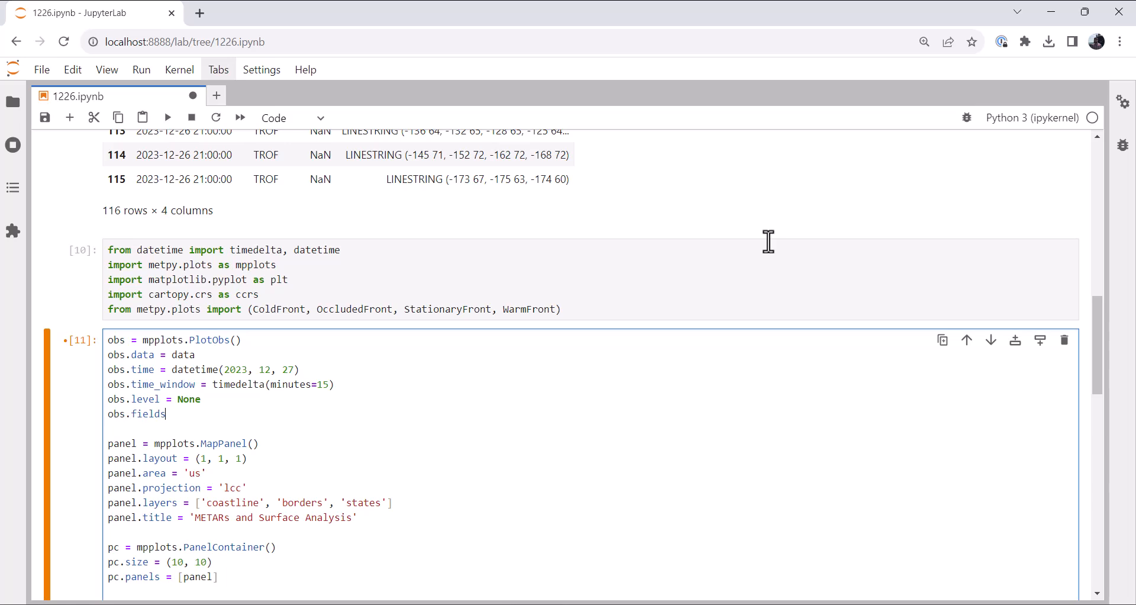
type("=['")
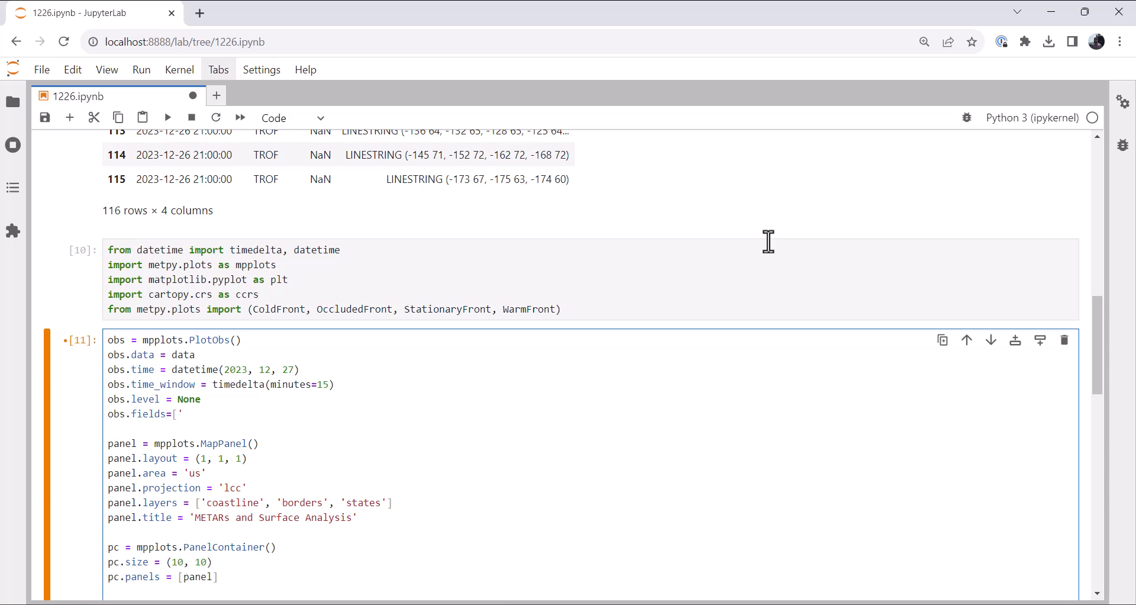
scroll("up", 3)
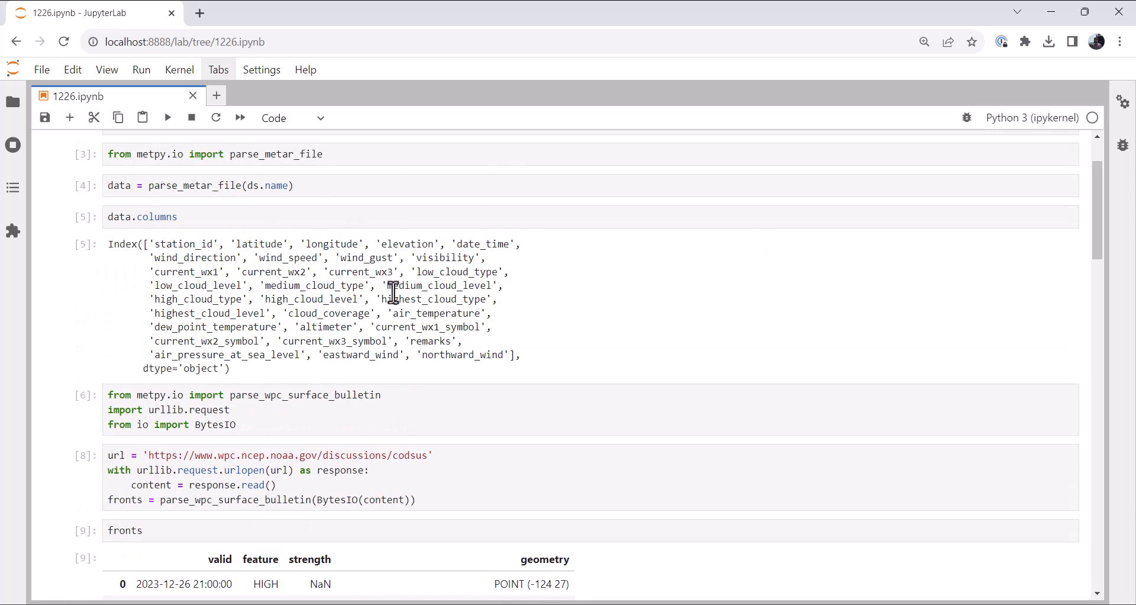
scroll("down", 3)
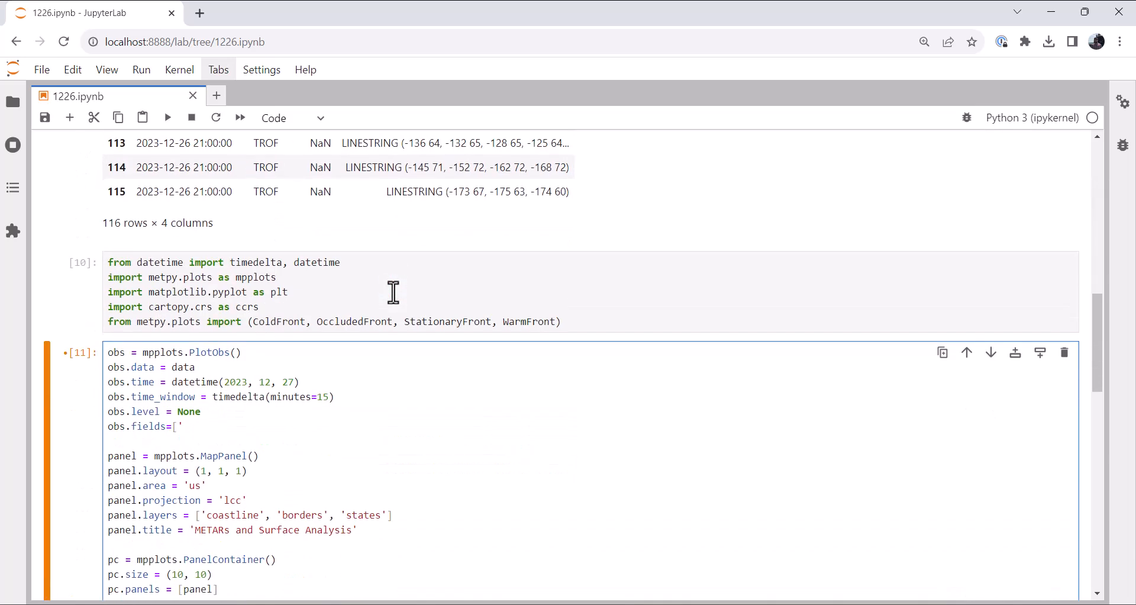
scroll("down", 3)
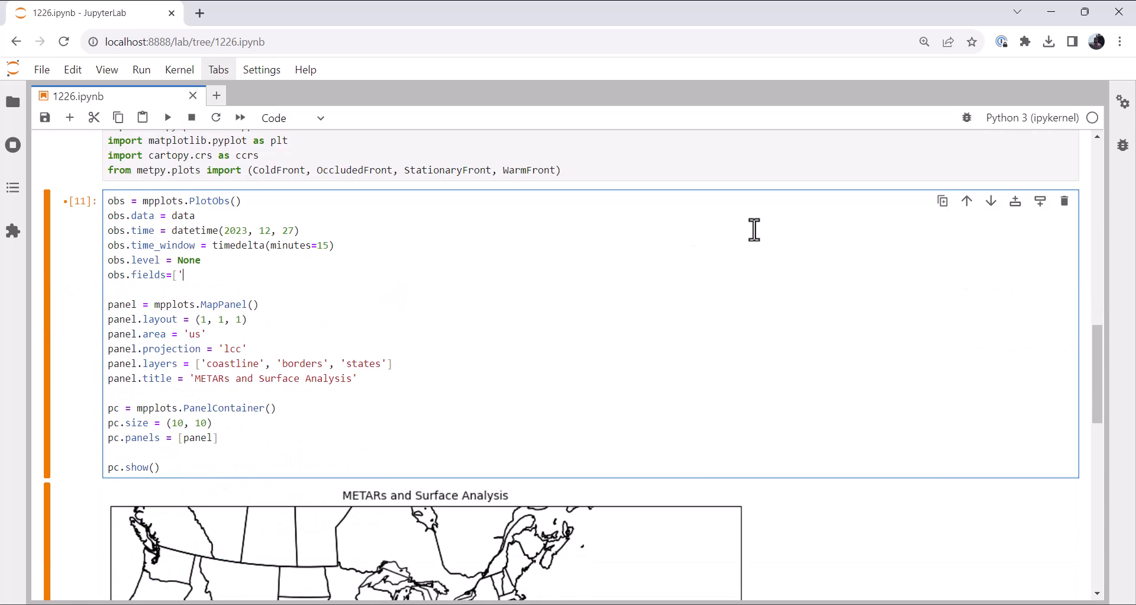
Fill obs.fields with air_temperature, dew_point_temperature, air_pressure_at_sea_level, cloud_coverage and current_wx1_symbol.
type("a")
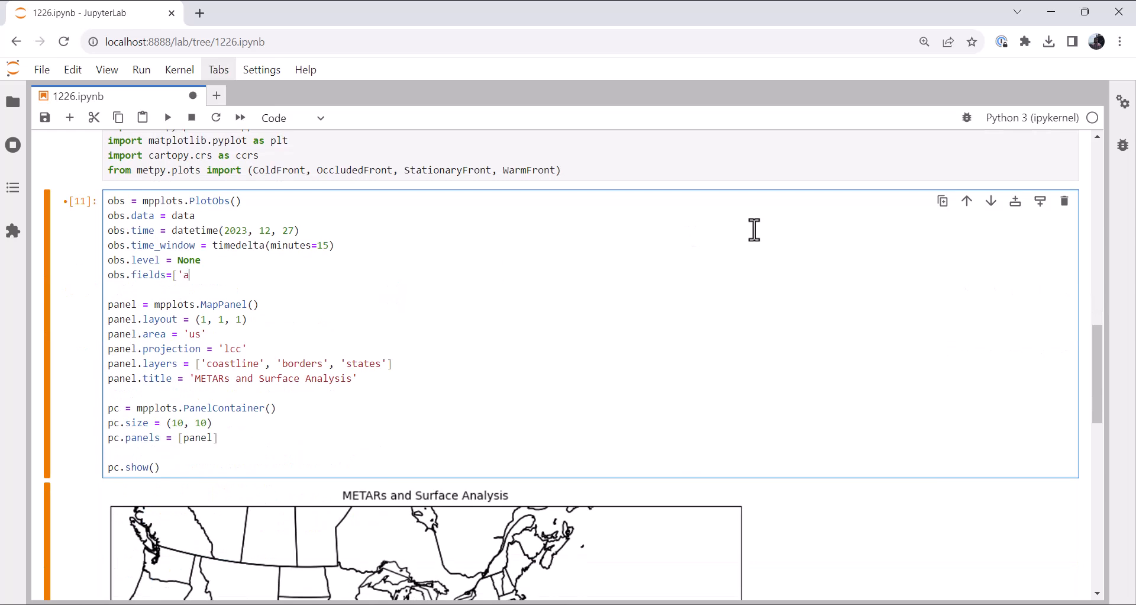
type("ir_temperature',")
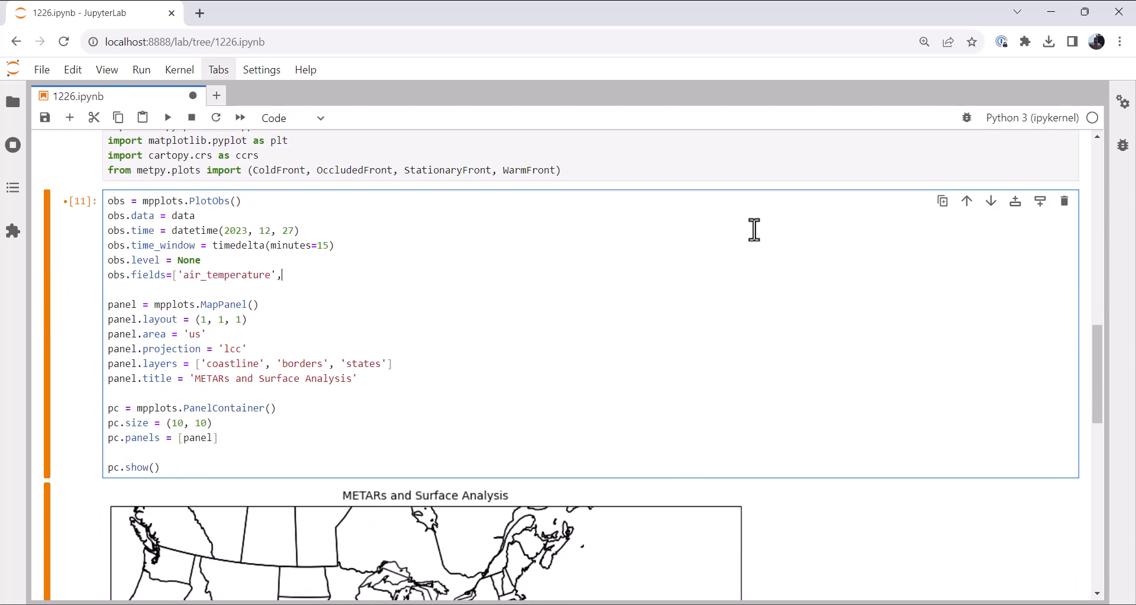
type("'dew_point_")
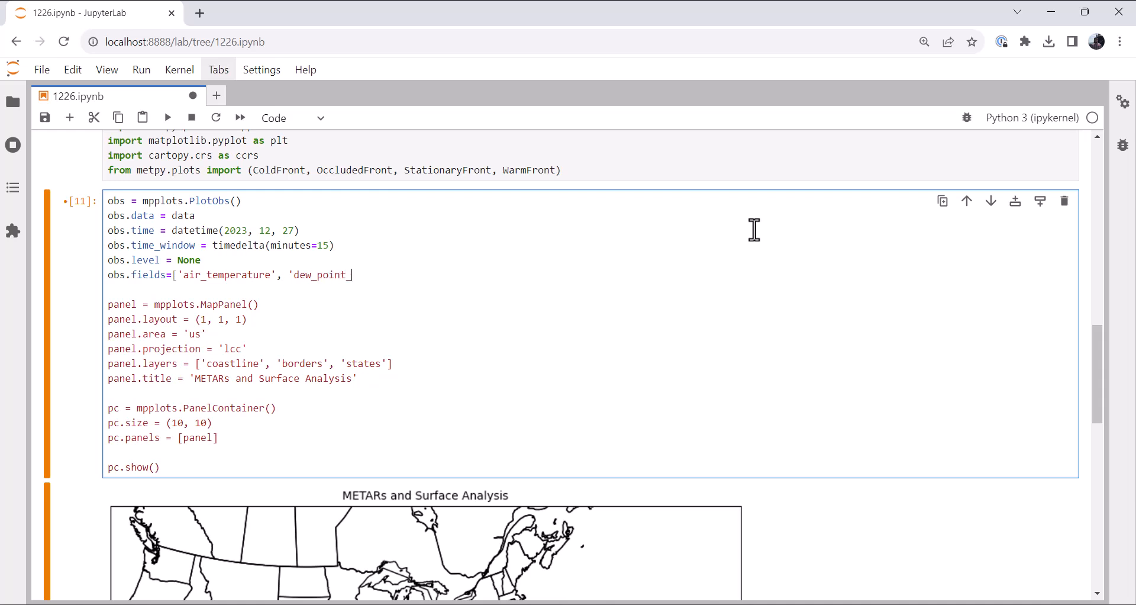
type("temperature', '")
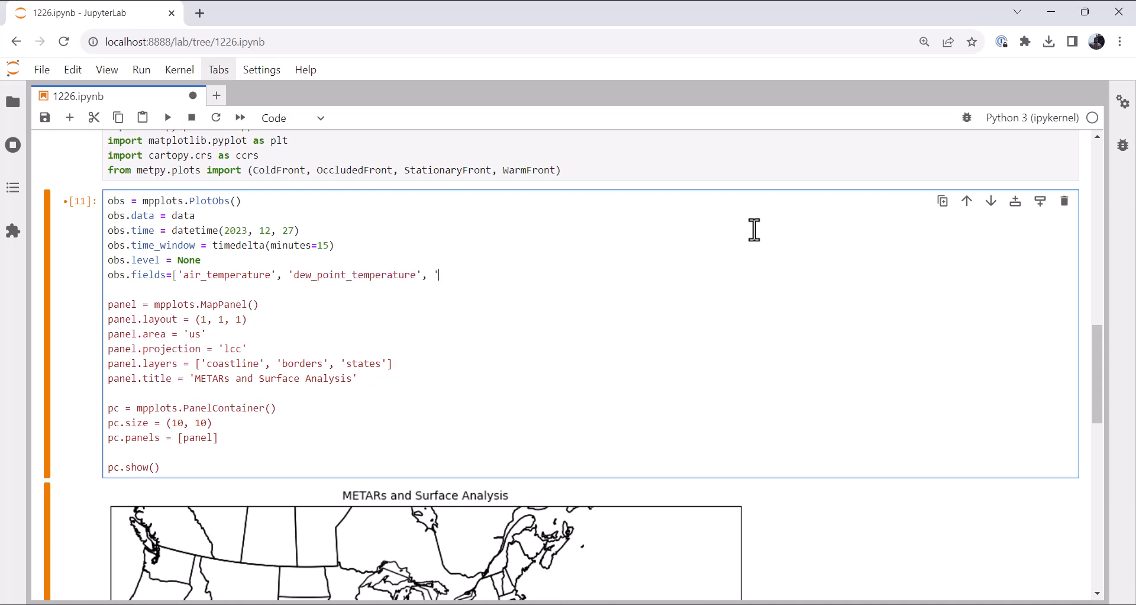
type("air_pressure_at")
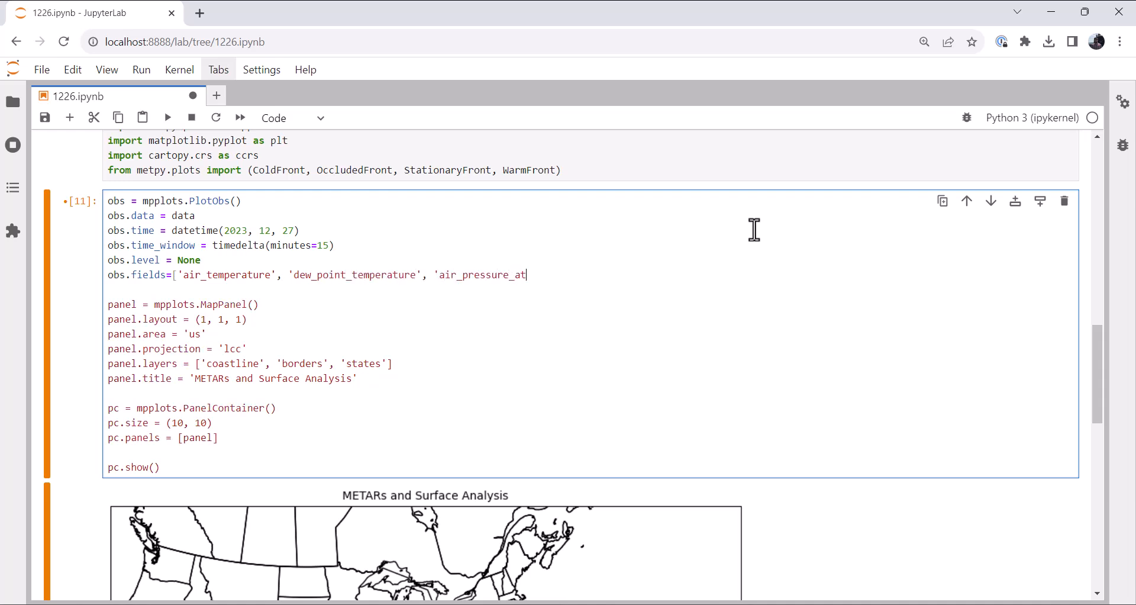
type("s")
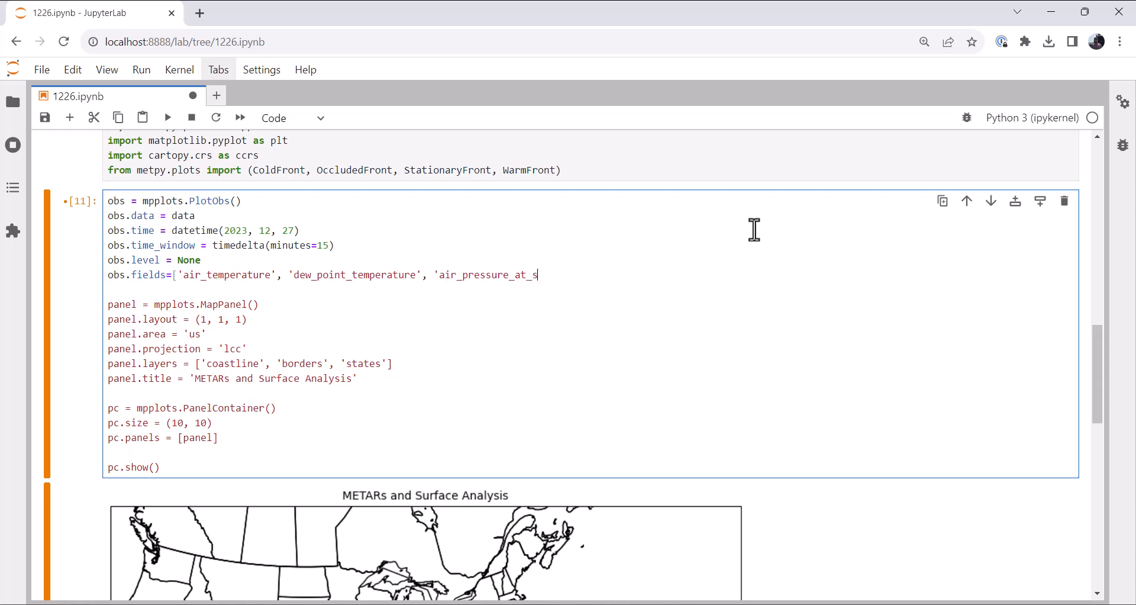
type("ea_level',")
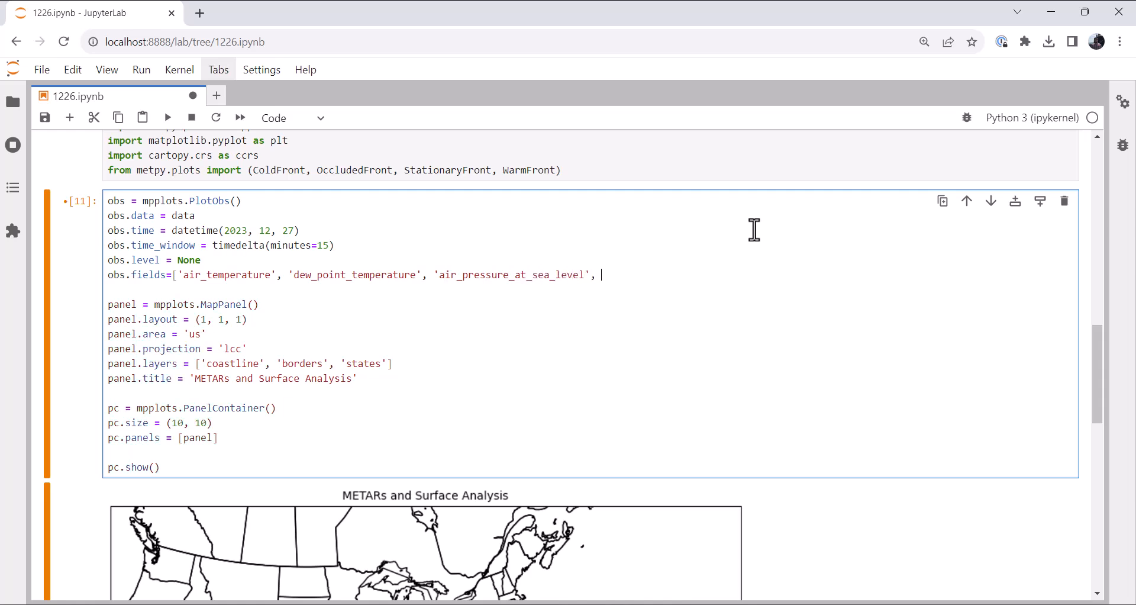
type("'cloud_")
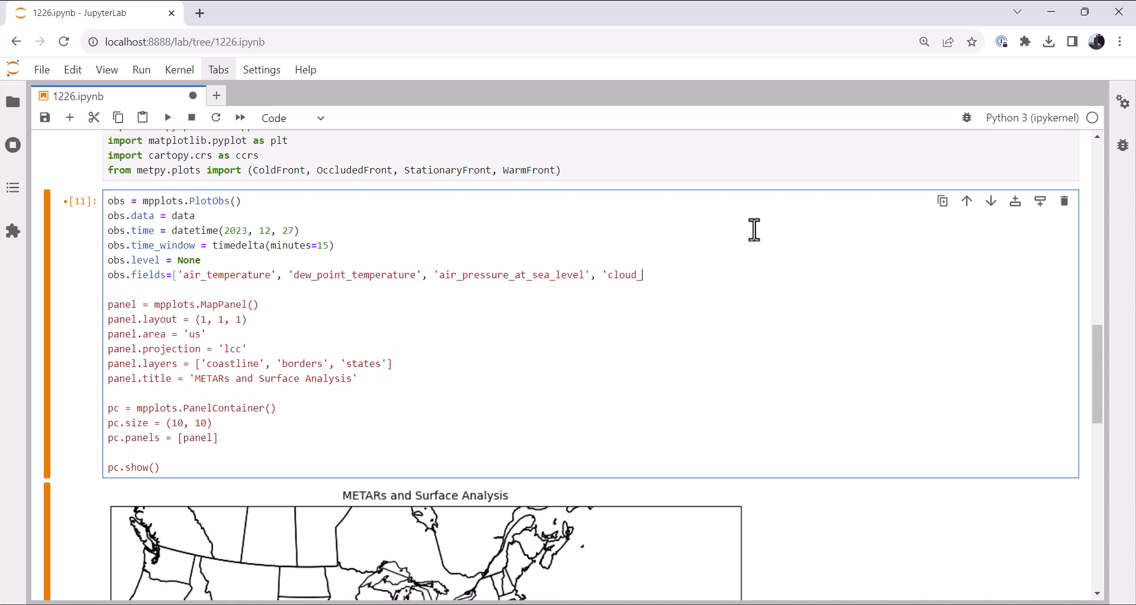
type("coverage'")
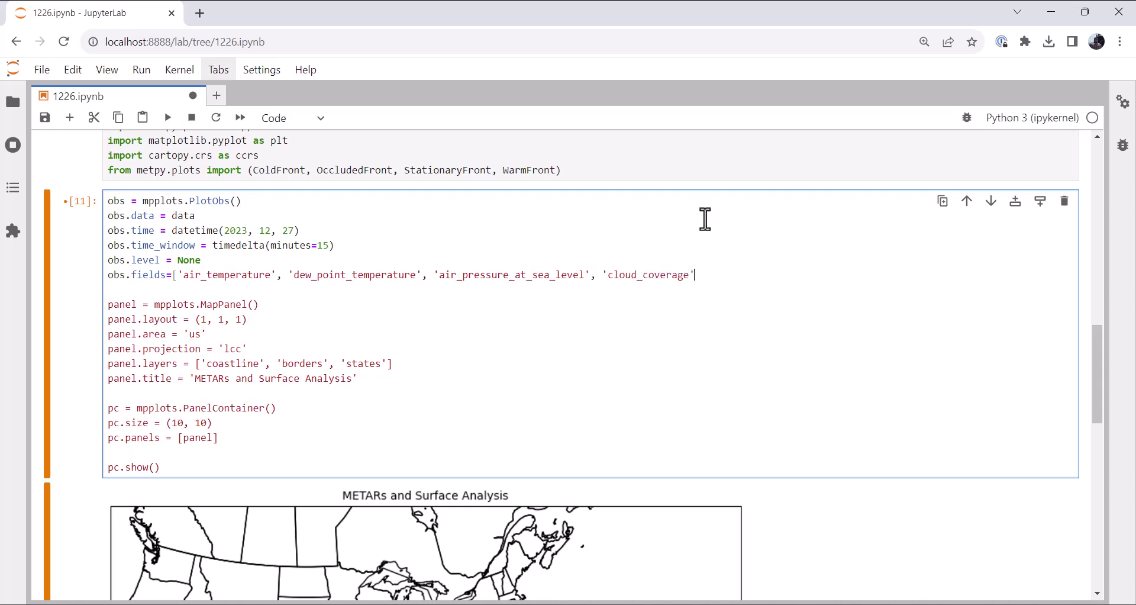
type(", 'cu")
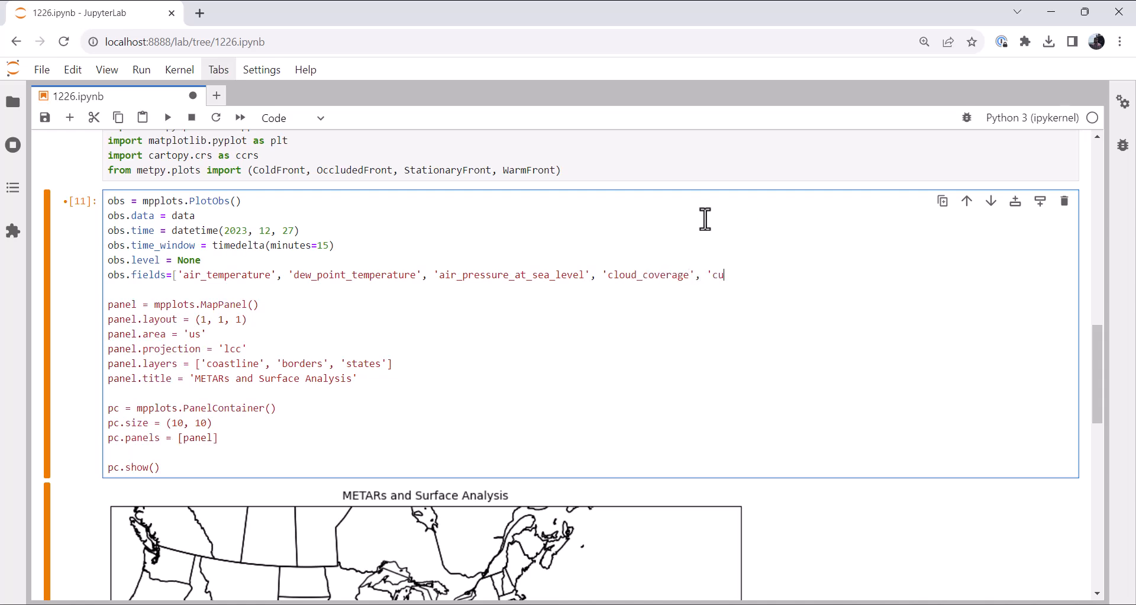
type("rrent_wx1_sy")
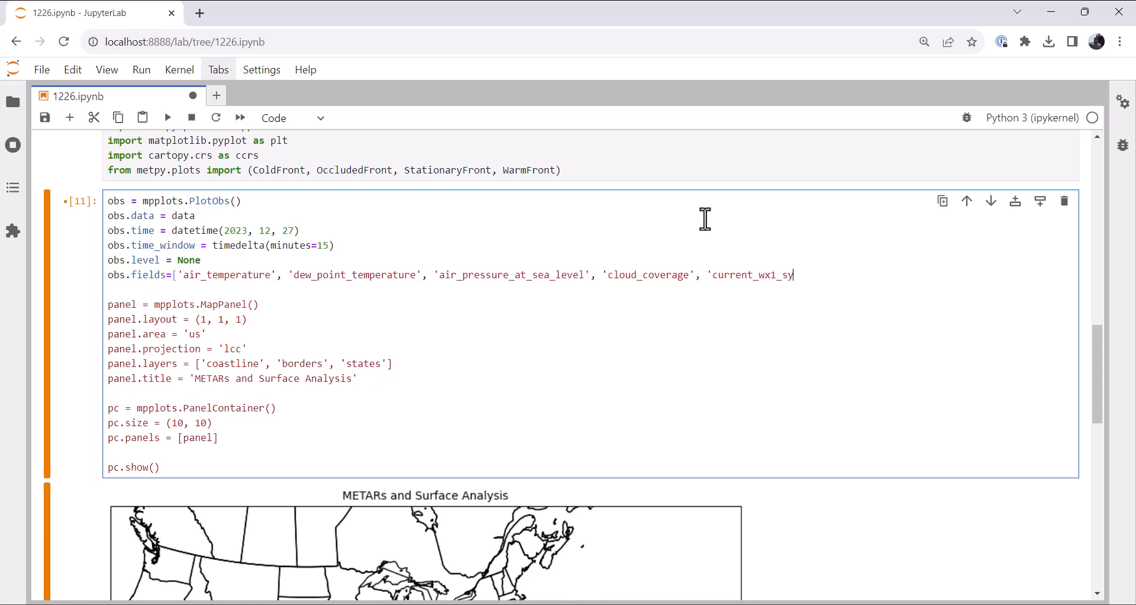
type("mbol'")
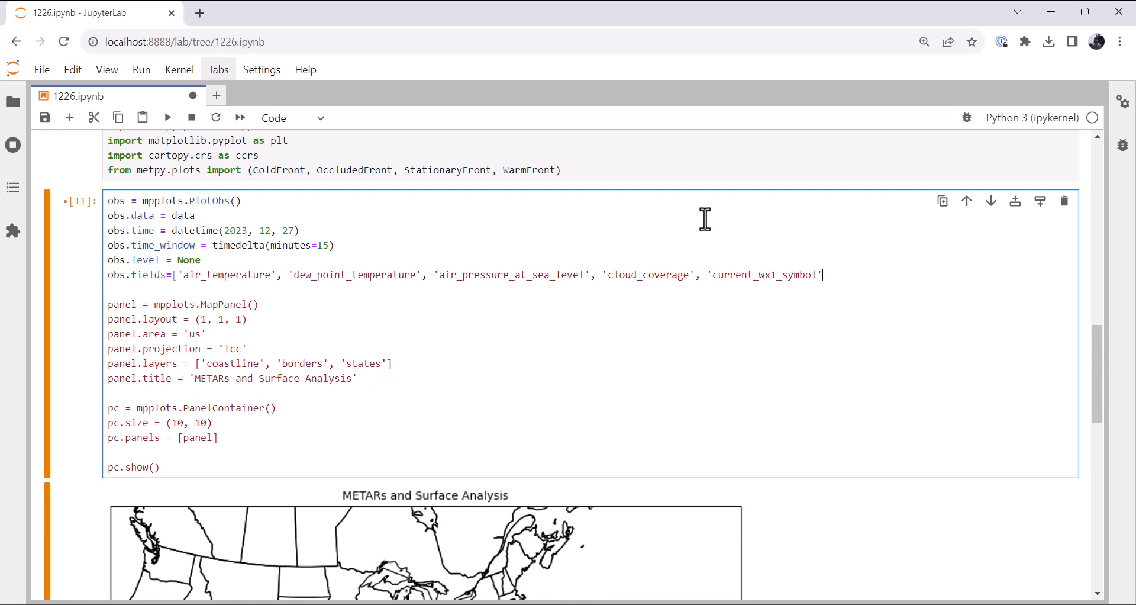
Add obs.locations = ['NW', 'SW', 'NE', 'C', 'W'] for the five fields.
type("obs.locations = ['NW'")
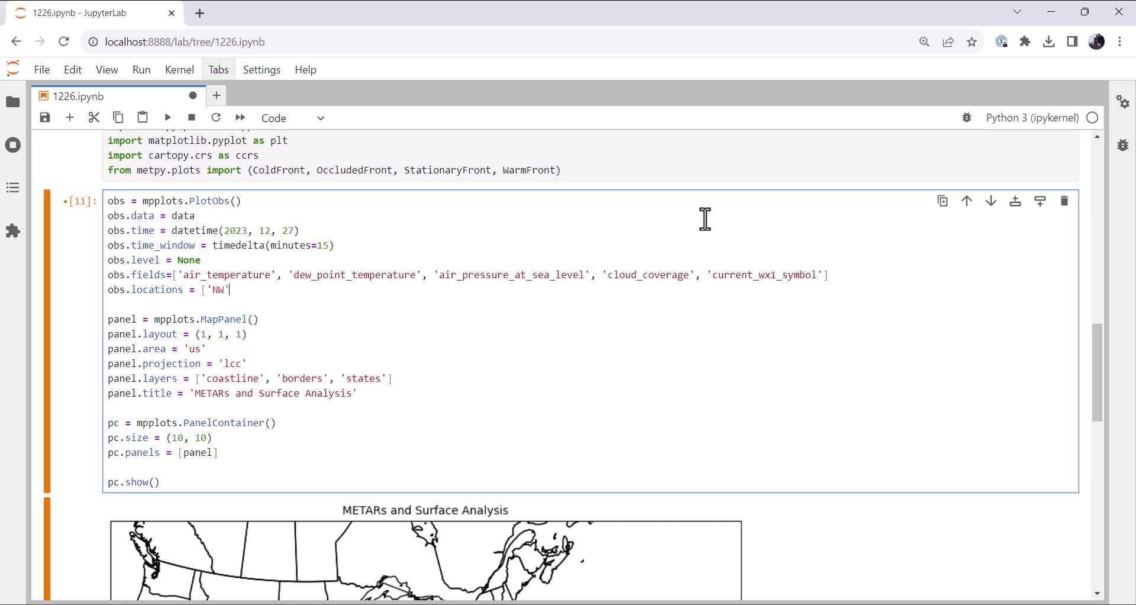
type(", 'SW', '")
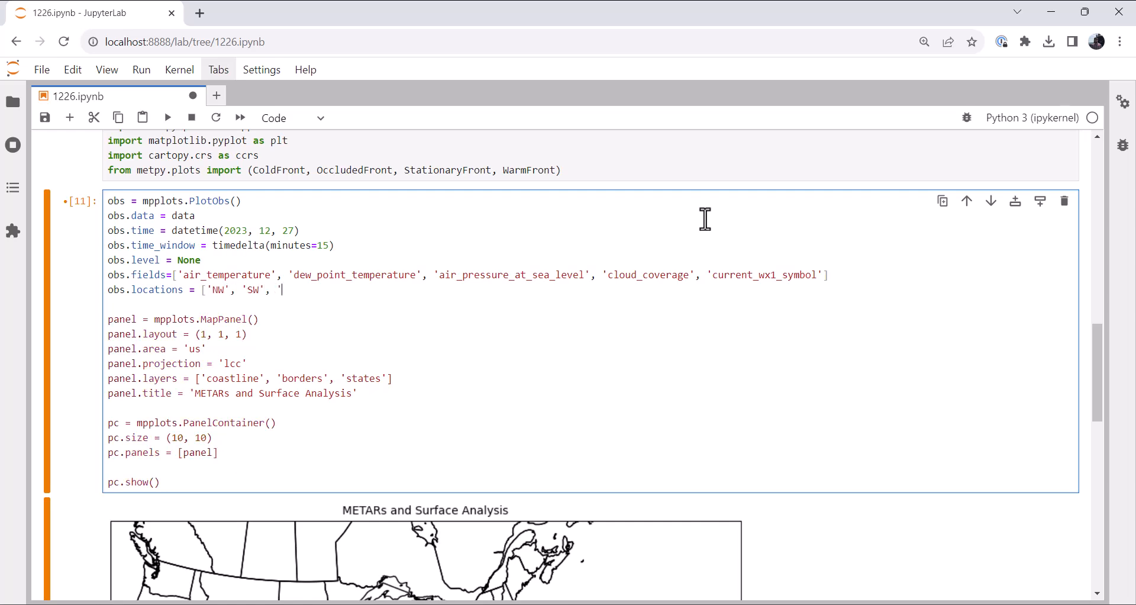
type("NE', '")
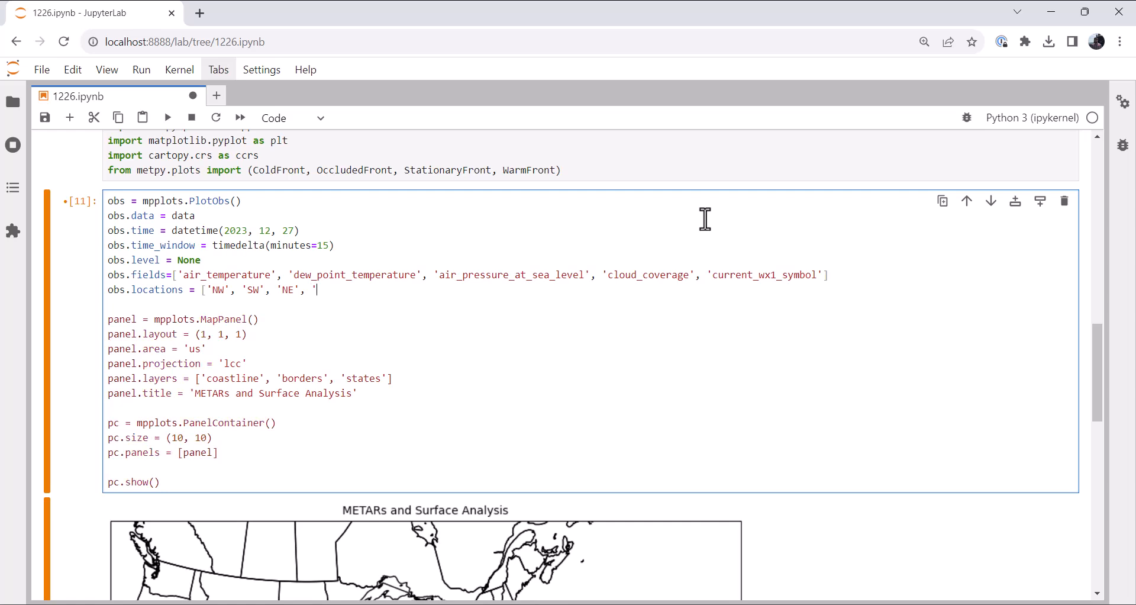
type("'C', '")
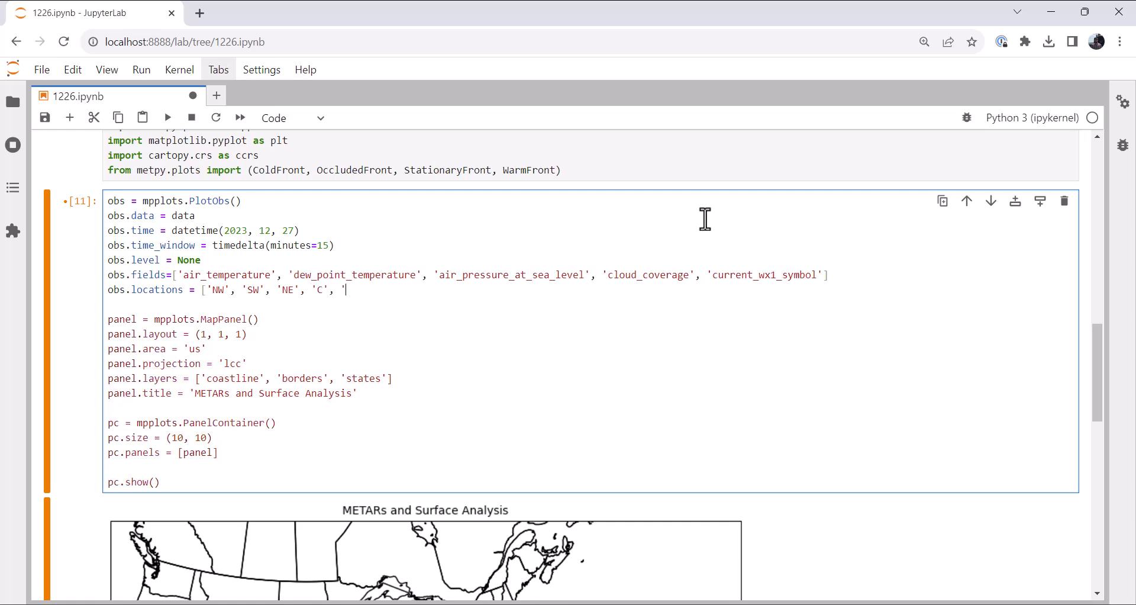
type("W']")
type("obs")
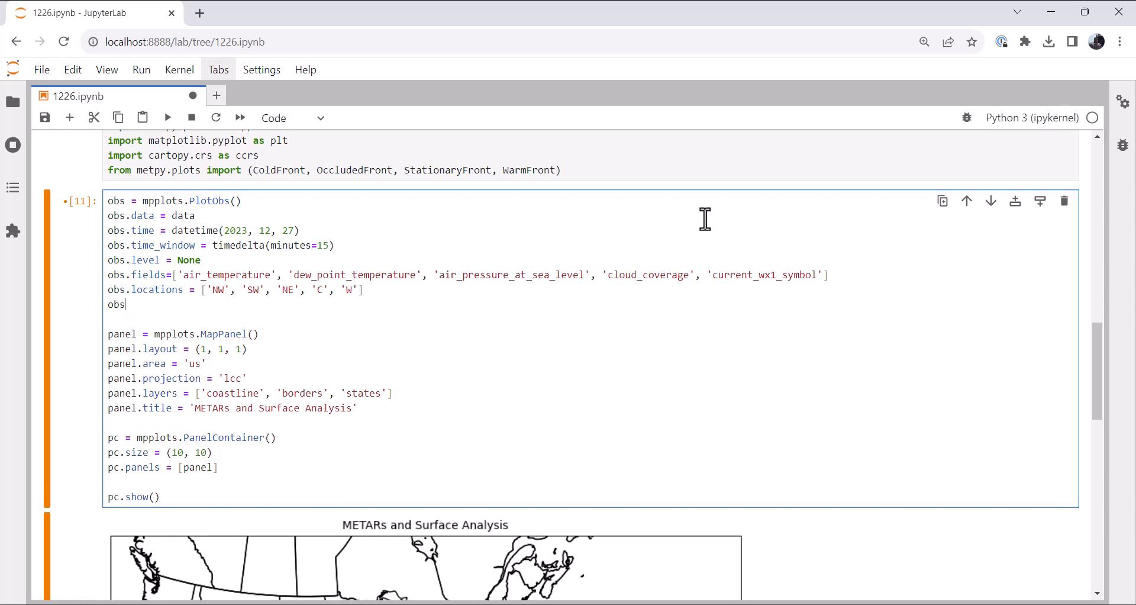
Add obs.colors = ['red', 'green', 'black', 'black', 'blue'].
type(".colors = p")
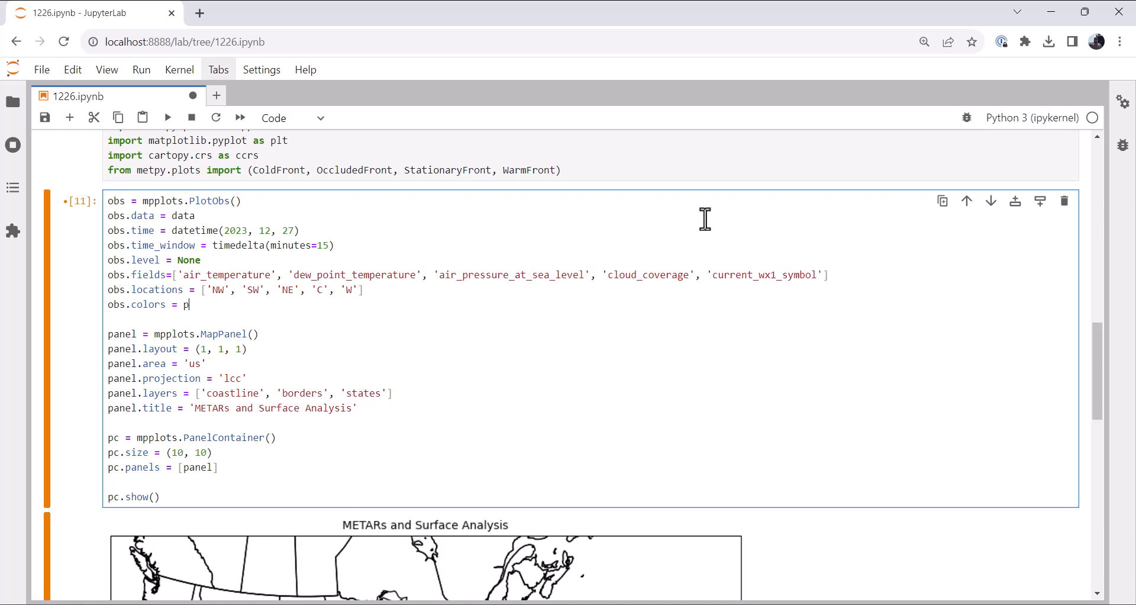
type("['r")
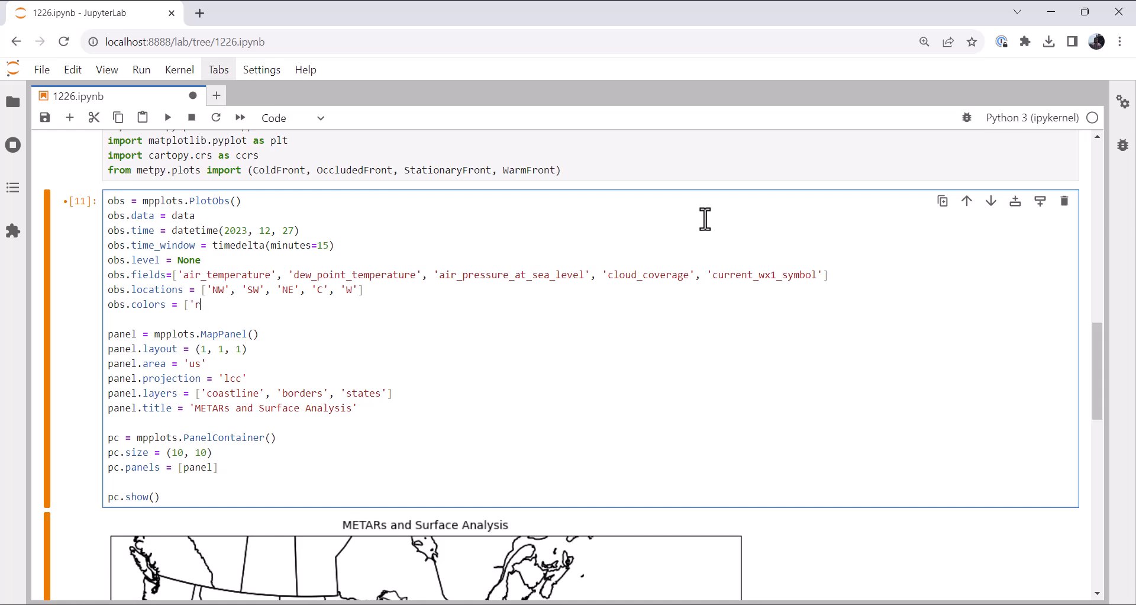
type("ed', 'gree")
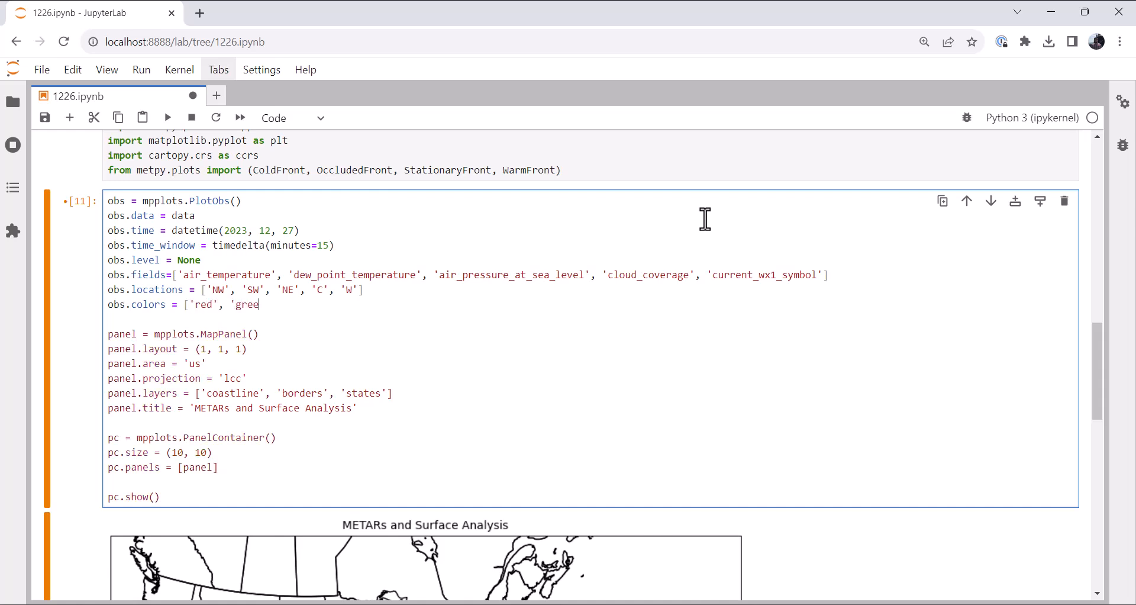
type("', 'black',")
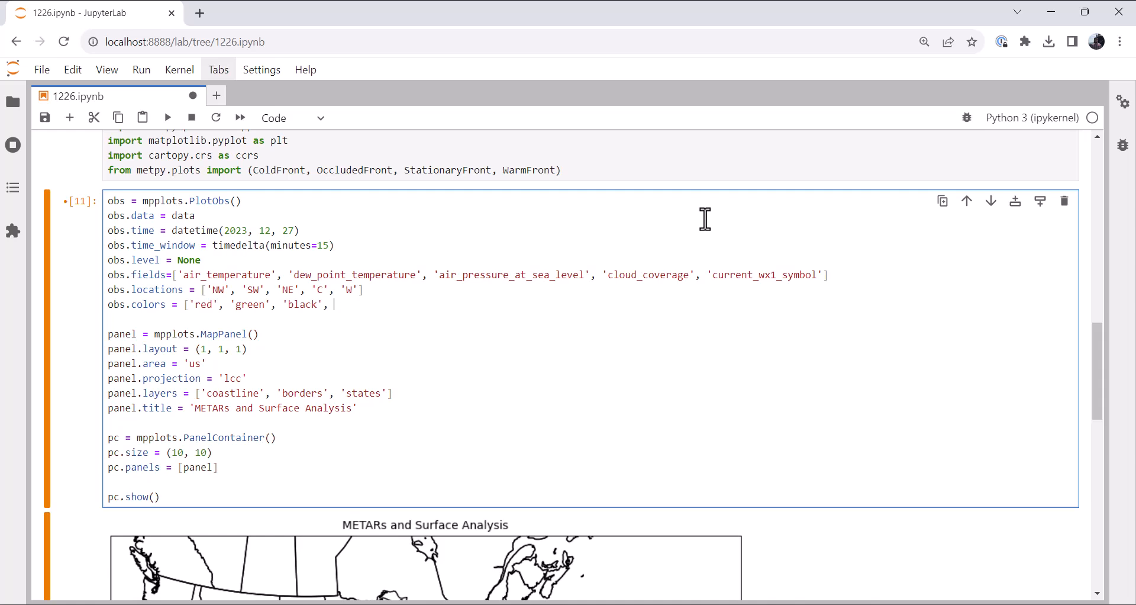
type("''")
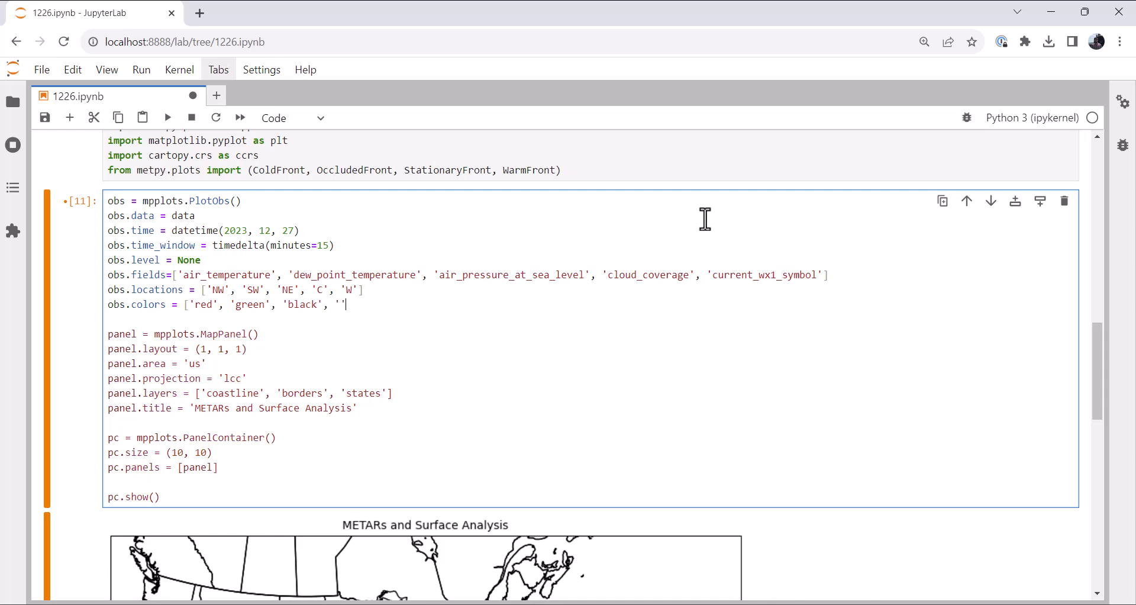
type("bl")
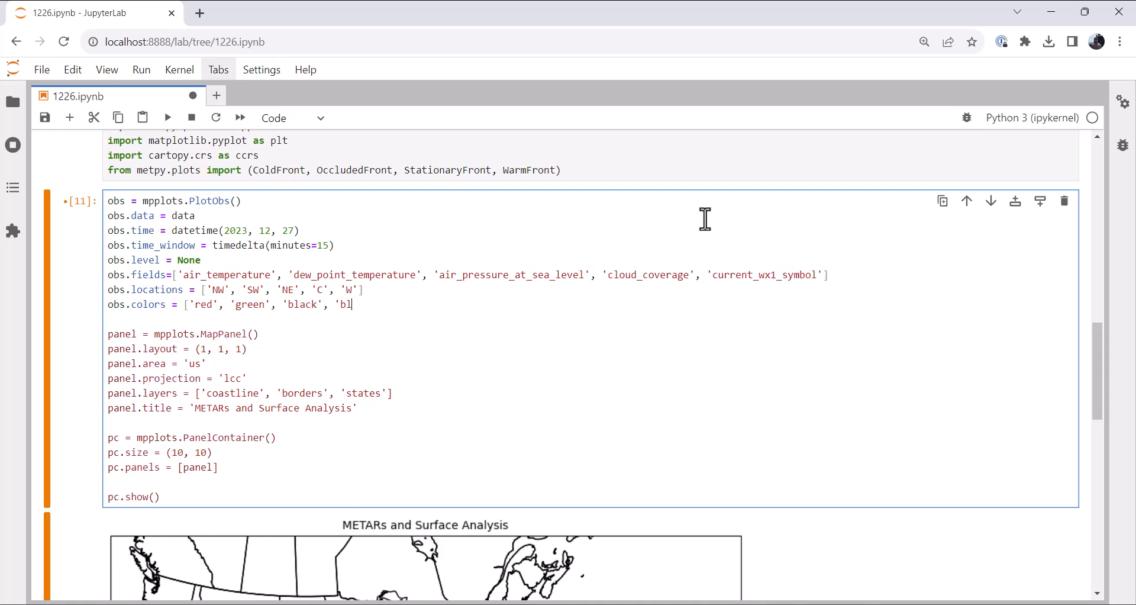
type("ack', '")
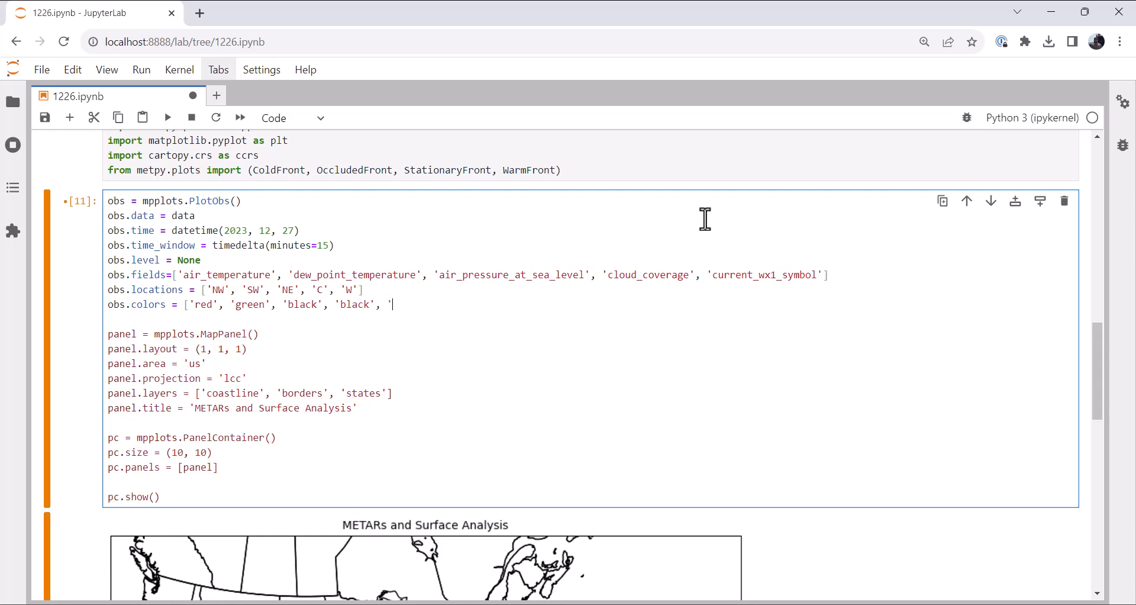
type("blue'")
type("obs.formats")
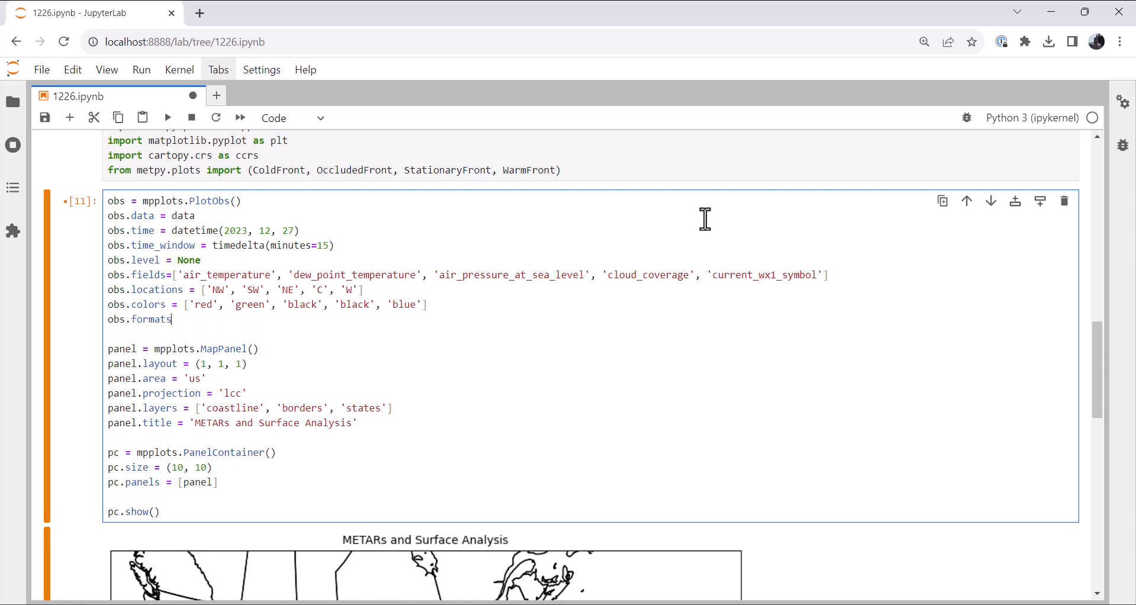
Set obs.formats to None, None, a lambda formatting 10*v sliced [-3:], 'sky_cover' and 'current_weather'.
type("= [Npon")
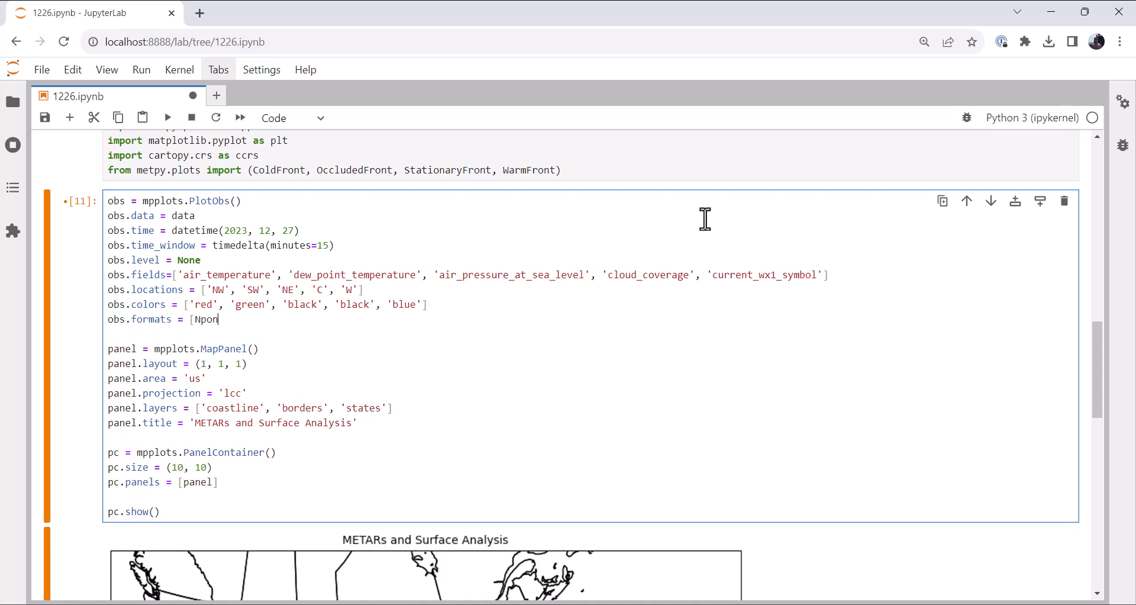
type("None,")
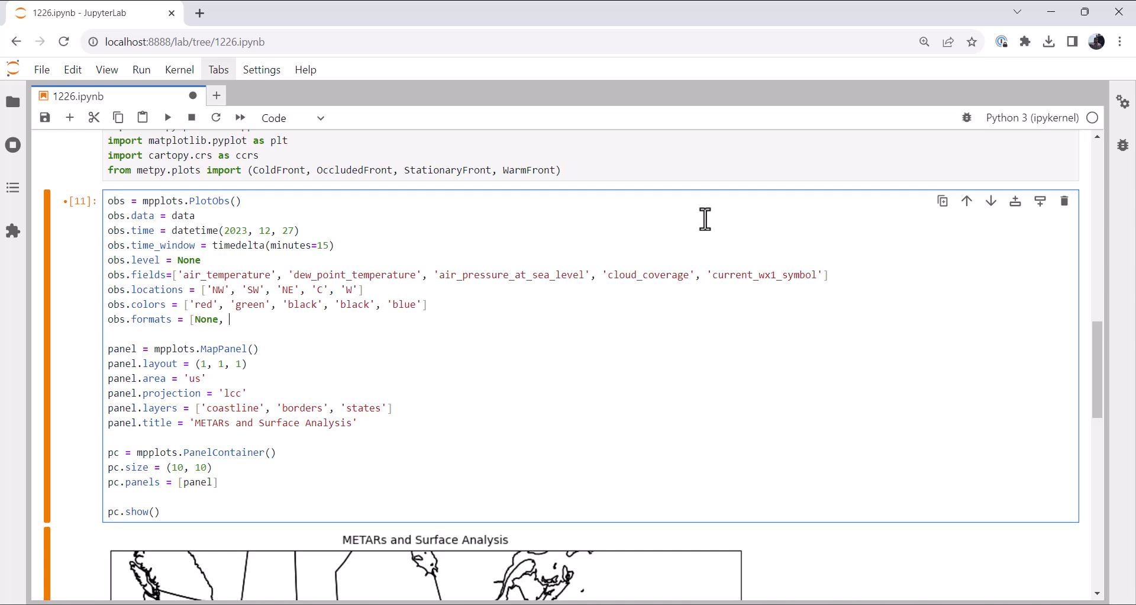
type("None")
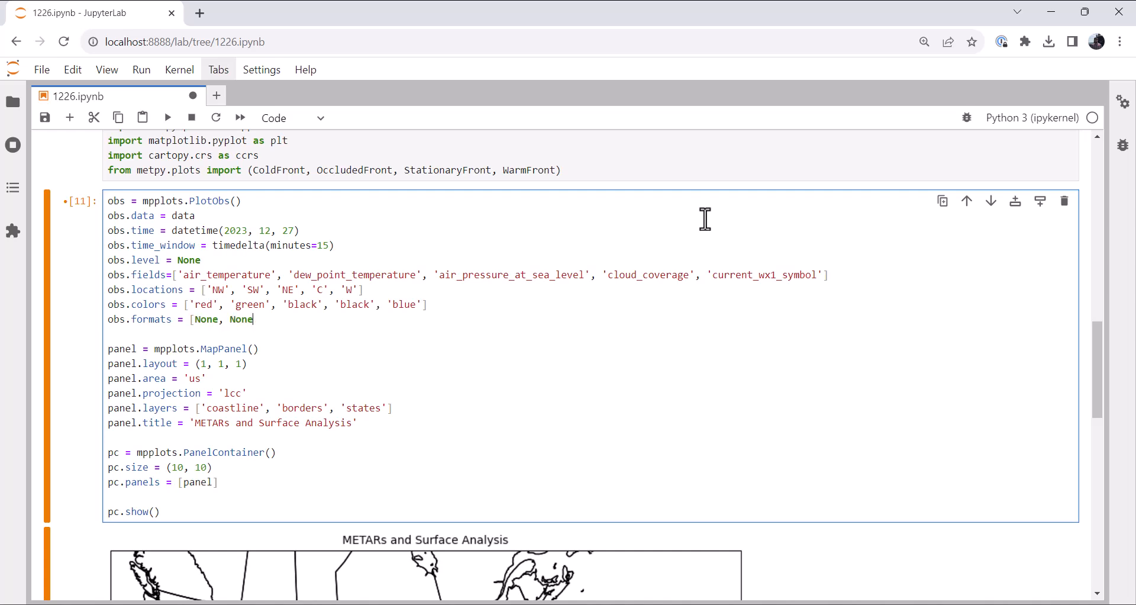
type(", lab")
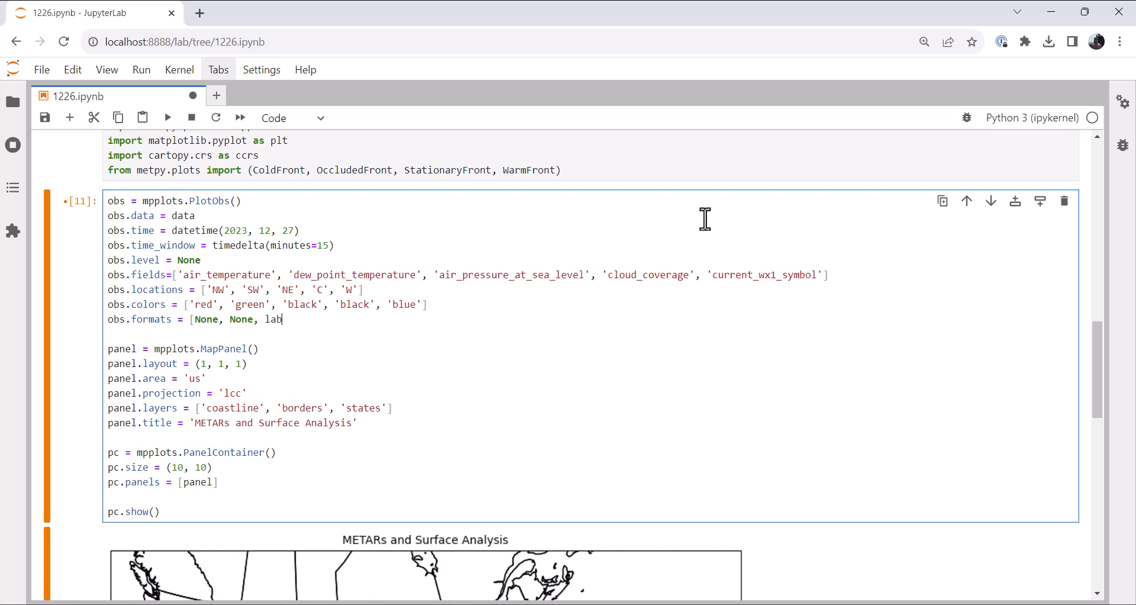
type("mbda")
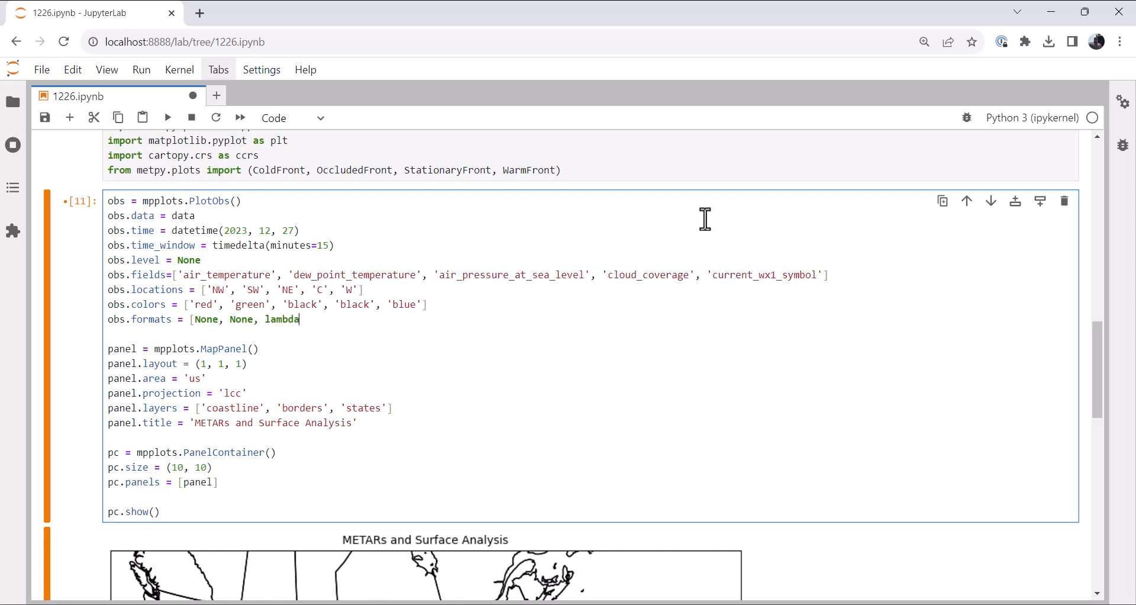
type("v: for")
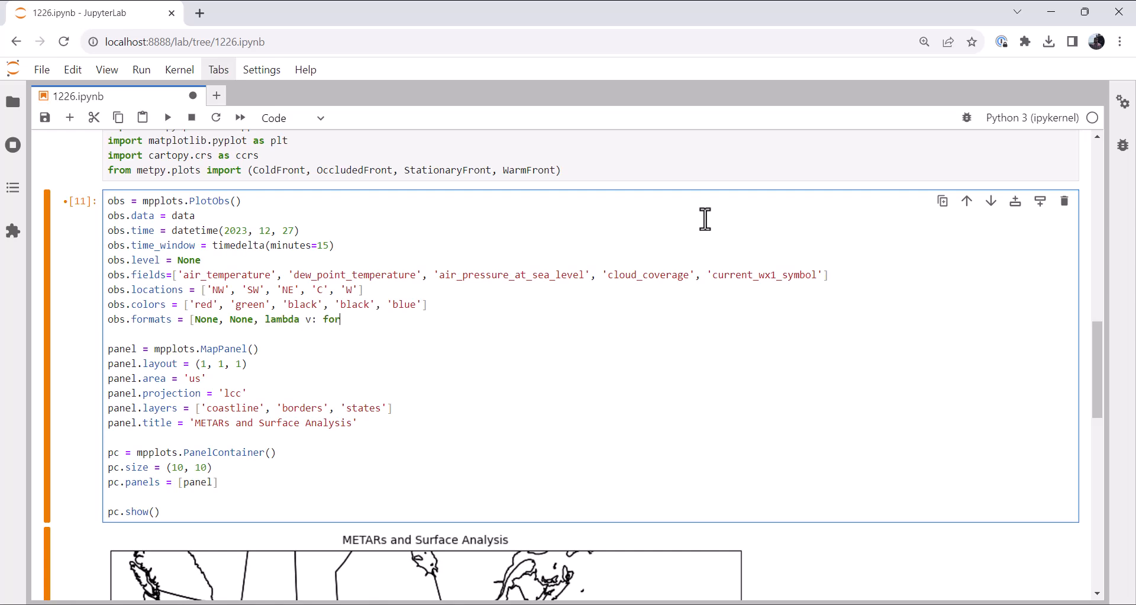
type("mat(10")
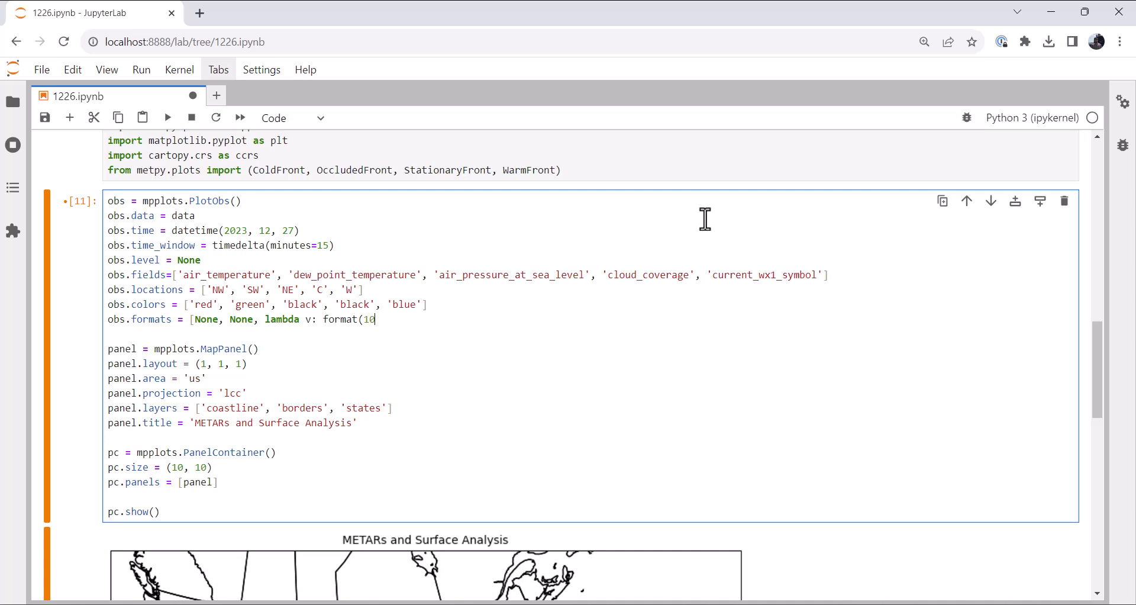
type("*")
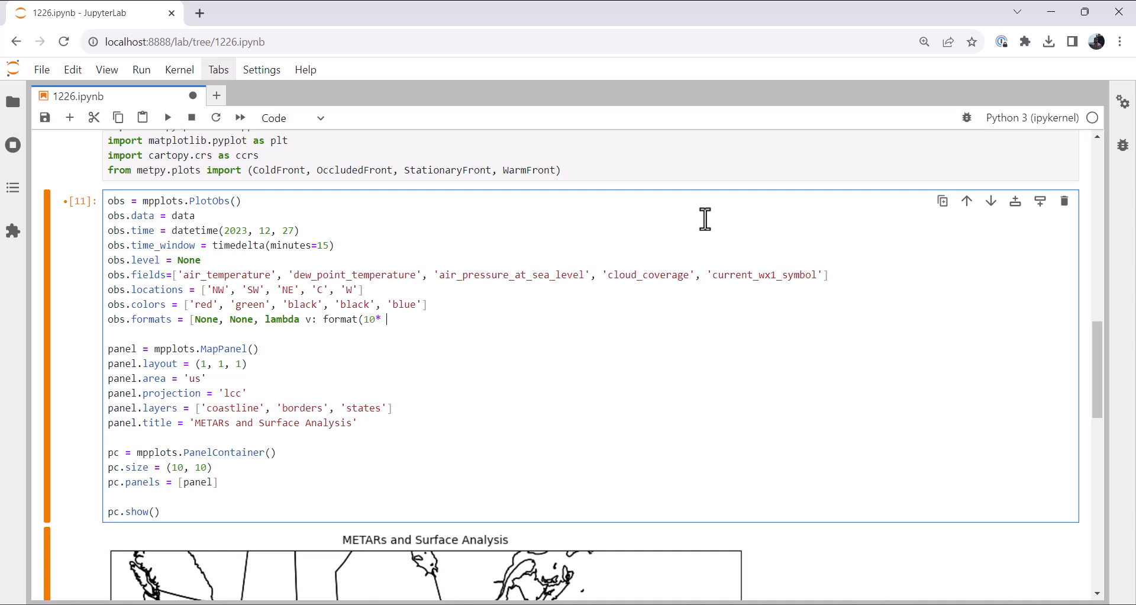
type("v, '")
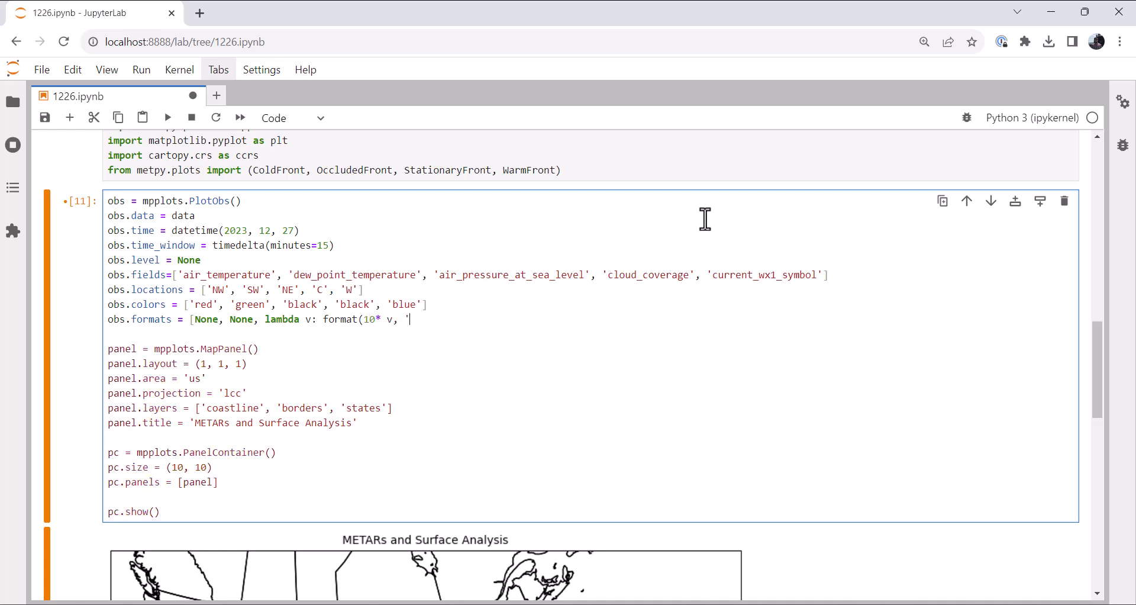
type(".0f'")
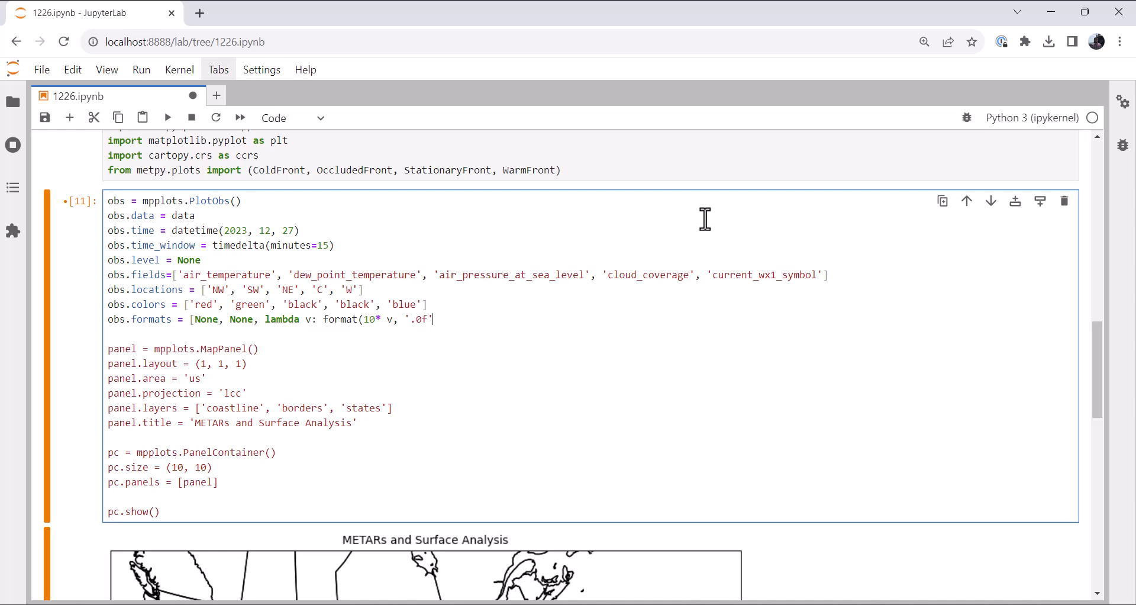
type("[-2")
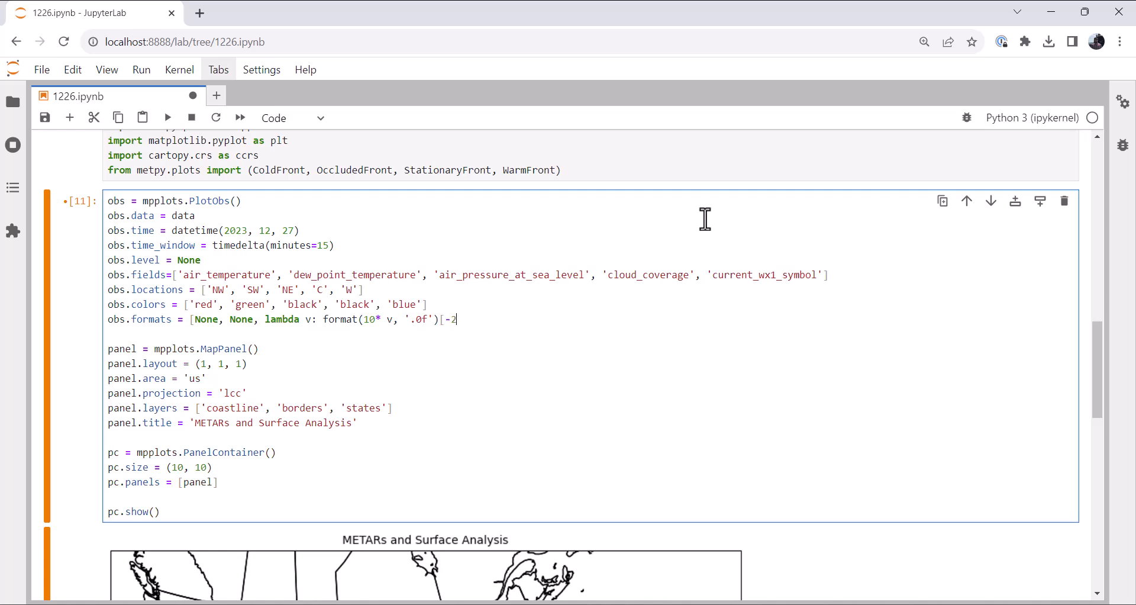
type(":]")
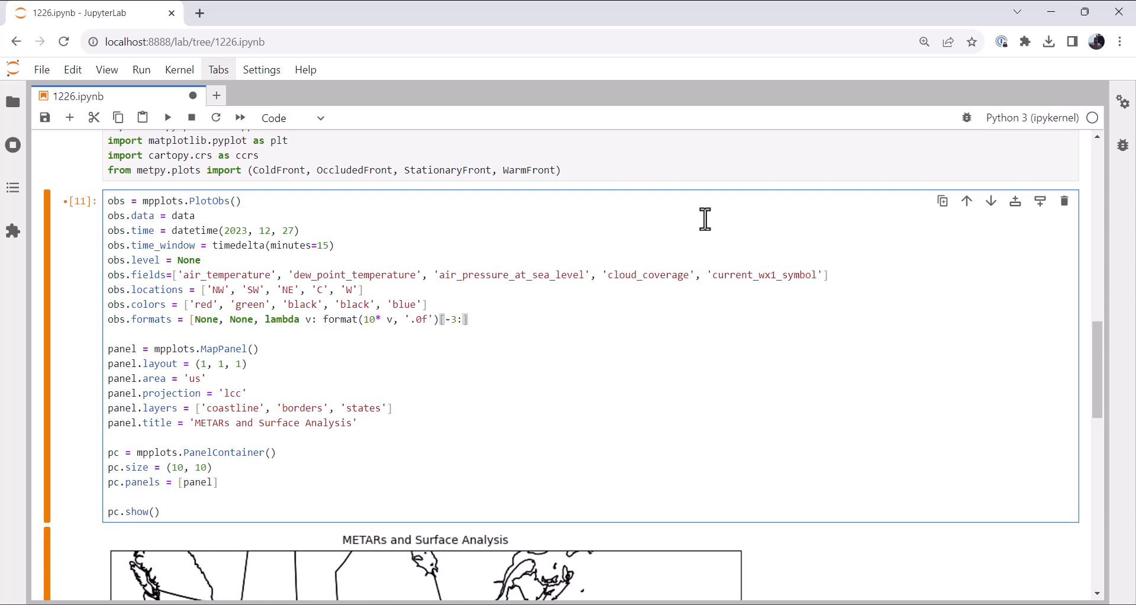
type(", 'sk")
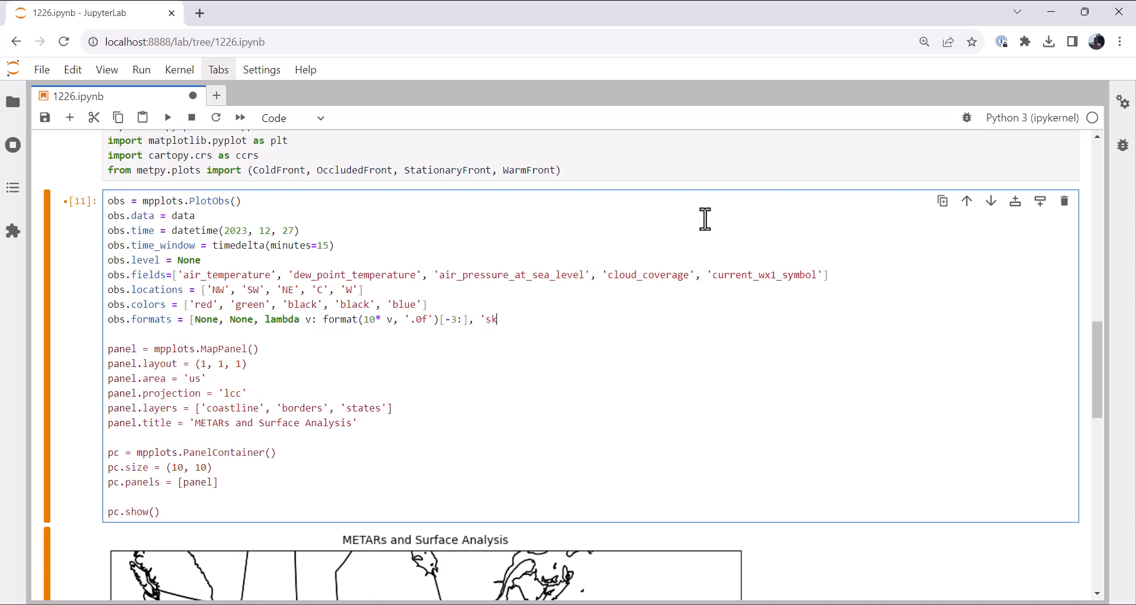
type("y_cold")
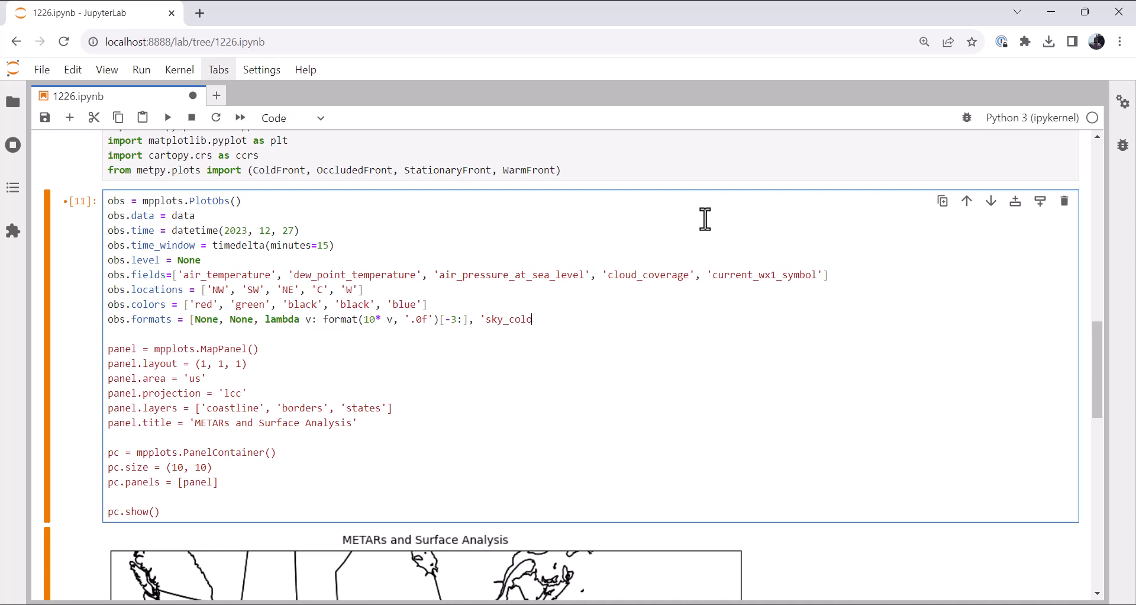
type("ver'")
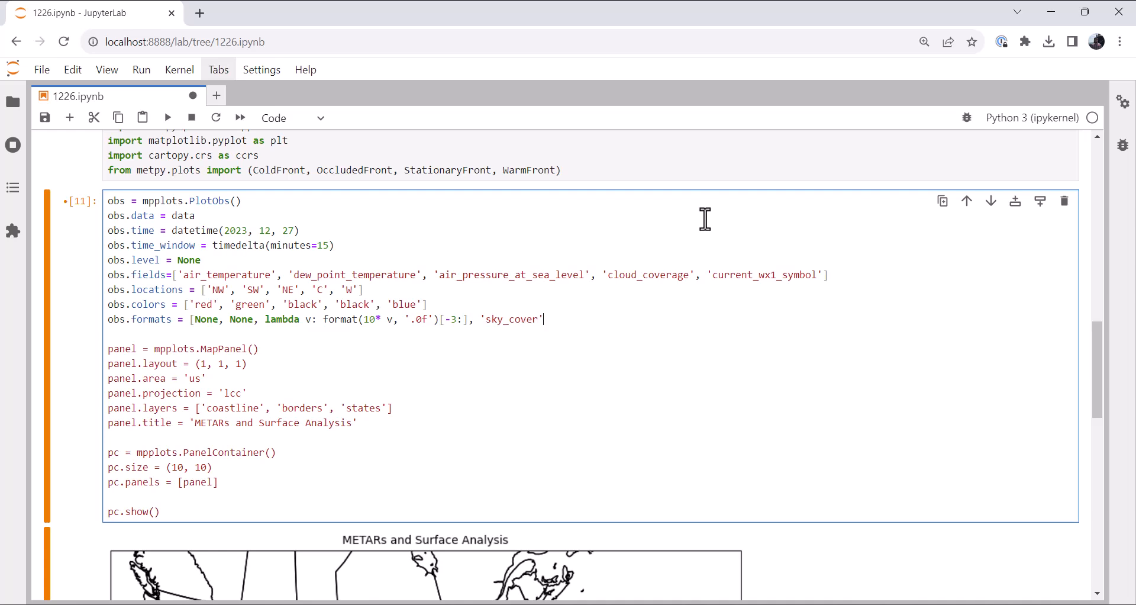
type(", 'curr")
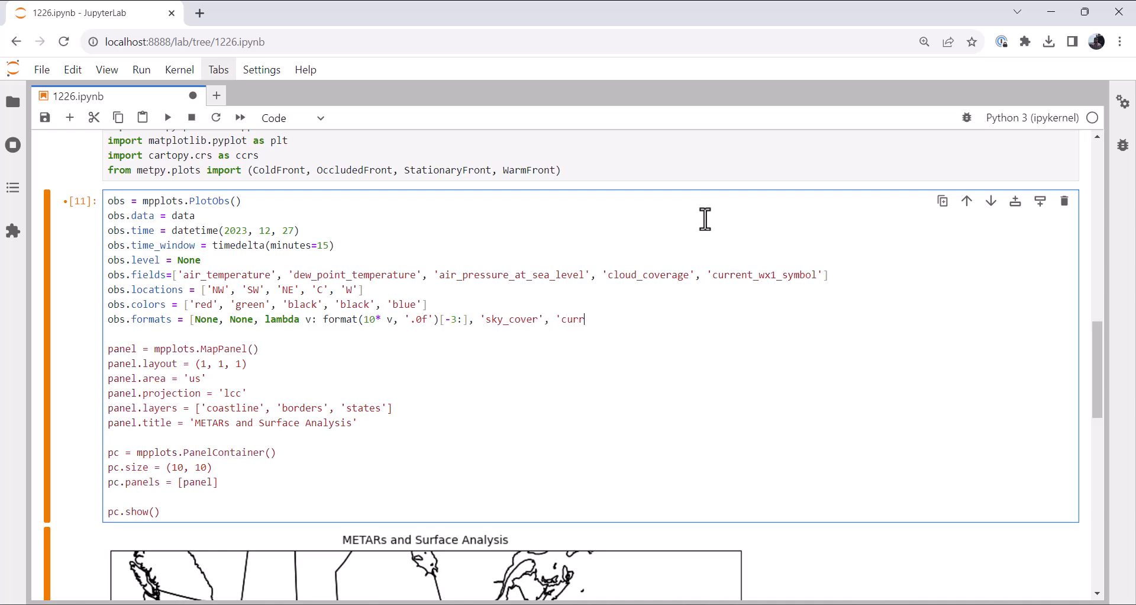
type("ent")
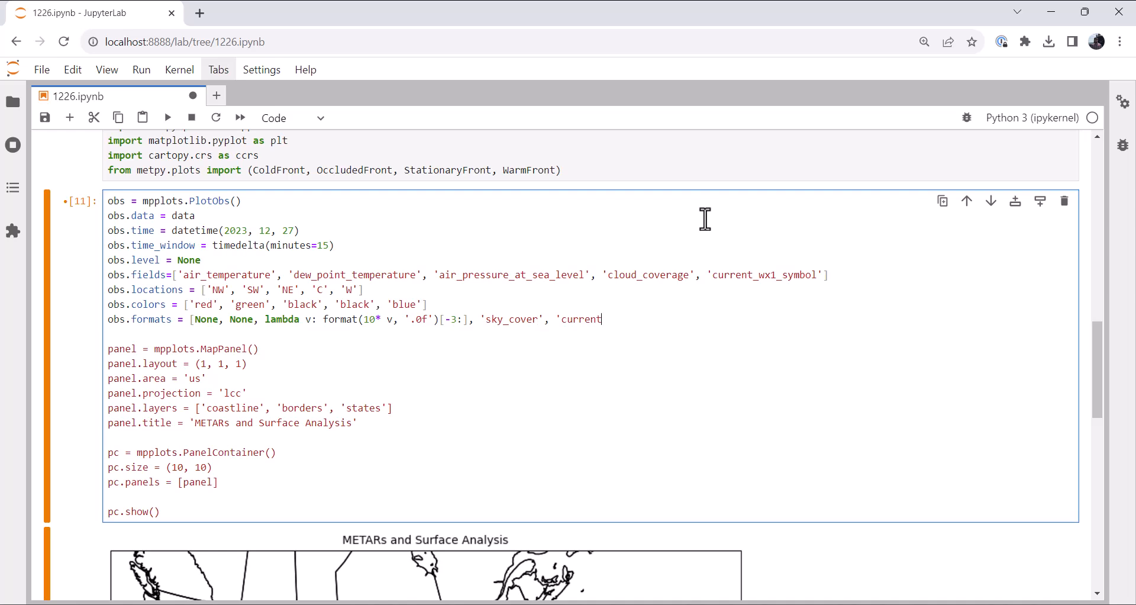
type("_weather'")
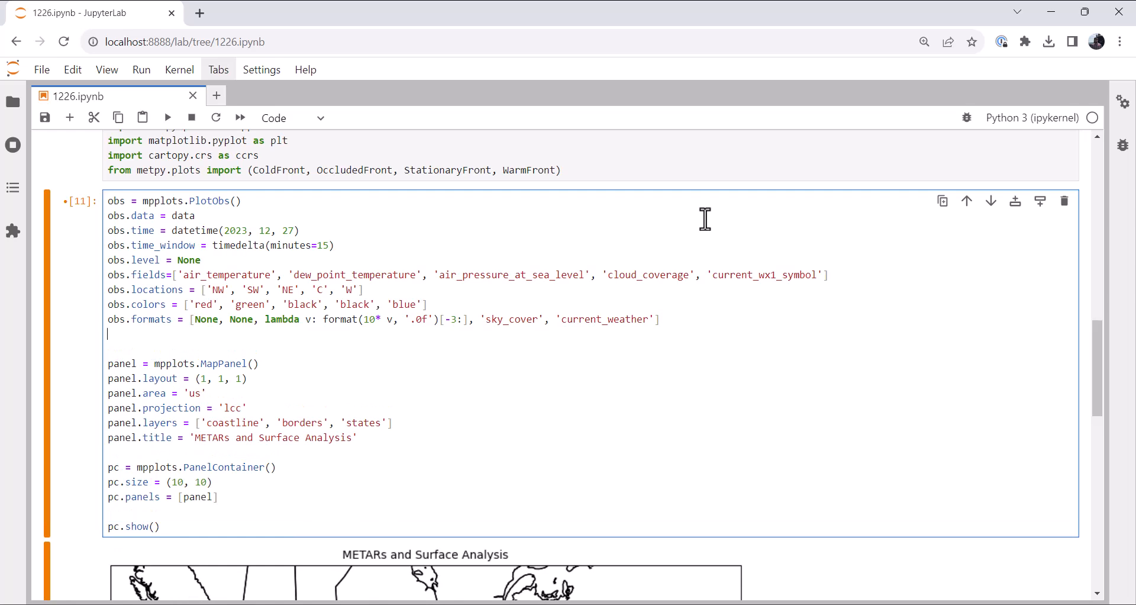
Set obs.vector_field to ('eastward_wind', 'northward_wind').
type("obs.vector_field")
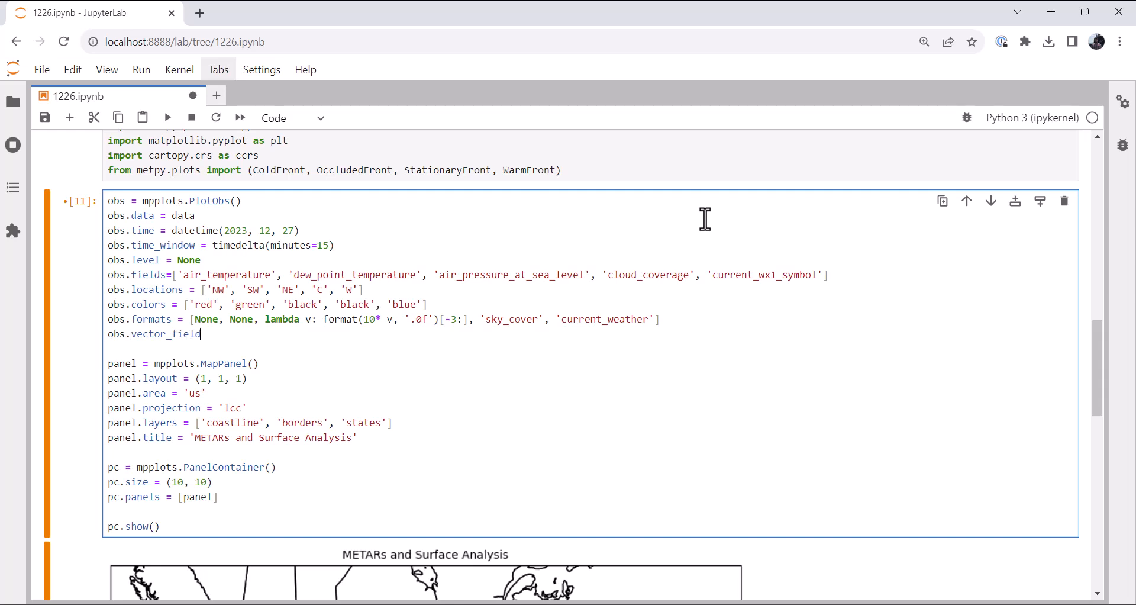
type("=")
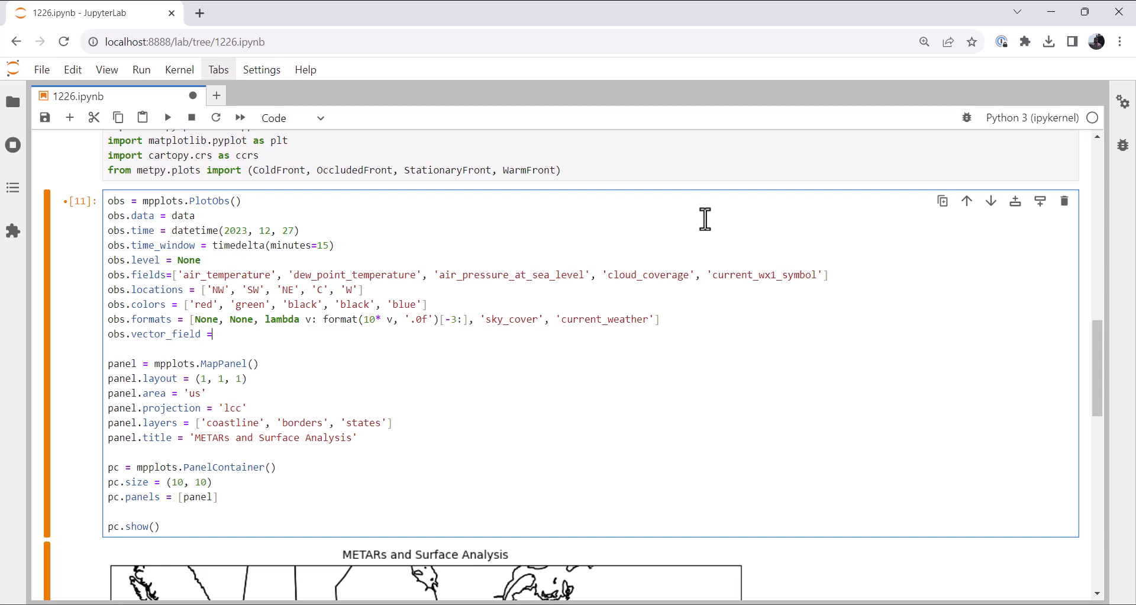
type("('eastwar")
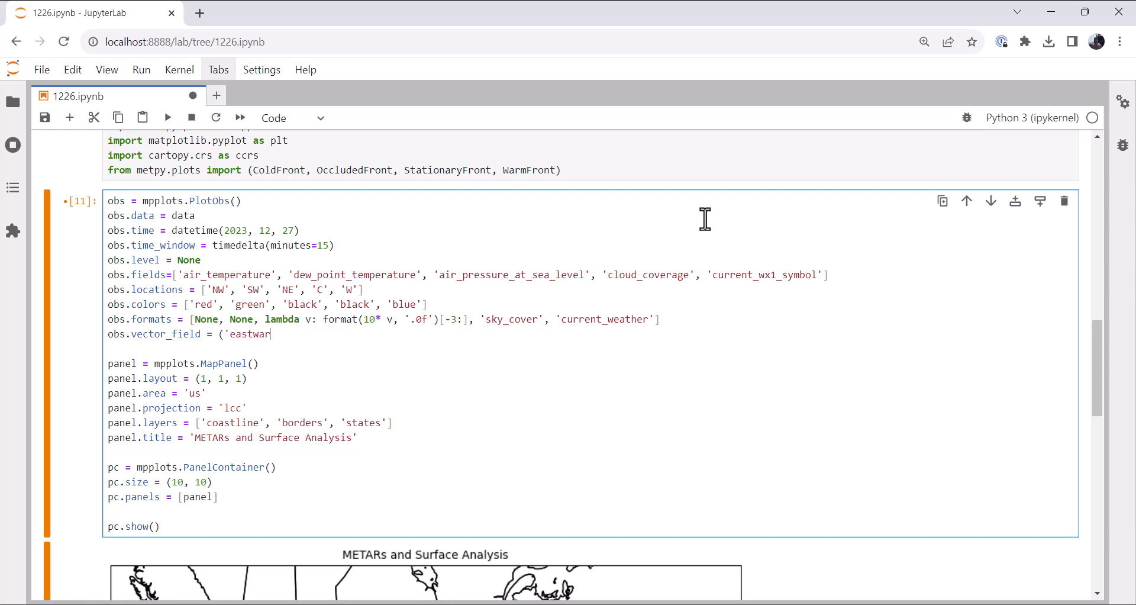
type("d_wind'")
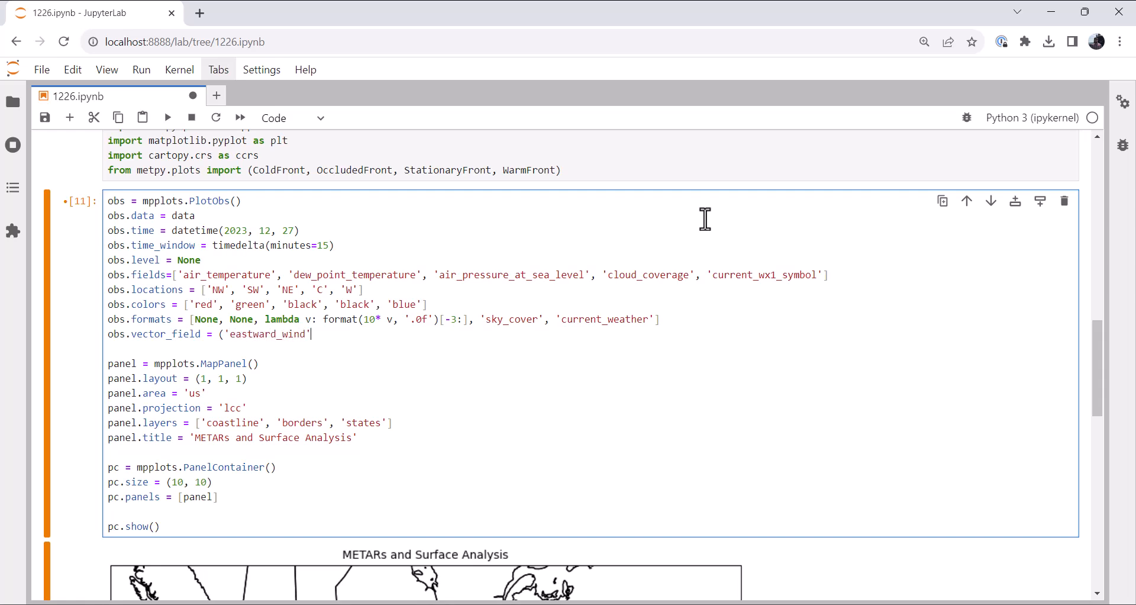
type(", 'northward_wind")
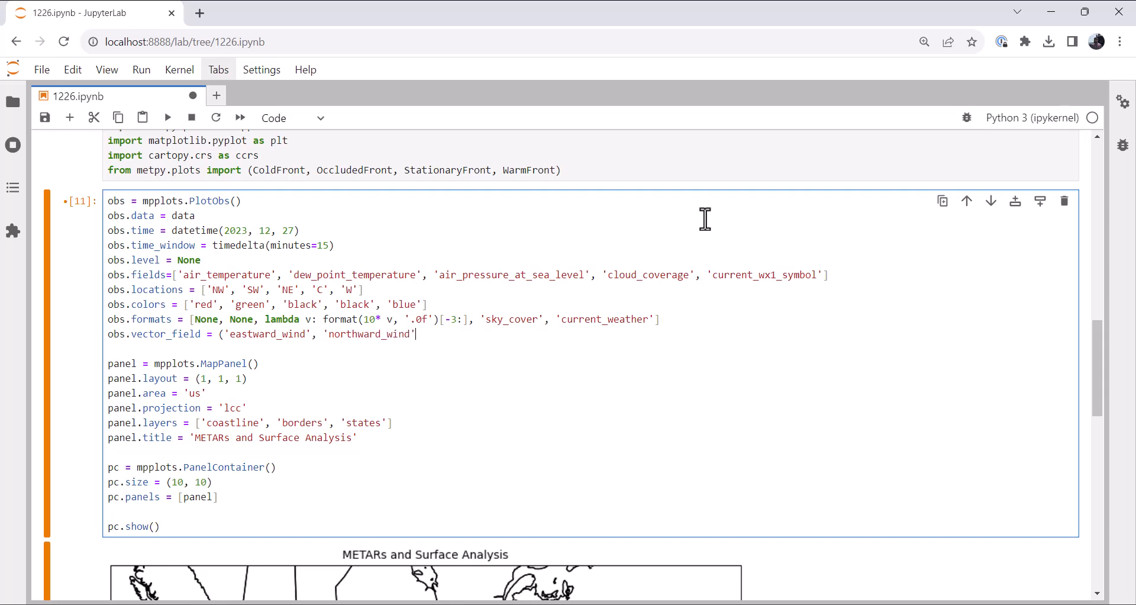
type("ons")
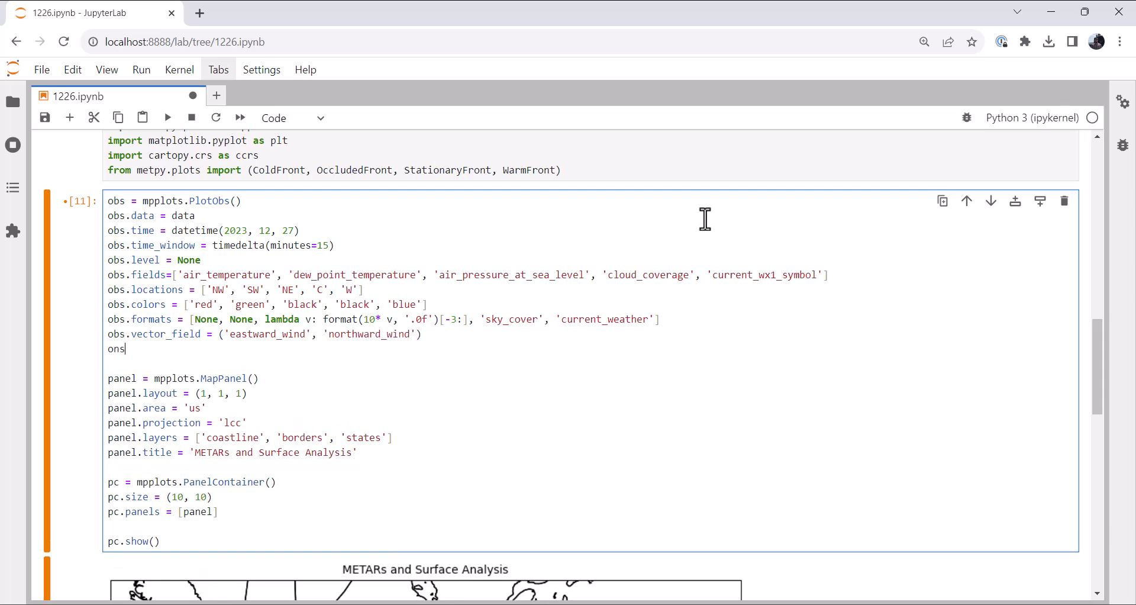
Add obs.reduce_points = 4 and panel.plots = [obs], then run the cell.
type("obs.red")
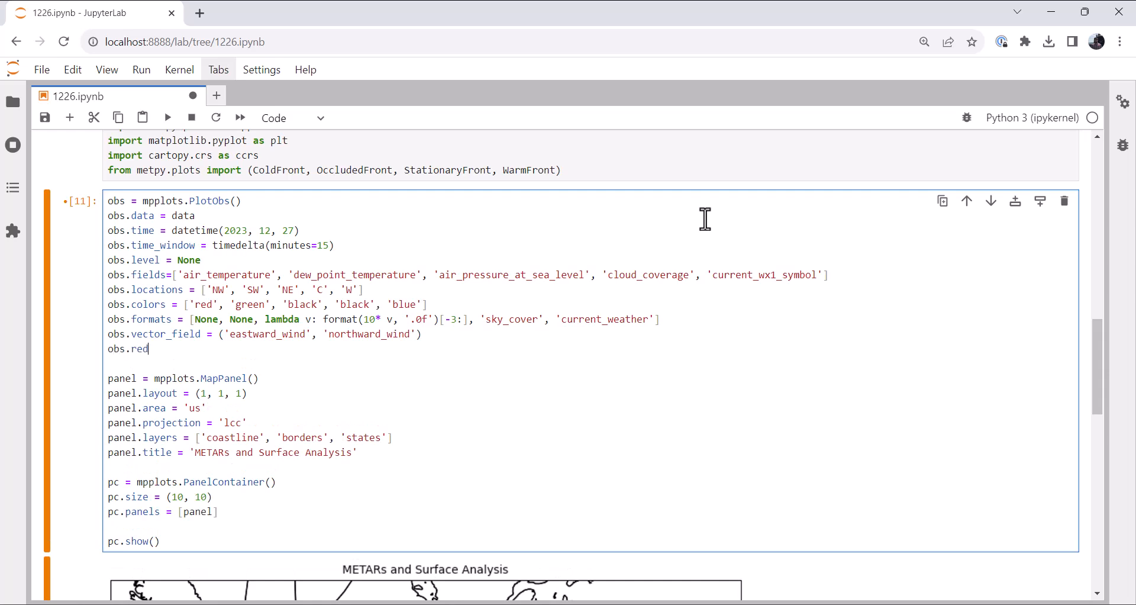
type("uce")
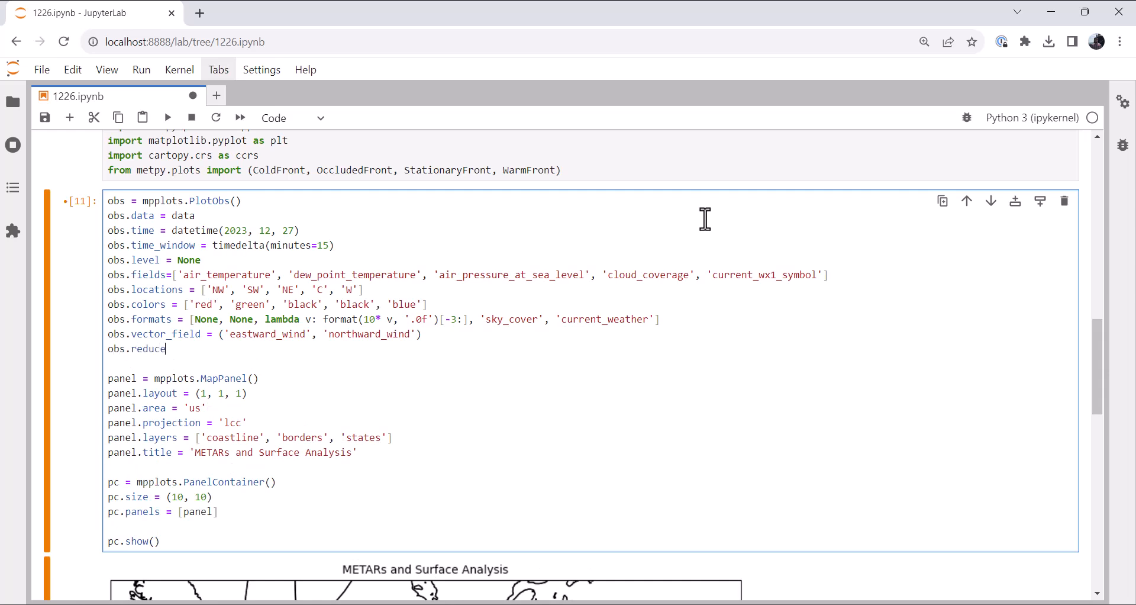
type("_points =")
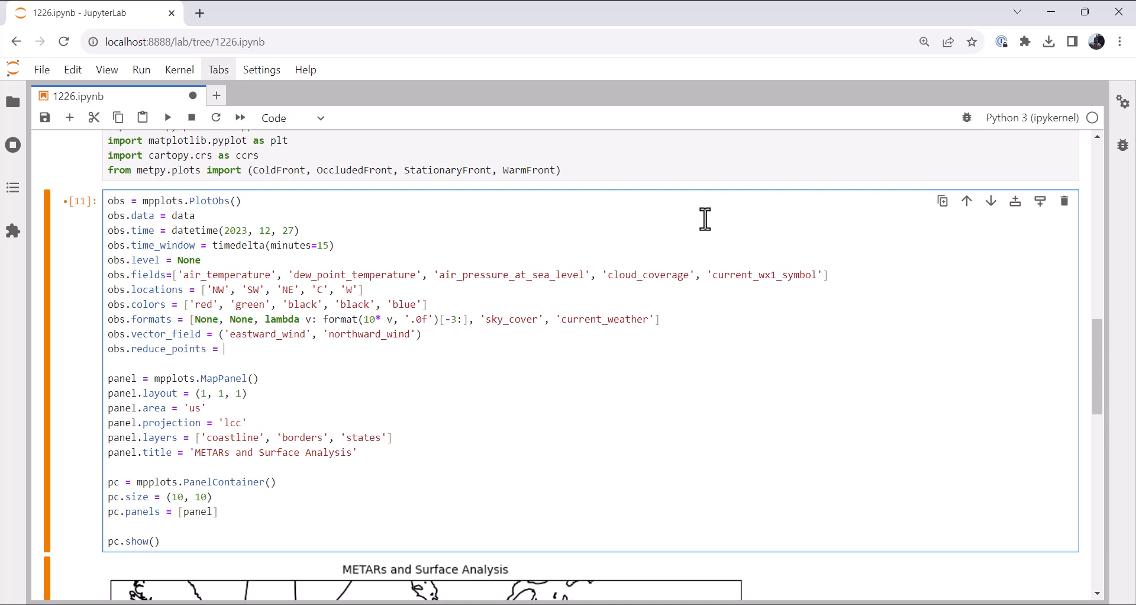
type("4")
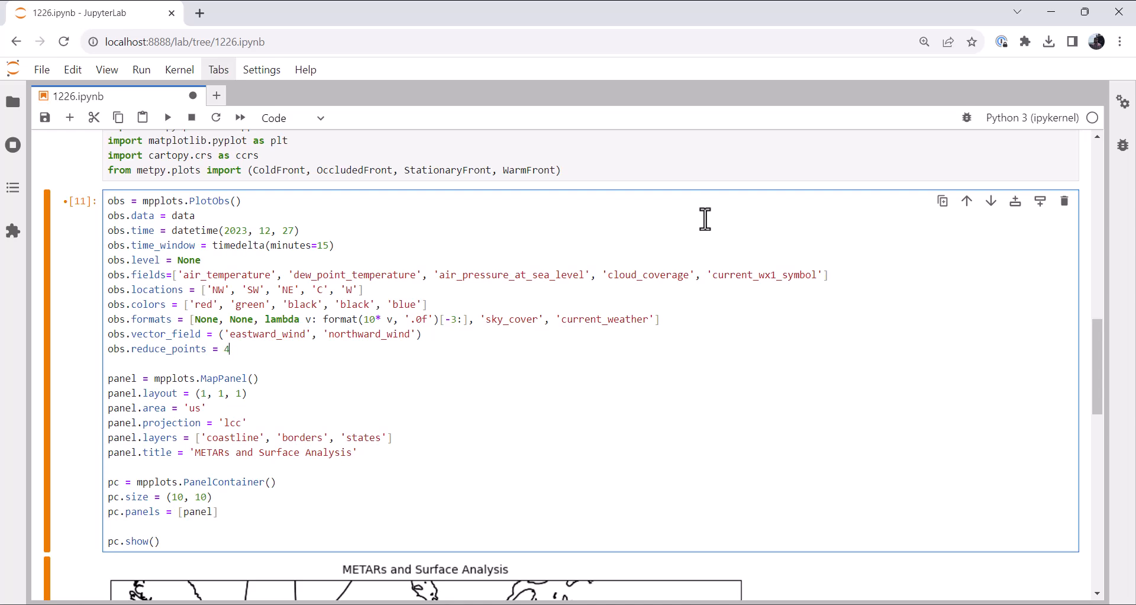
mouse_move(563, 595)
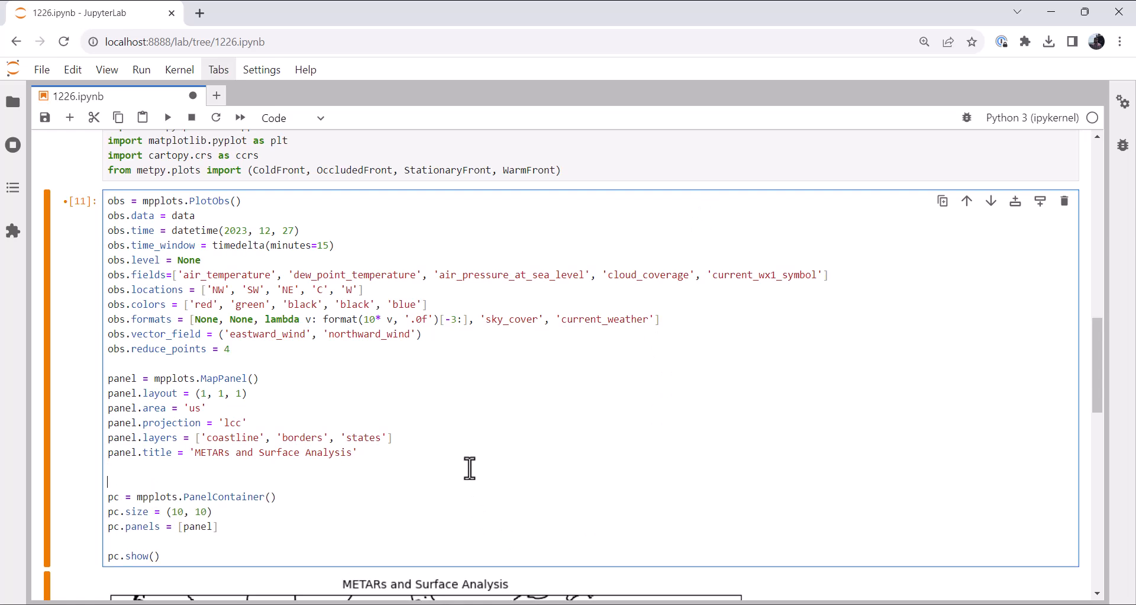
type("panel")
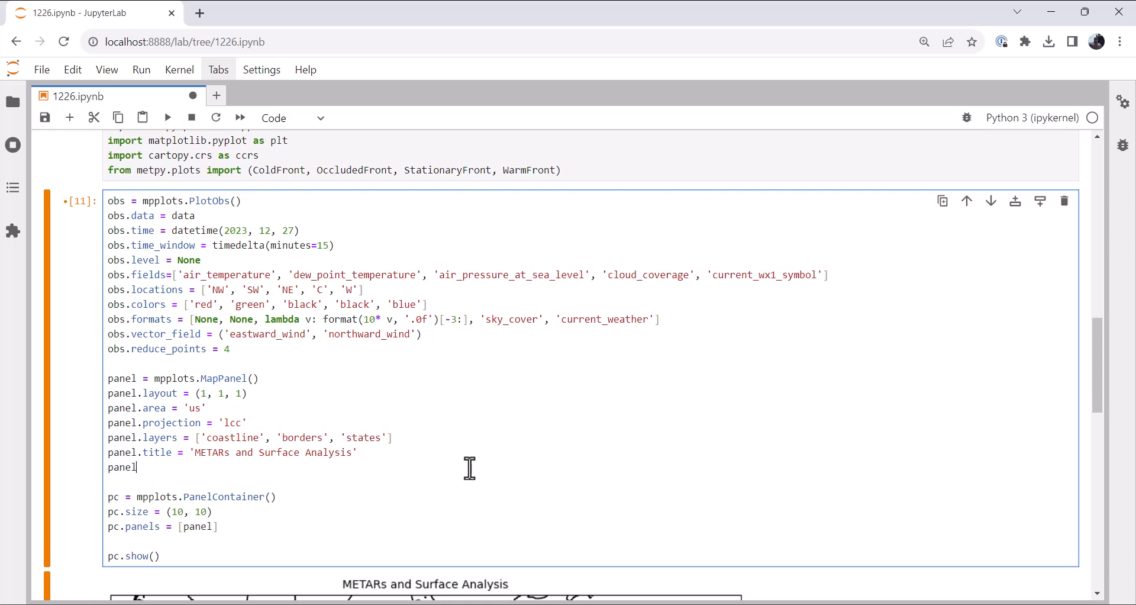
type(".plot")
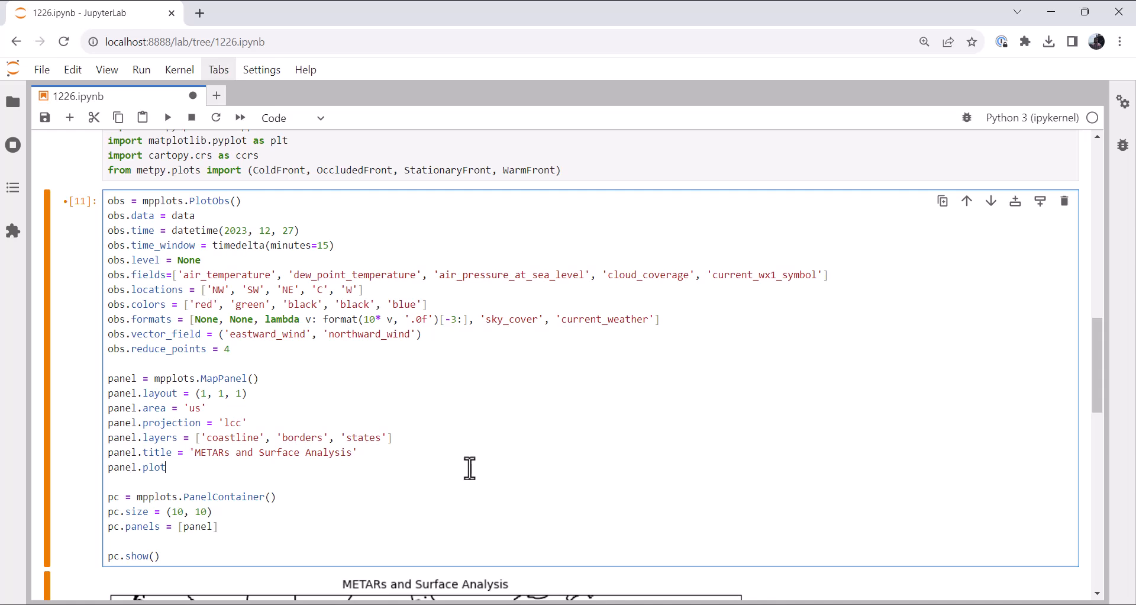
type("s = []")
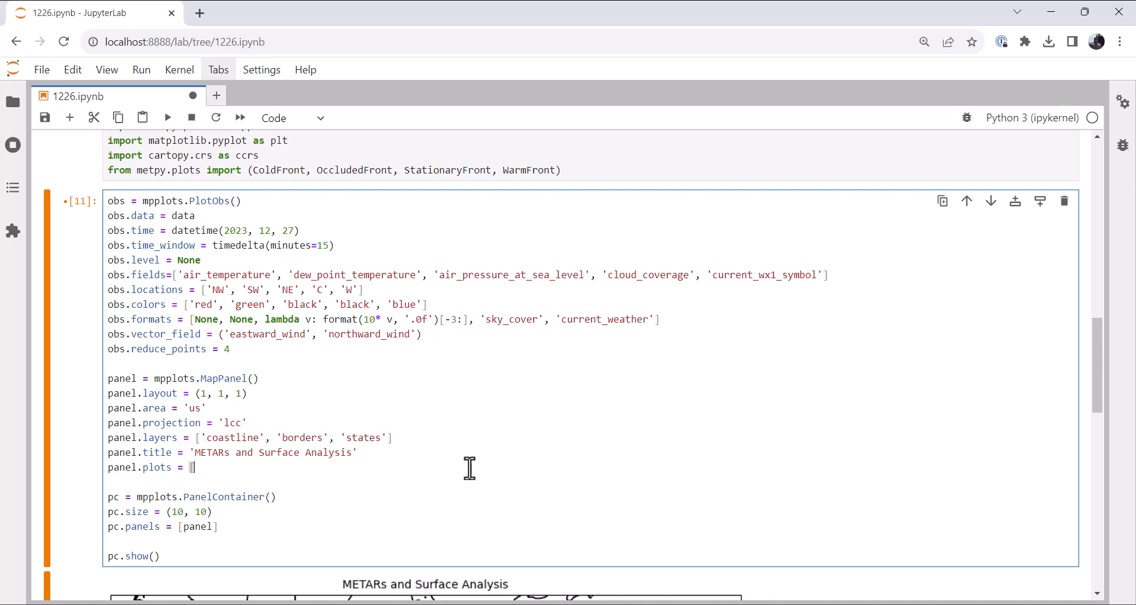
type("obs")
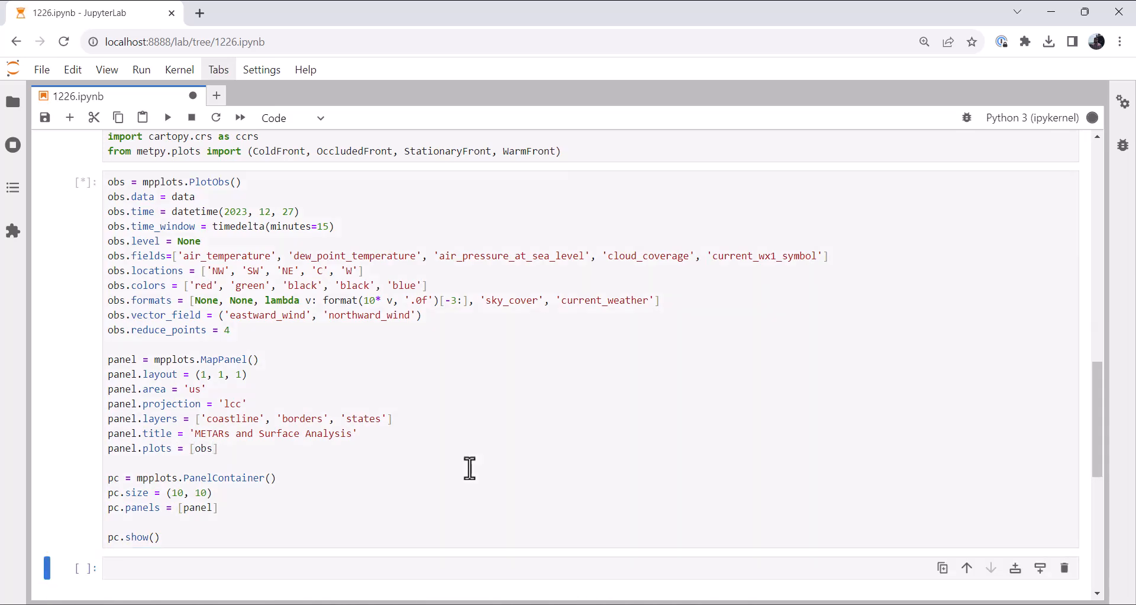
Scroll through the output to inspect the rendered station plot map.
left_click(167, 117)
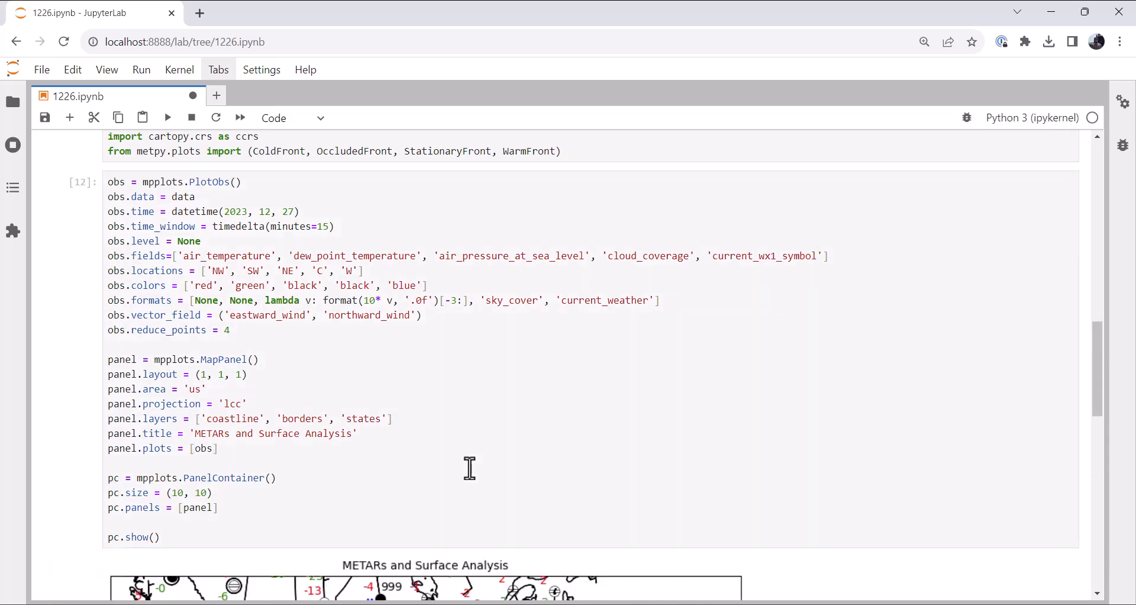
scroll("down", 3)
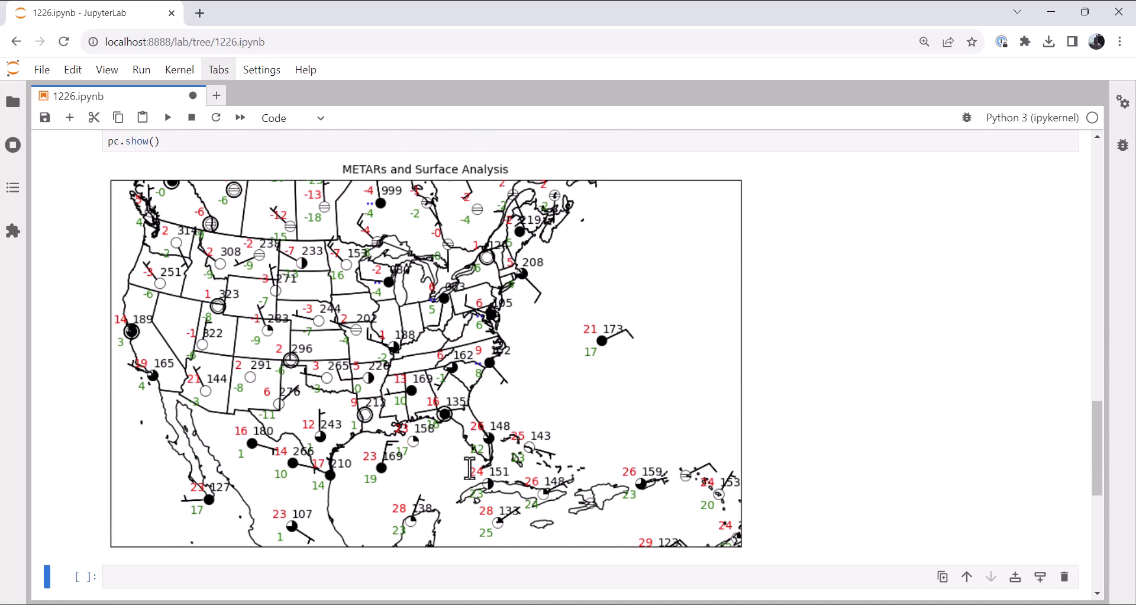
scroll("up", 3)
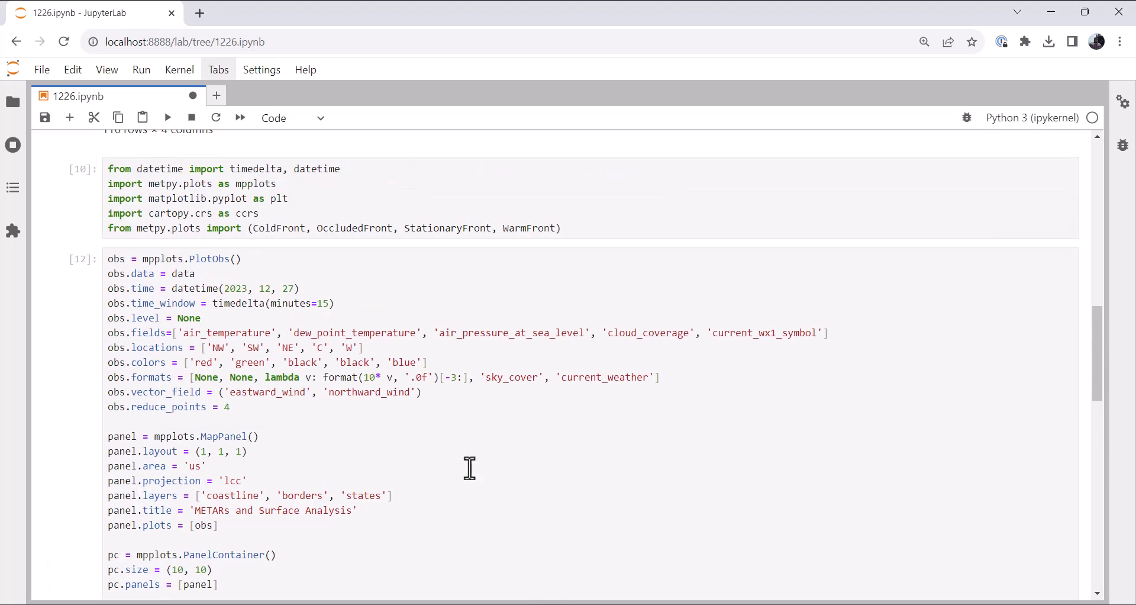
scroll("down", 3)
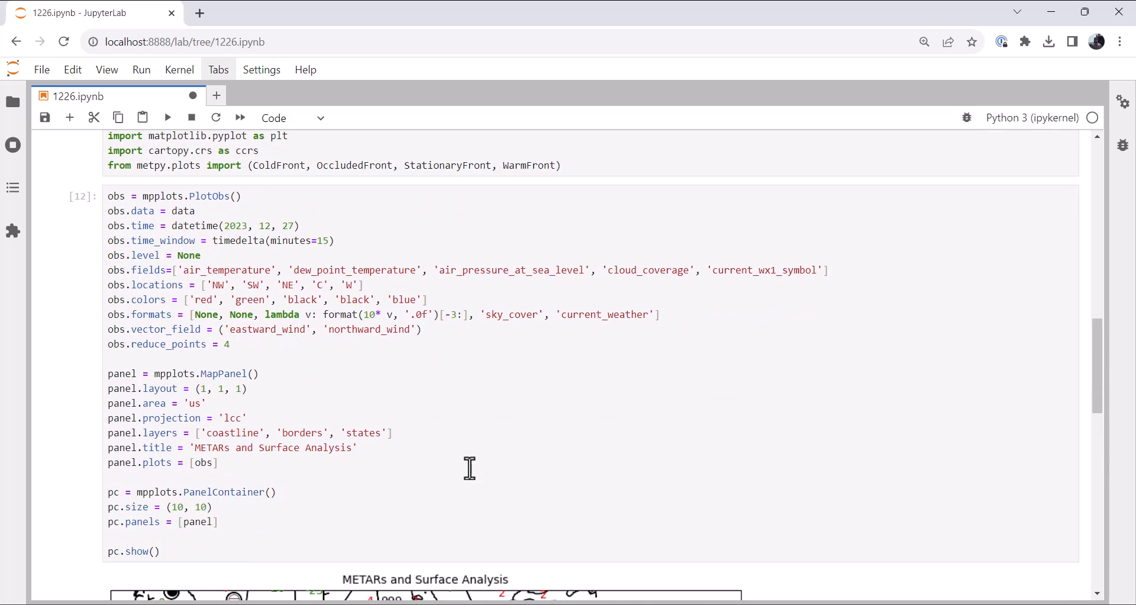
scroll("down", 3)
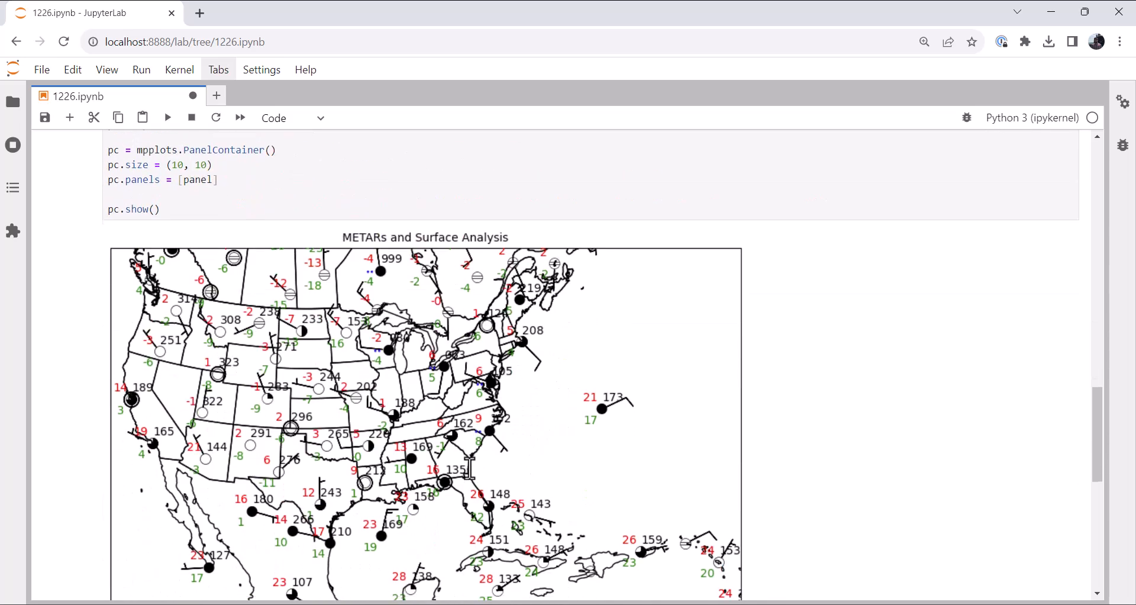
scroll("down", 3)
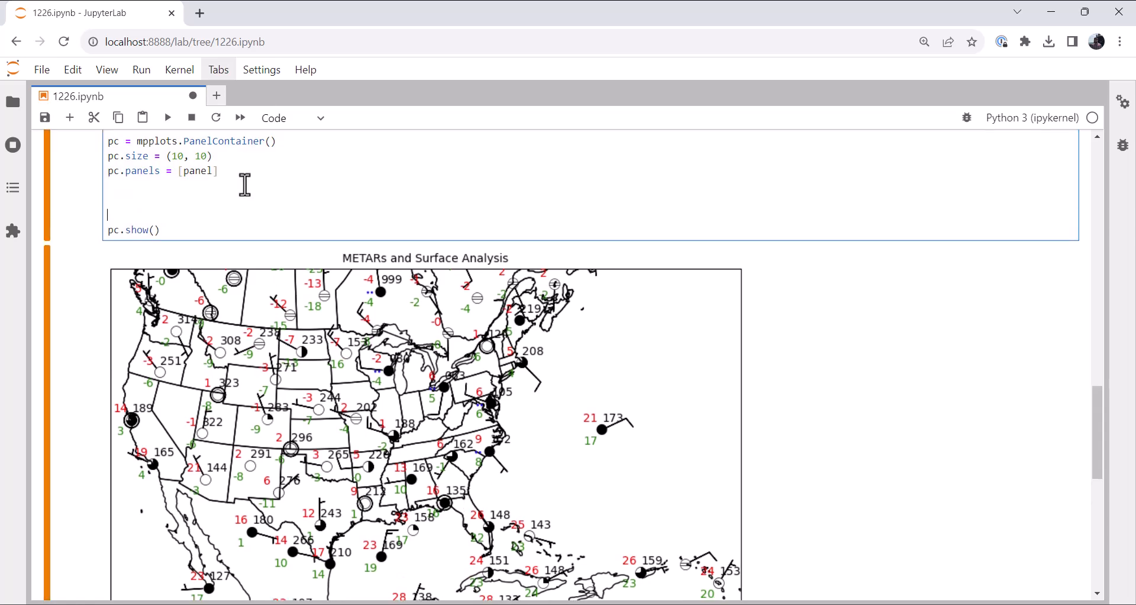
Add the line ax = panel.ax above pc.show() in the map cell.
scroll("up", 3)
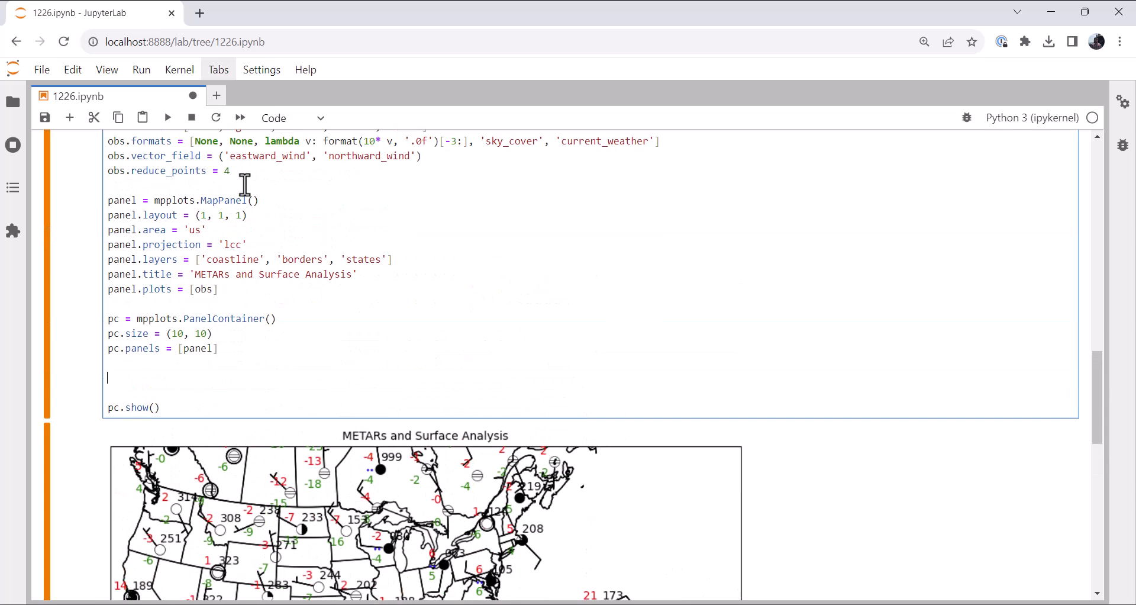
scroll("up", 3)
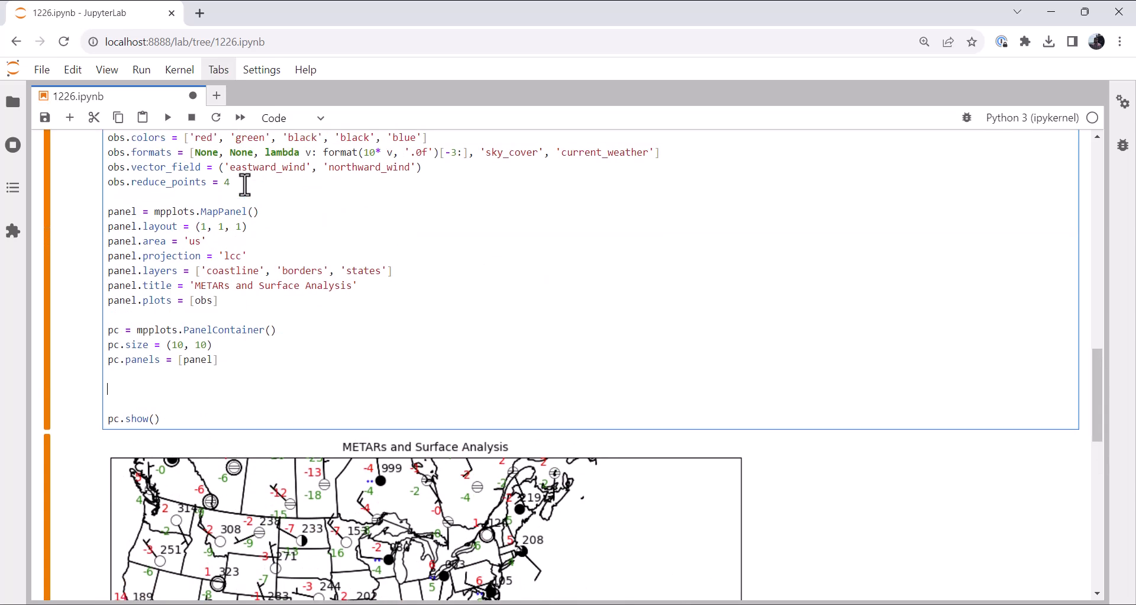
type("ax = pa")
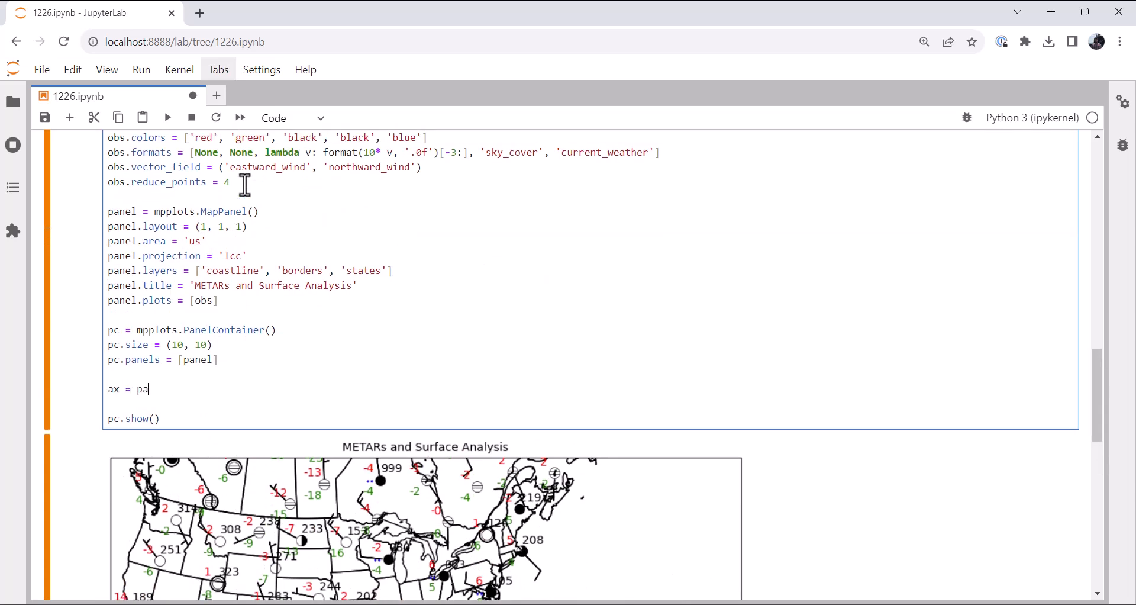
type("nel.ax")
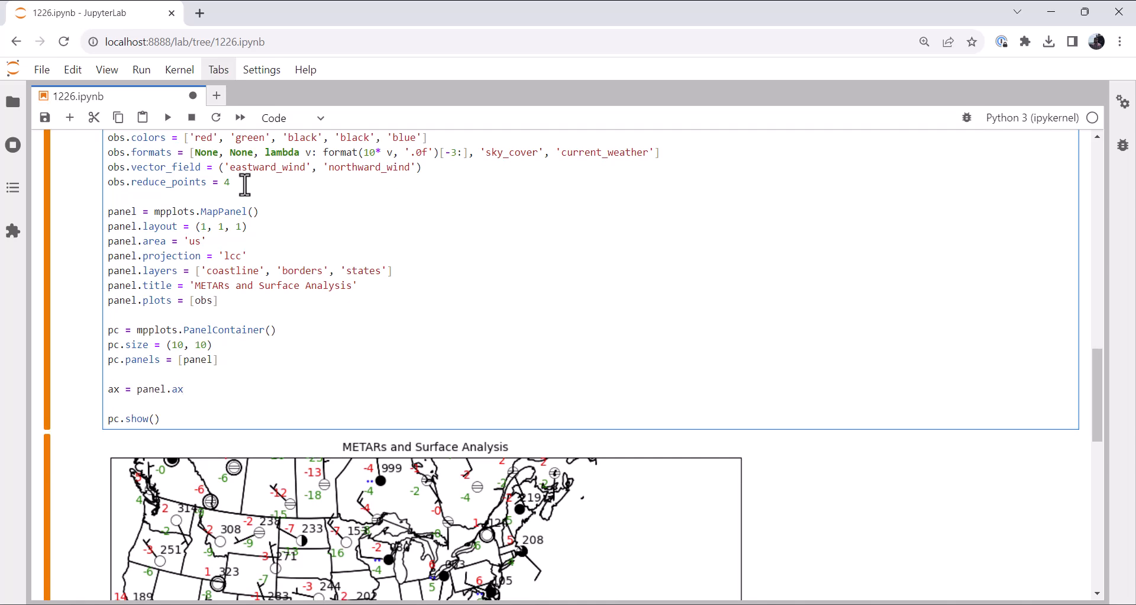
Open the MetPy Plotting Fronts example in a new browser tab and scroll into it.
left_click(183, 389)
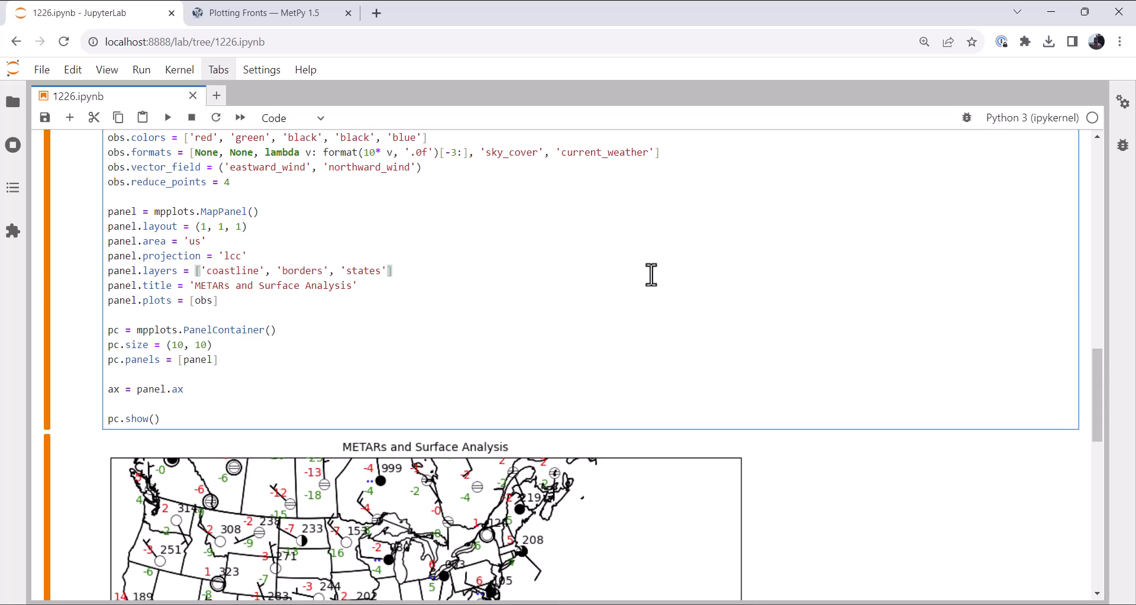
scroll("down", 3)
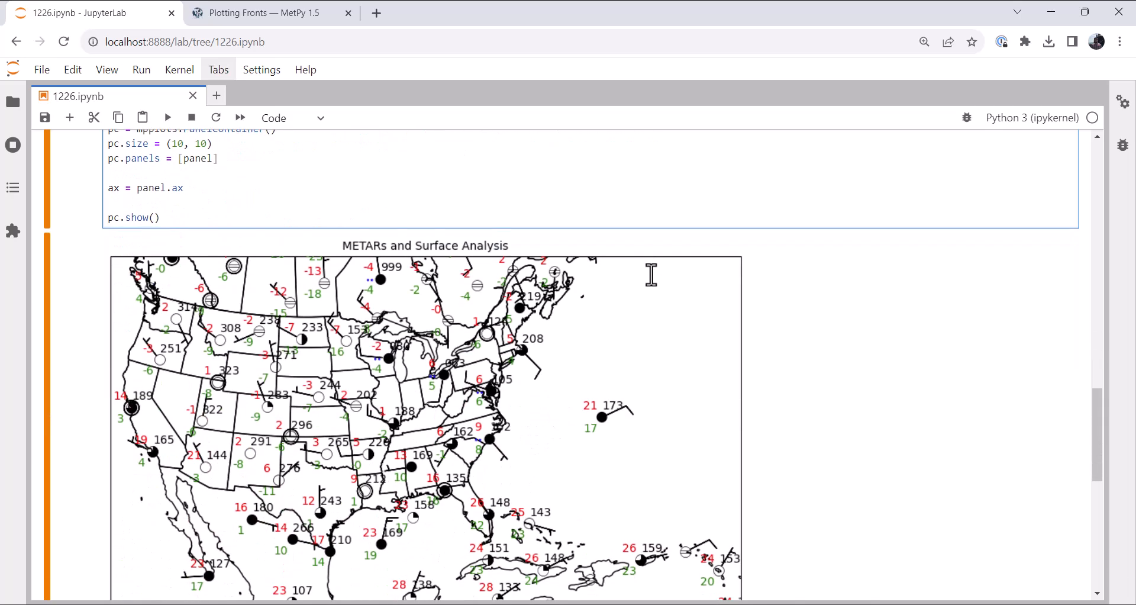
scroll("down", 3)
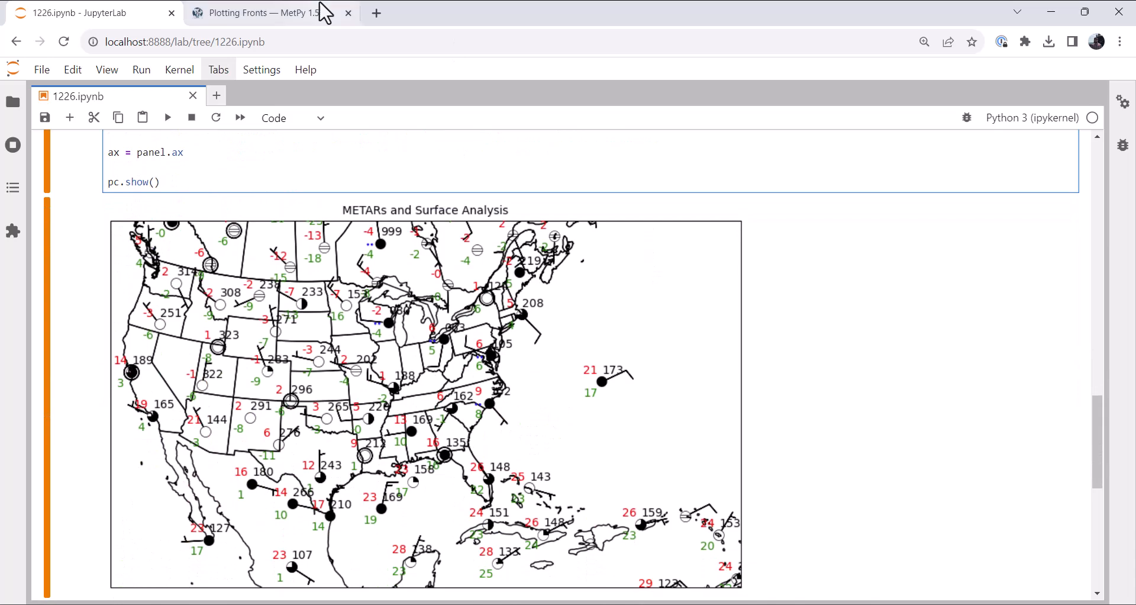
Switch to the Plotting Fronts page and scroll to the plot_bulletin code.
left_click(260, 13)
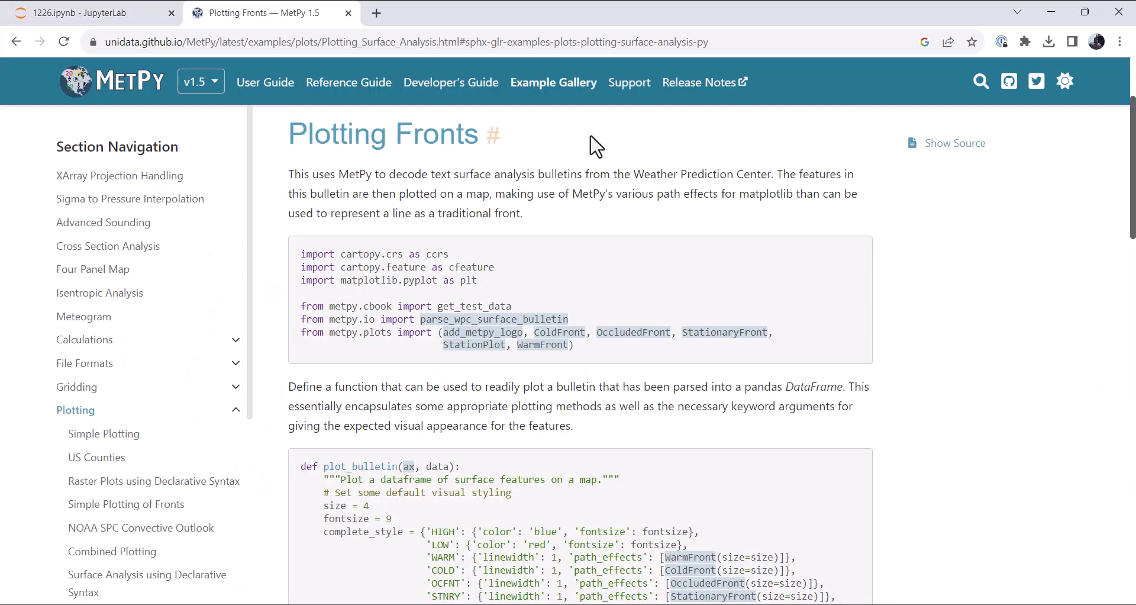
scroll("down", 3)
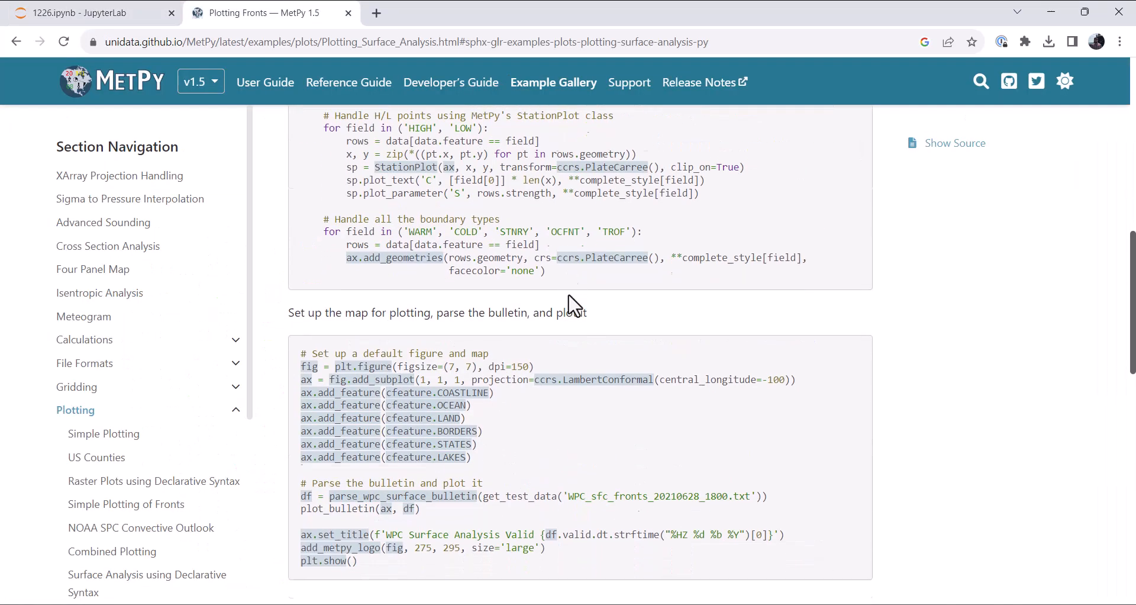
scroll("down", 3)
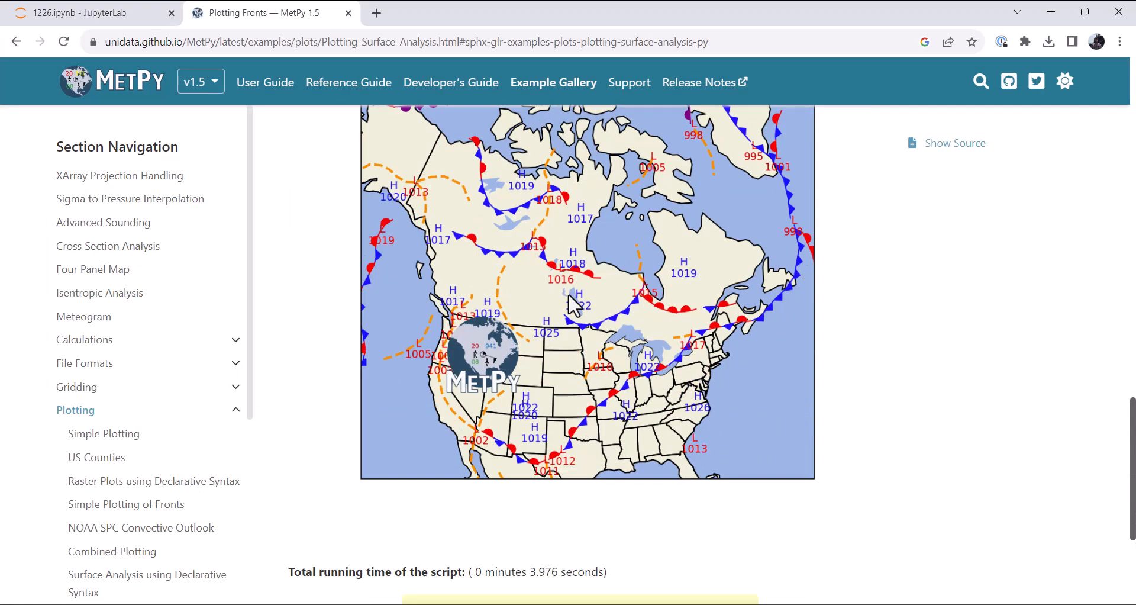
scroll("up", 3)
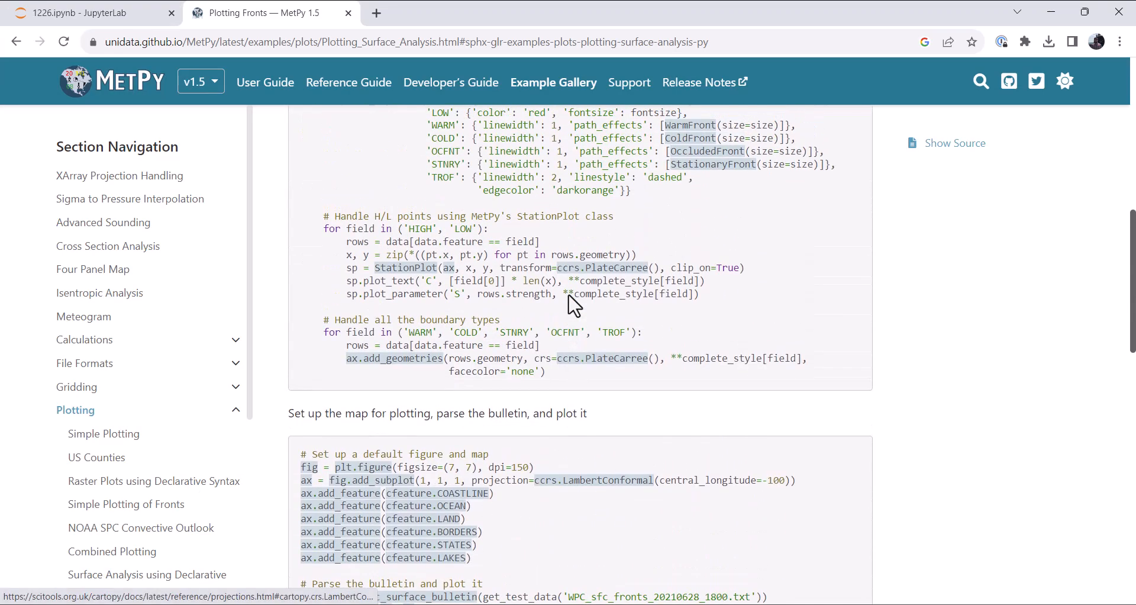
scroll("up", 3)
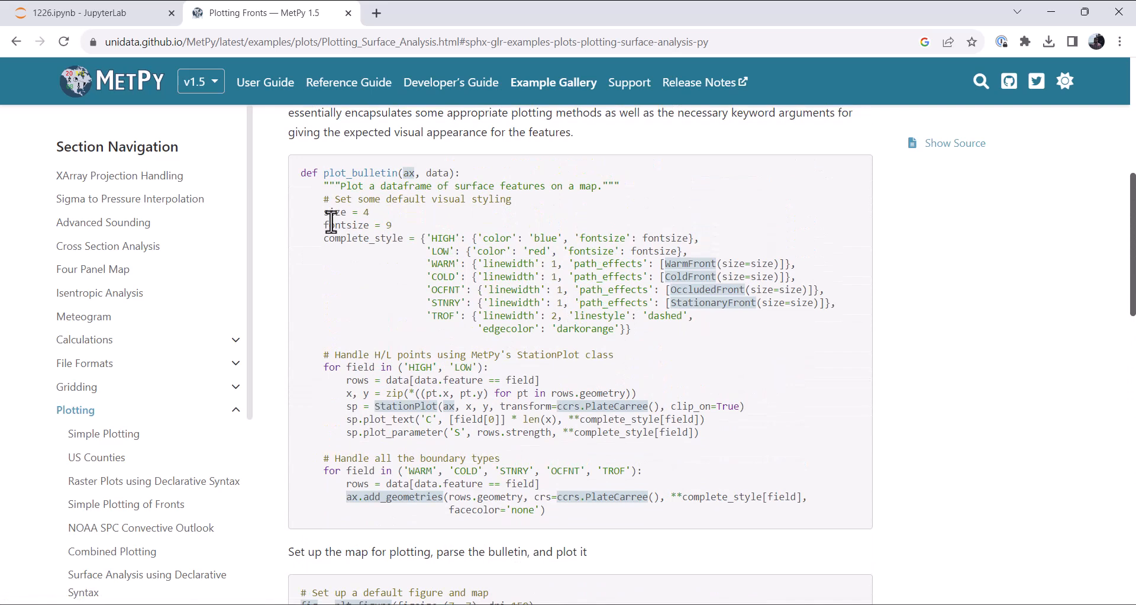
Select from size = 4 through the add_geometries loop and return to the notebook.
left_click_drag(324, 211, 615, 355)
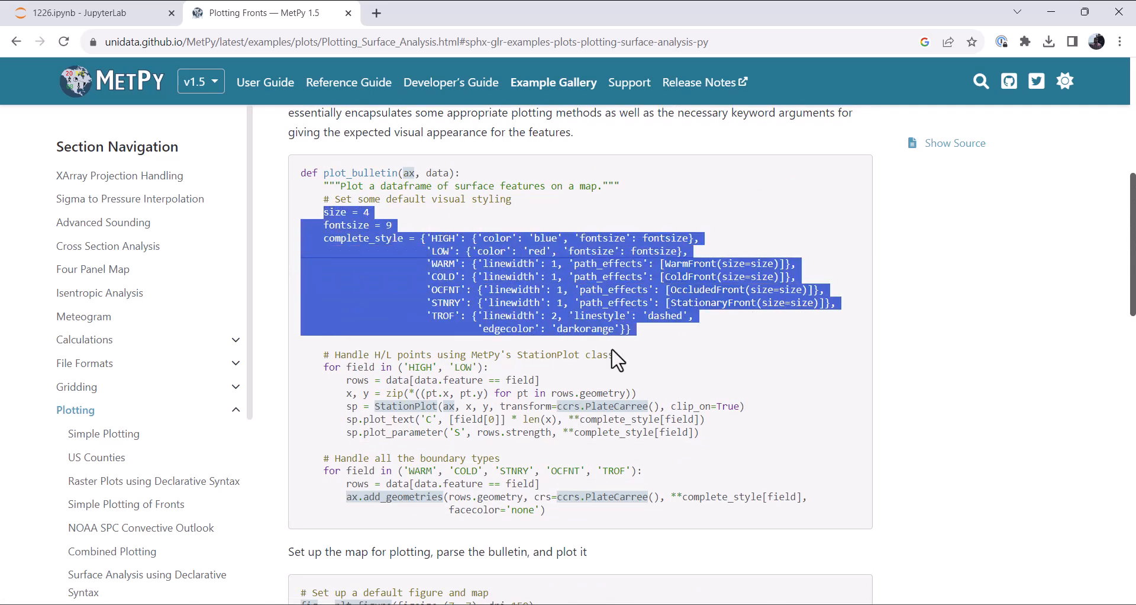
left_click_drag(612, 355, 710, 515)
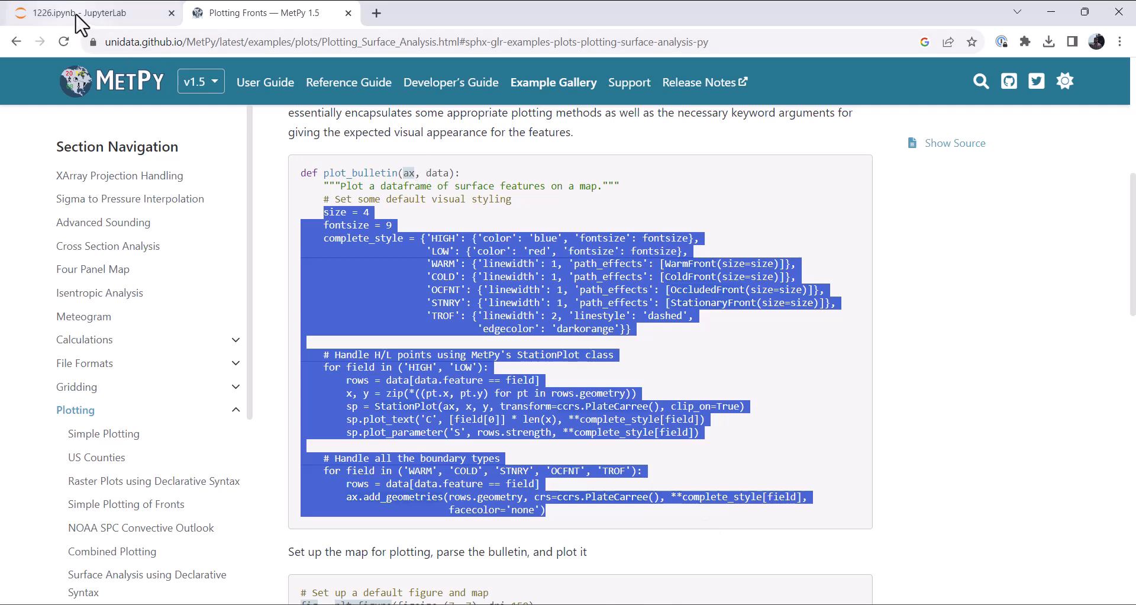
left_click(86, 11)
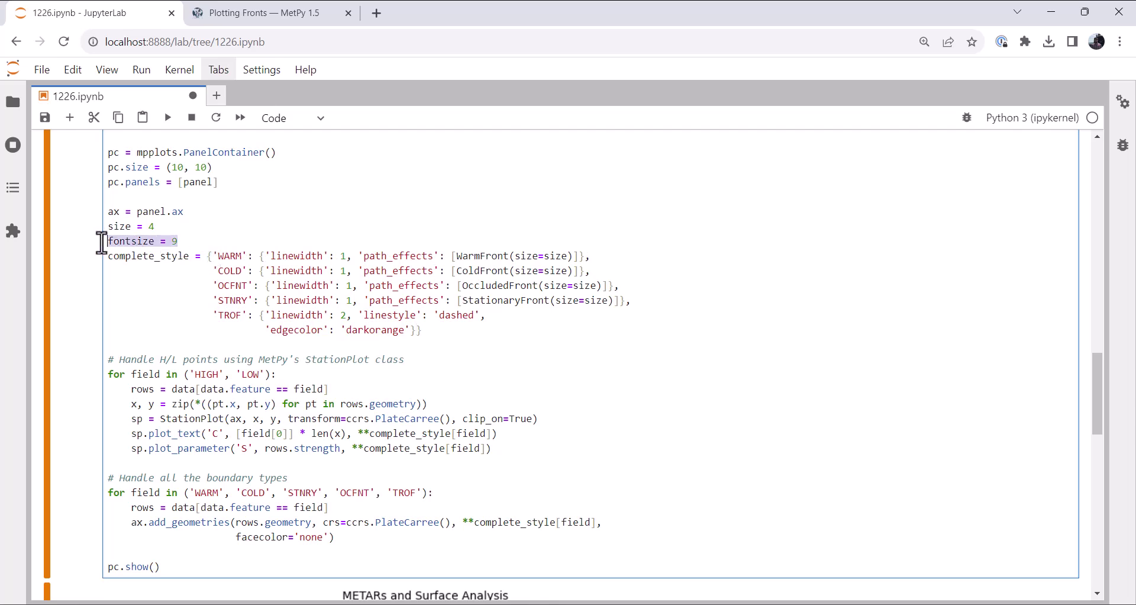
Delete the unneeded fontsize line from the pasted front-styling code.
key("Delete")
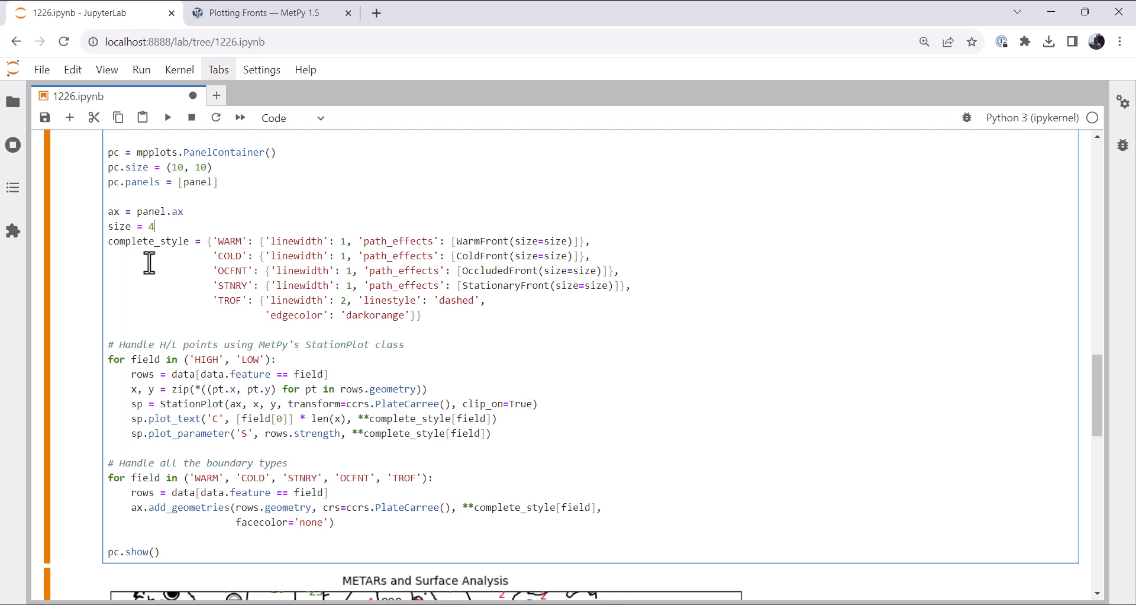
mouse_move(233, 258)
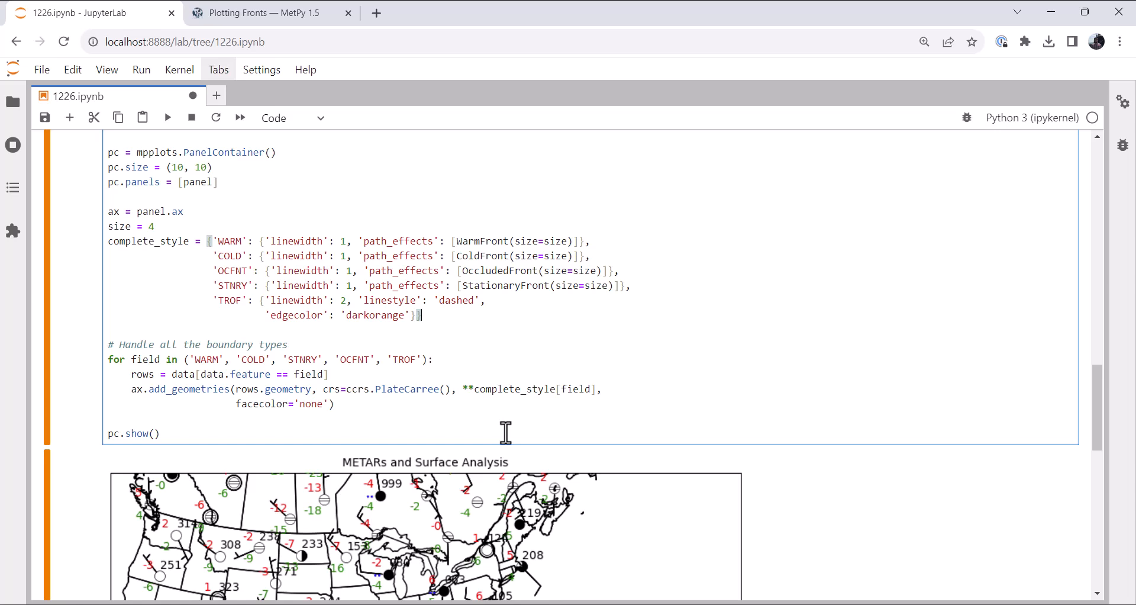
mouse_move(206, 397)
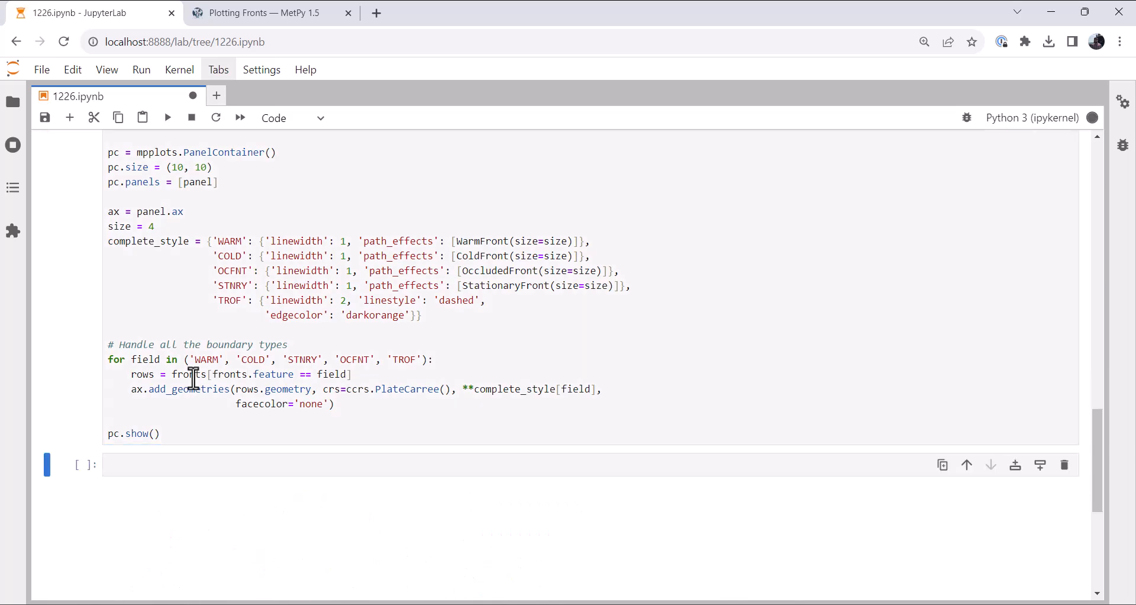
Scroll through the output to inspect the map with coloured fronts over the station plots.
left_click(167, 118)
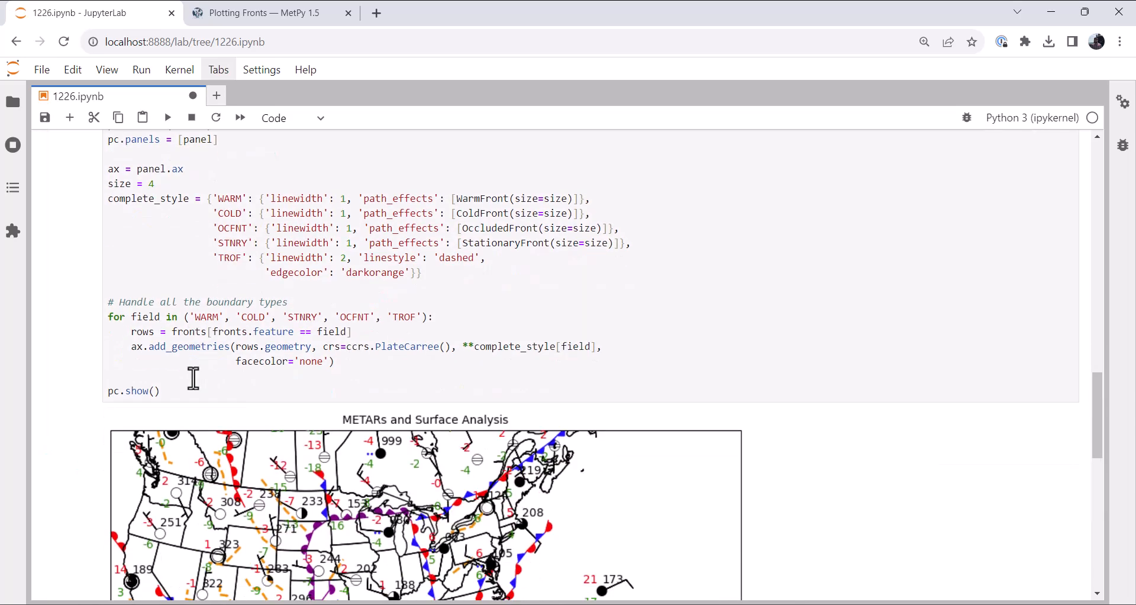
scroll("down", 3)
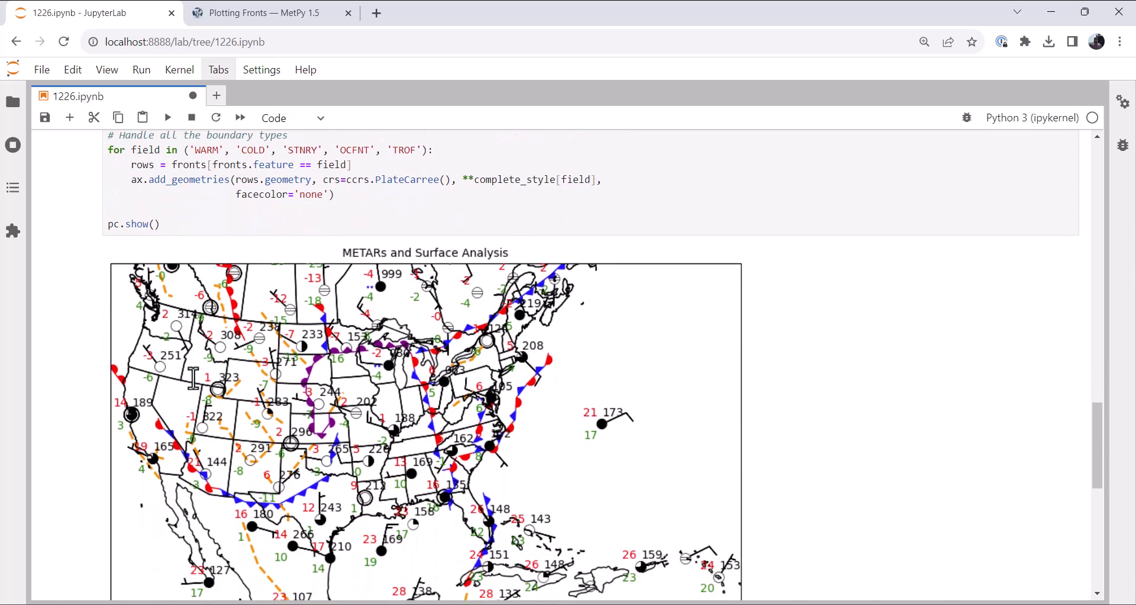
scroll("up", 3)
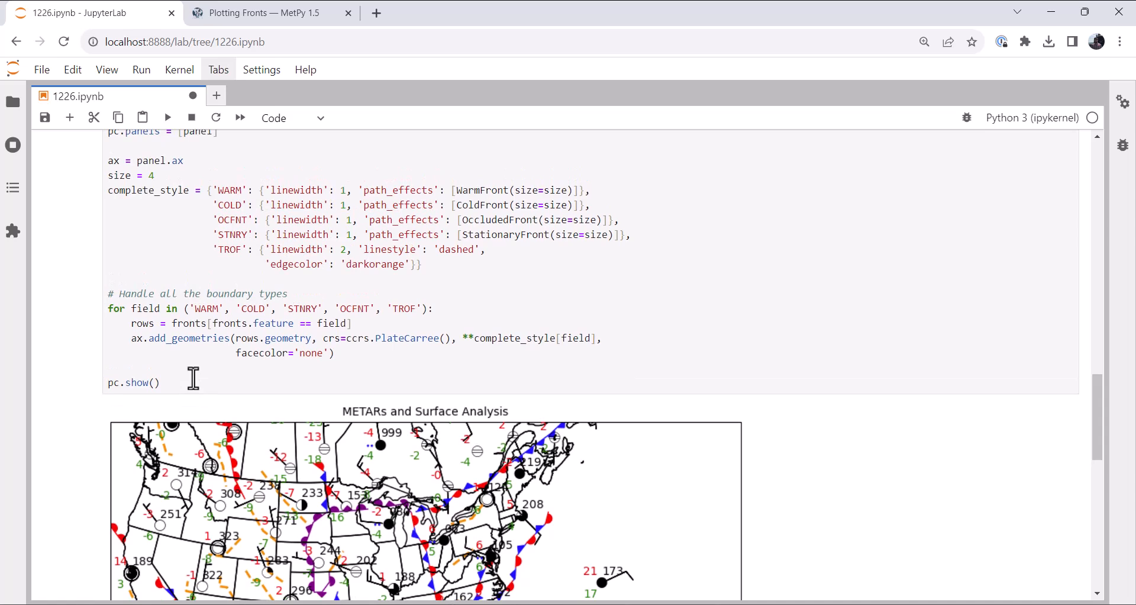
scroll("up", 3)
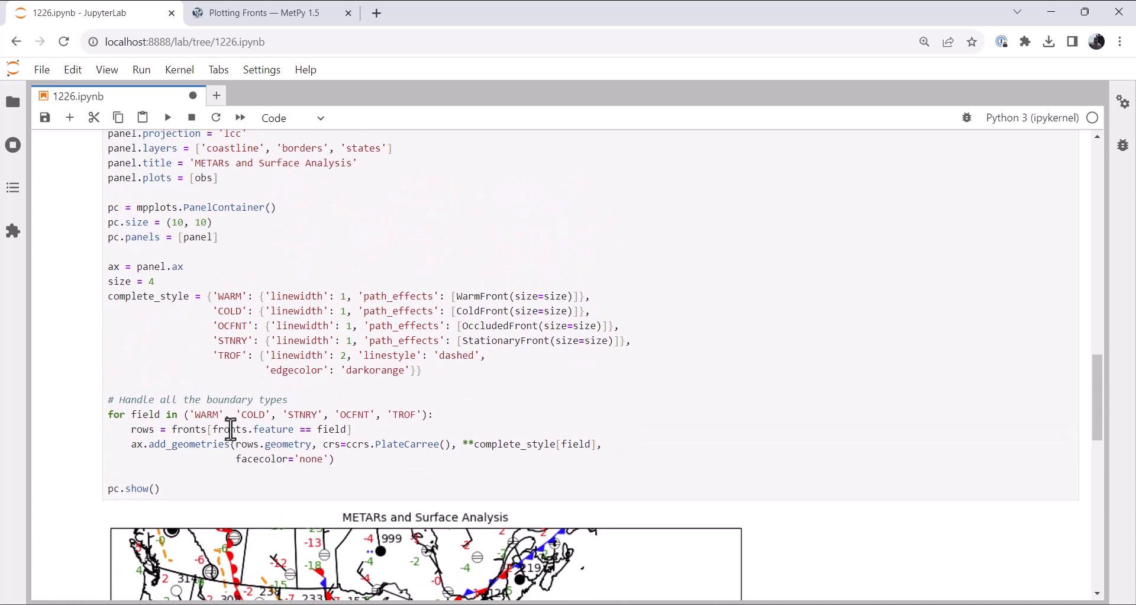
mouse_move(233, 413)
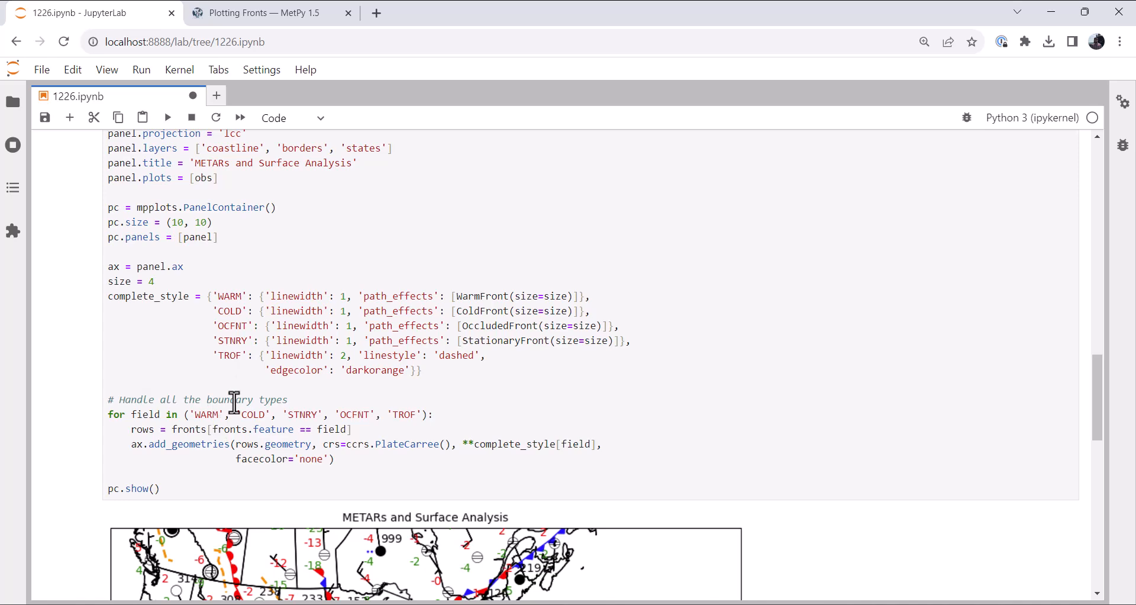
scroll("down", 3)
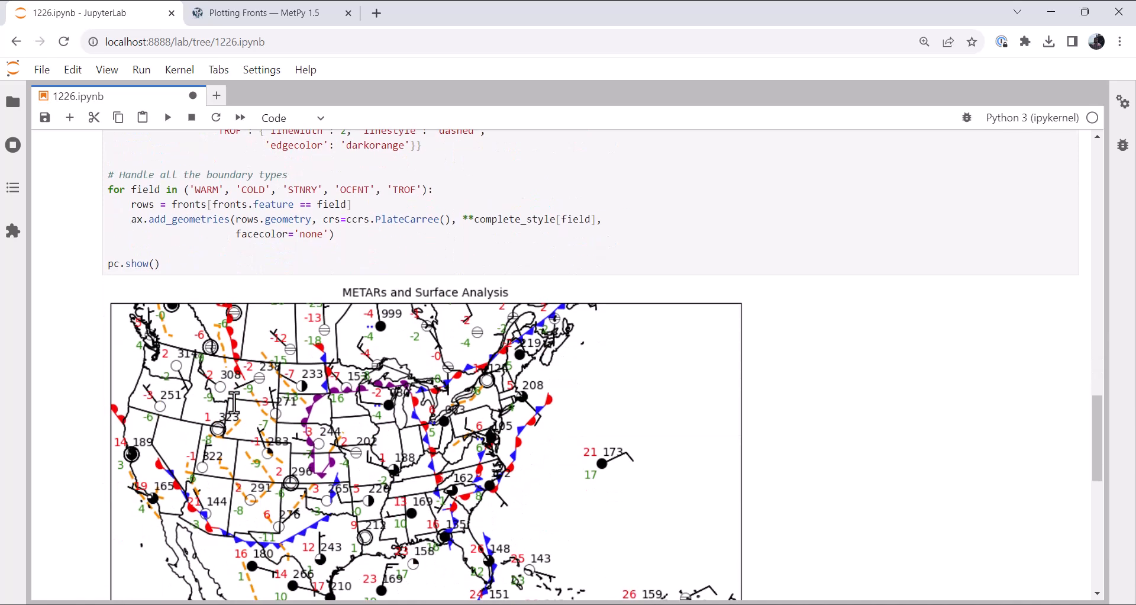
scroll("down", 3)
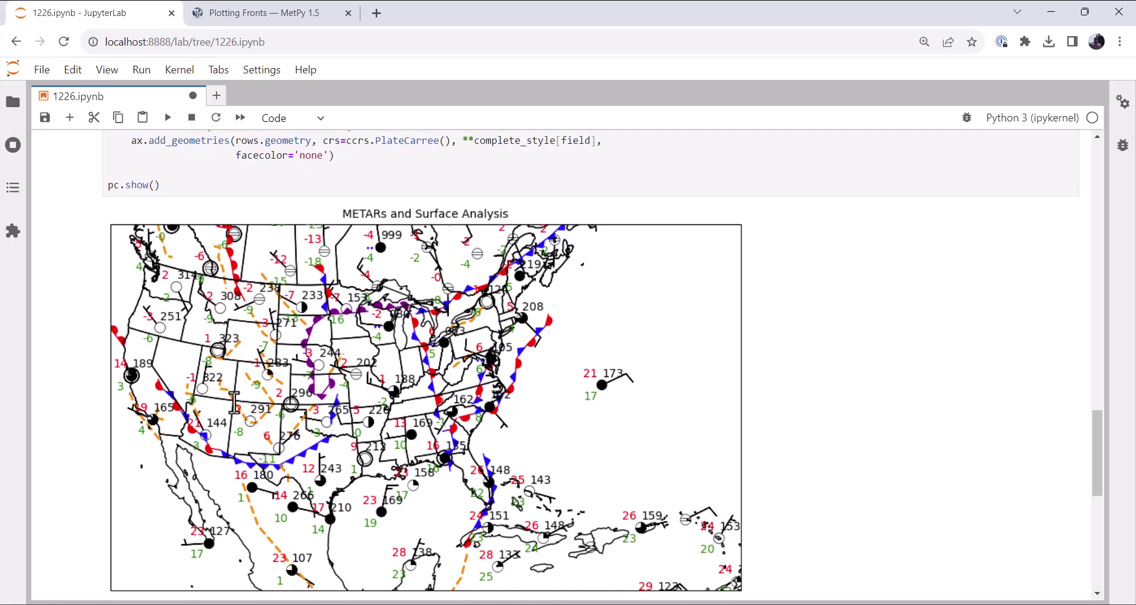